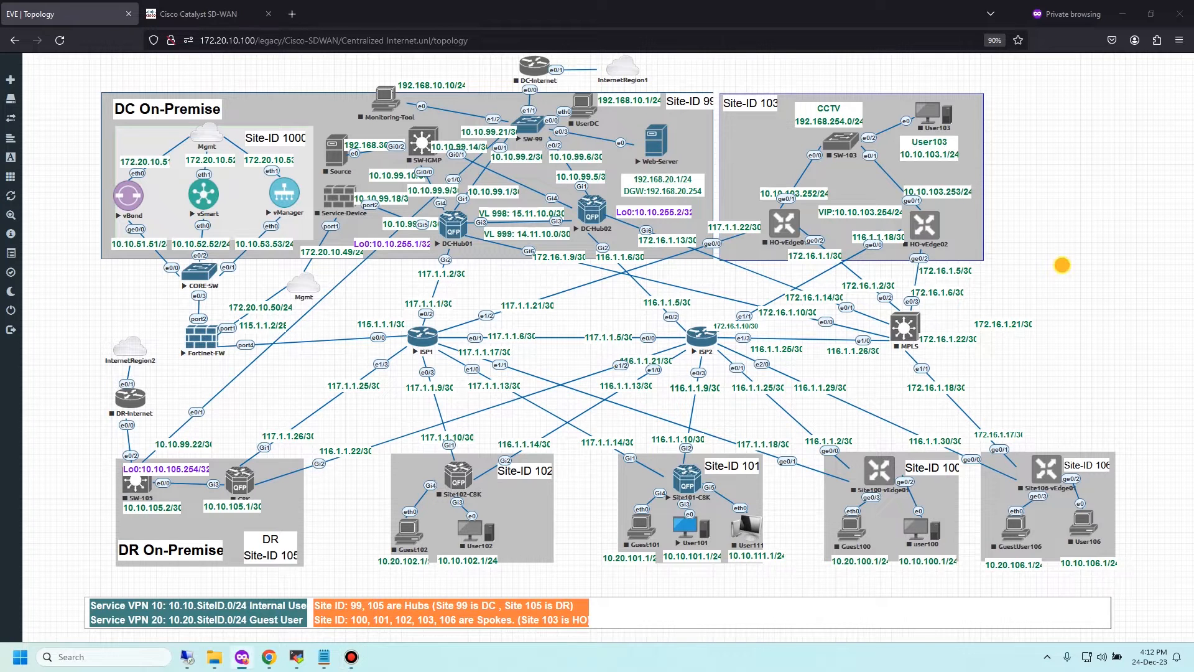
mouse_move(890, 436)
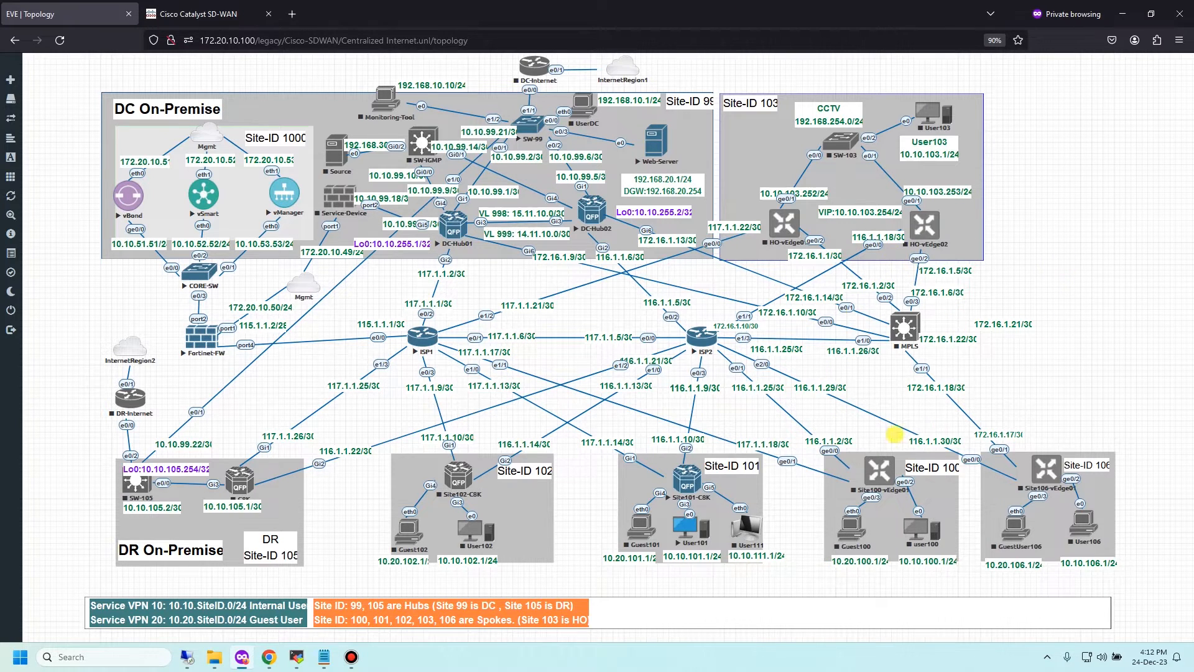
mouse_move(1087, 206)
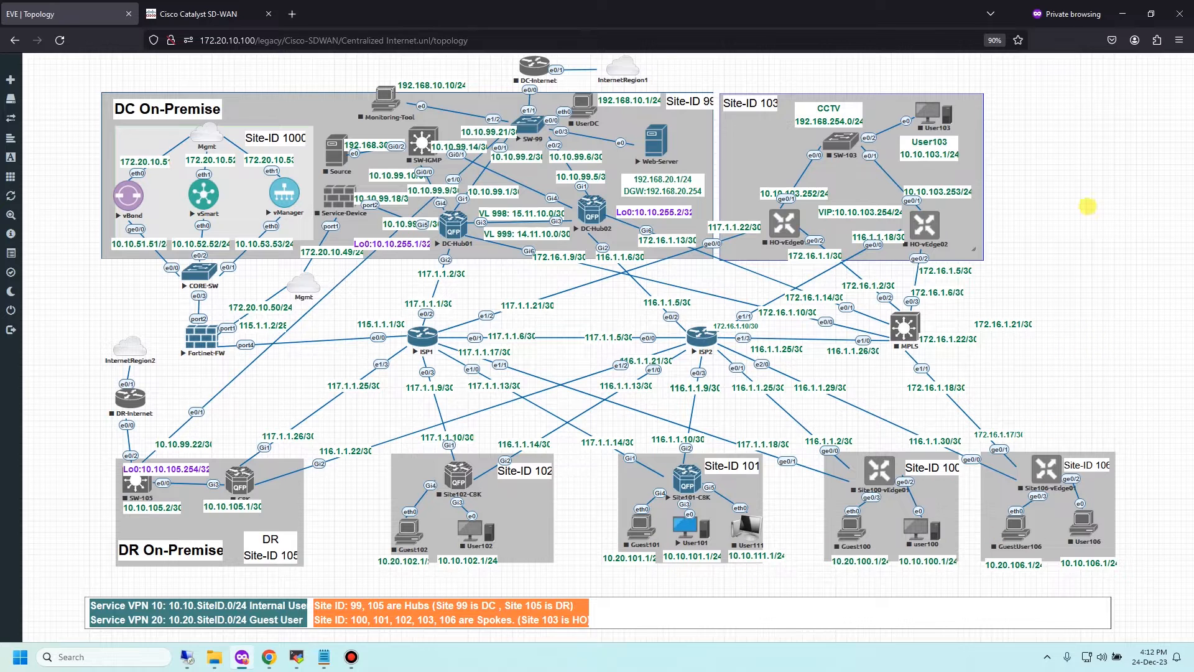
mouse_move(878, 443)
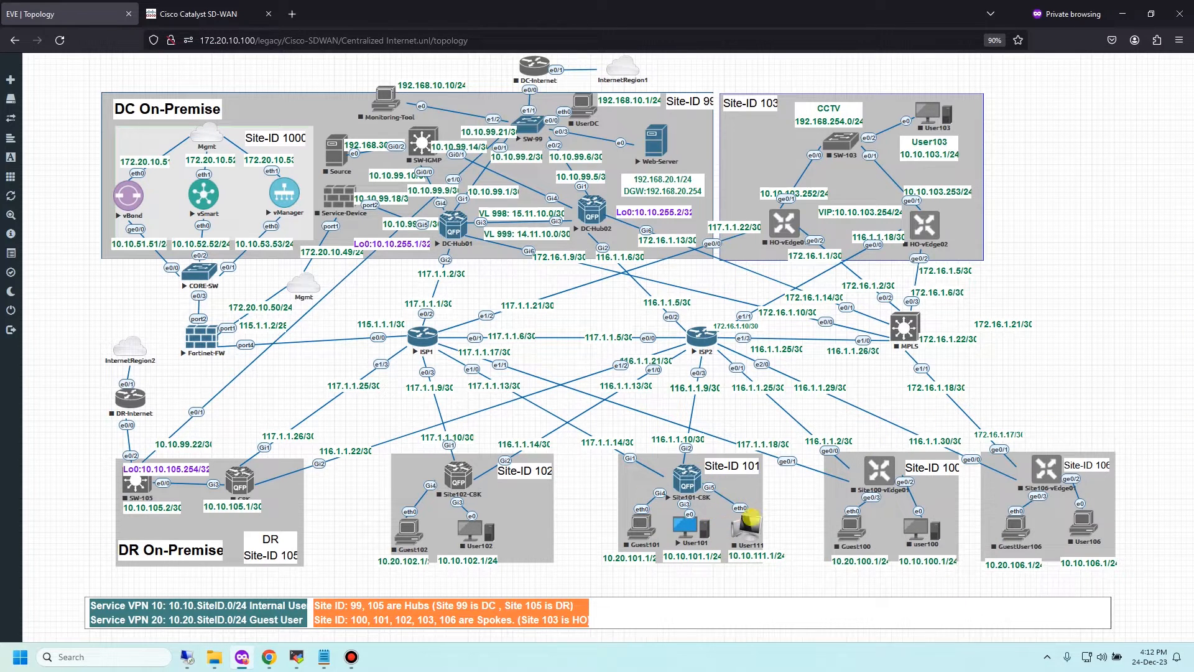
mouse_move(767, 456)
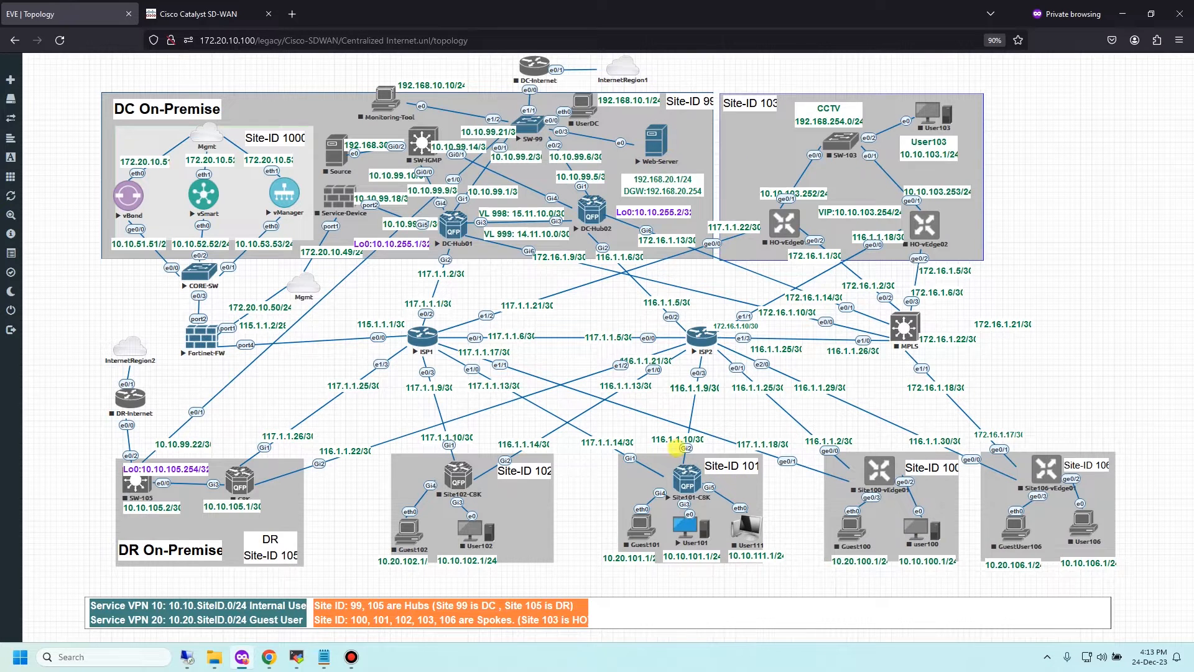
mouse_move(686, 539)
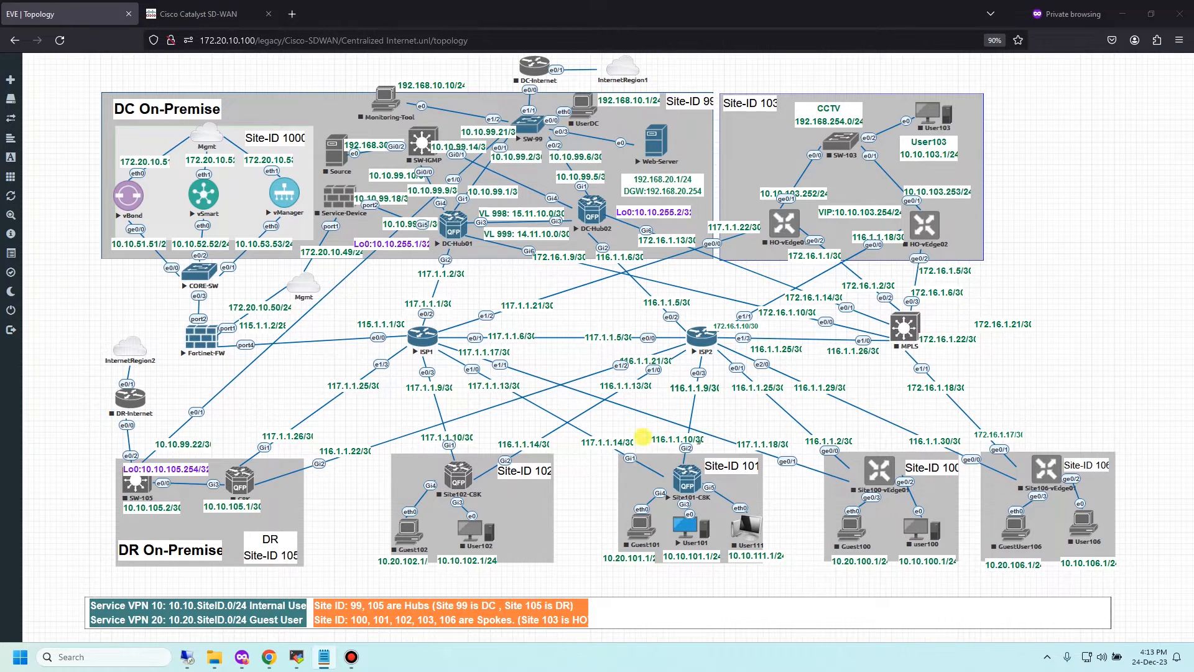
Log into SD-WAN Manager as admin and skip the Smart Account credentials prompt.
click(199, 14)
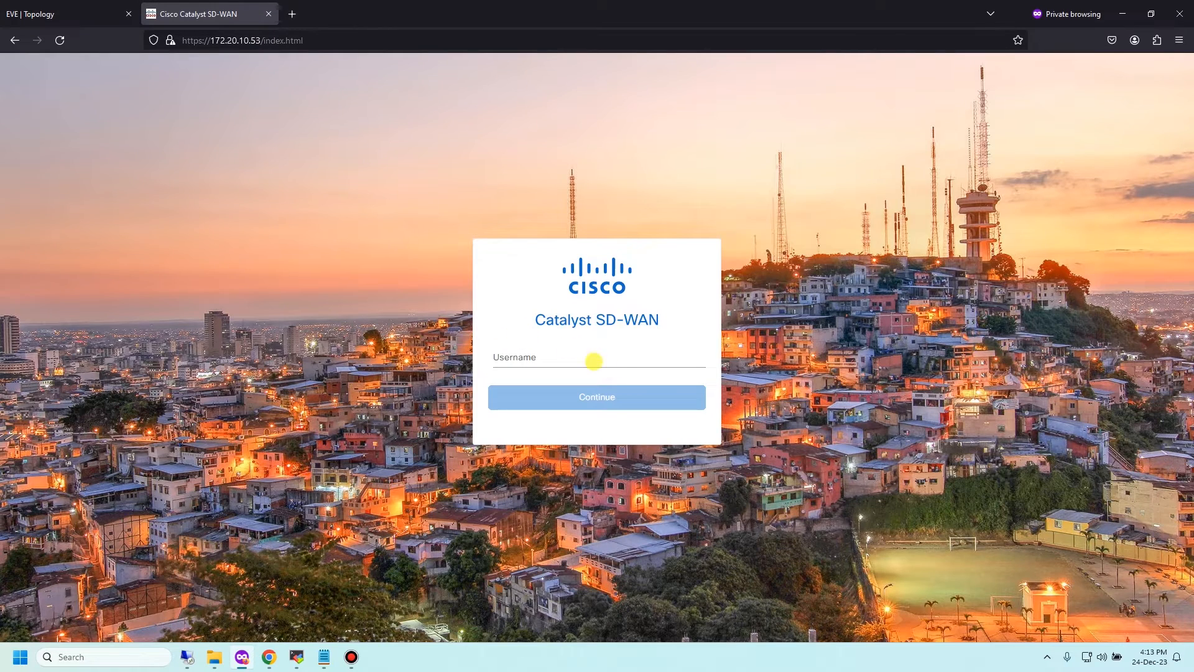
click(596, 362)
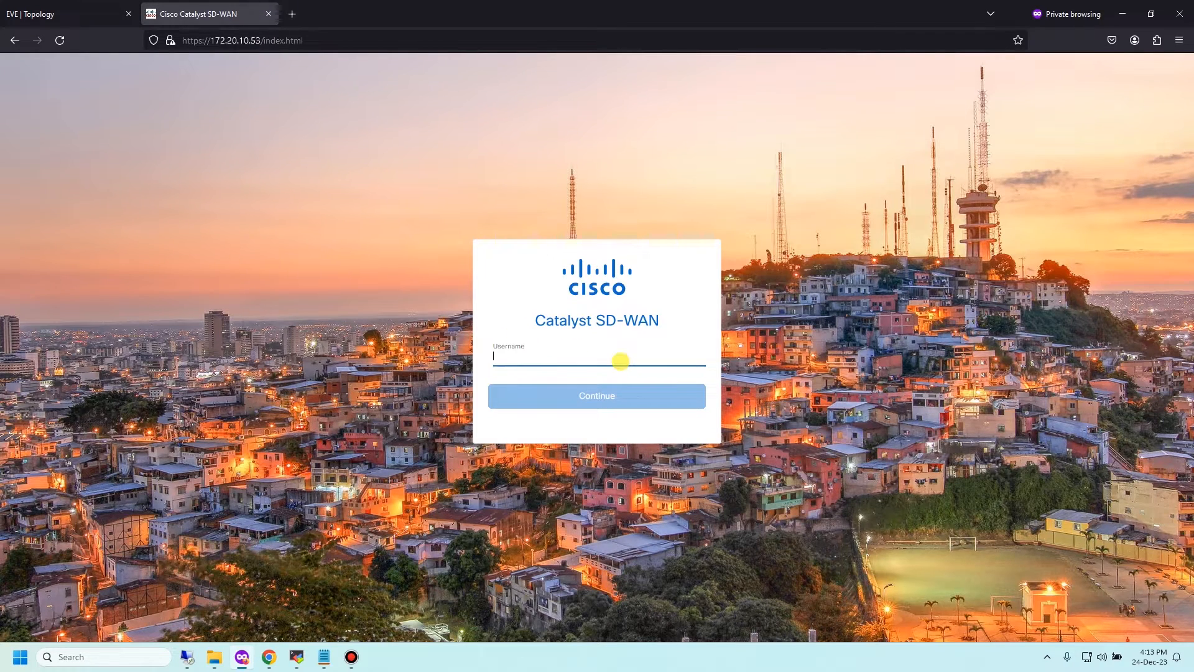
text(admin)
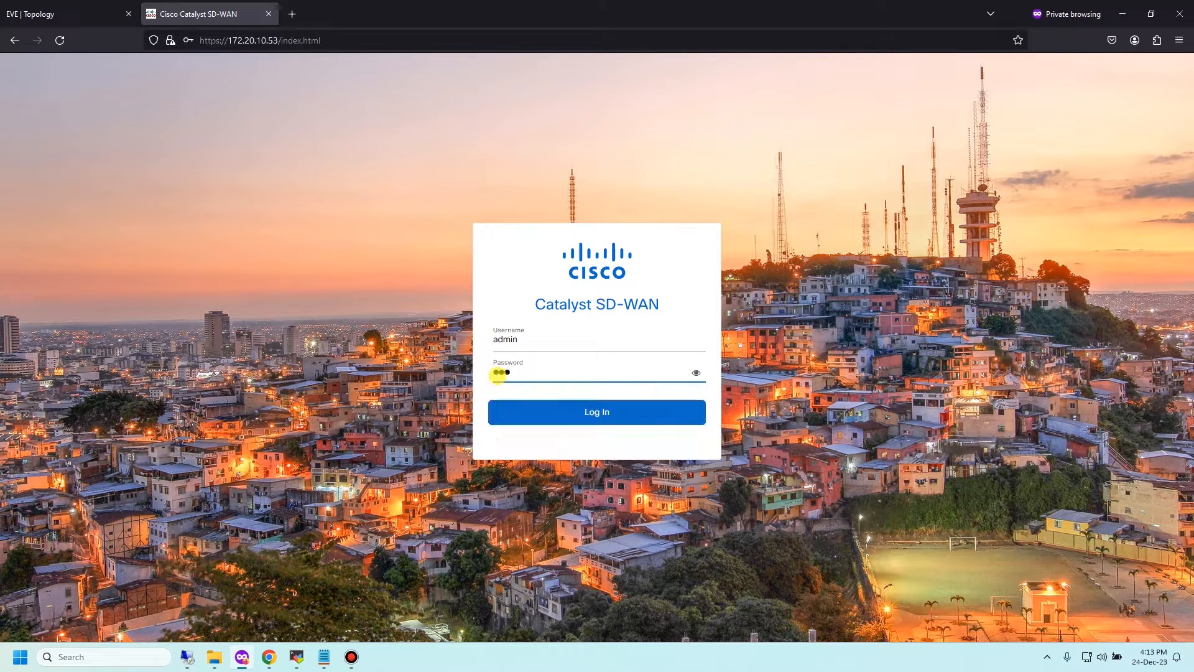
click(597, 412)
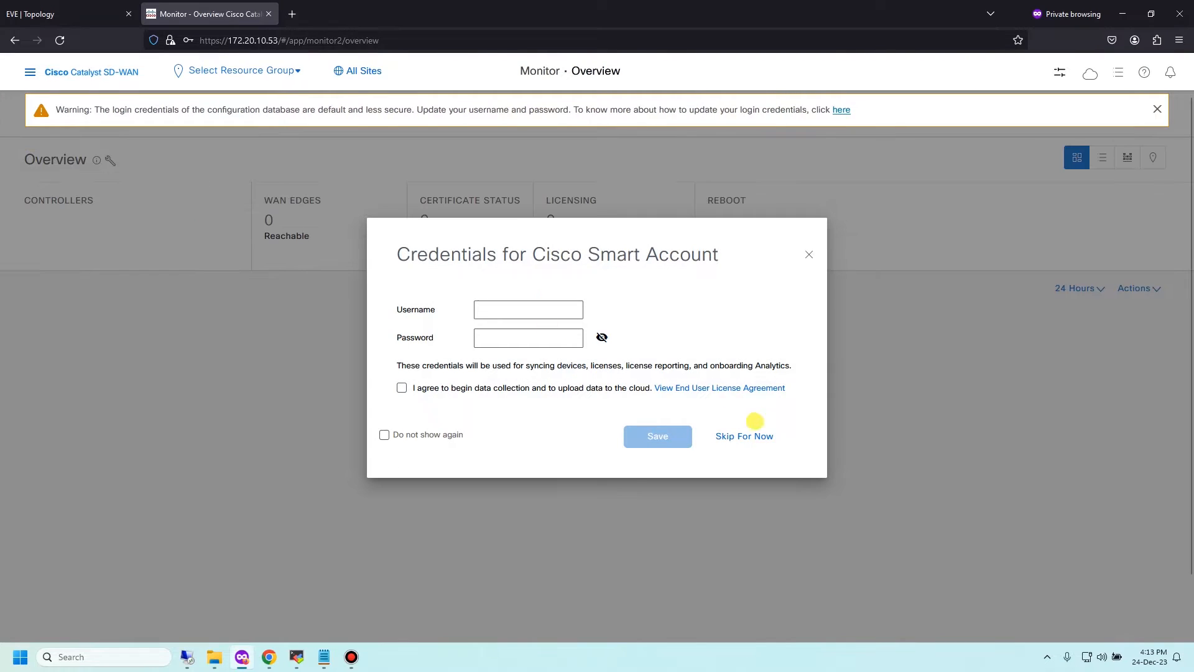
click(744, 437)
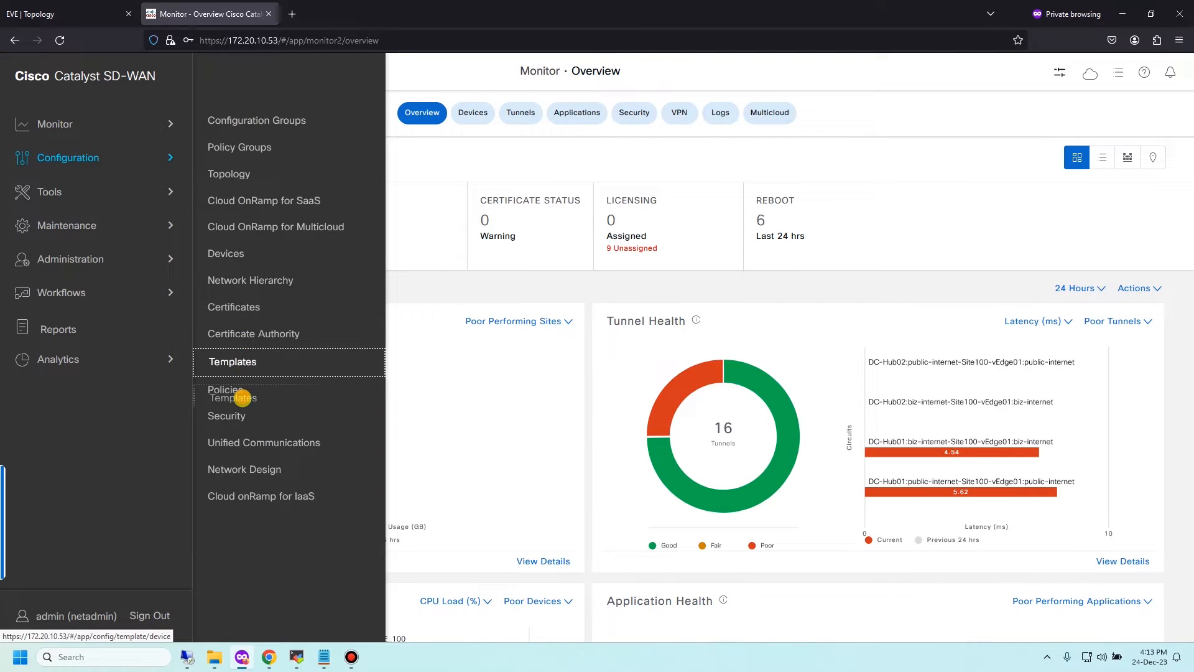
Start a new application list under Centralized Policy > Custom Options > Lists.
click(224, 389)
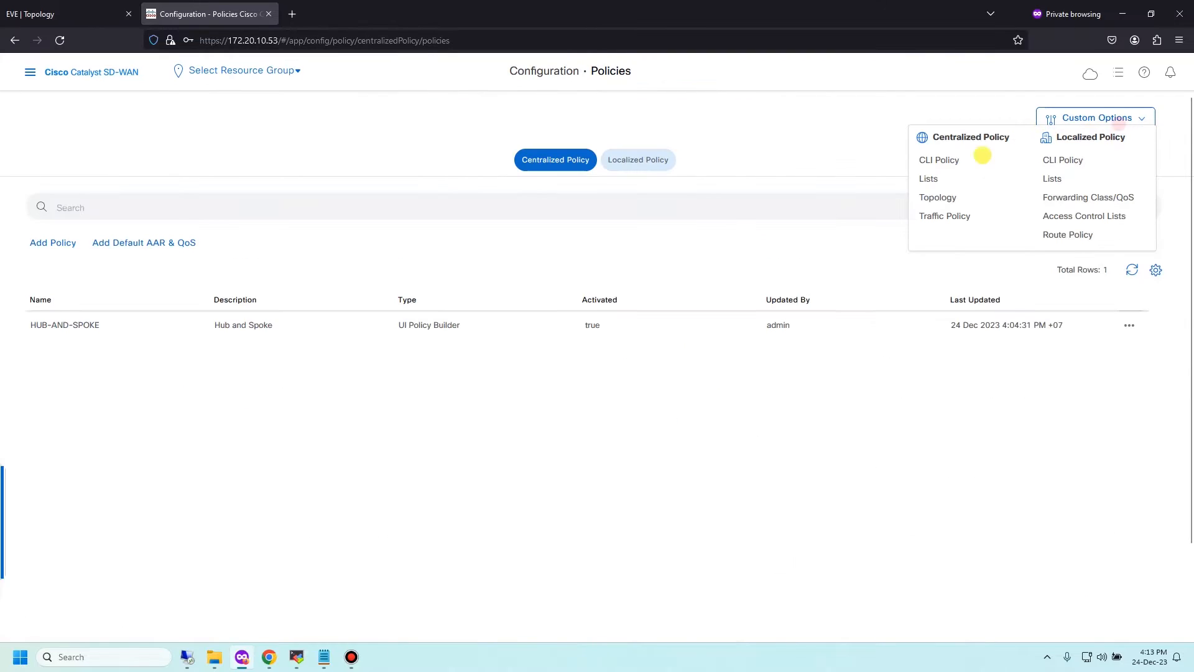
click(928, 179)
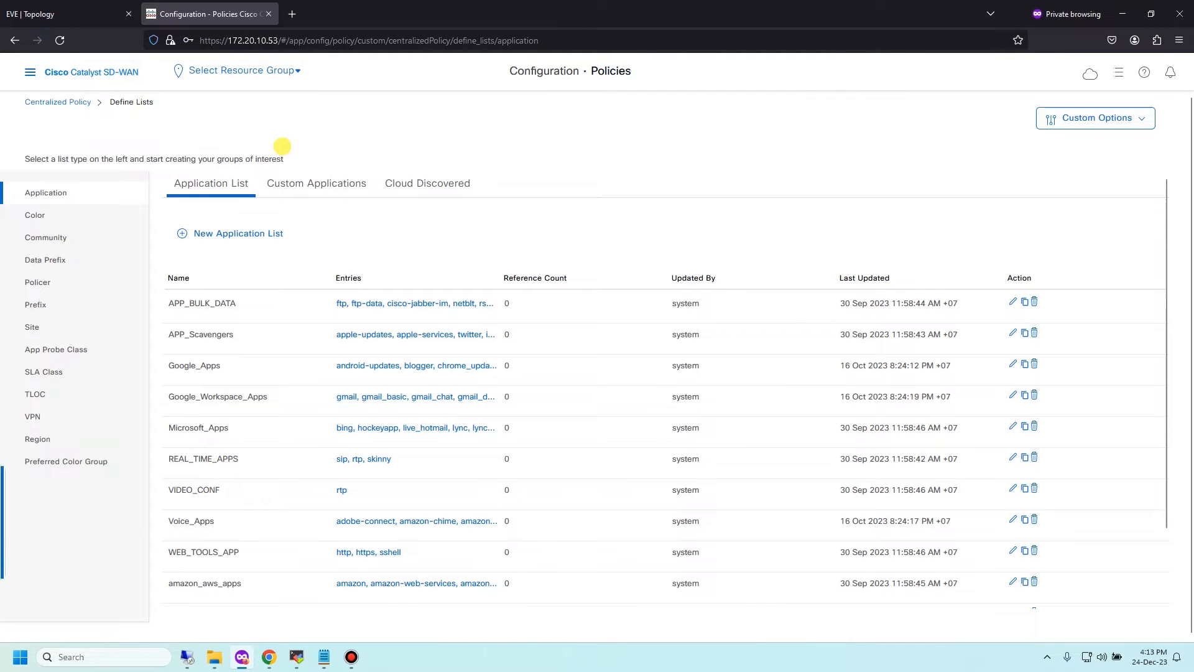
mouse_move(296, 184)
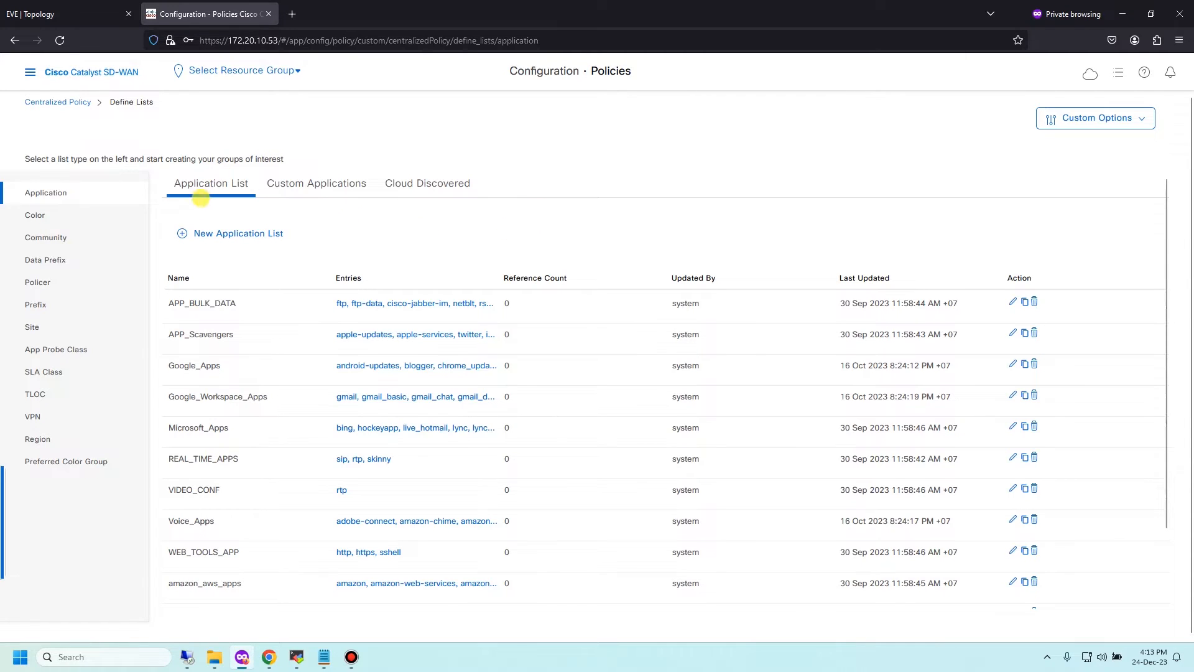
mouse_move(229, 226)
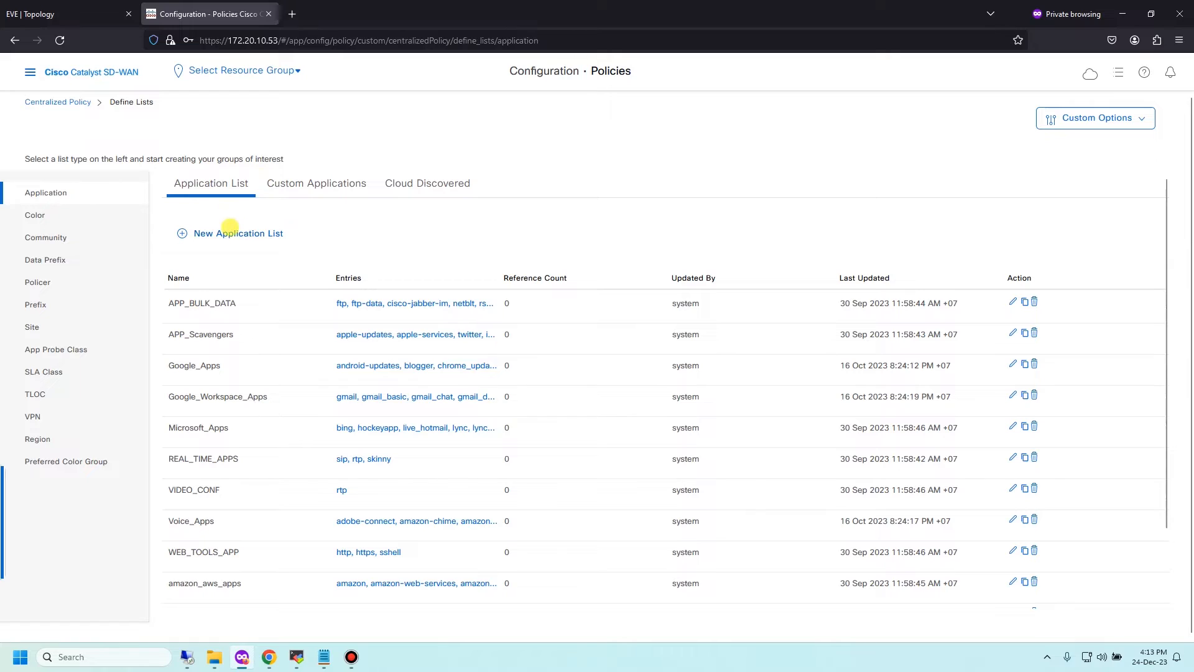
click(229, 233)
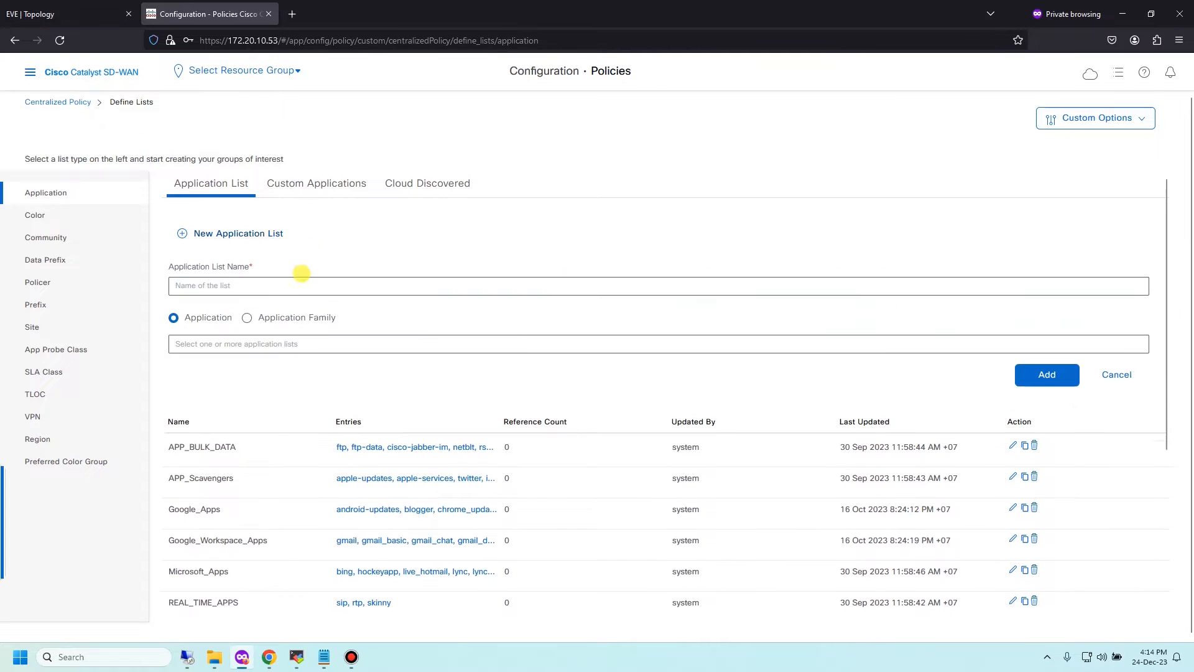
Name the list TFTP_Protocol, add Trivial File Transfer Protocol, and save it.
text(TF)
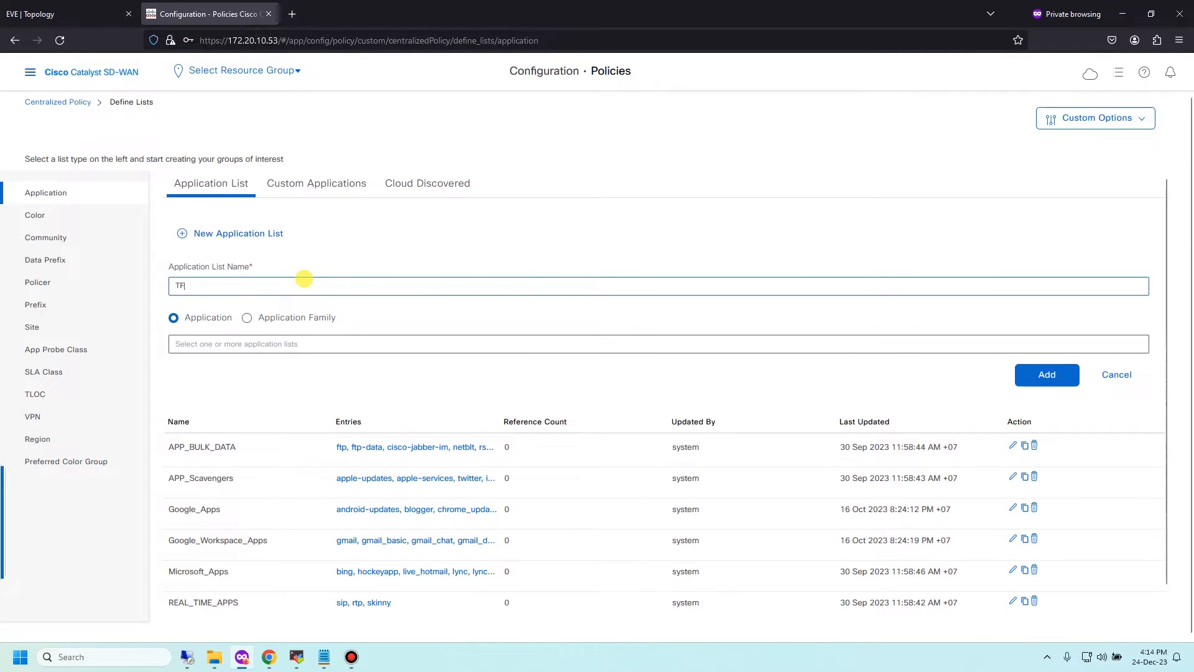
text(FTP_)
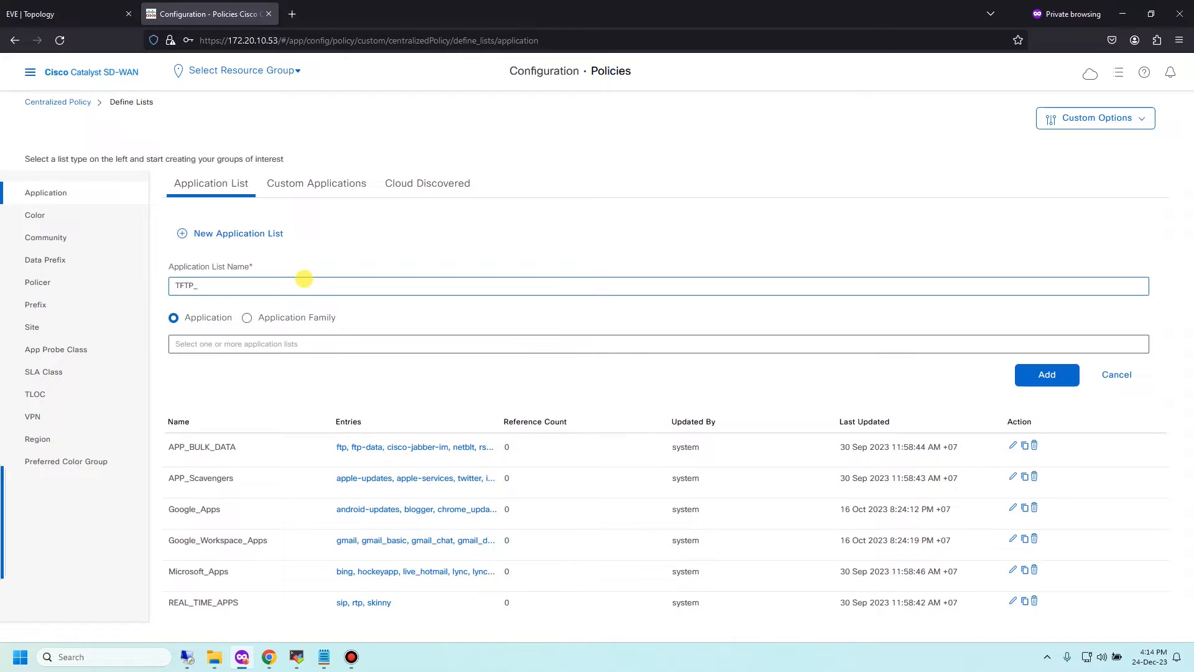
text(Protocol)
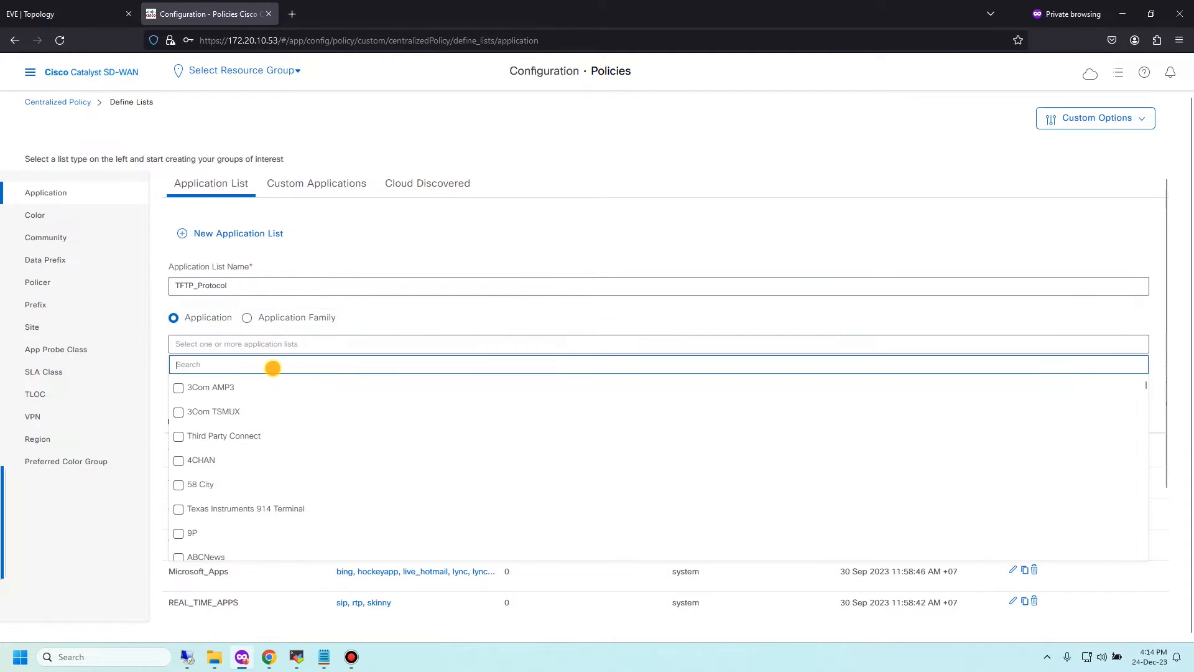
text(Triv)
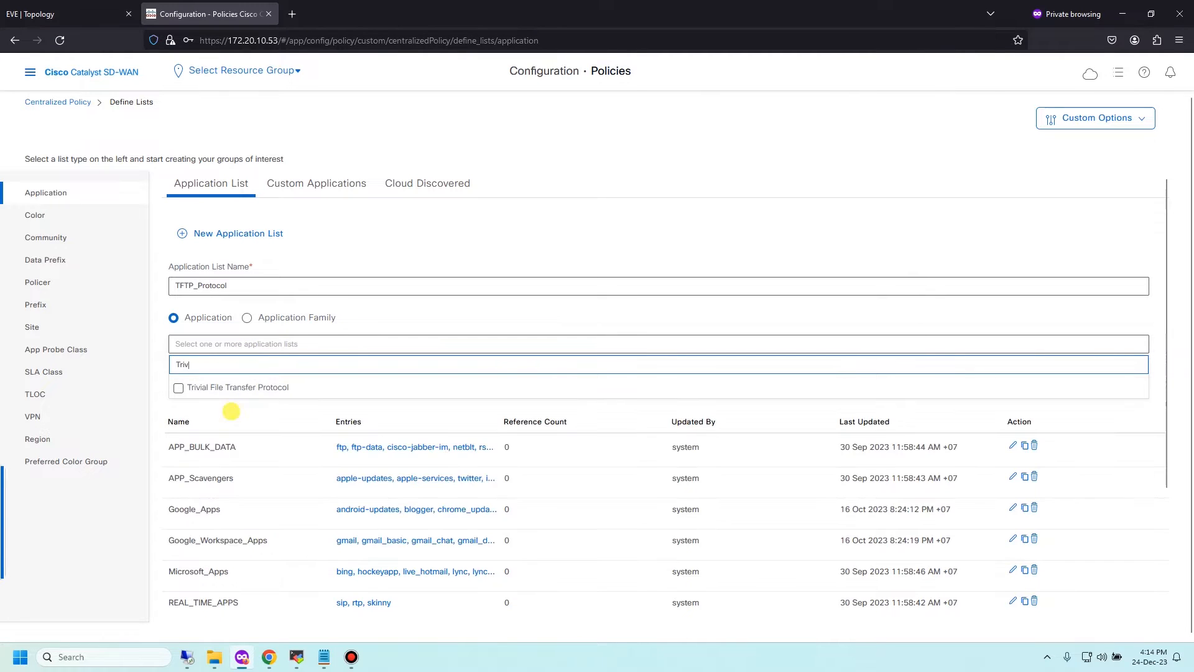
mouse_move(245, 388)
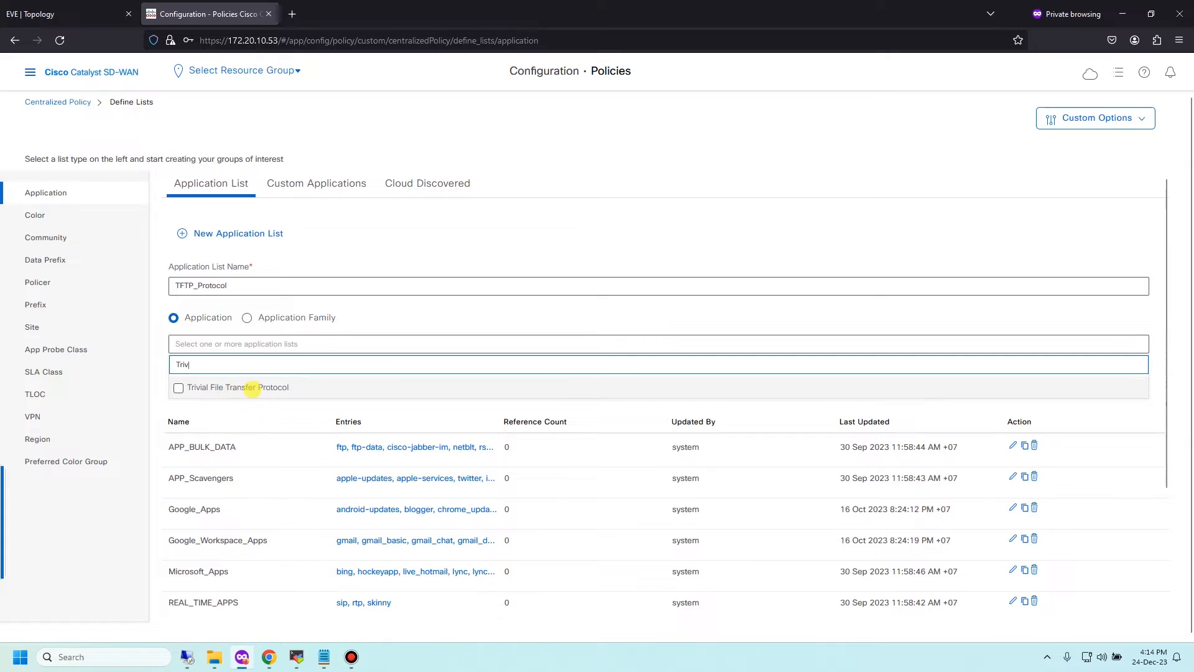
click(179, 388)
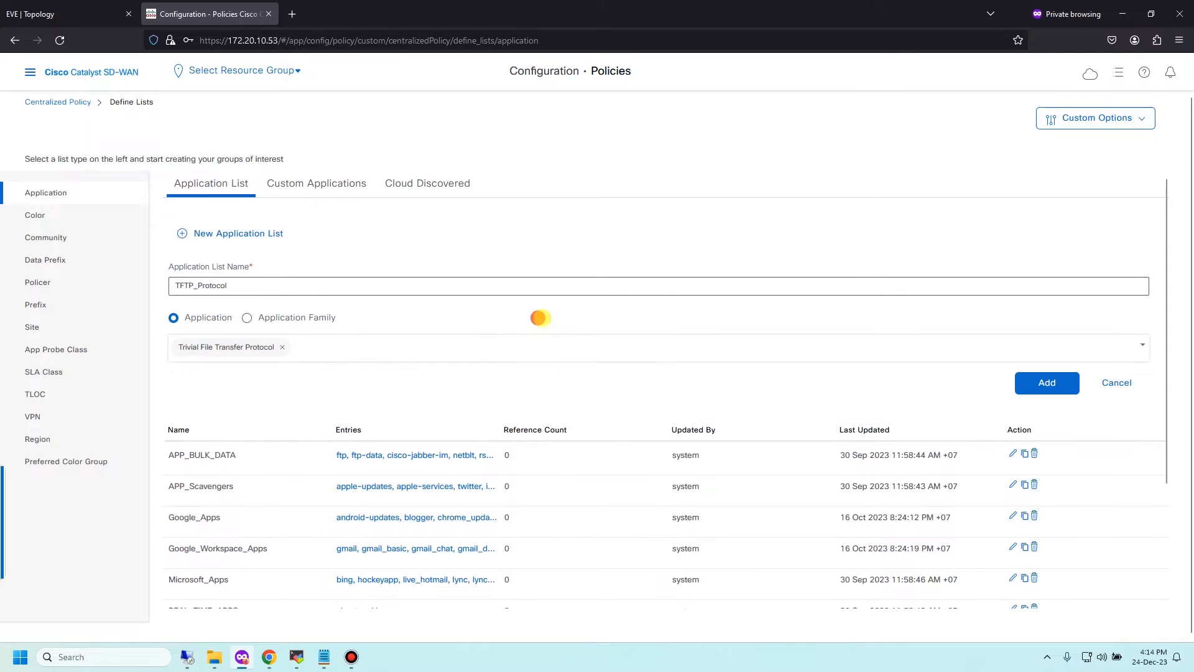
click(1048, 383)
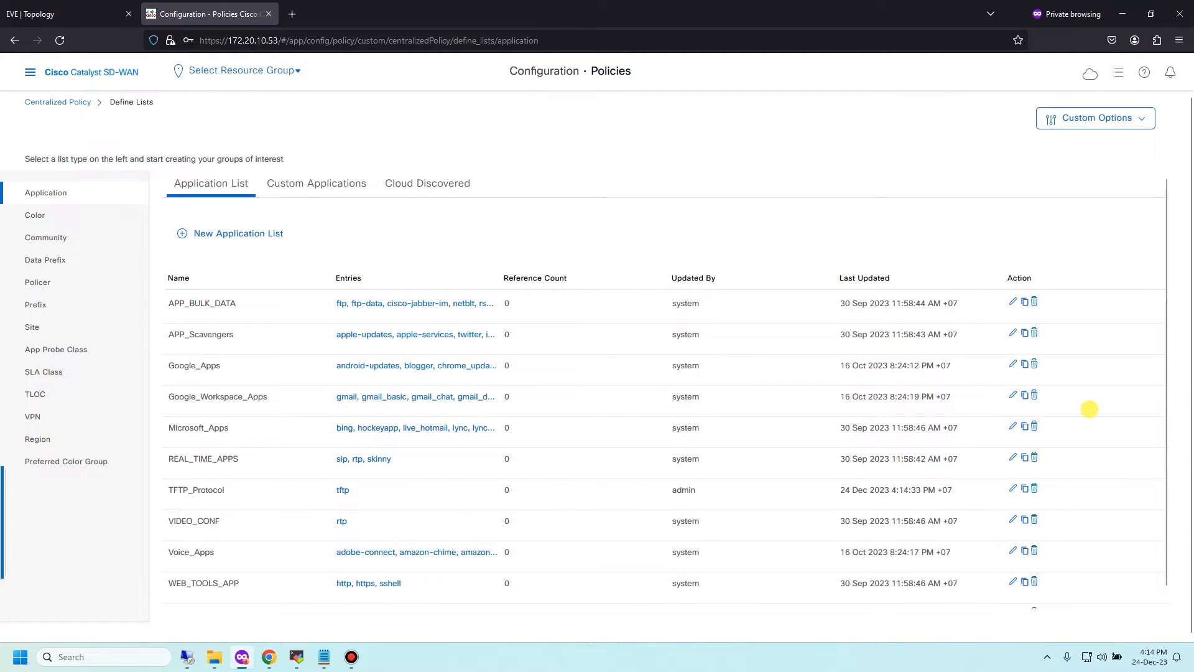
mouse_move(1019, 122)
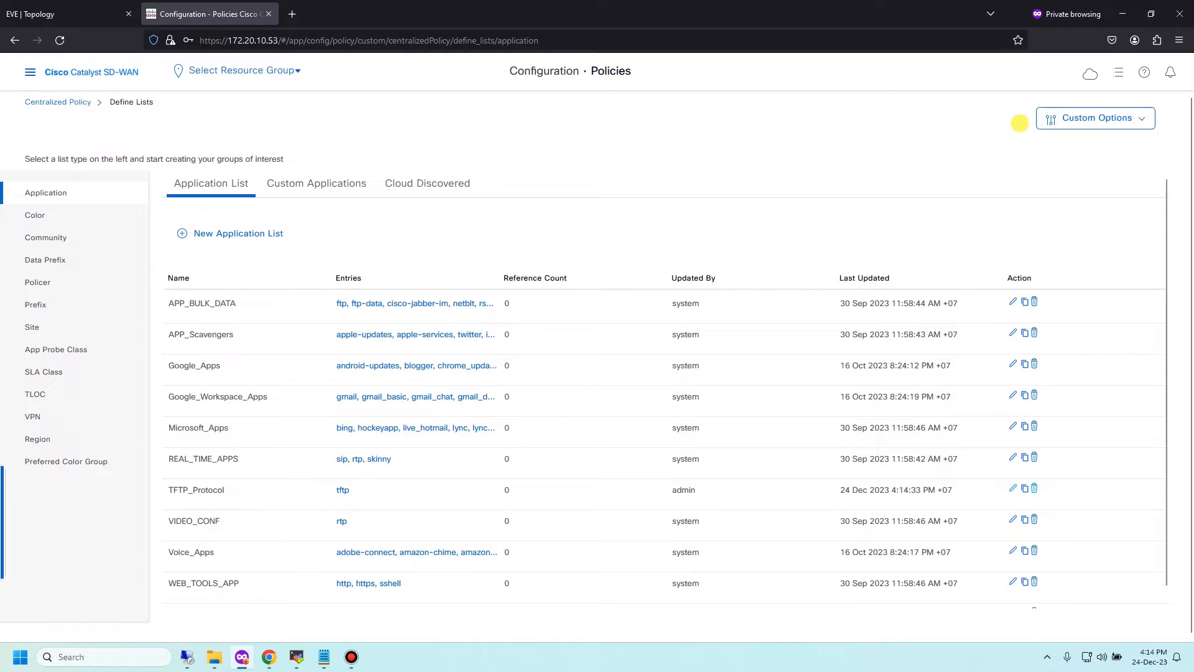
Start creating a new data policy under Centralized Policy > Traffic Policy > Data.
click(1096, 118)
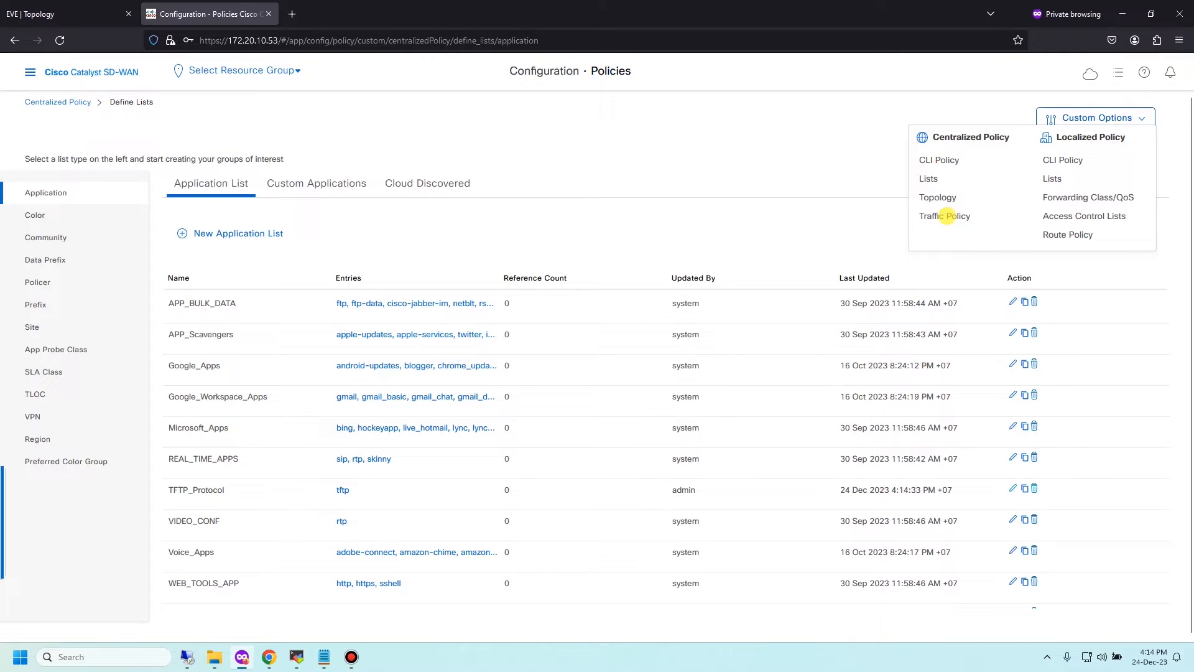
click(945, 216)
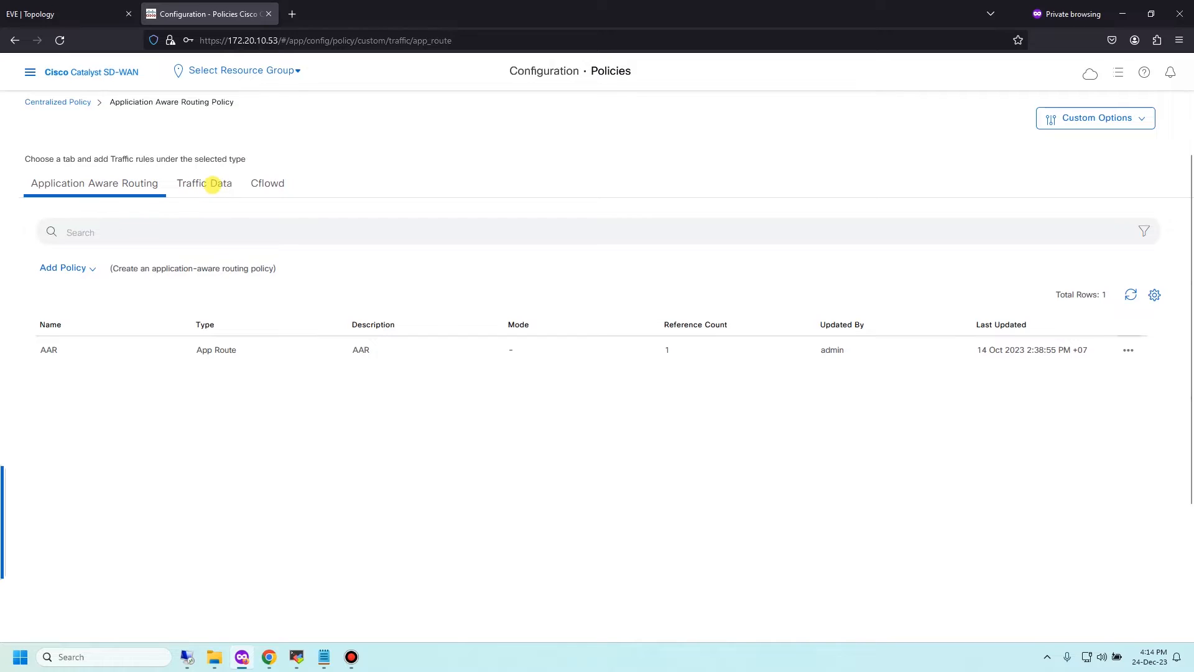
click(204, 183)
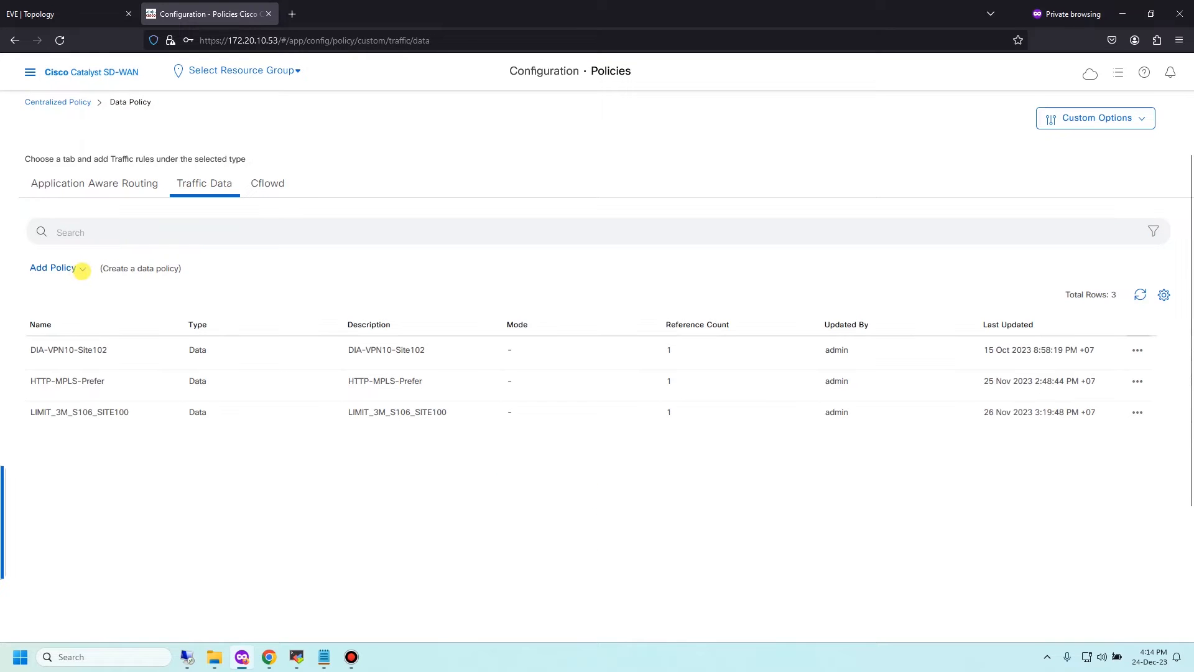
click(52, 268)
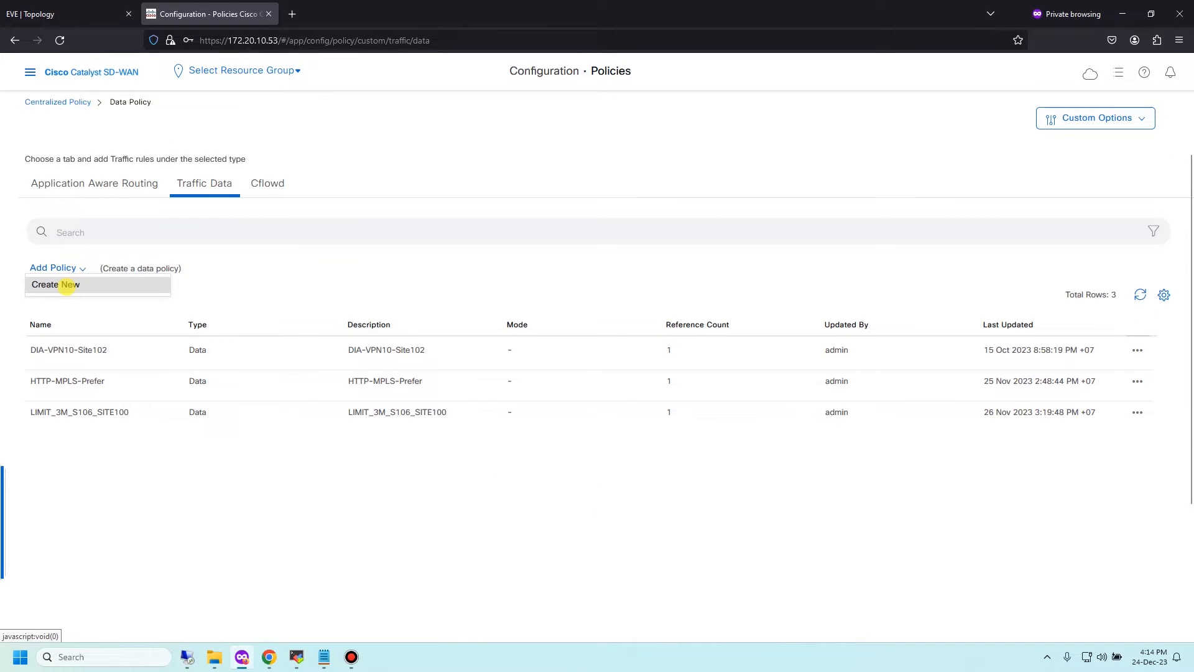
click(54, 284)
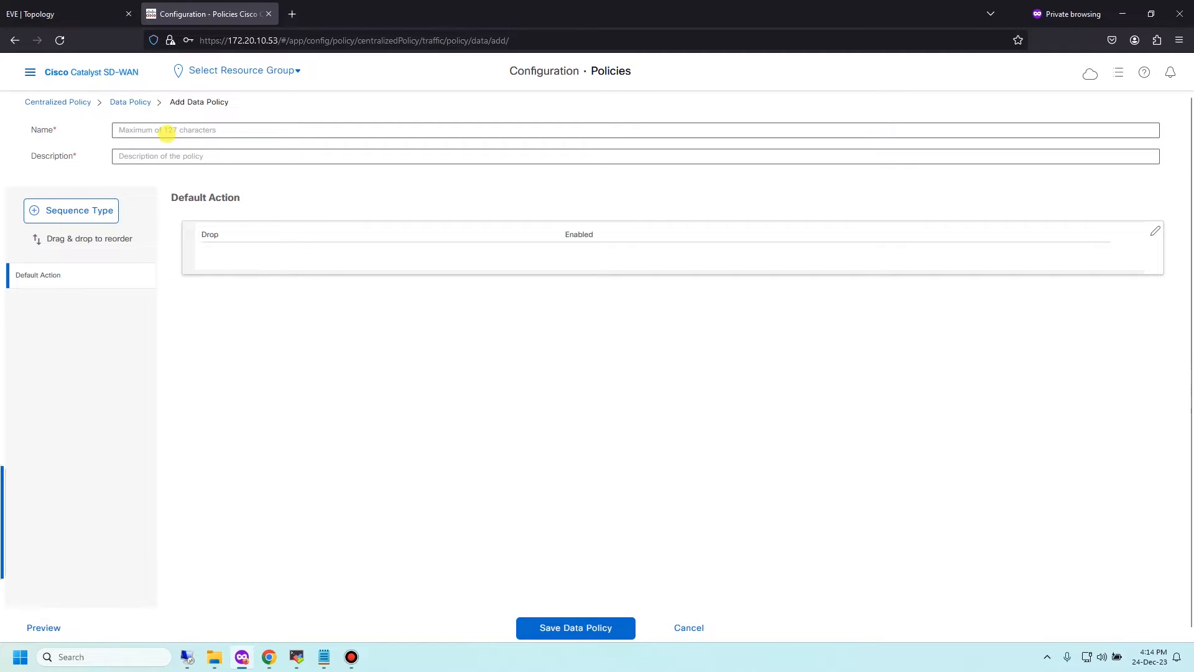
Name and describe the policy Pkt-Duplication and add a Custom sequence type.
click(635, 127)
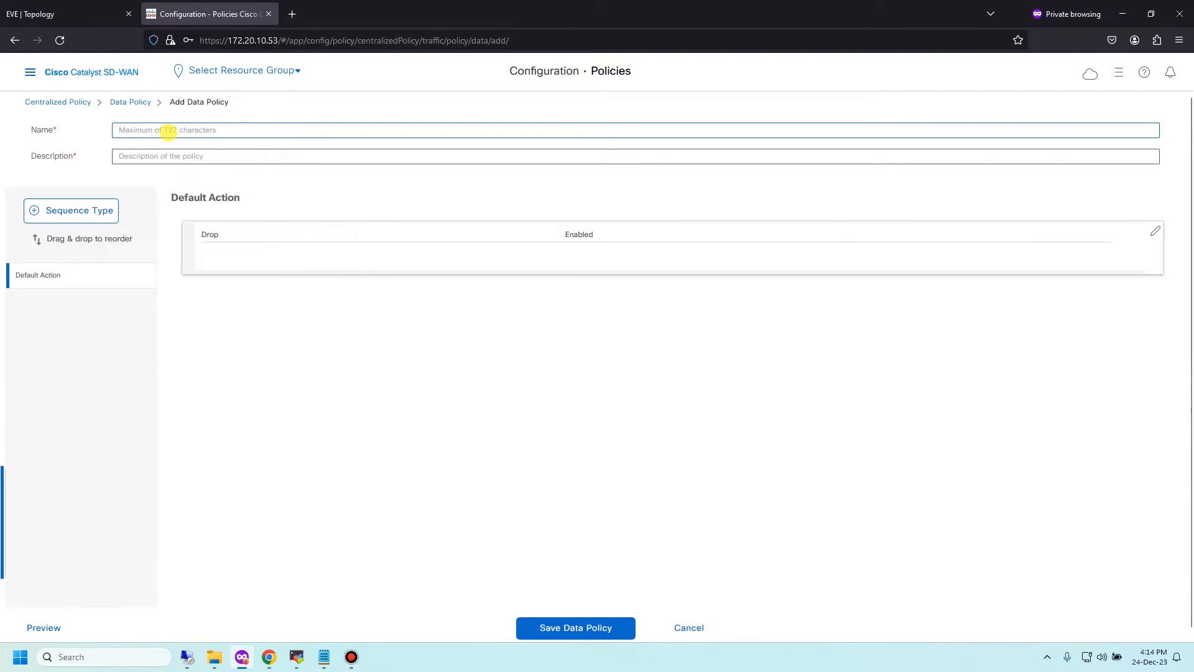
text(Pkt-D)
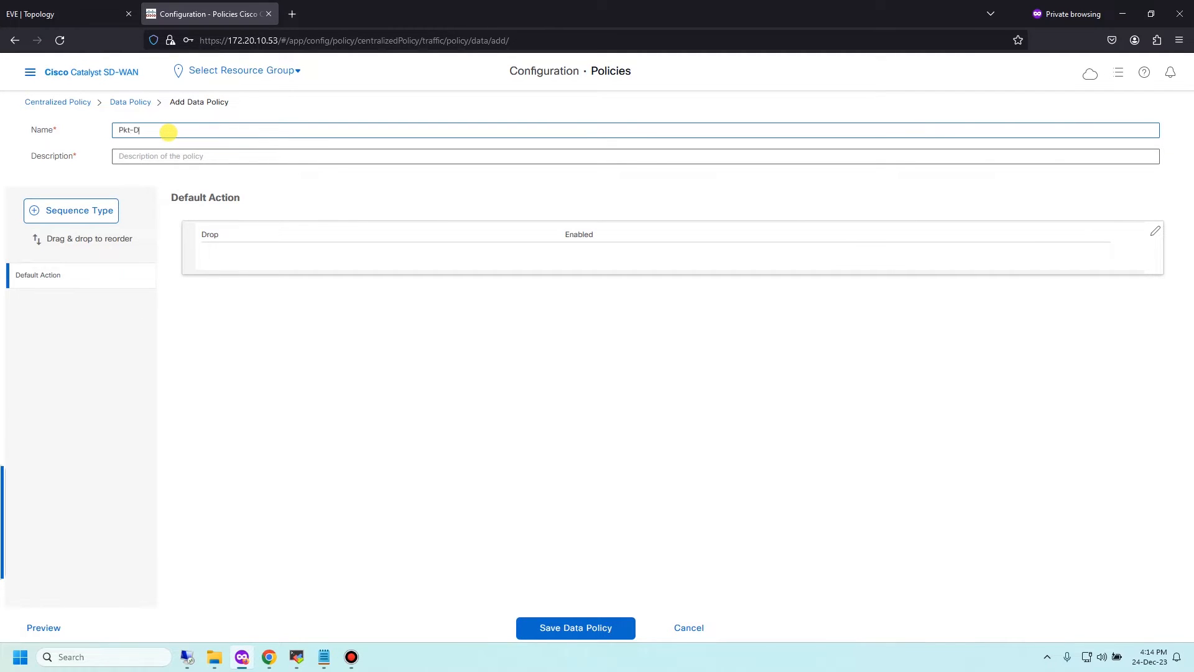
text(uplication)
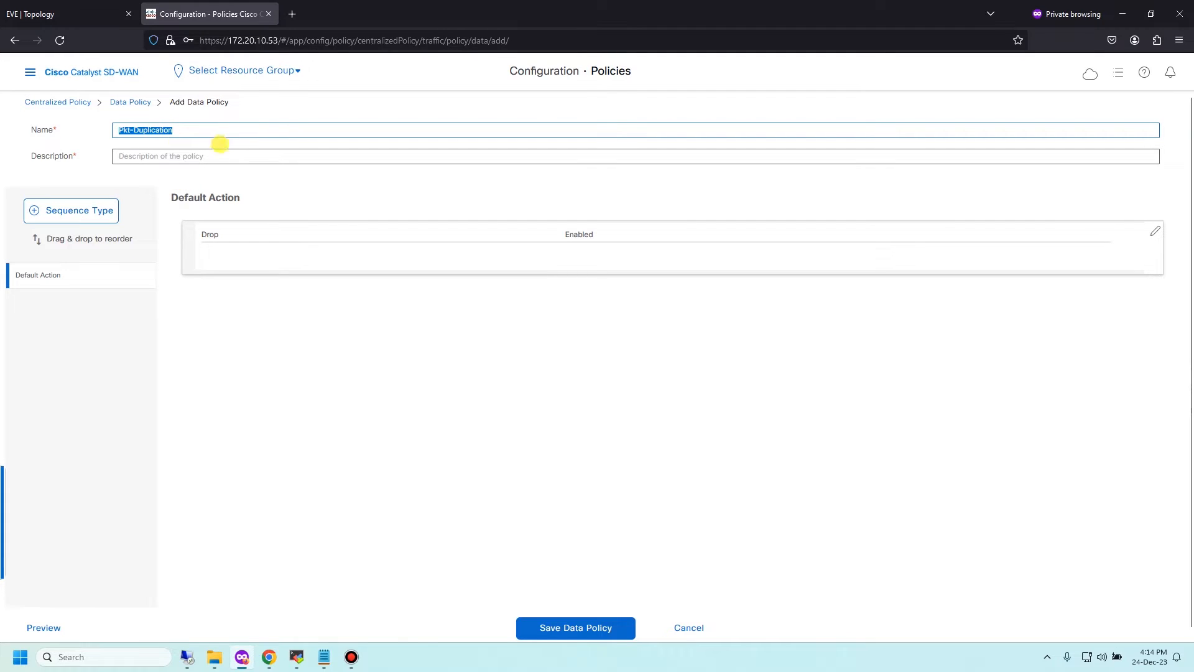
text(Pkt-Duplication)
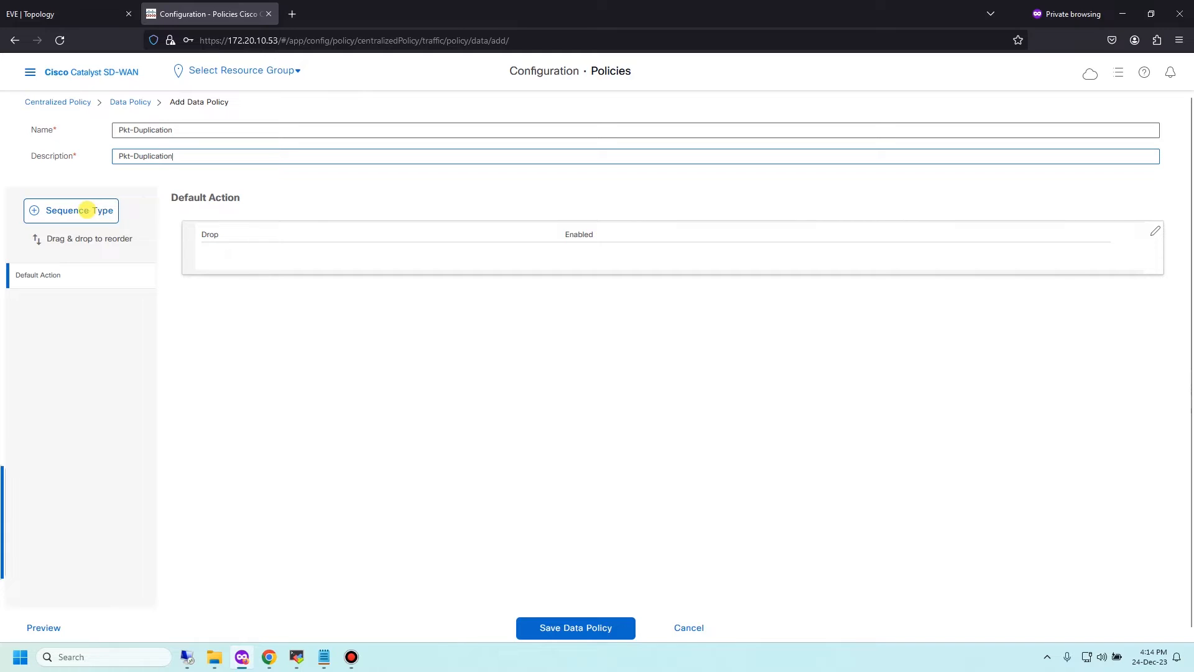
click(71, 211)
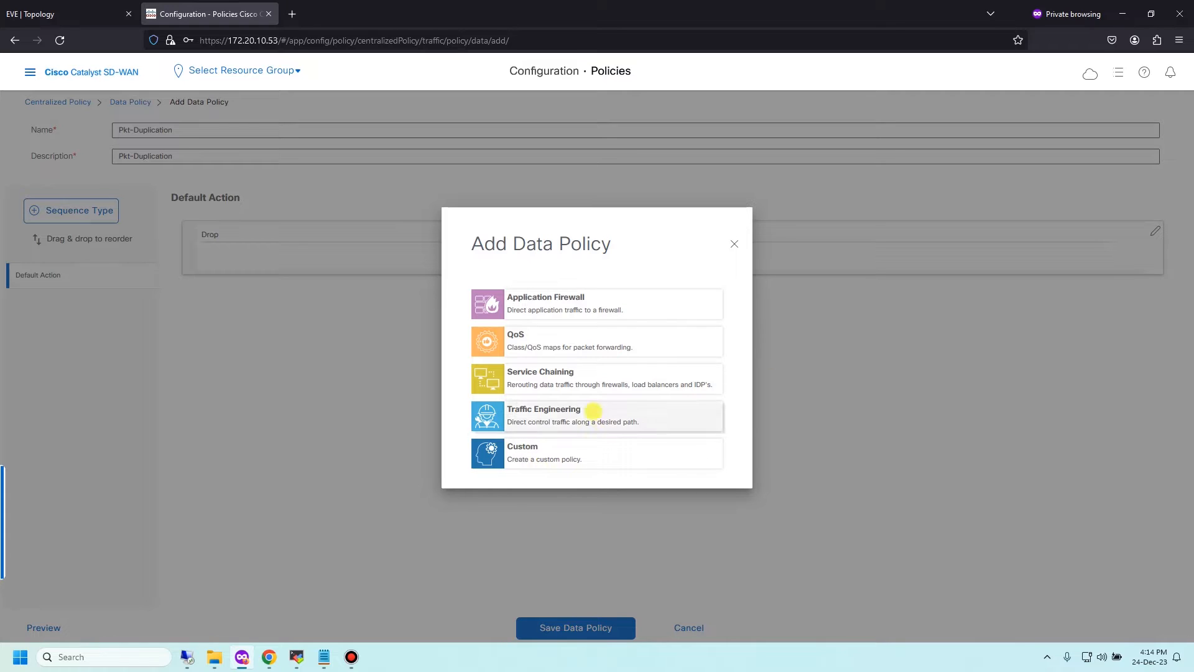
click(596, 453)
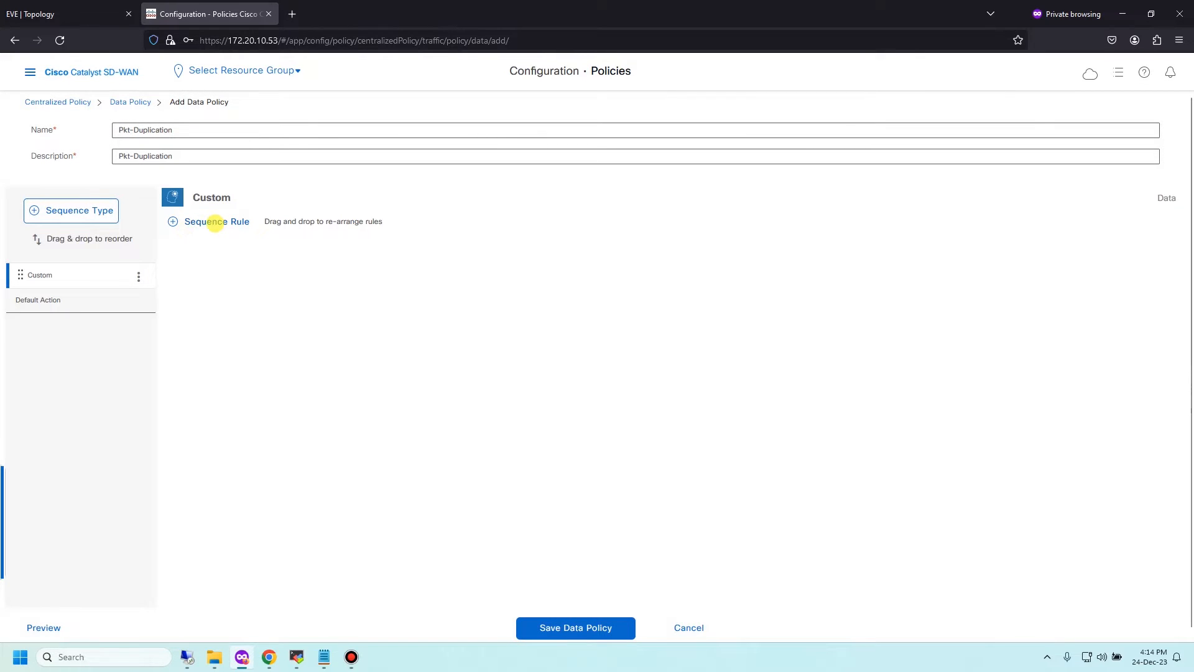
Add a sequence rule matching the TFTP_Protocol application list.
click(216, 221)
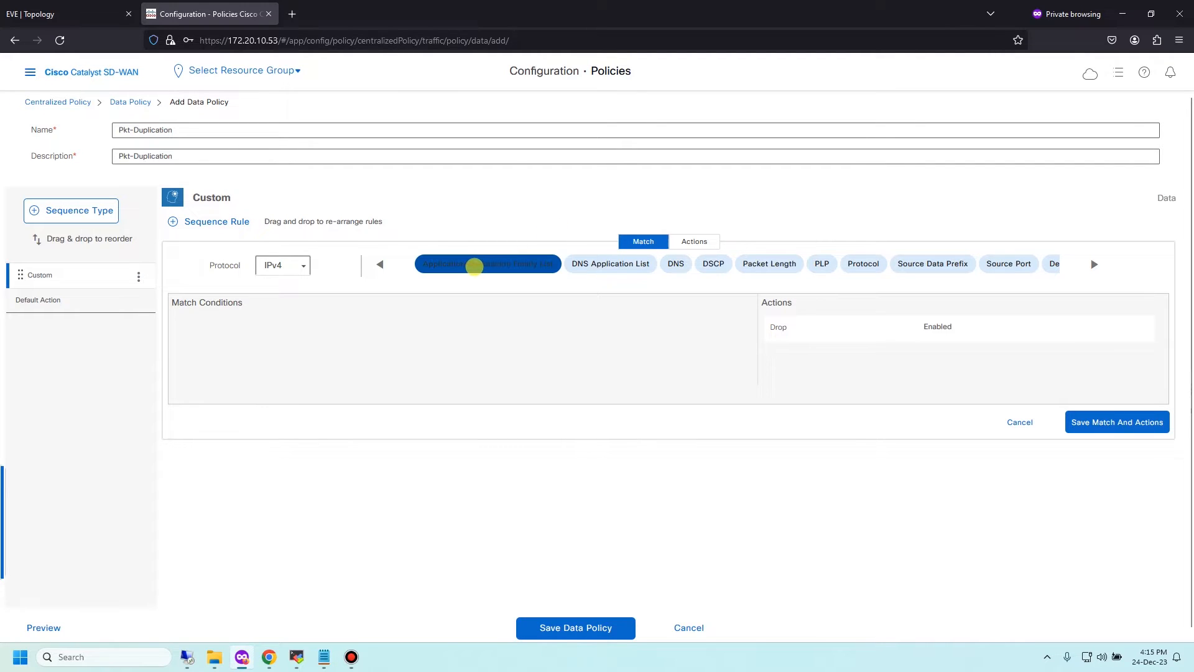
click(486, 264)
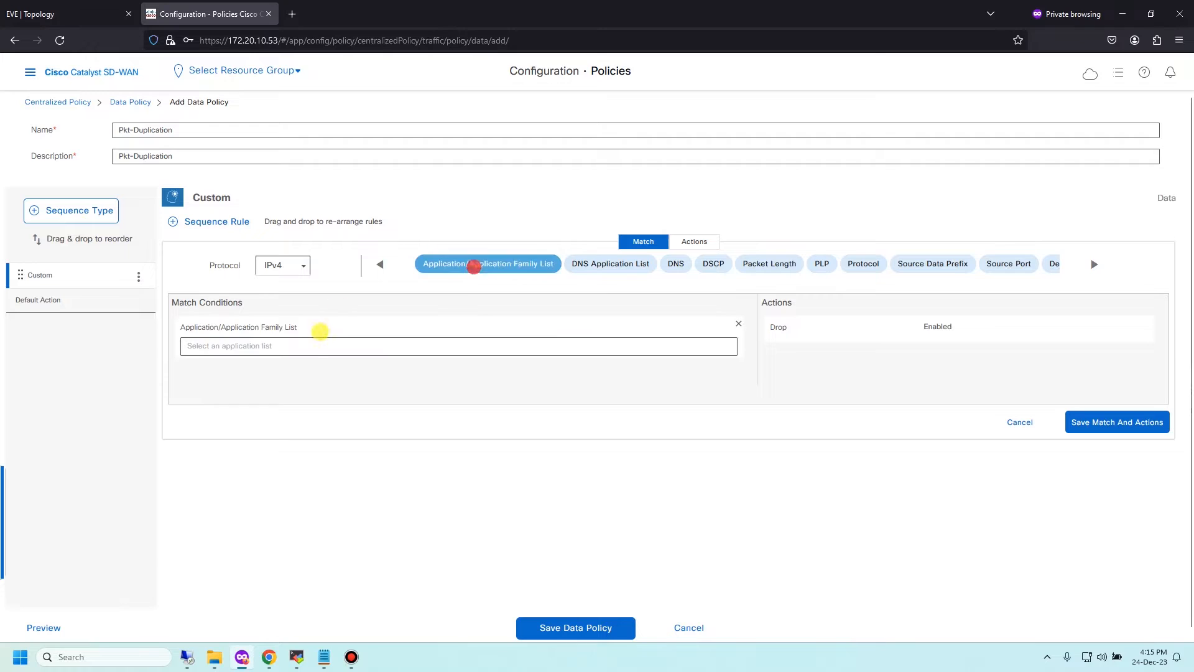
click(294, 346)
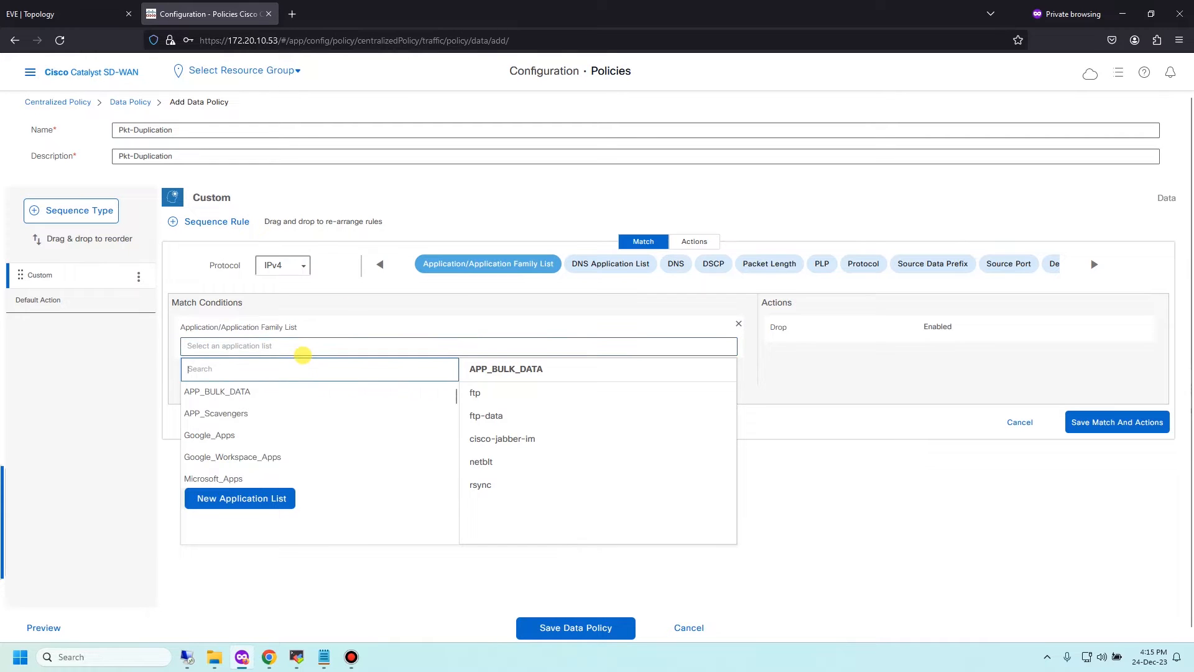
text(TFTP)
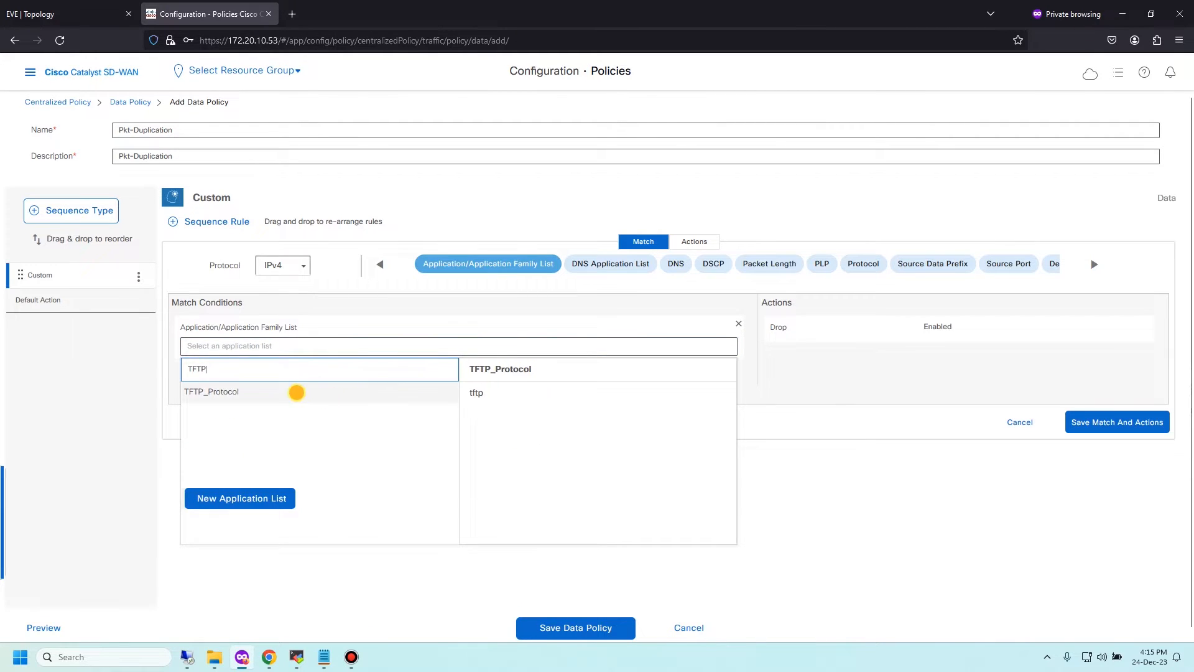
click(210, 391)
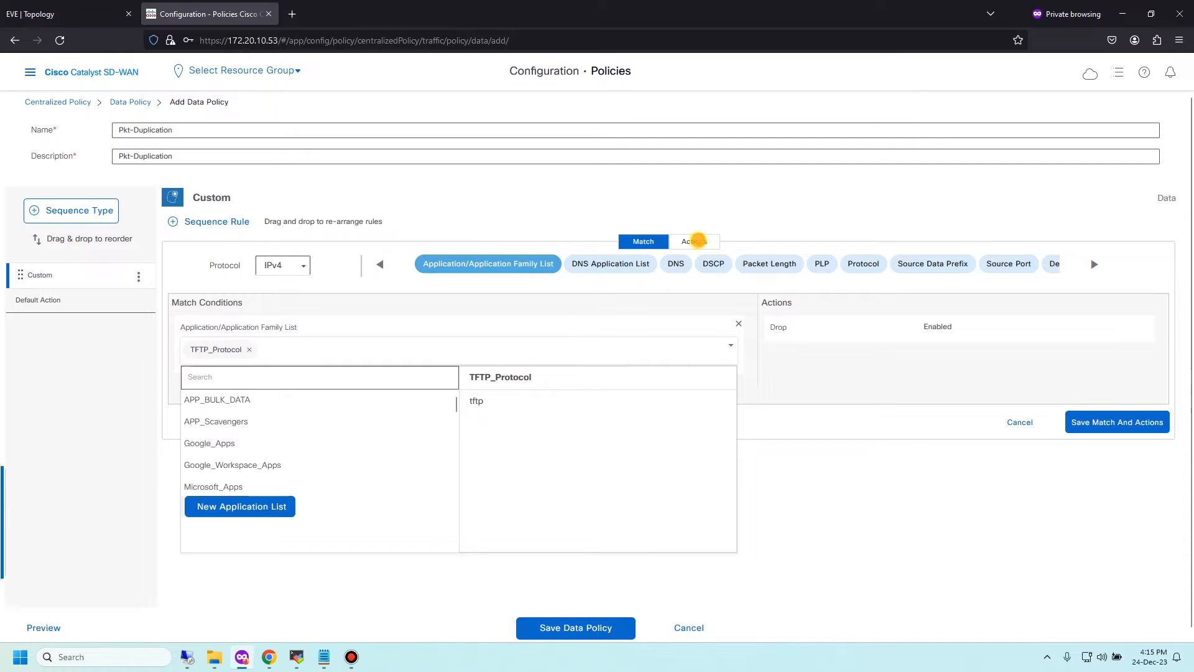
Set actions: Loss Correction with Packet Duplication and Local TLOC colour biz-internet.
click(694, 241)
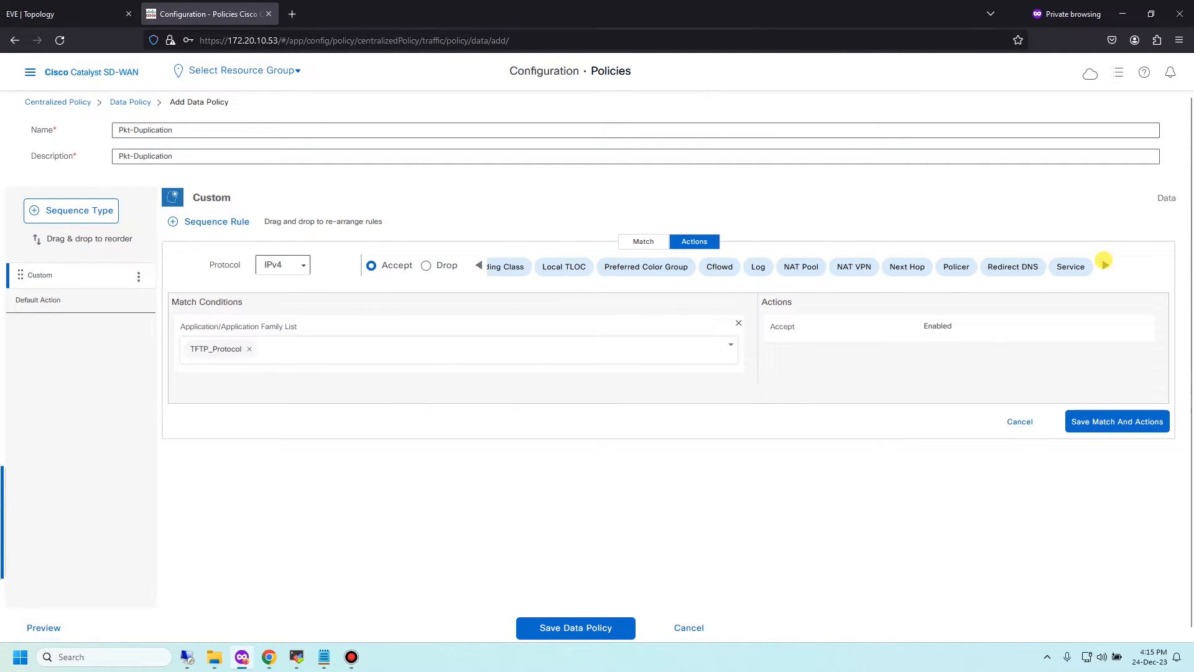
click(1102, 262)
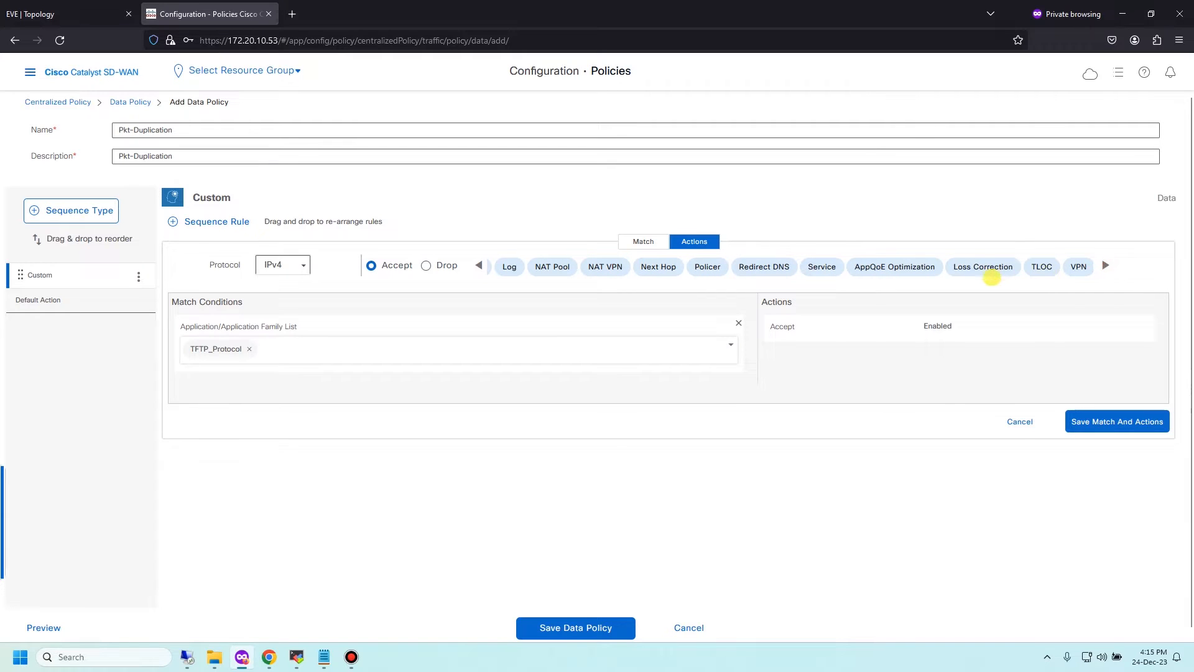
click(982, 267)
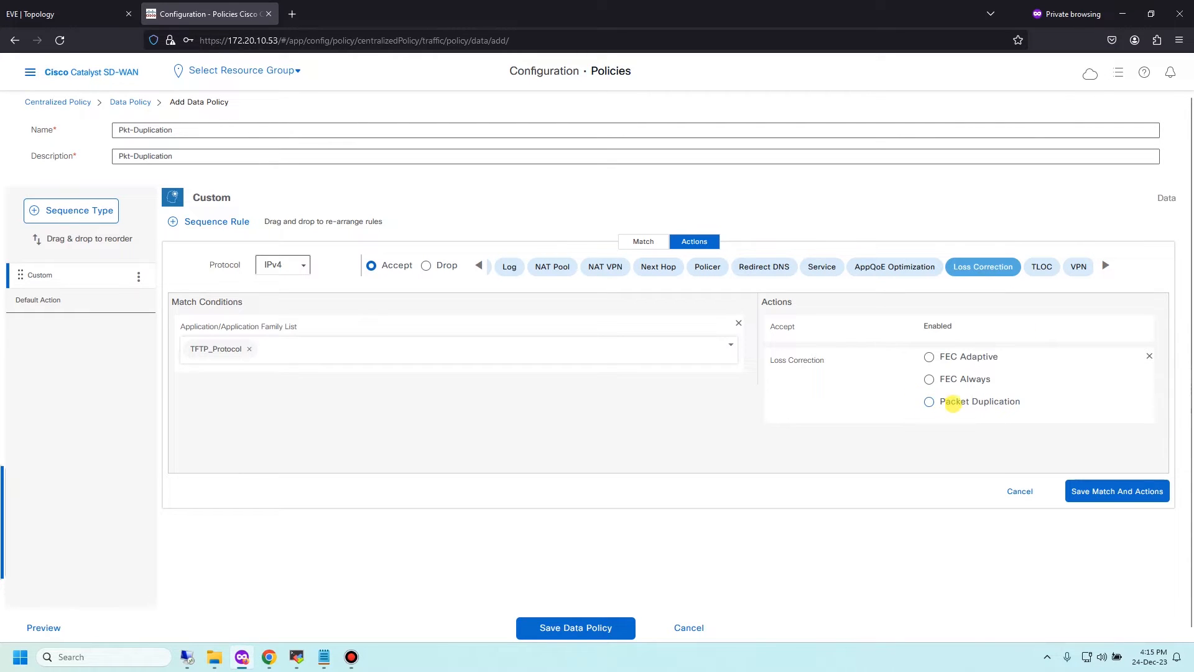
click(928, 400)
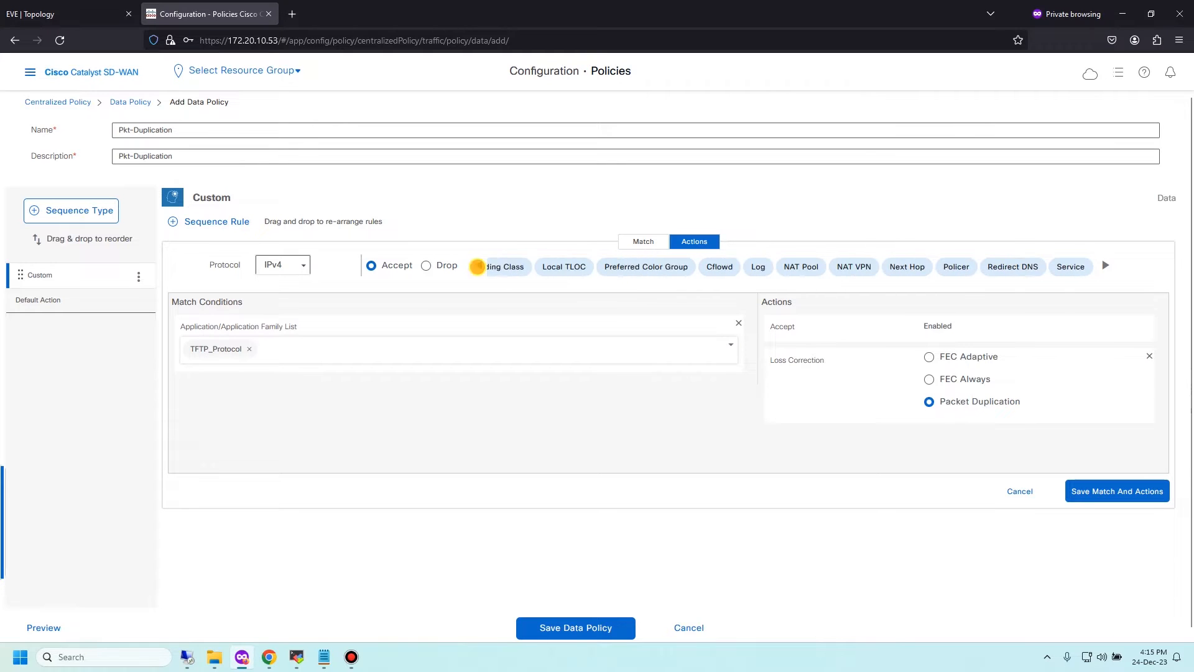
click(565, 266)
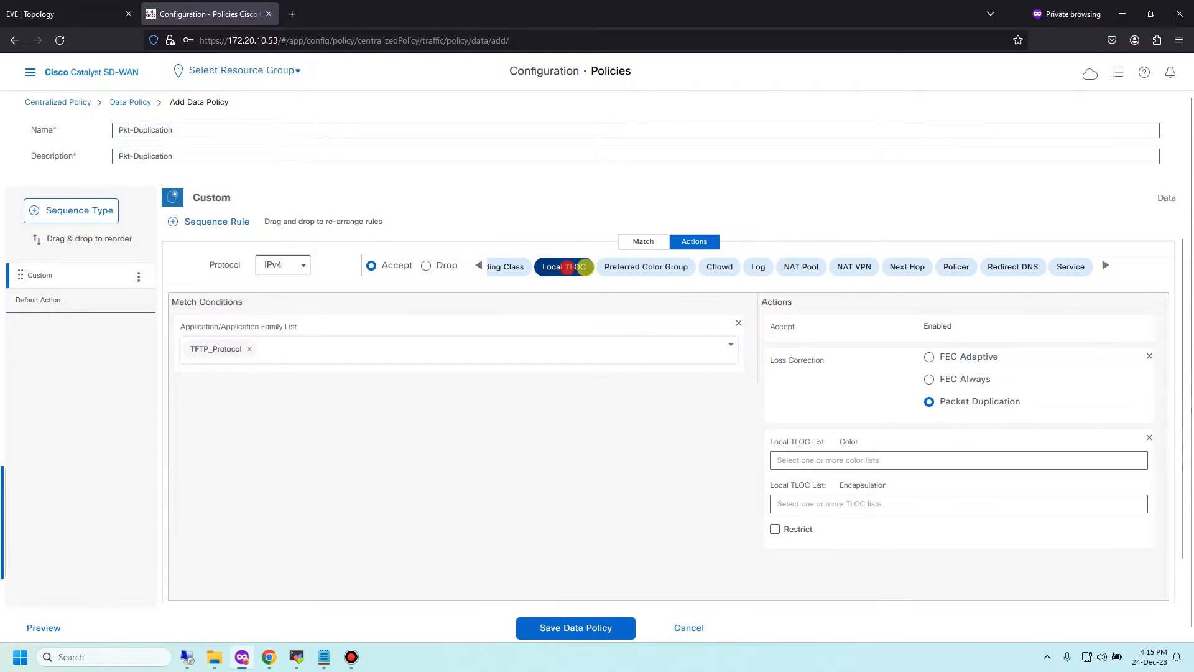
click(959, 461)
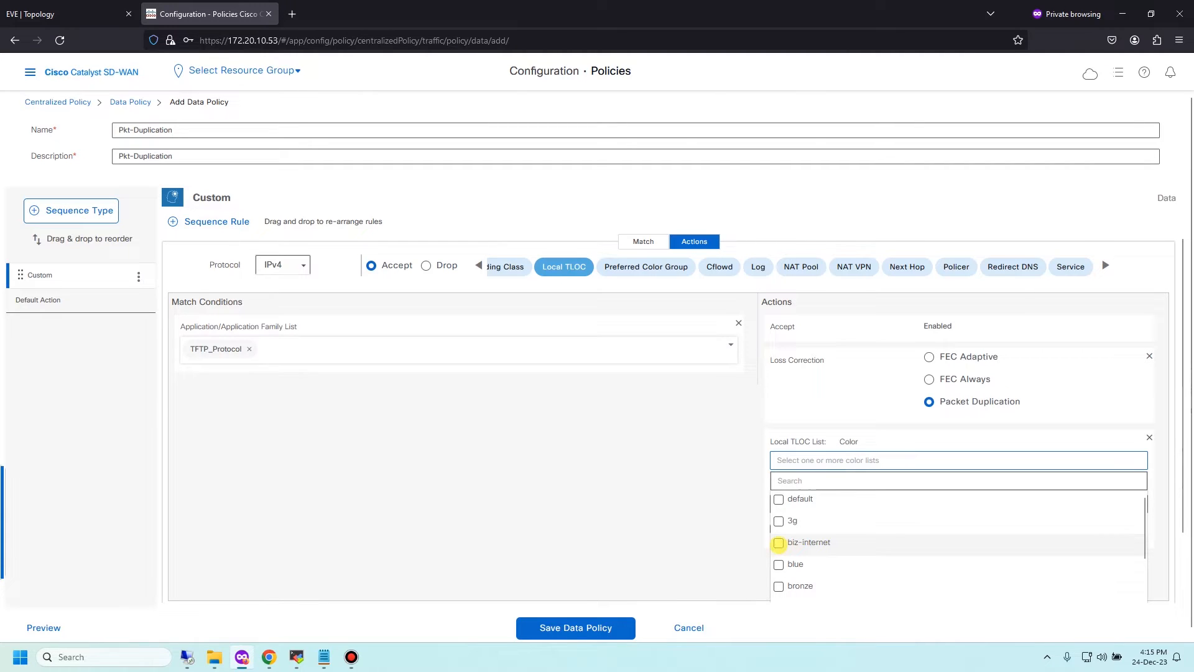
click(777, 543)
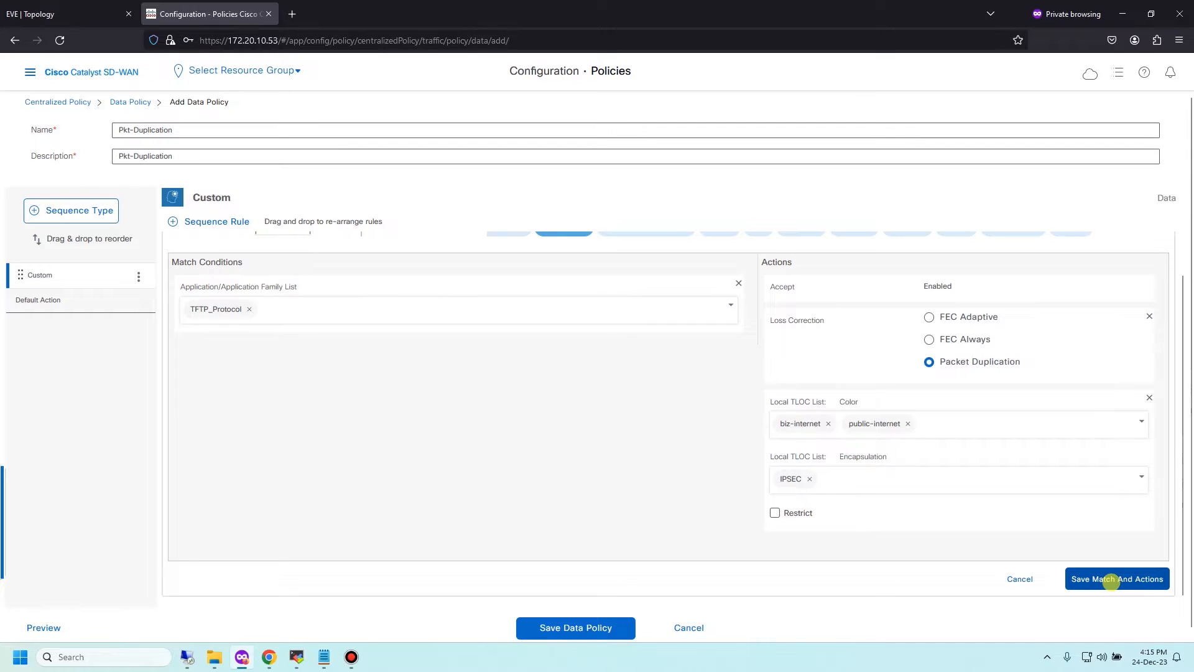
Save the rule, set the default action to Accept, and save the Pkt-Duplication data policy.
click(1117, 578)
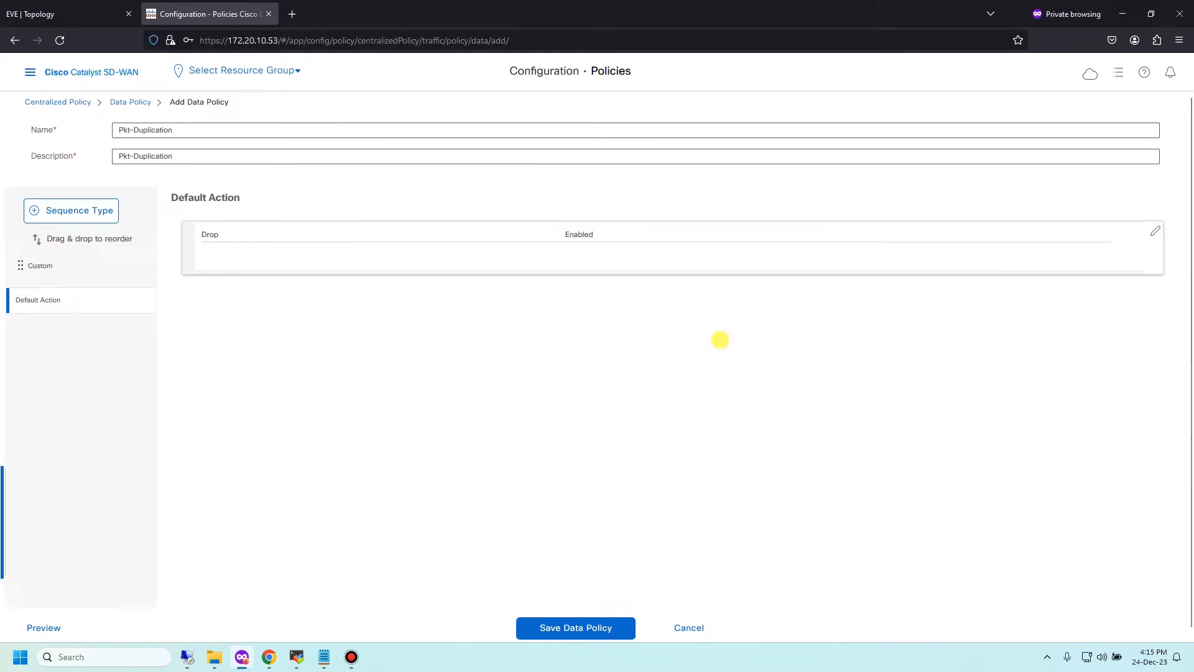
click(1155, 232)
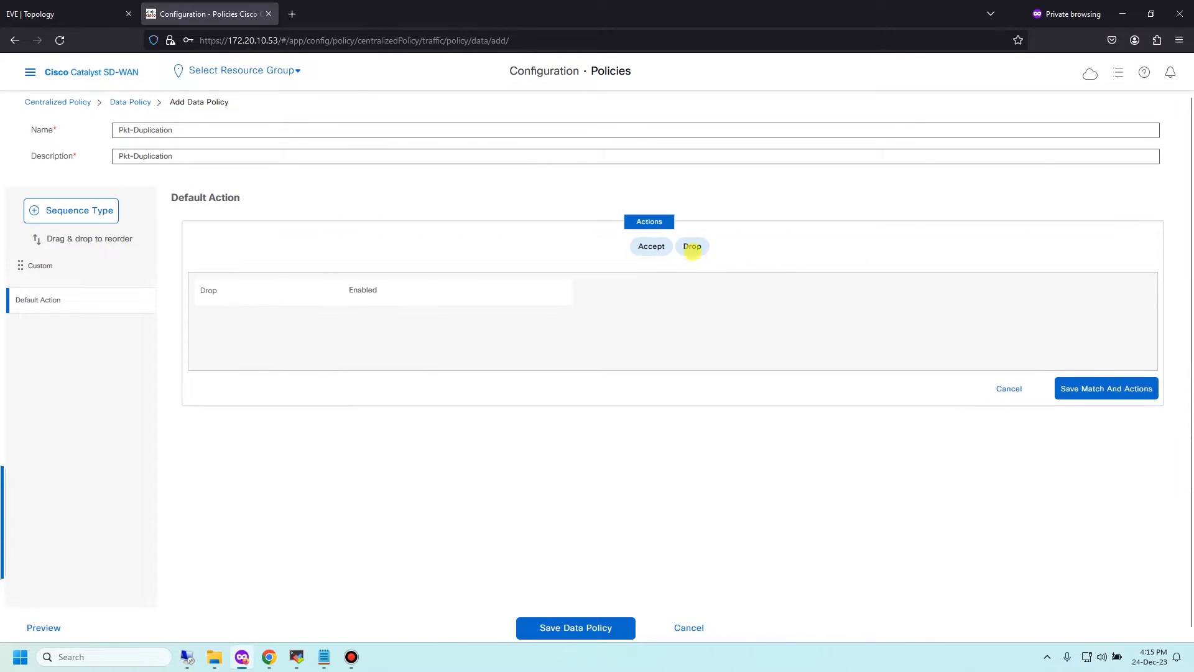
click(651, 245)
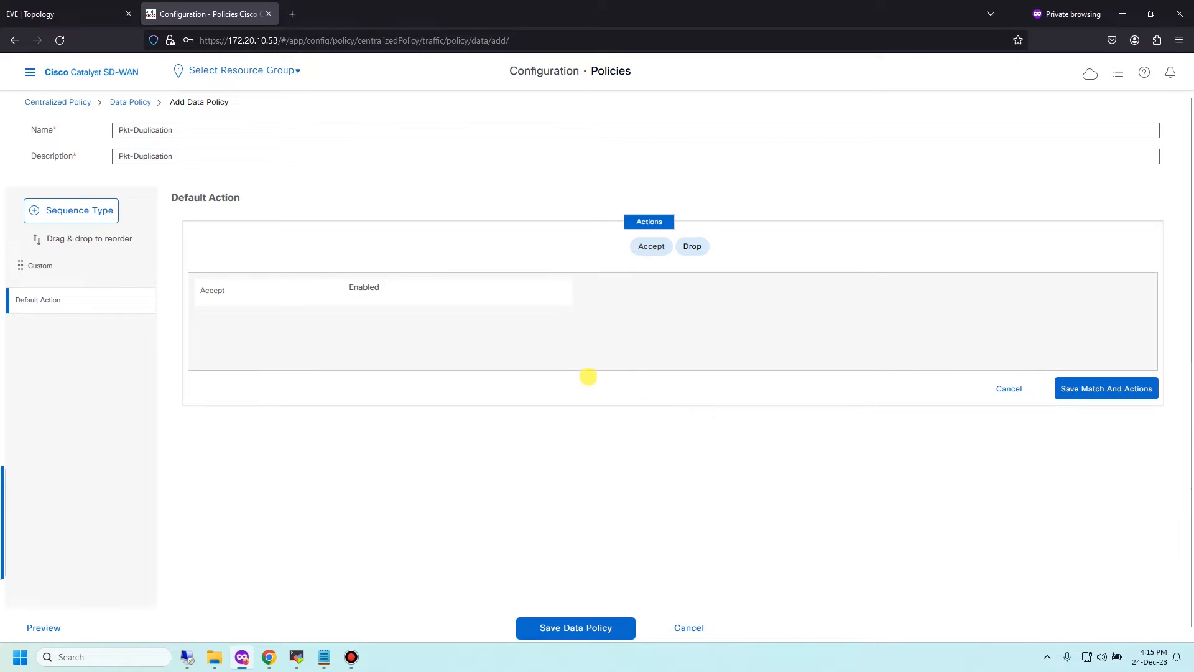
mouse_move(547, 321)
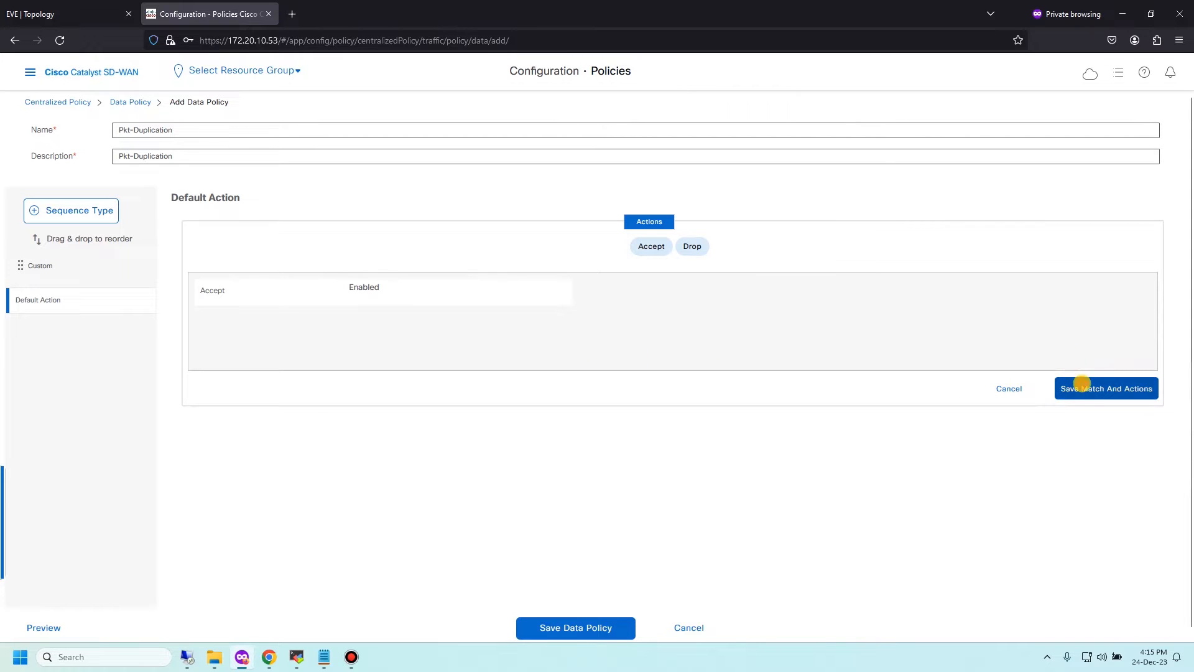
click(1104, 388)
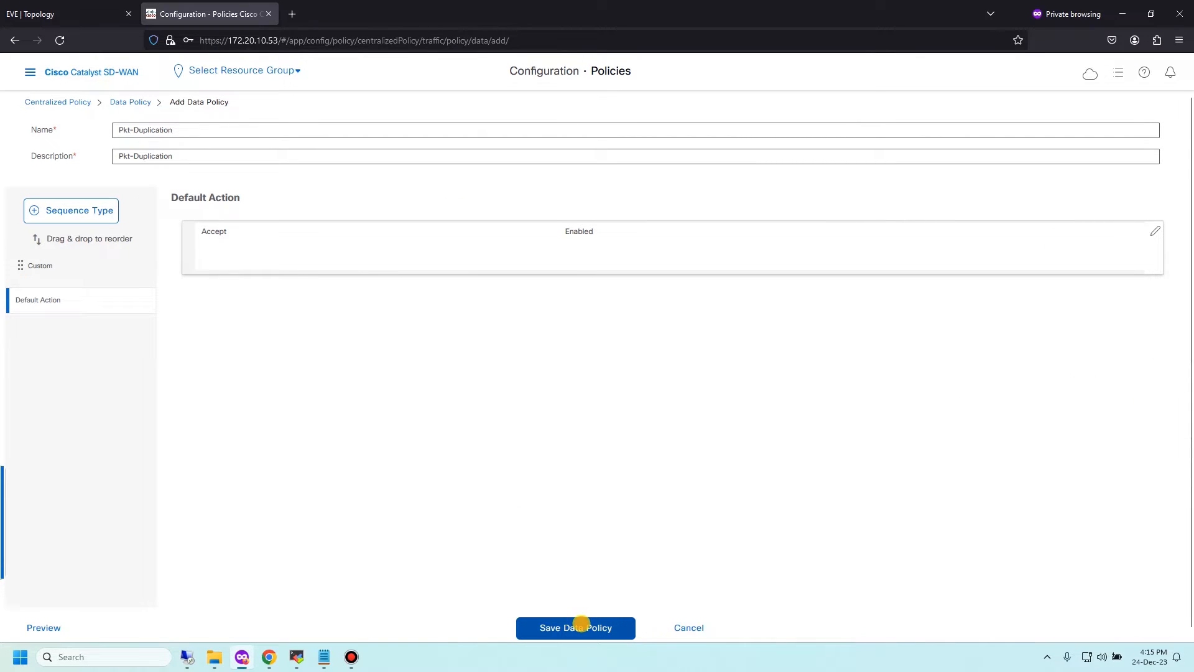
click(575, 626)
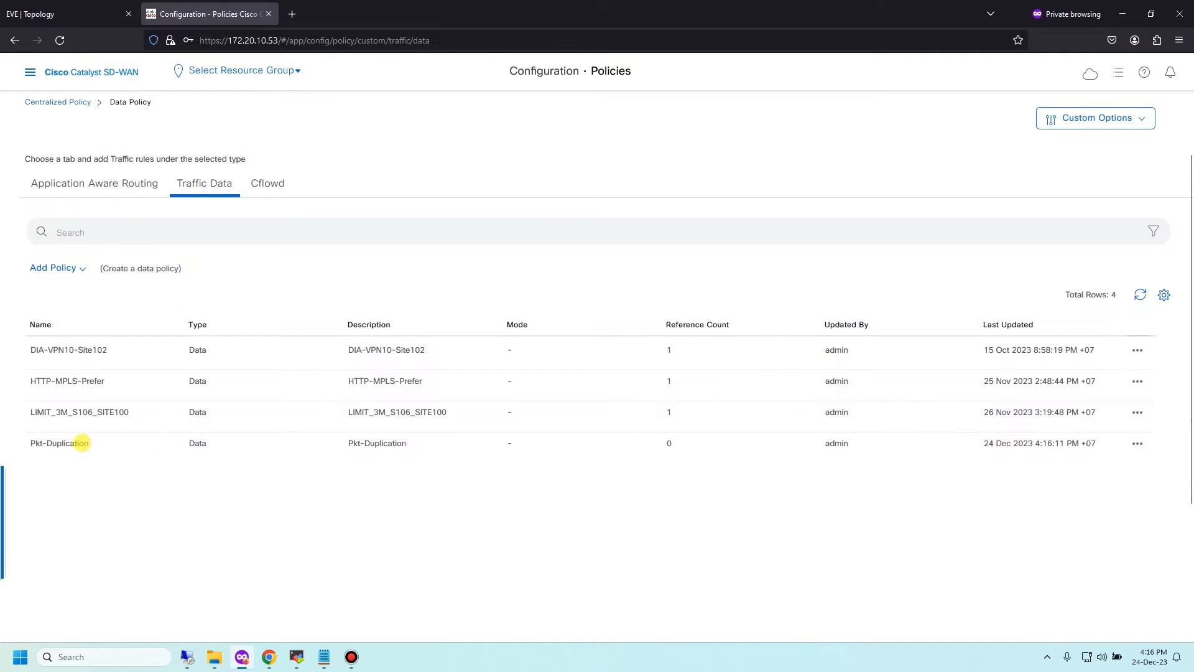
mouse_move(60, 102)
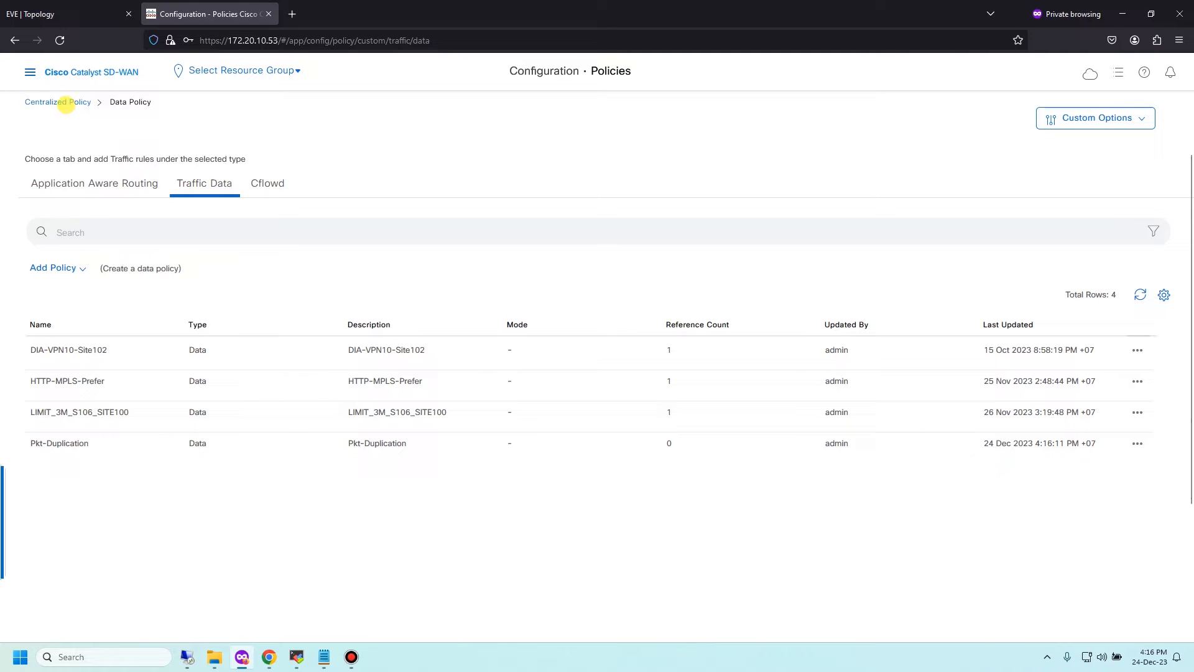
Edit the HUB-AND-SPOKE centralized policy and go to its Traffic Rules.
click(57, 102)
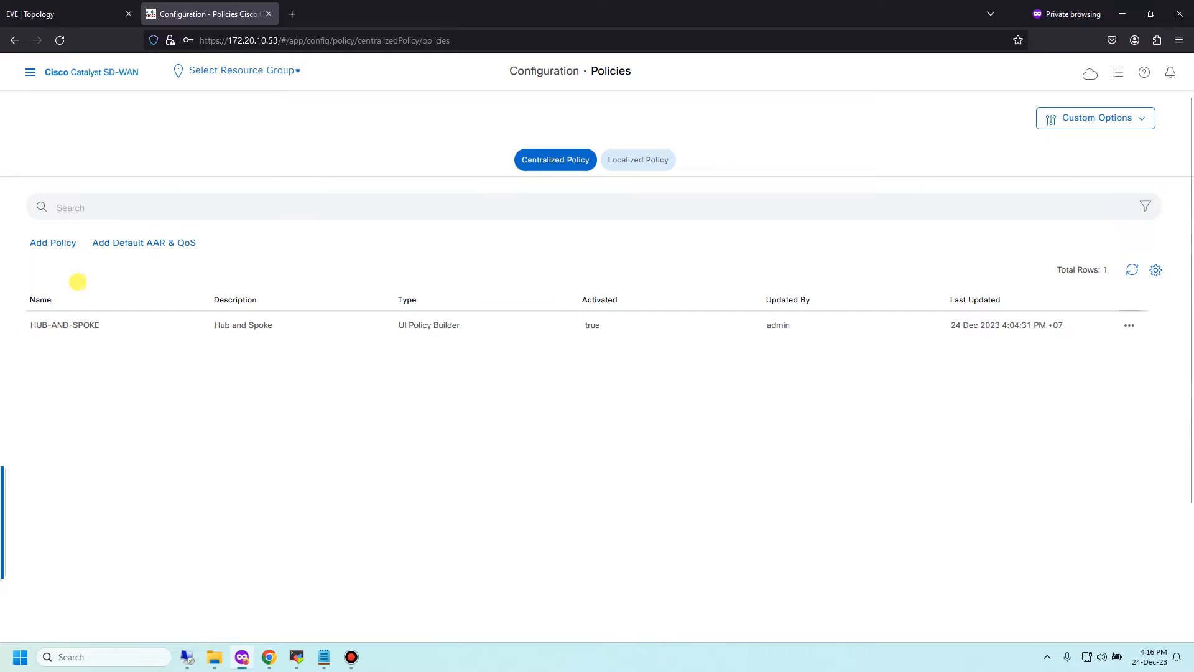
mouse_move(1110, 194)
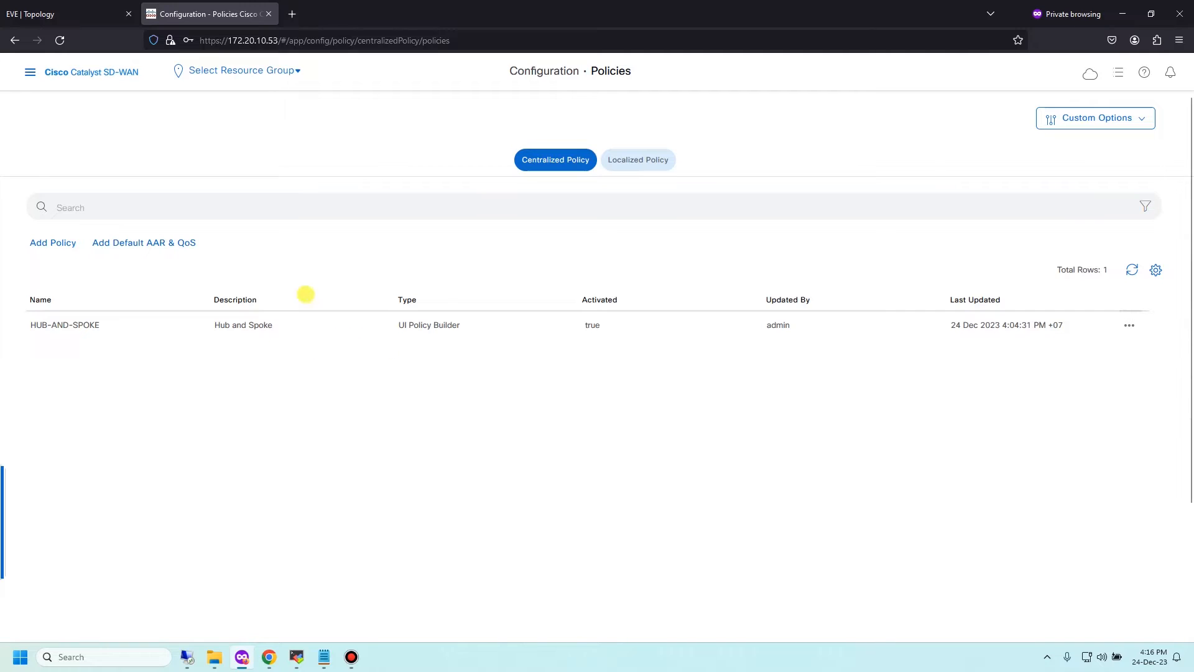
click(1130, 326)
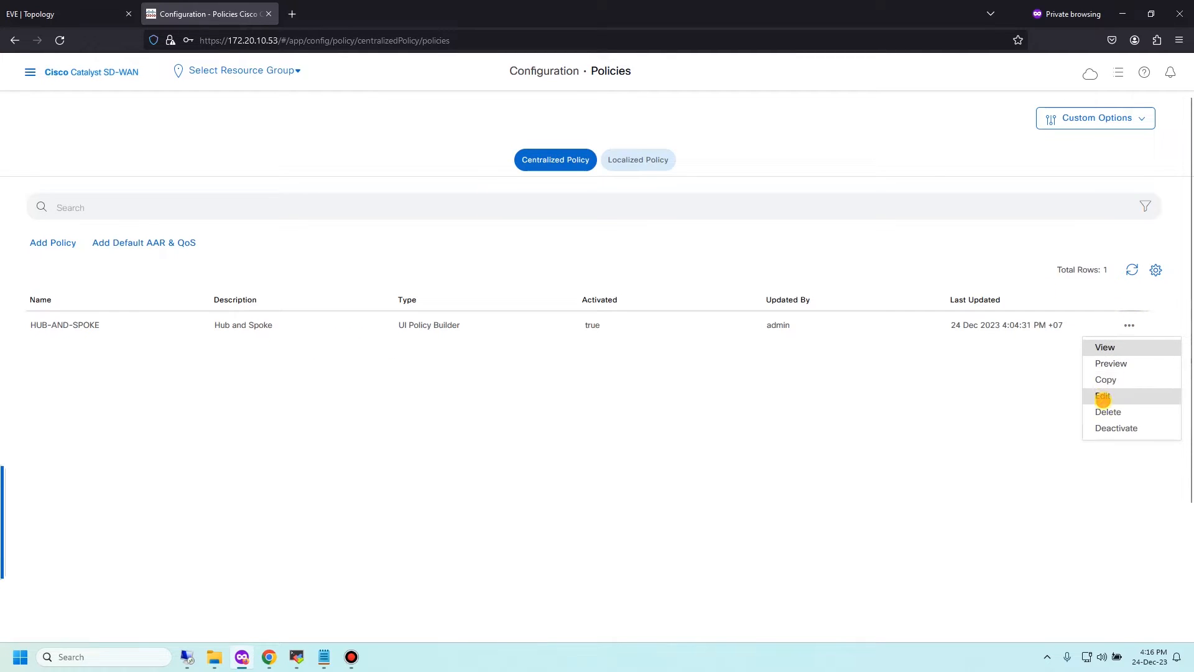
click(1102, 396)
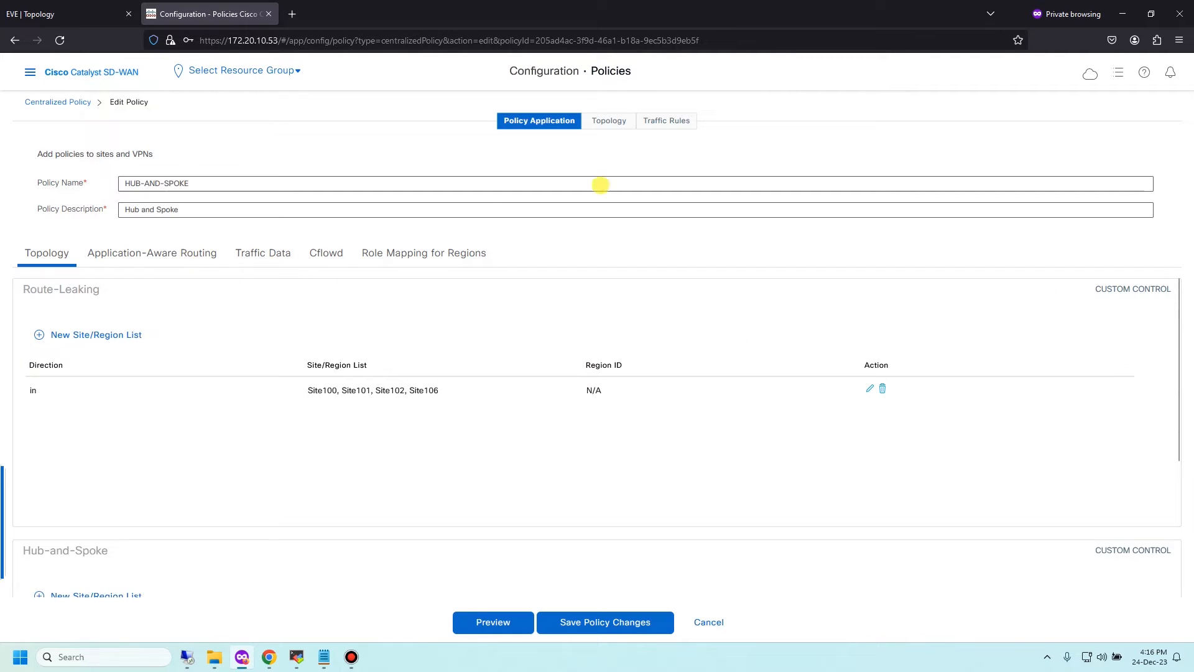
click(665, 120)
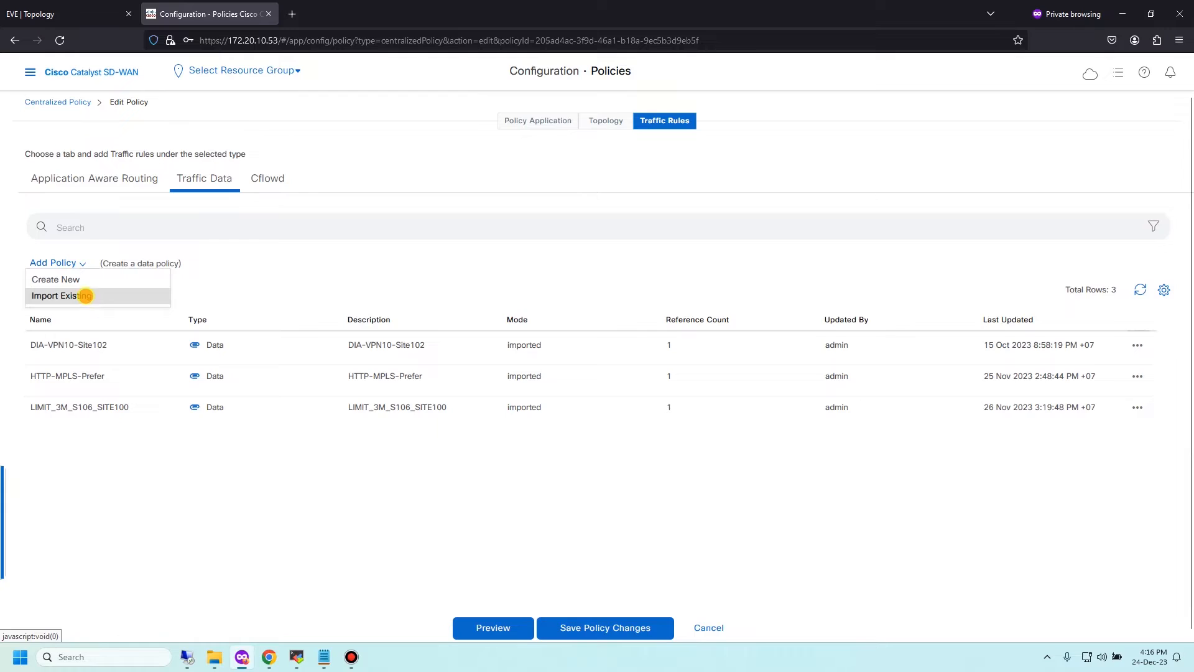
Import the Pkt-Duplication data policy and move on to Policy Application.
click(56, 296)
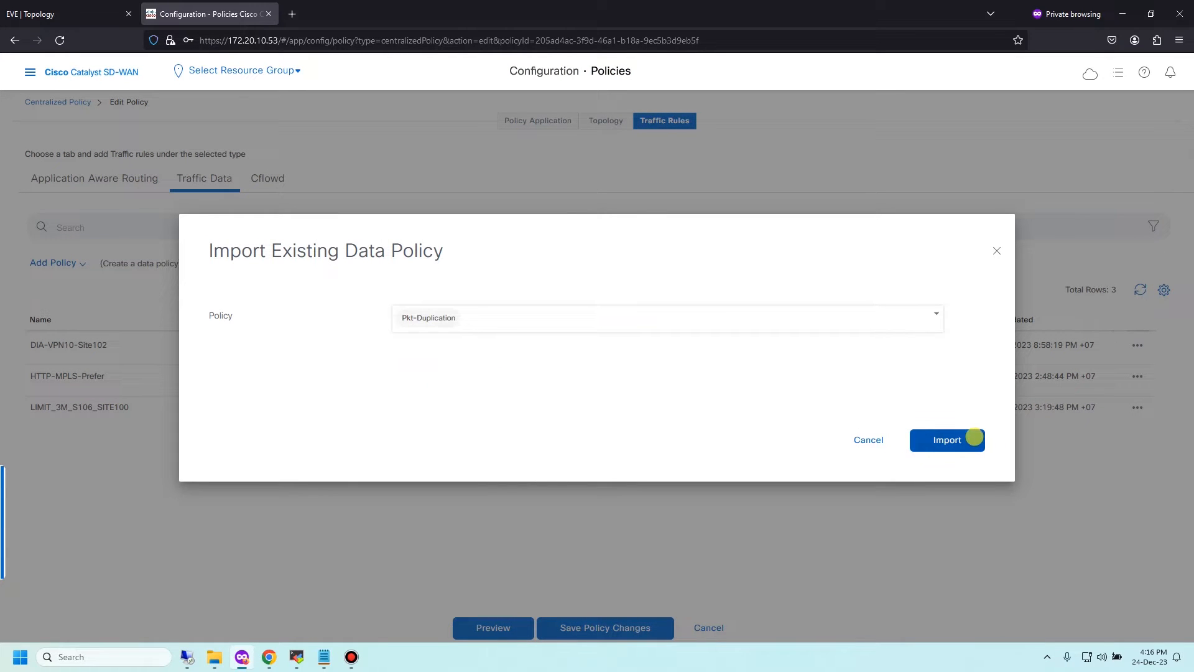
click(947, 440)
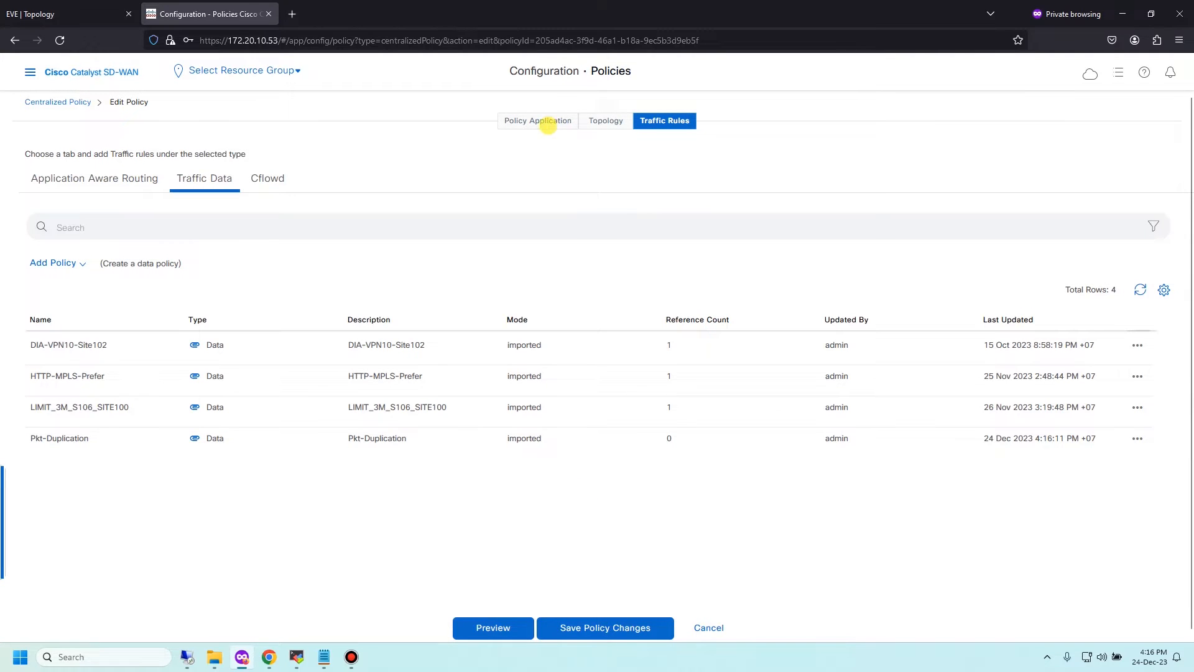
click(538, 120)
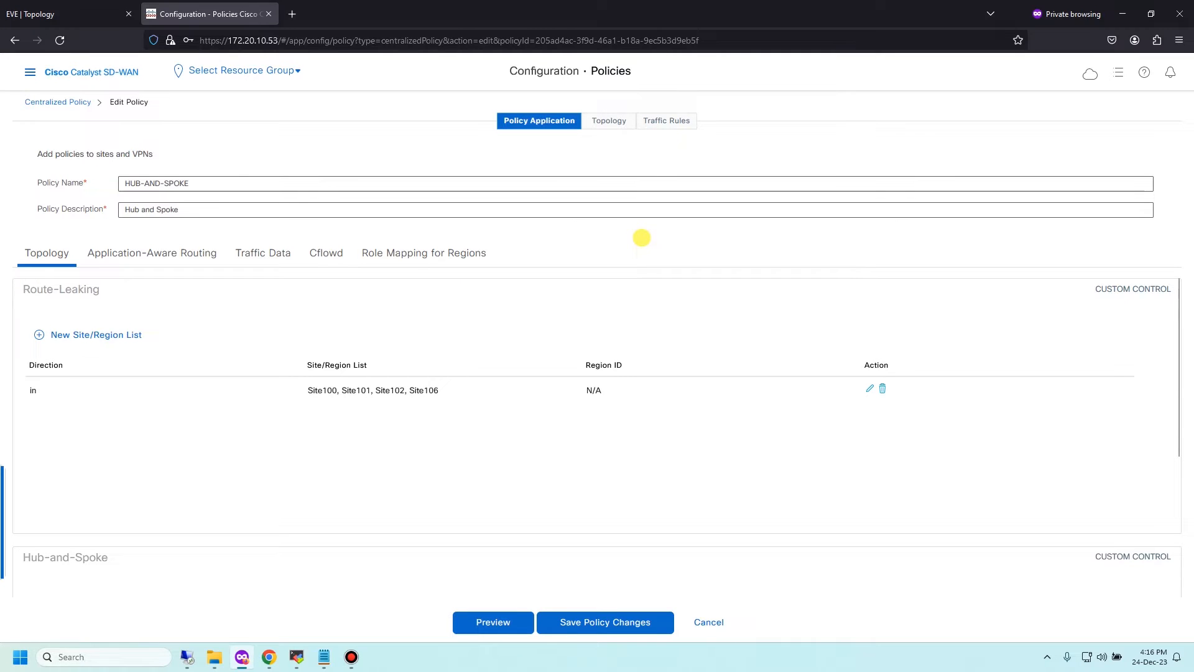
mouse_move(342, 271)
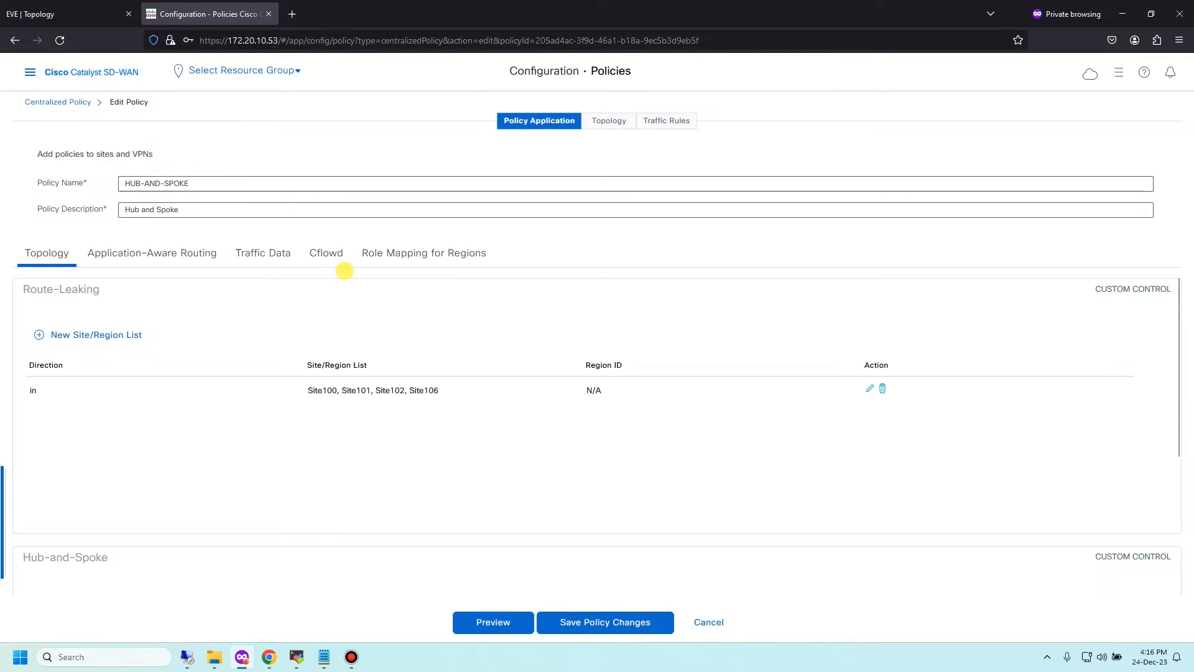
mouse_move(263, 253)
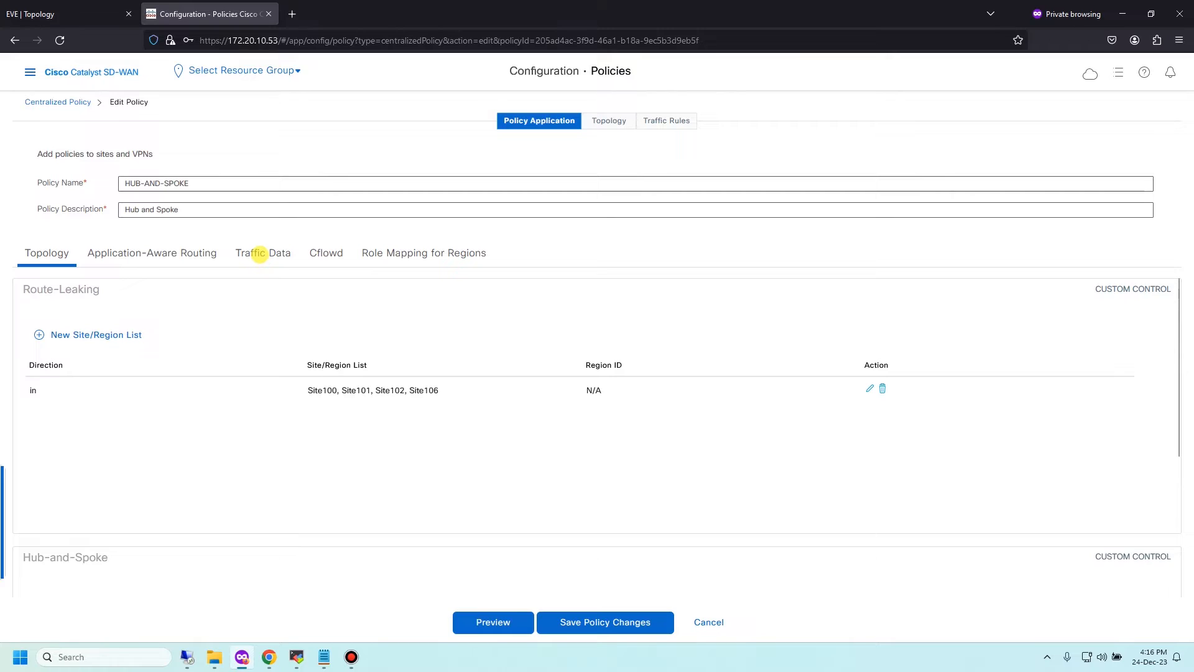
Start a new site and VPN entry under Pkt-Duplication, checking the lab topology for site names.
click(263, 254)
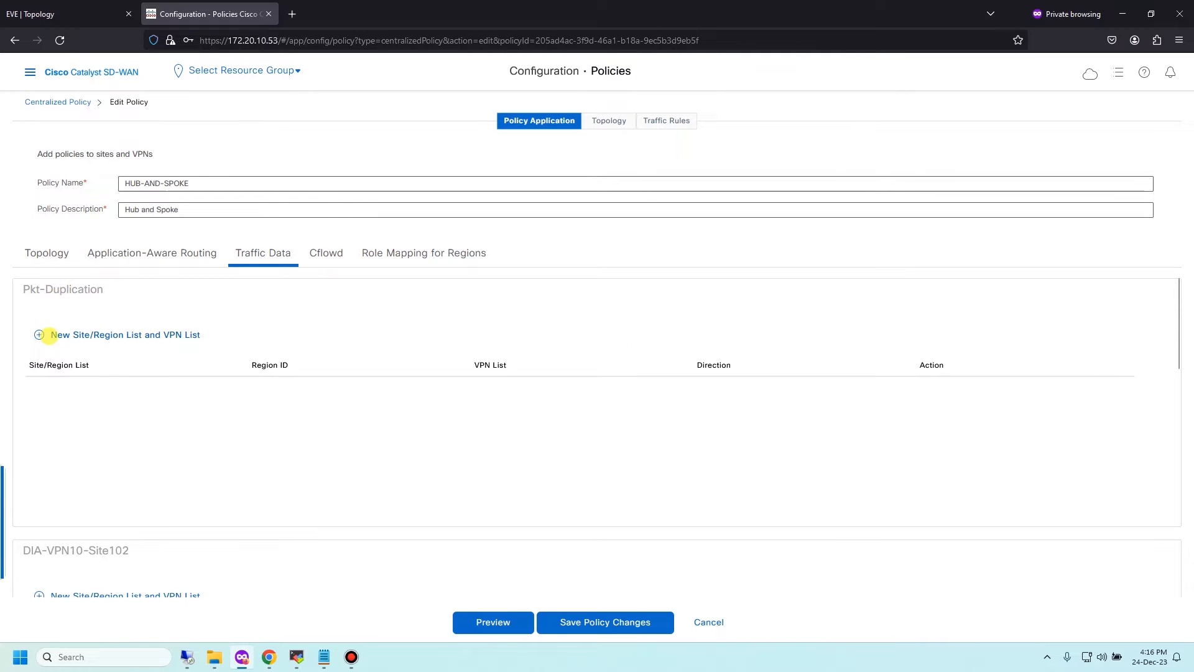
click(38, 335)
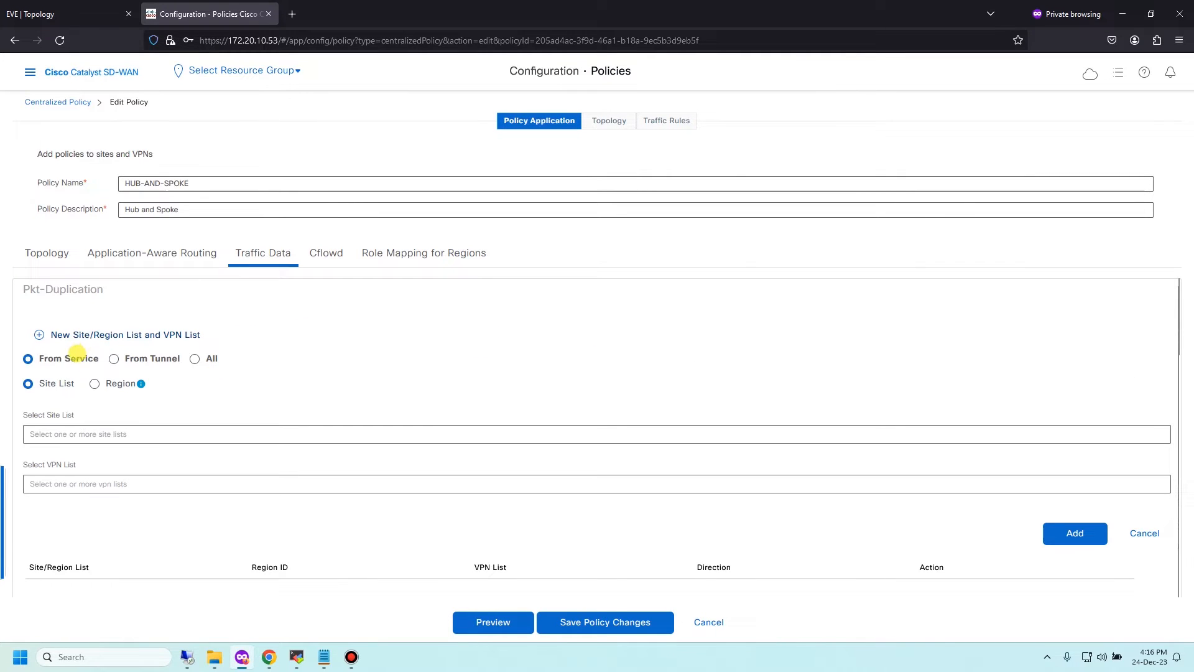
mouse_move(131, 453)
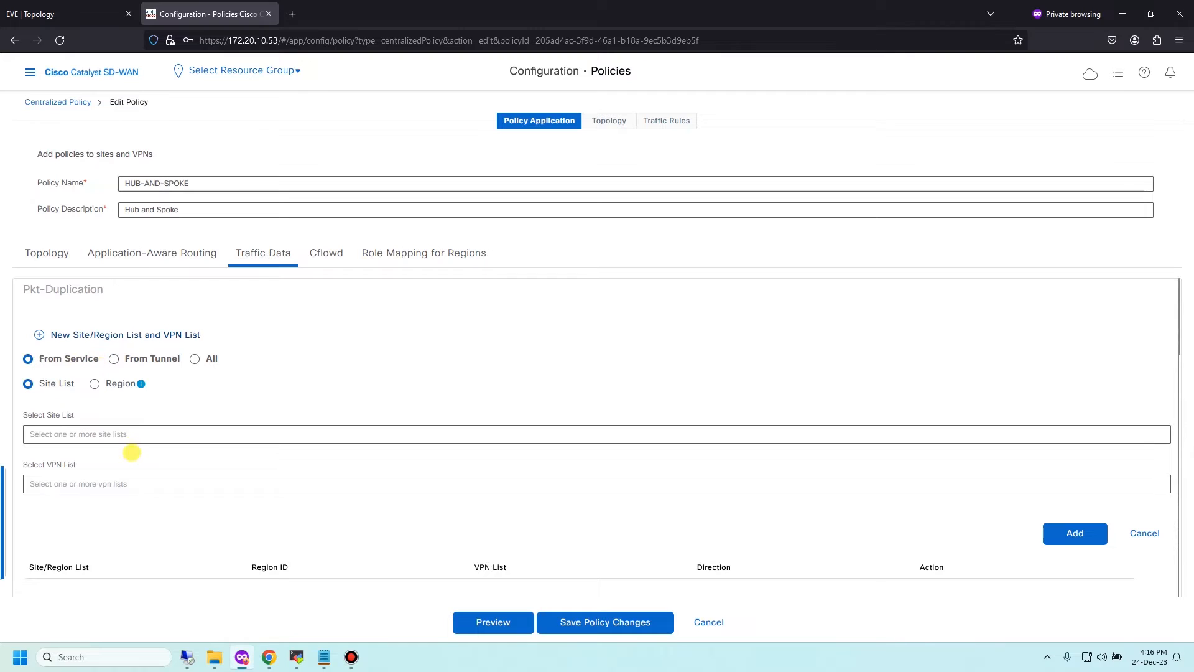
click(586, 447)
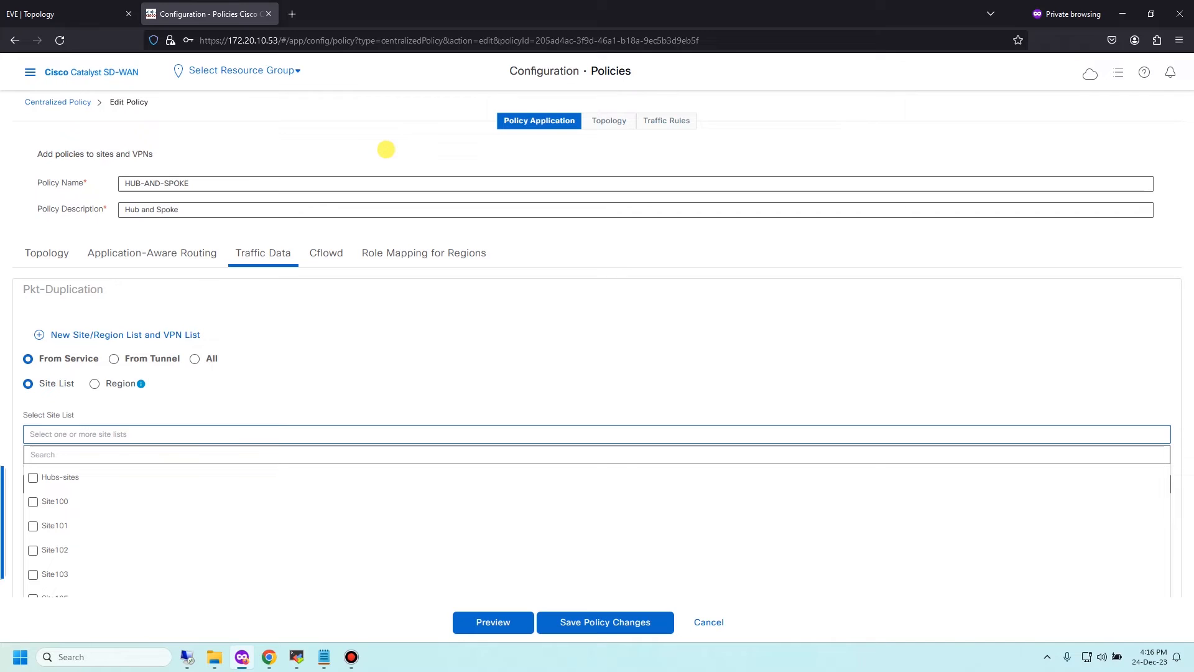
click(38, 14)
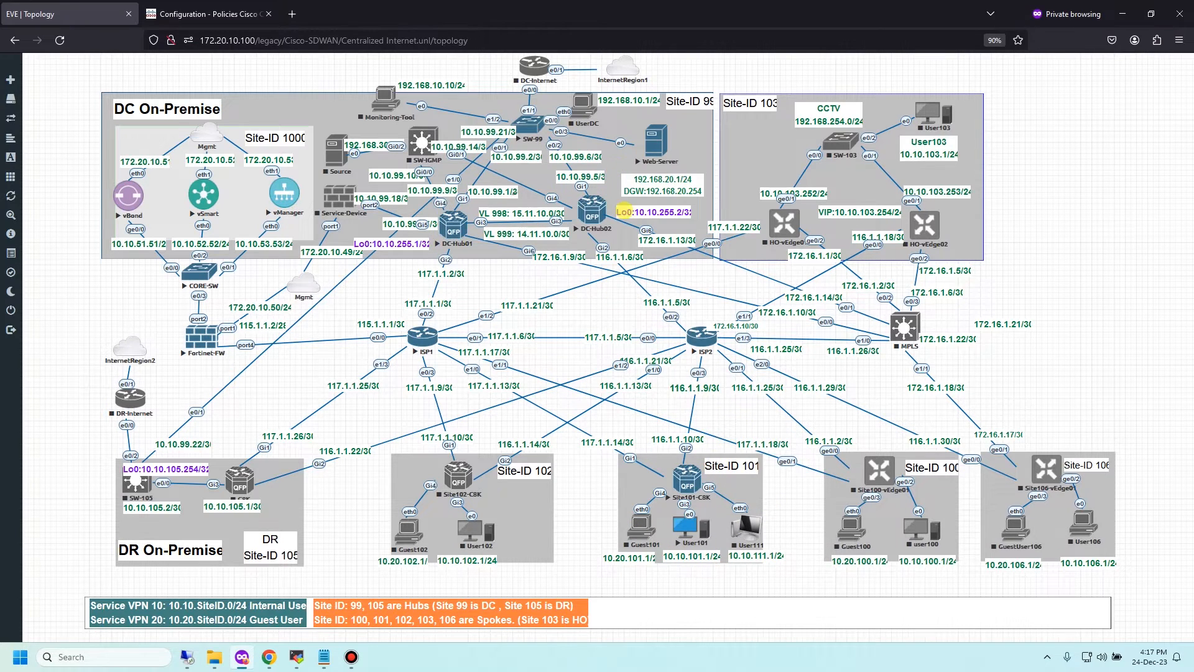
click(211, 14)
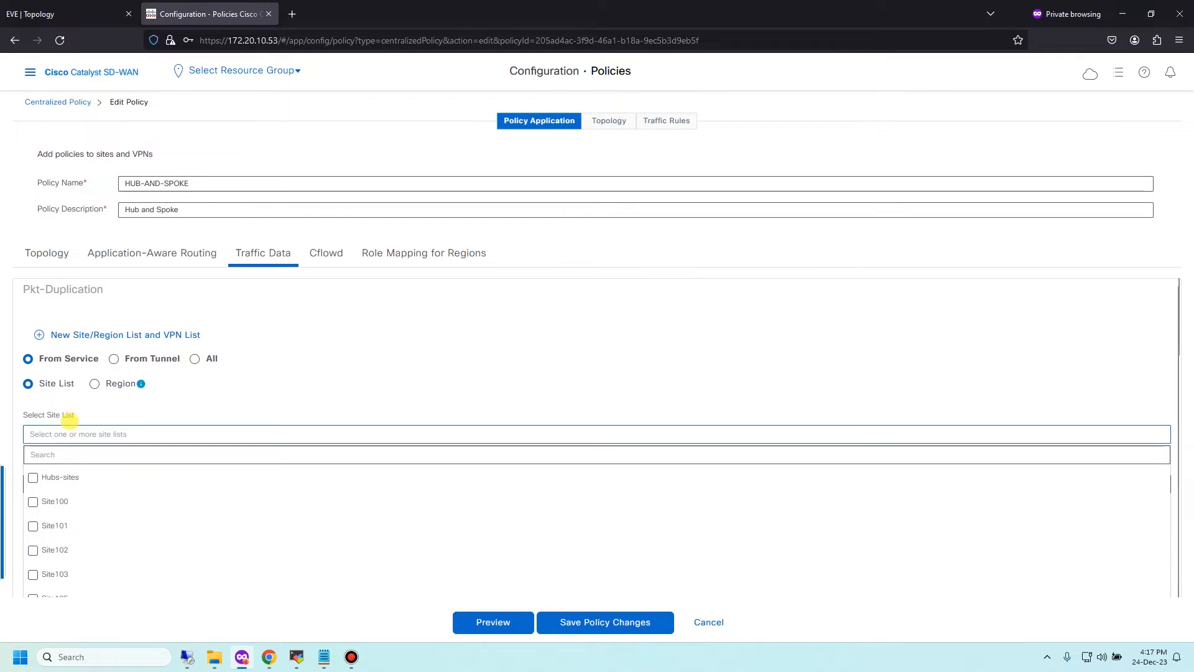
Add Hubs-sites and Site101 with VPN10 as the Pkt-Duplication site/VPN entry.
click(33, 478)
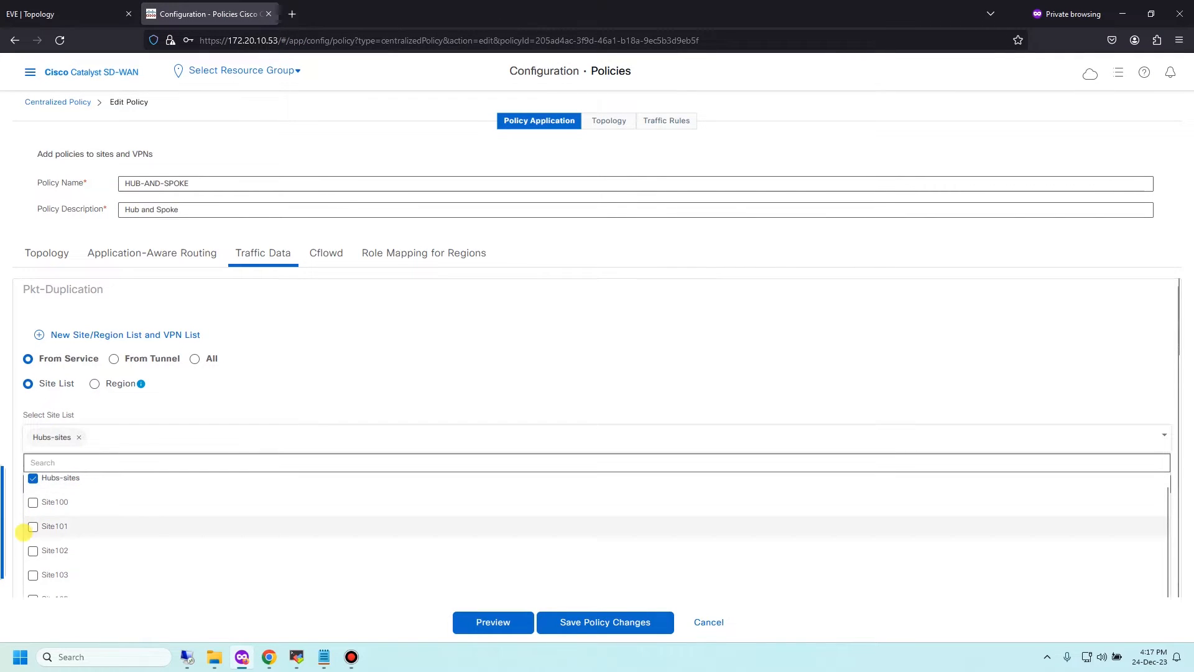
click(34, 527)
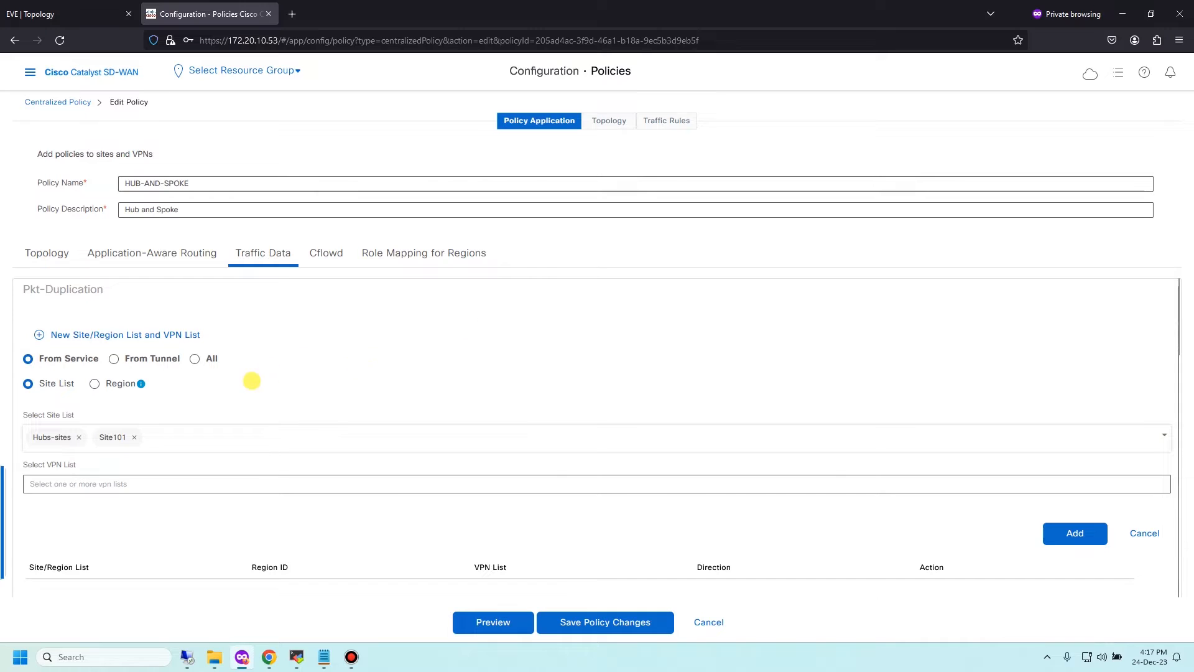
click(595, 486)
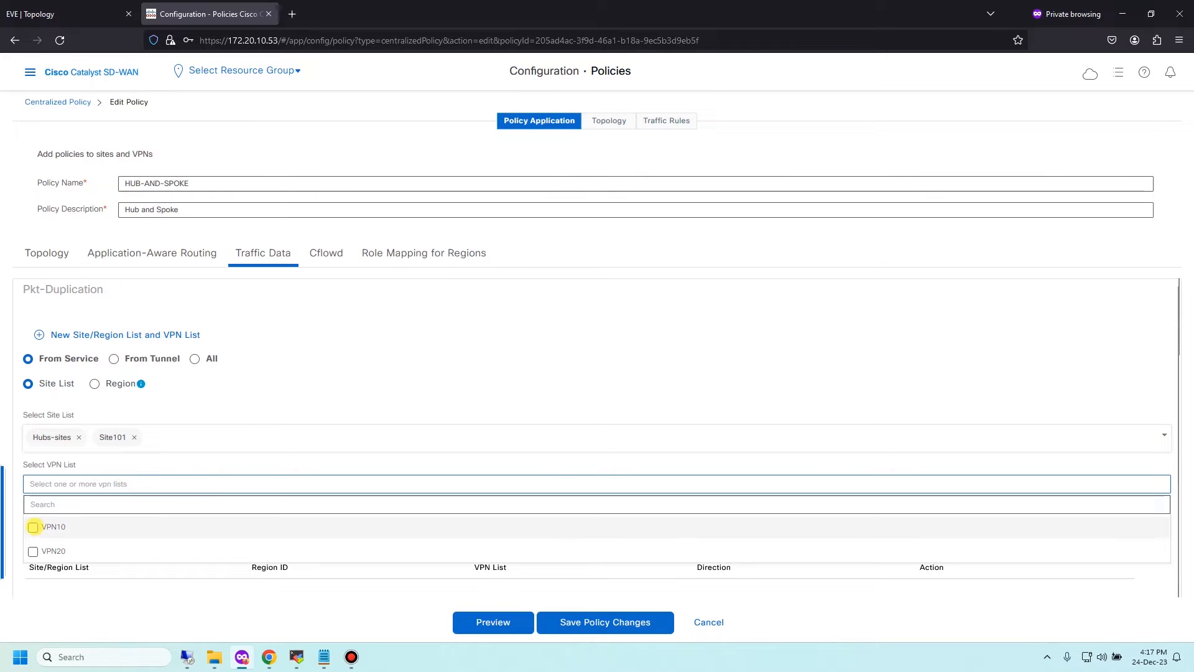
click(32, 527)
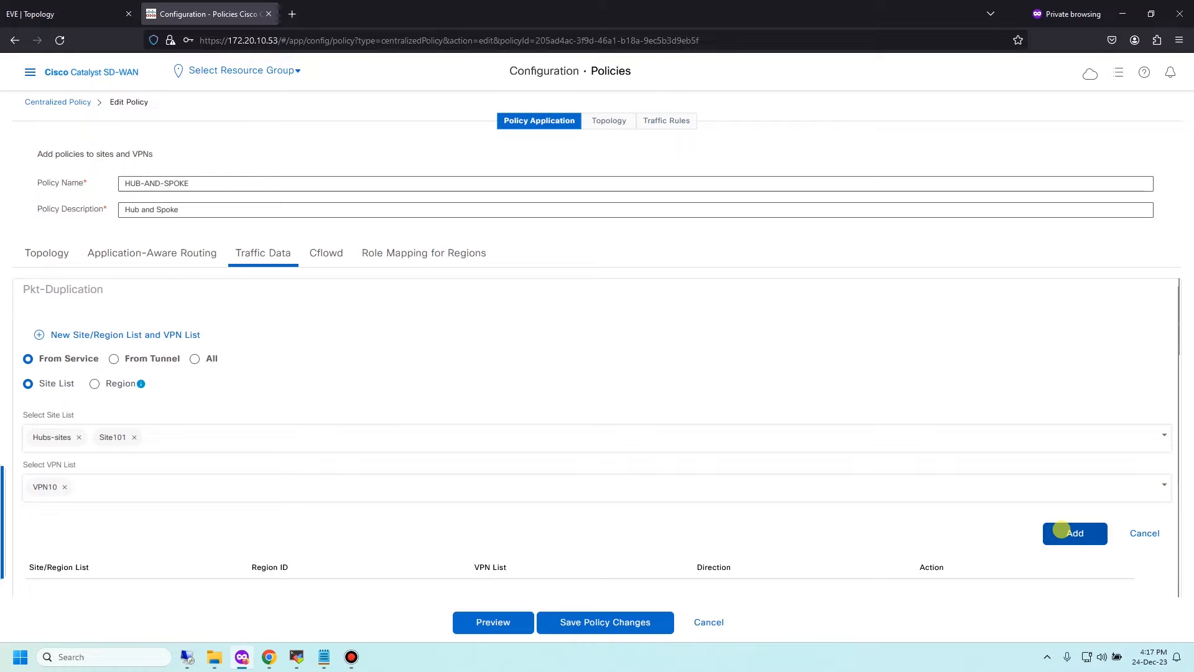
click(1075, 533)
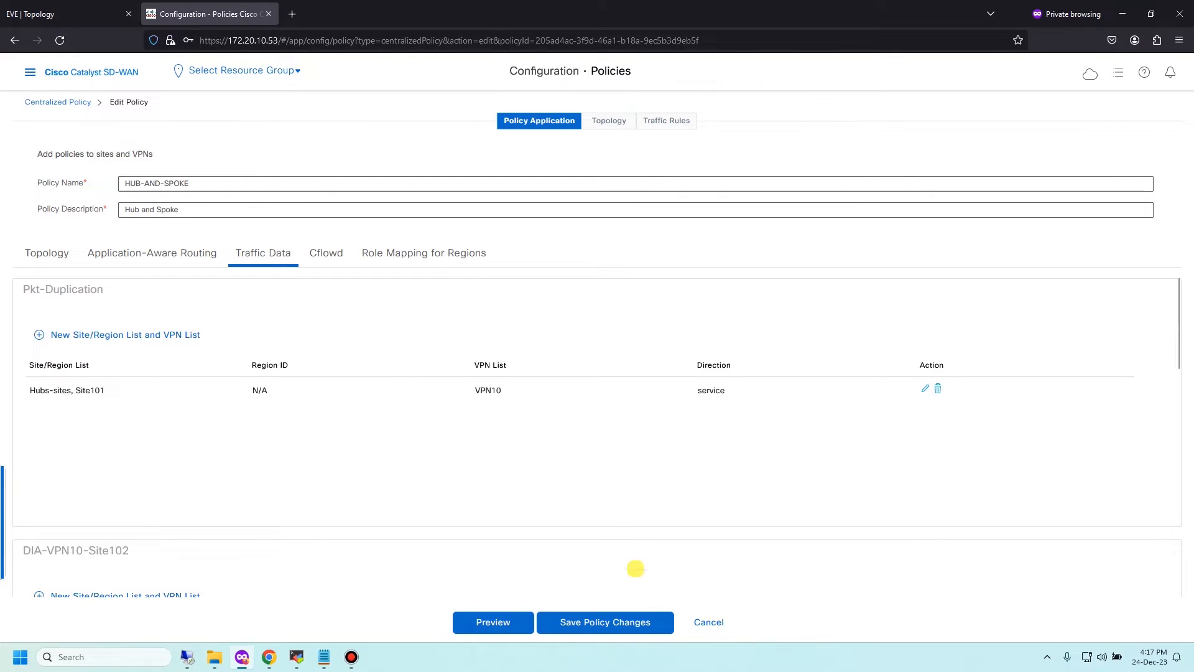
mouse_move(642, 579)
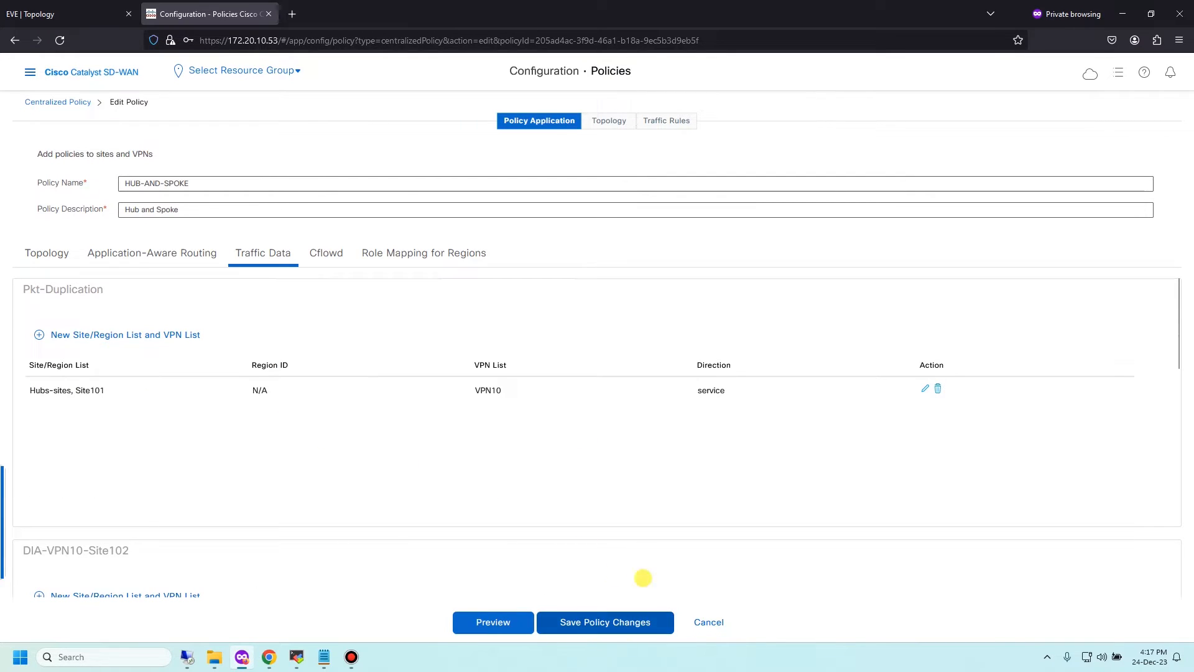
mouse_move(373, 246)
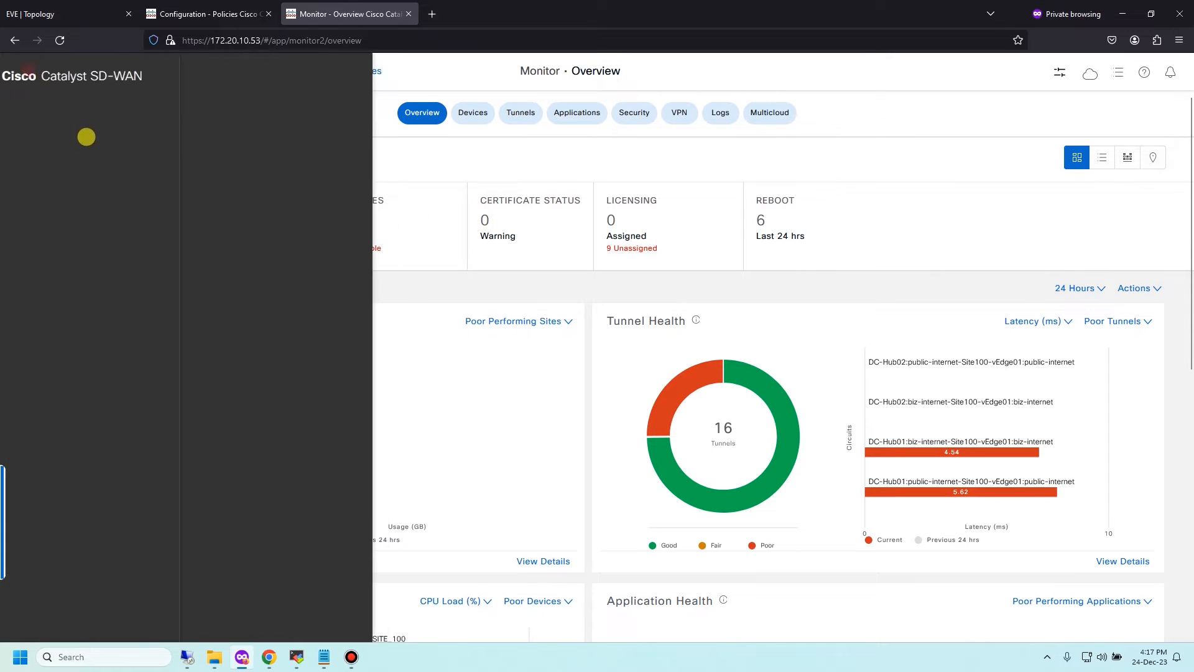
Show Site101-C8K's real-time Tunnel Packet Duplication Statistics under Monitor > Devices.
click(473, 112)
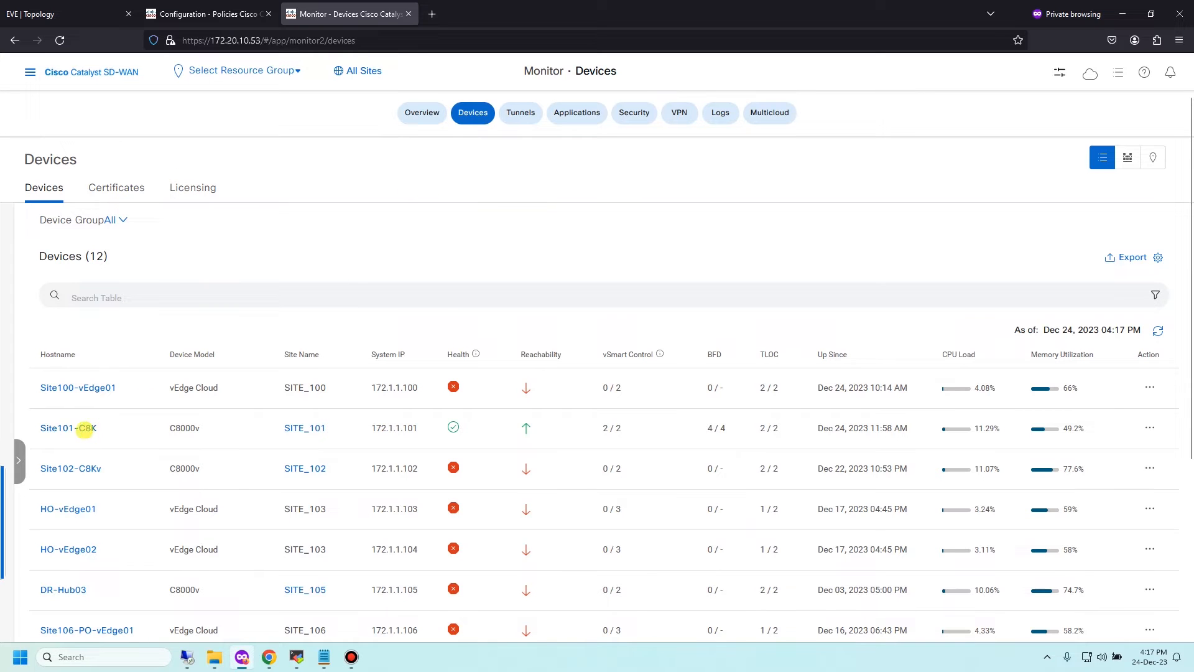
click(68, 427)
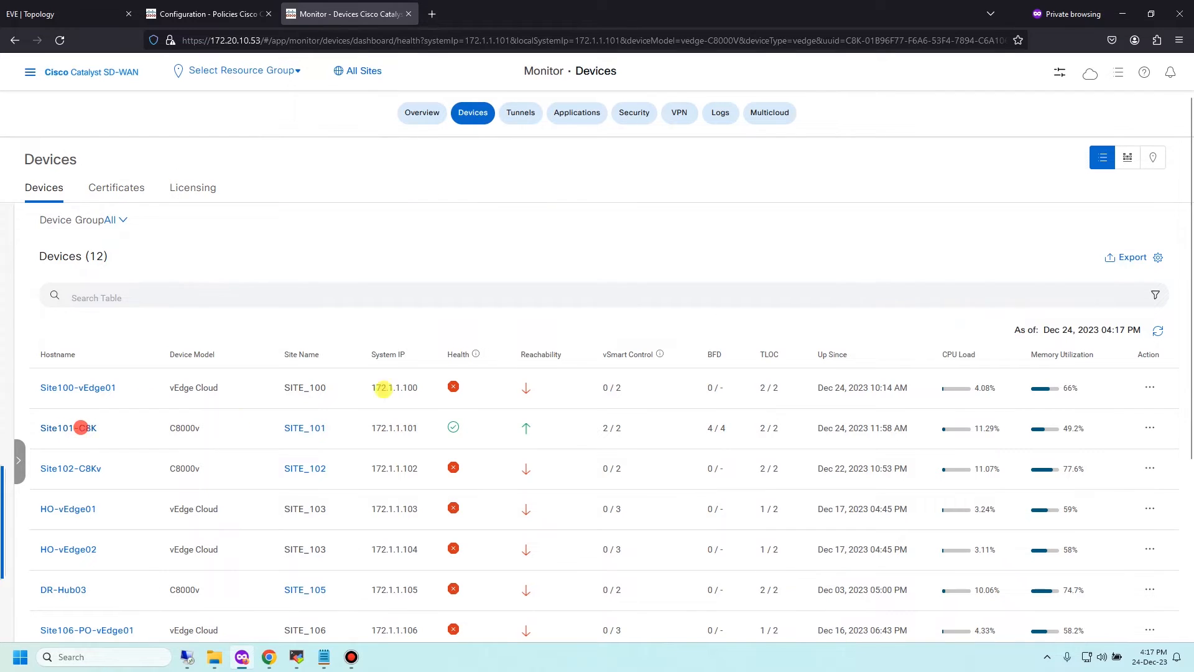
click(62, 428)
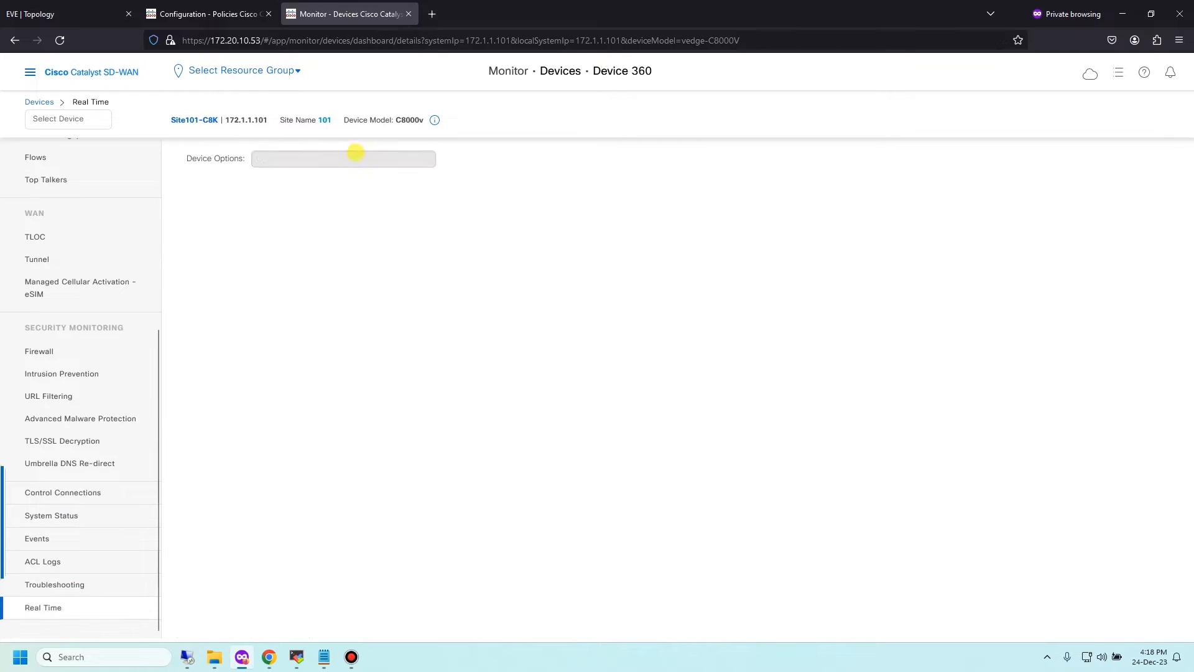
click(343, 160)
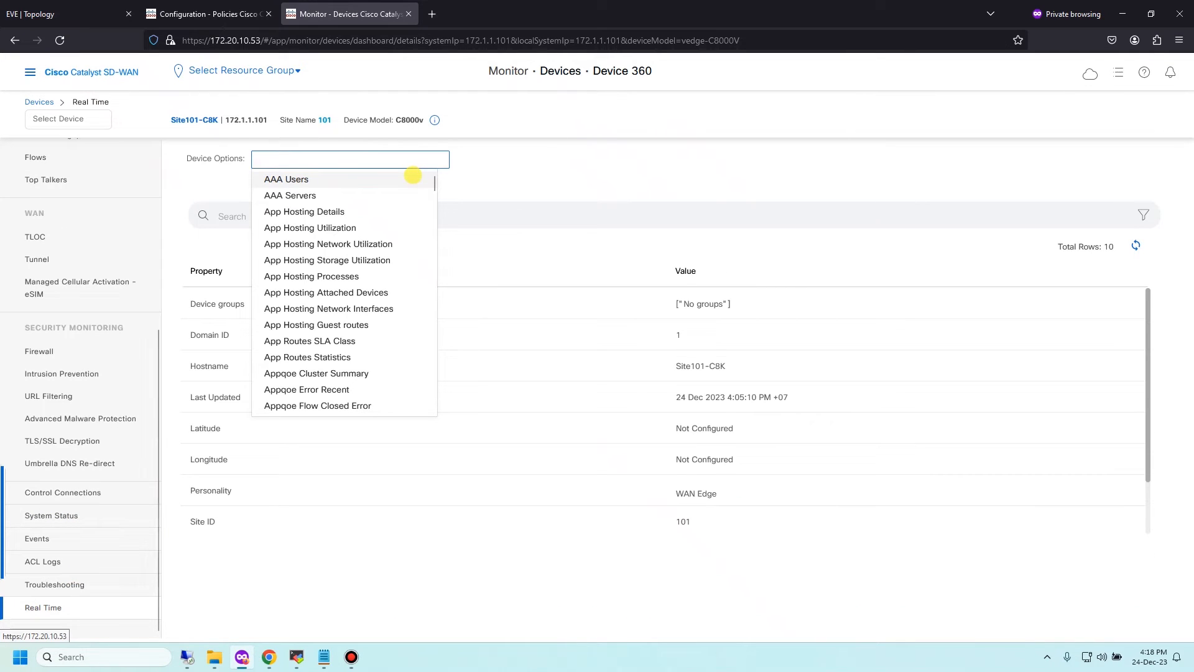
text(pack)
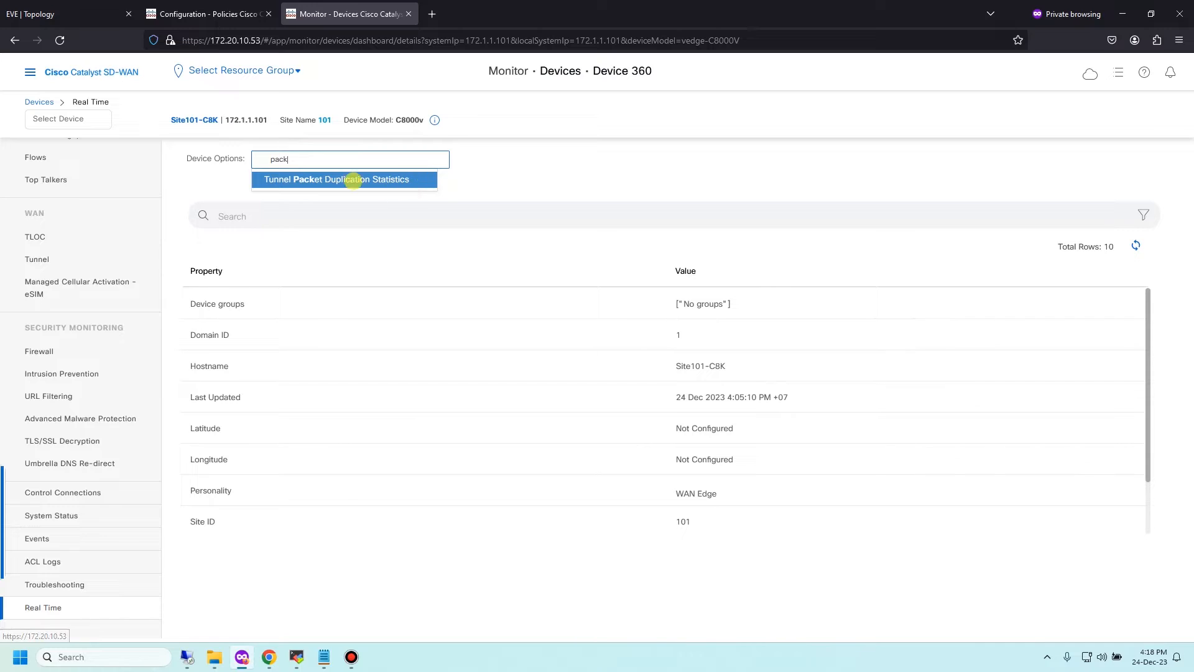
click(344, 179)
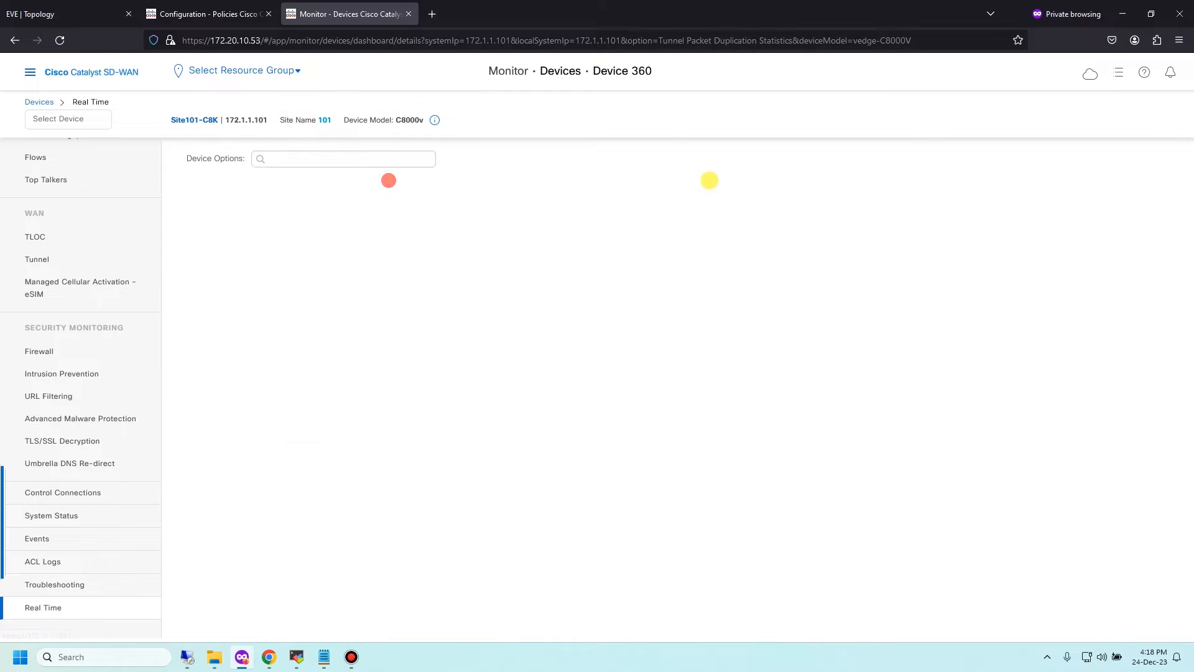
click(344, 160)
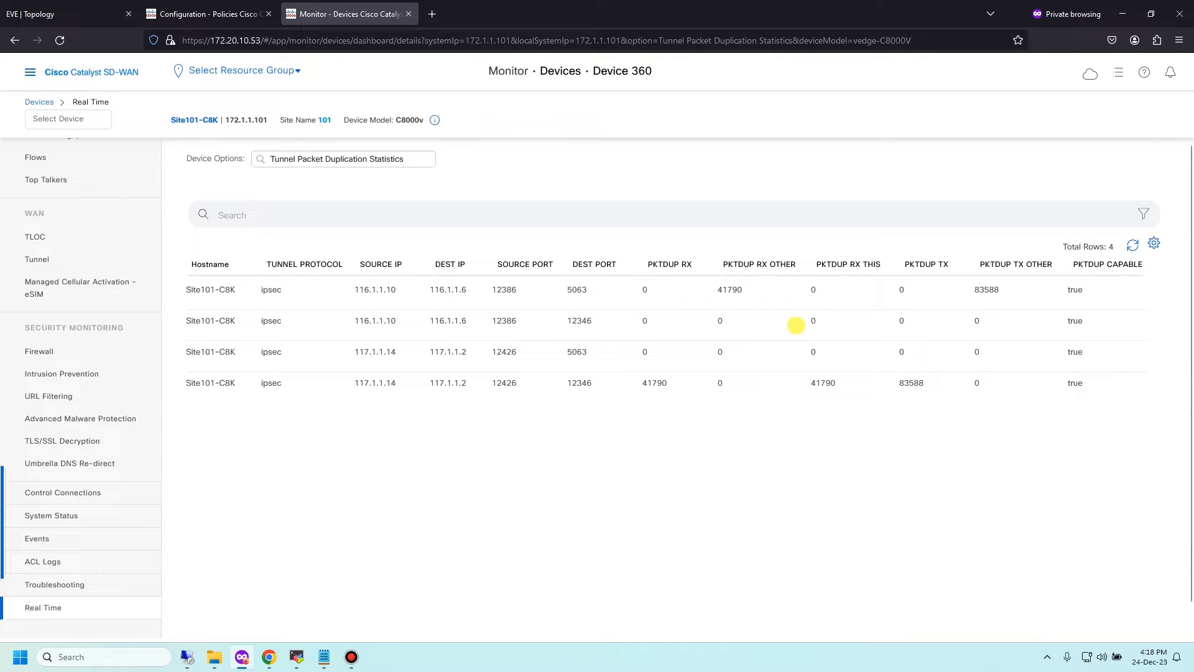
click(1132, 245)
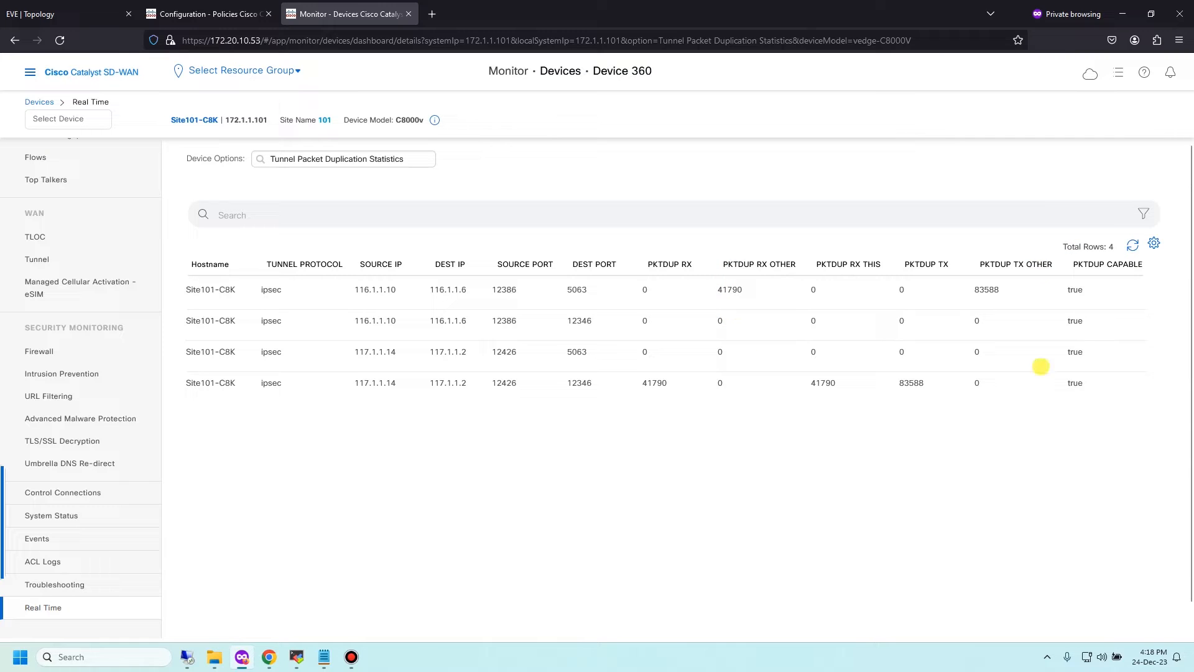
mouse_move(803, 341)
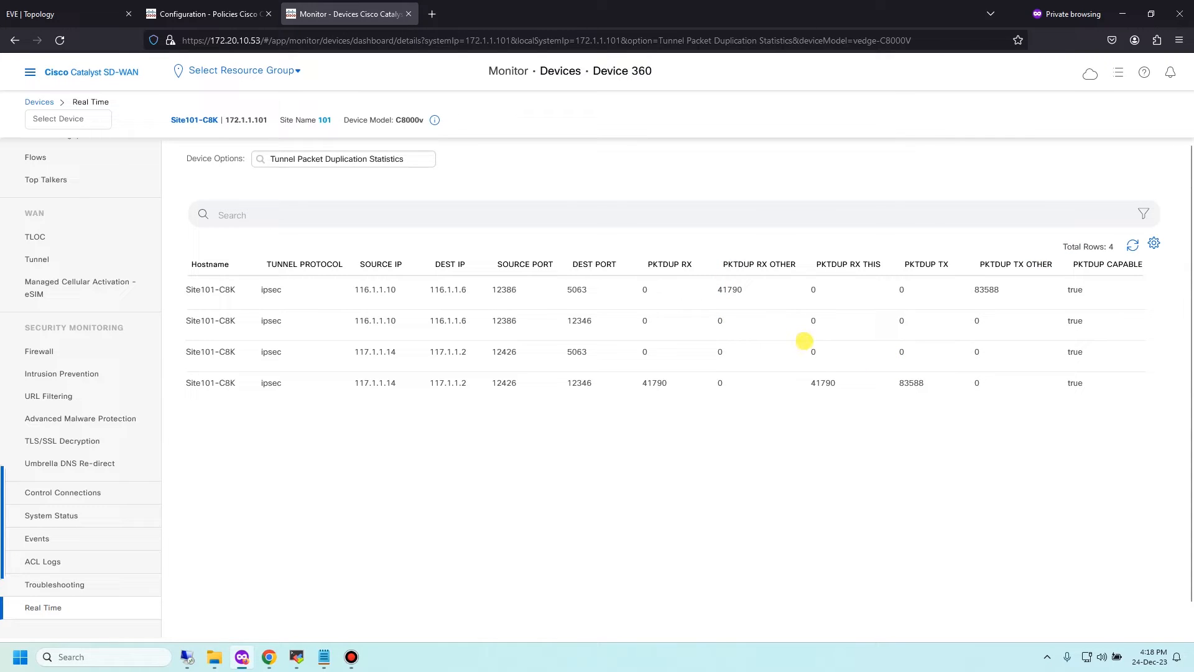
mouse_move(743, 376)
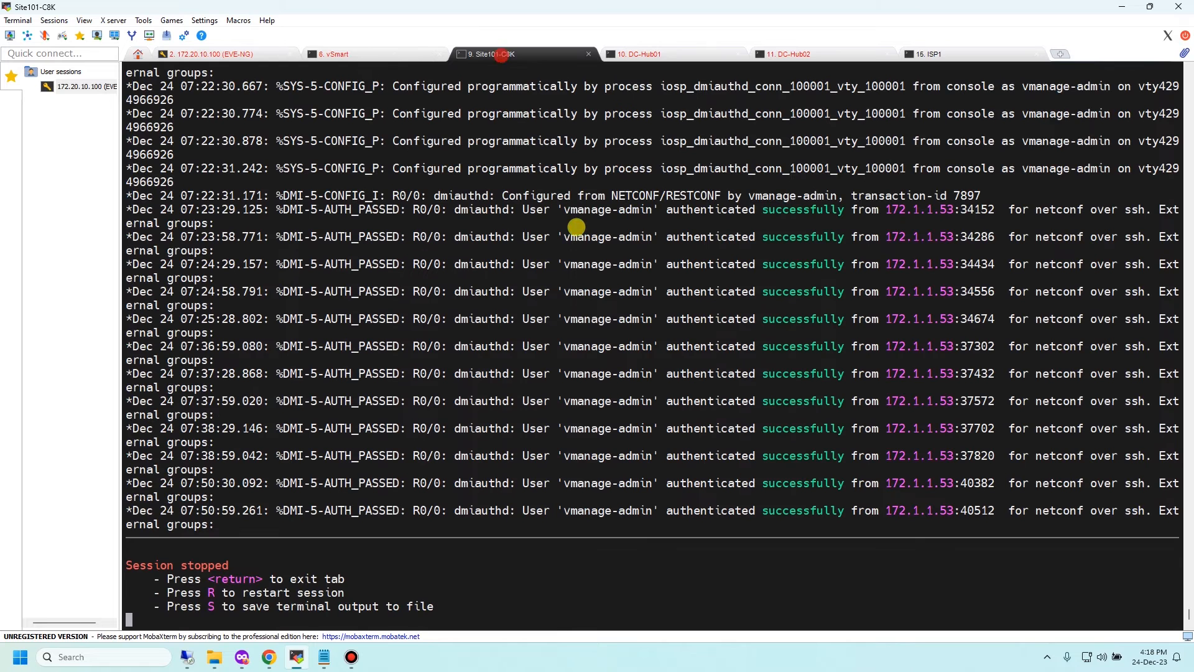
Restart the Site101-C8K console, log in as admin and run 'clear sdwan tunnel statistics'.
key(R)
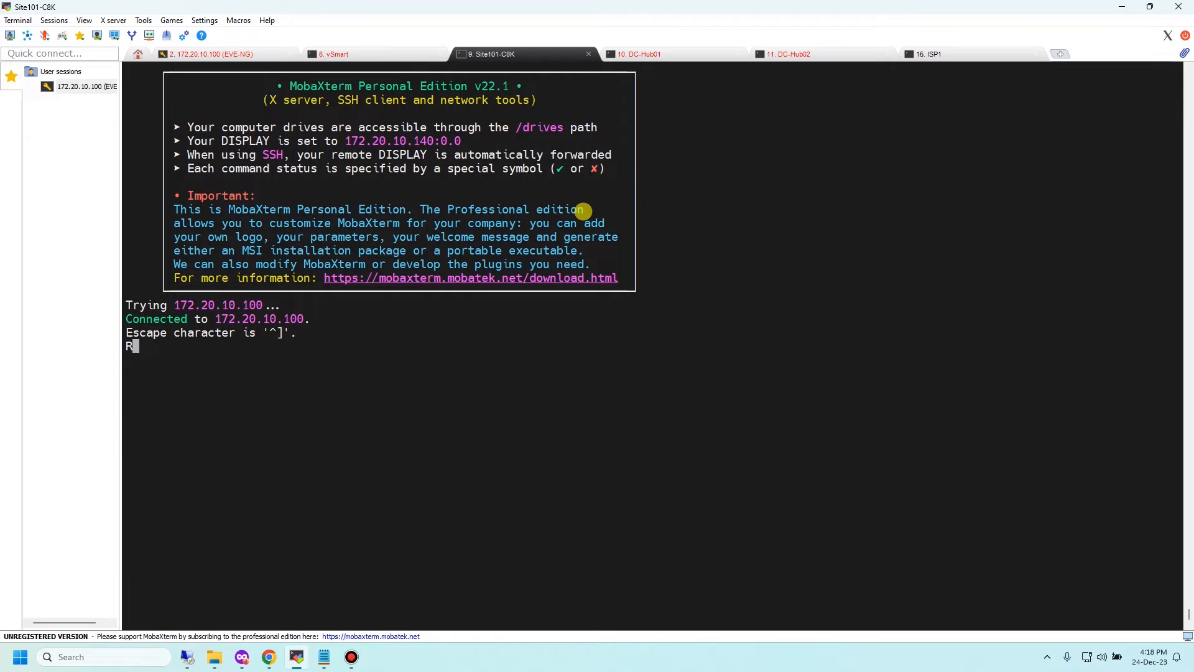
text(admin)
text(en)
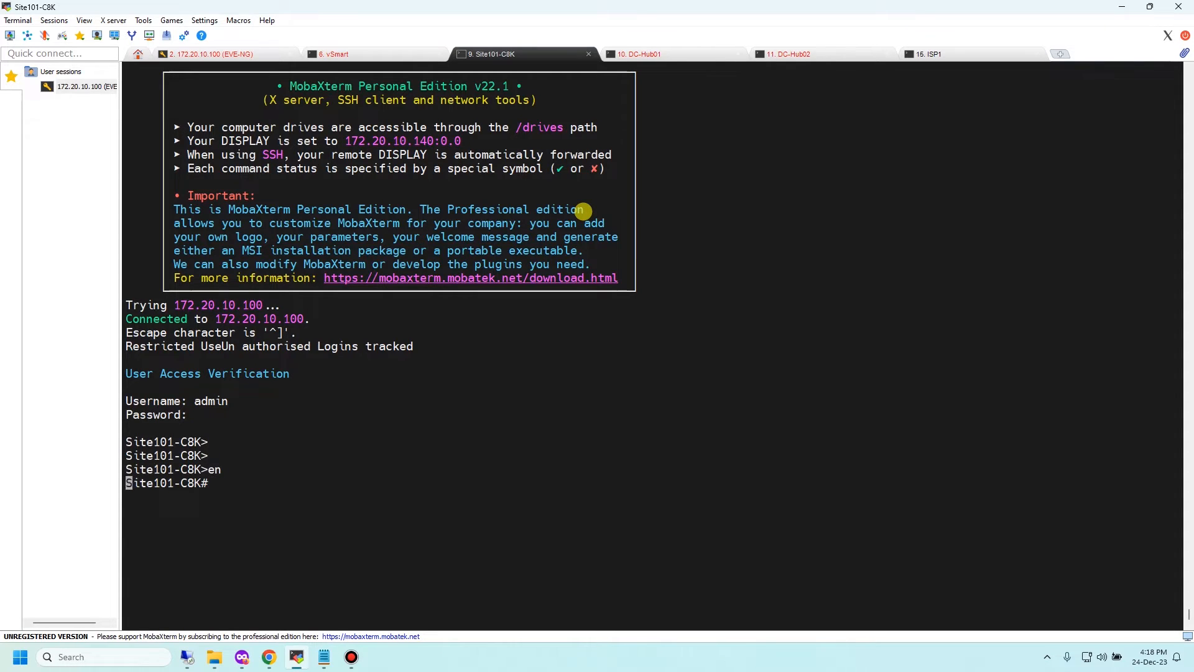
text(cel)
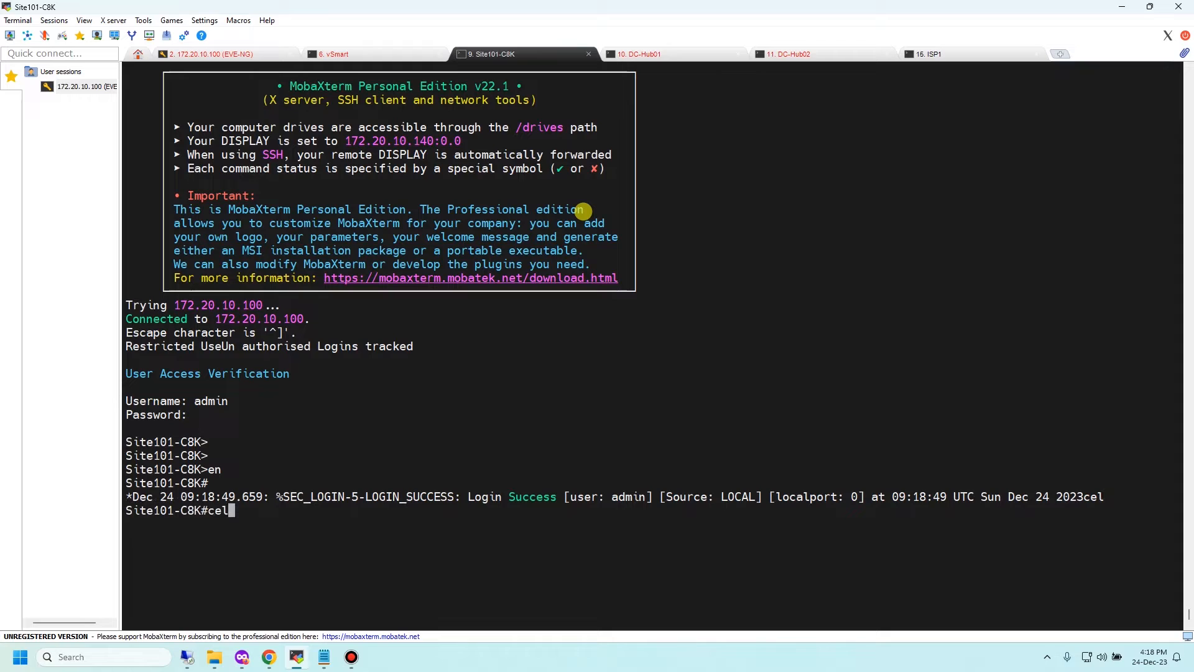
text(clear sdwan)
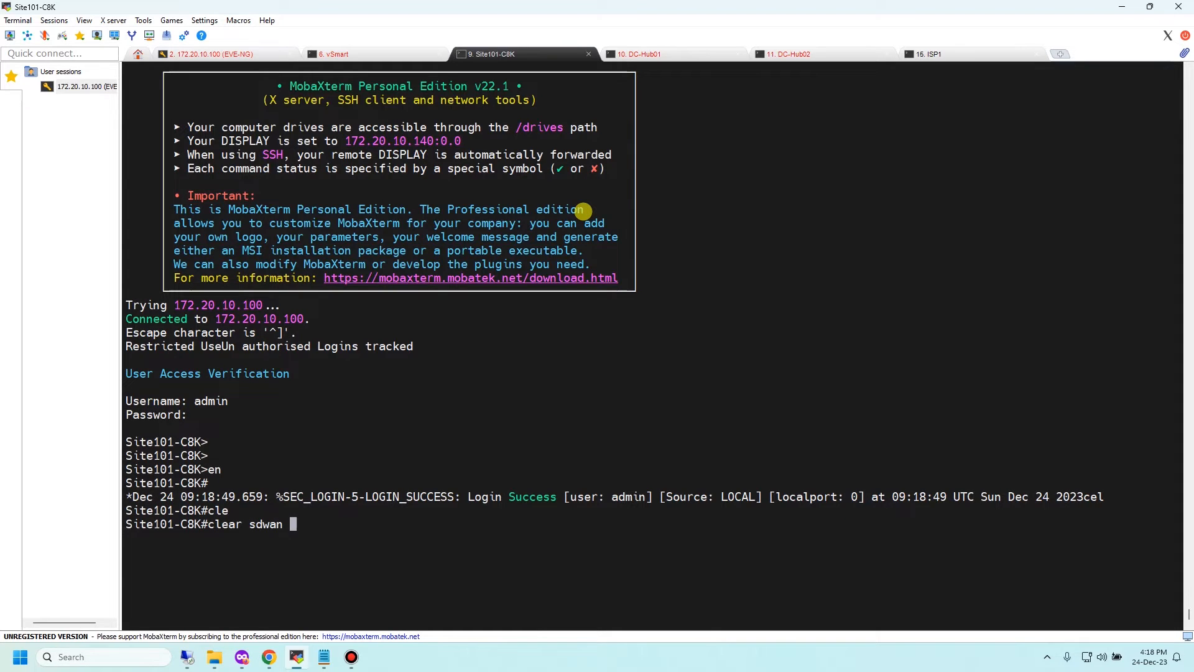
text(tunnel statistics)
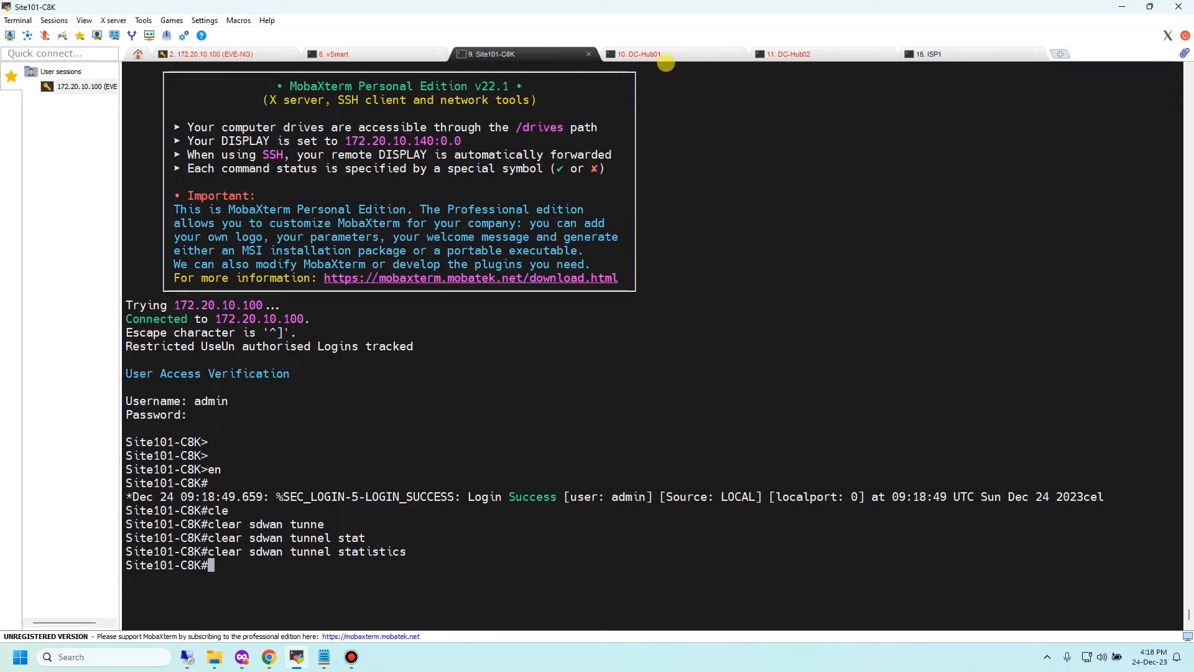
Log into DC-Hub01 and DC-Hub02 and enter the same clear tunnel statistics command.
click(639, 53)
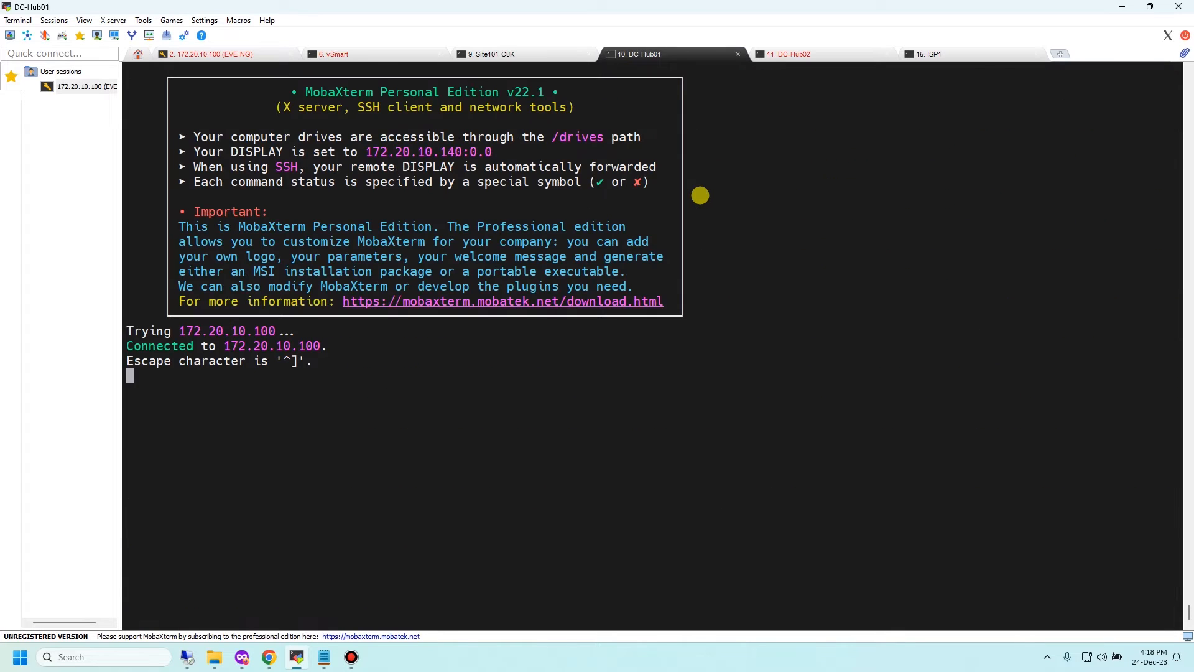
text(admin)
text(clear sdwan tu)
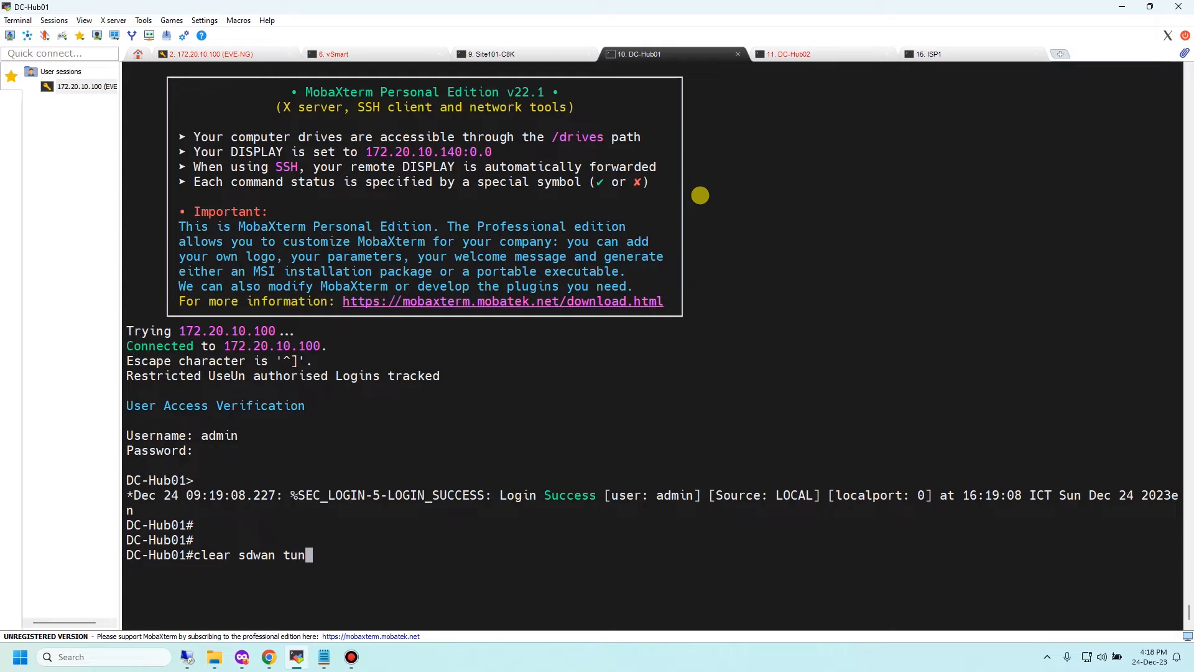
text(nel sta)
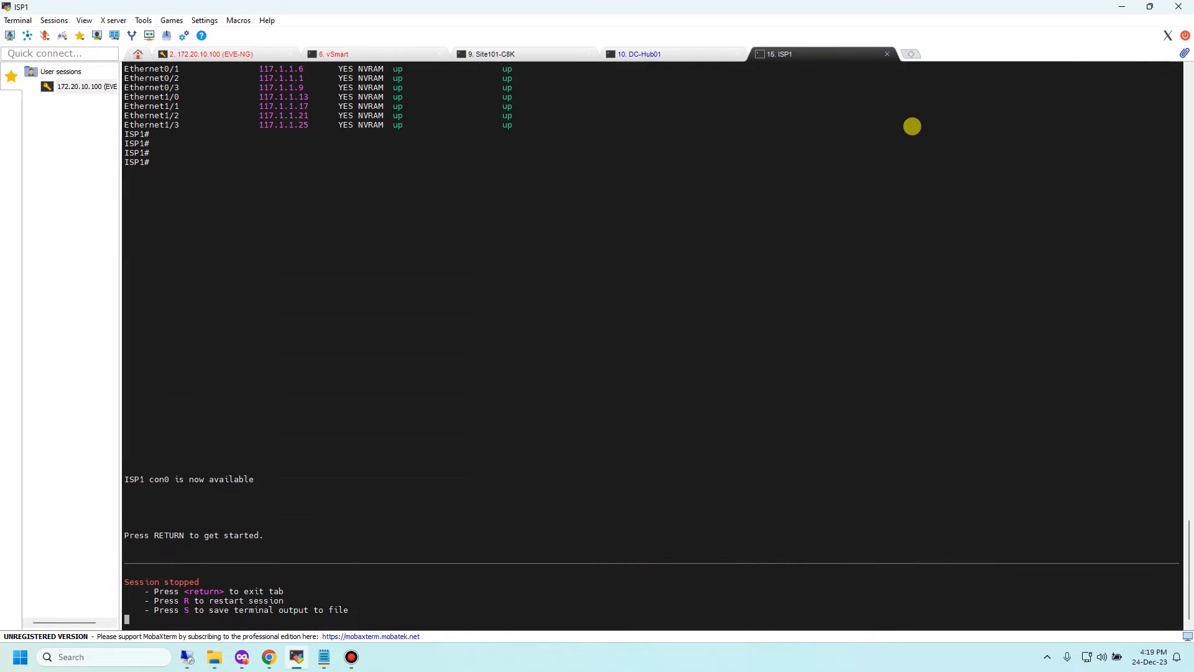
mouse_move(891, 52)
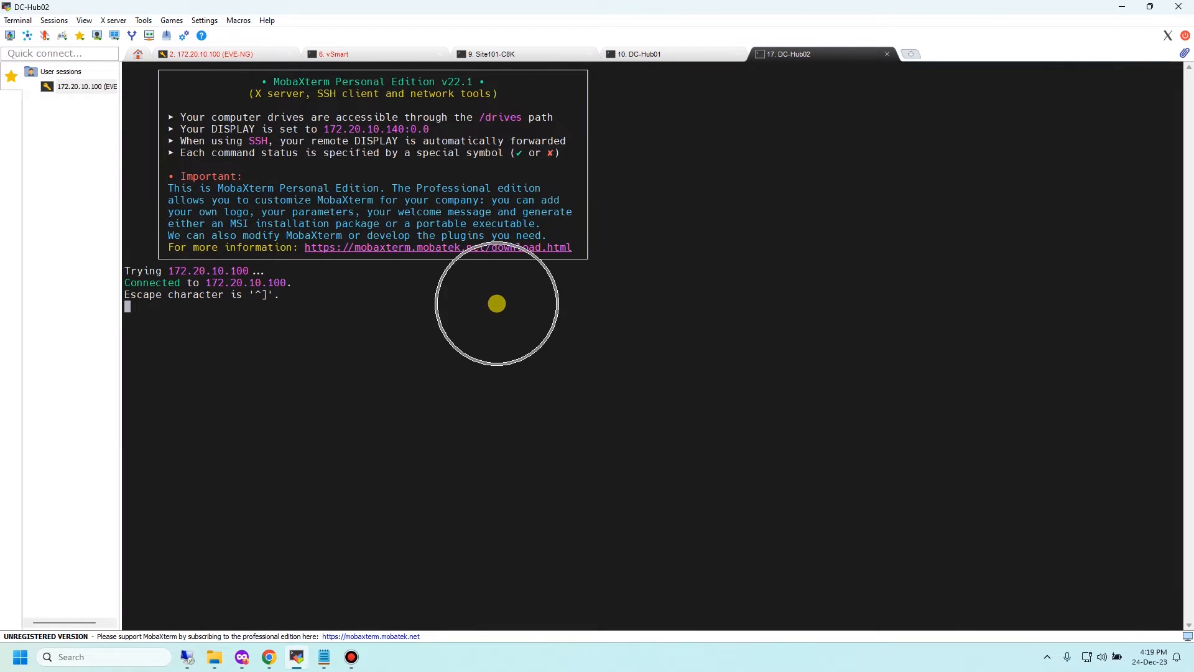
text(admin)
text(clear s)
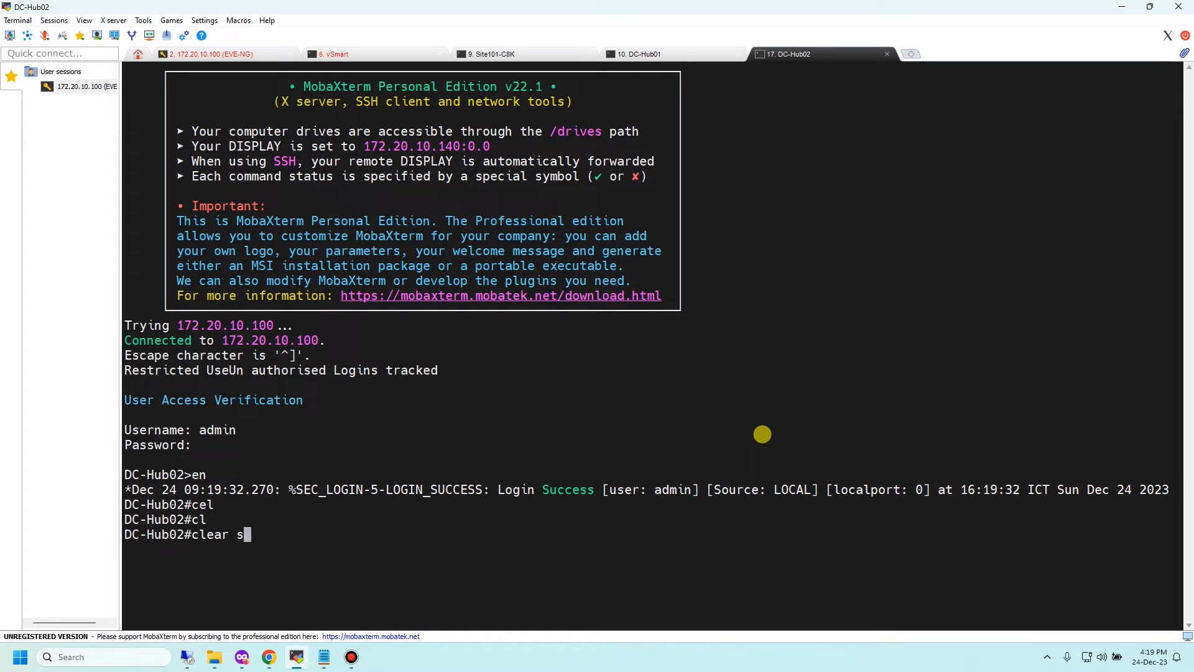
text(dwwan tunnel)
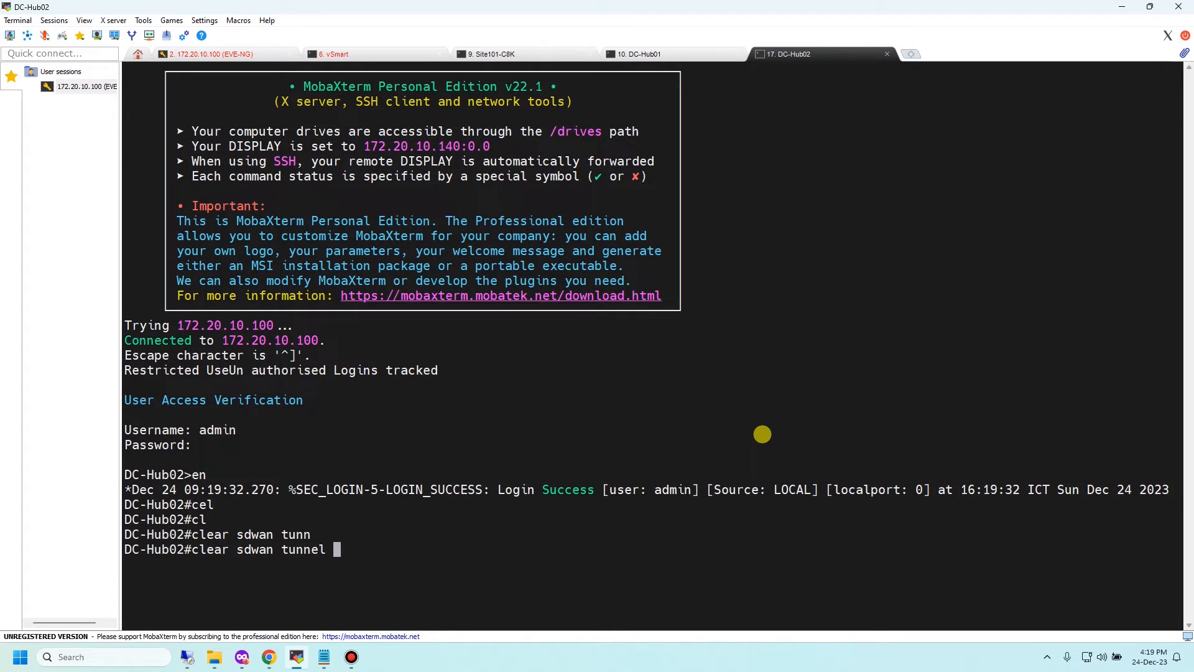
text(ts)
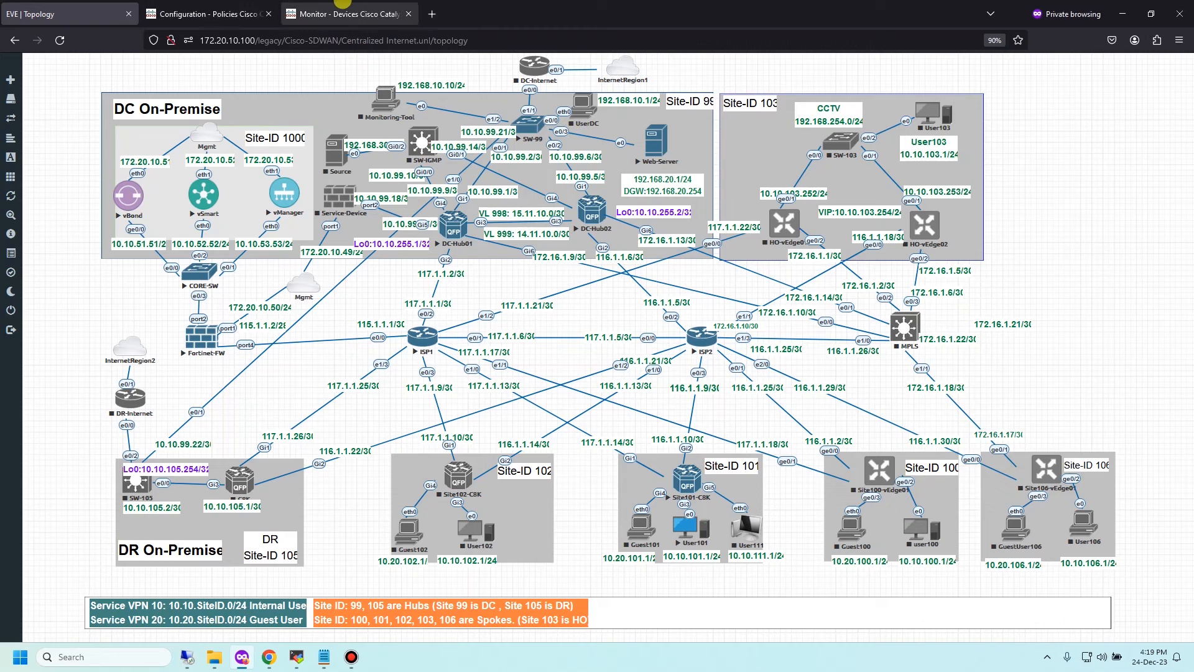
Refresh Site101-C8K's tunnel packet duplication statistics, then check DC-Hub01's counters, all zero.
click(348, 12)
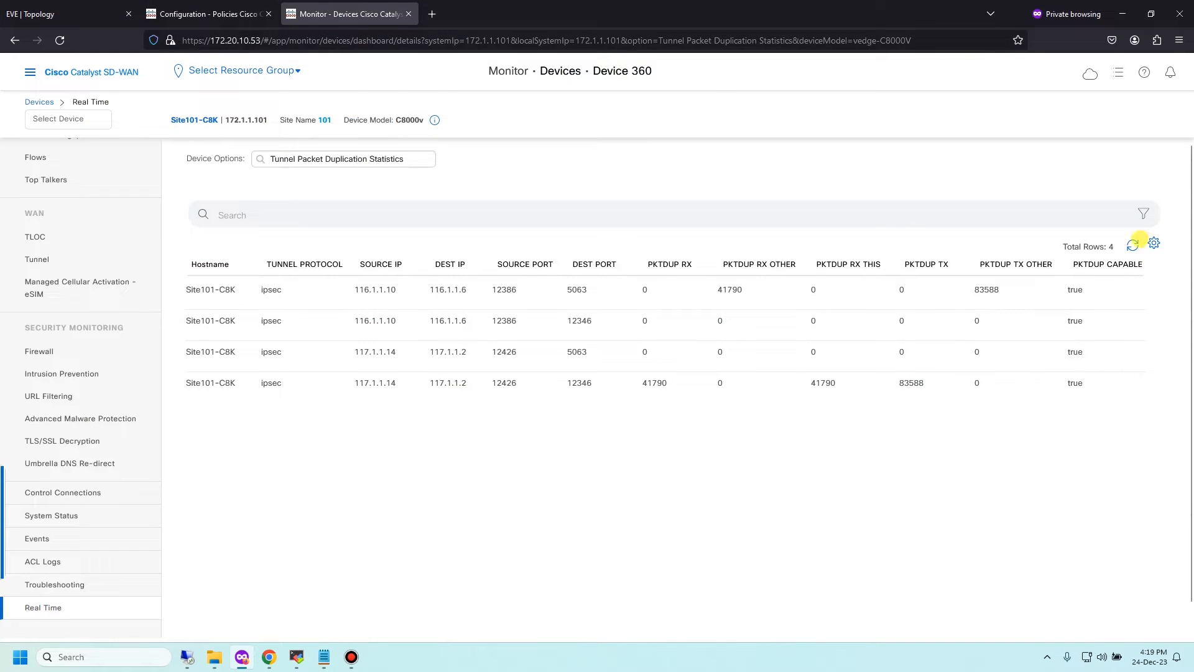
click(1134, 243)
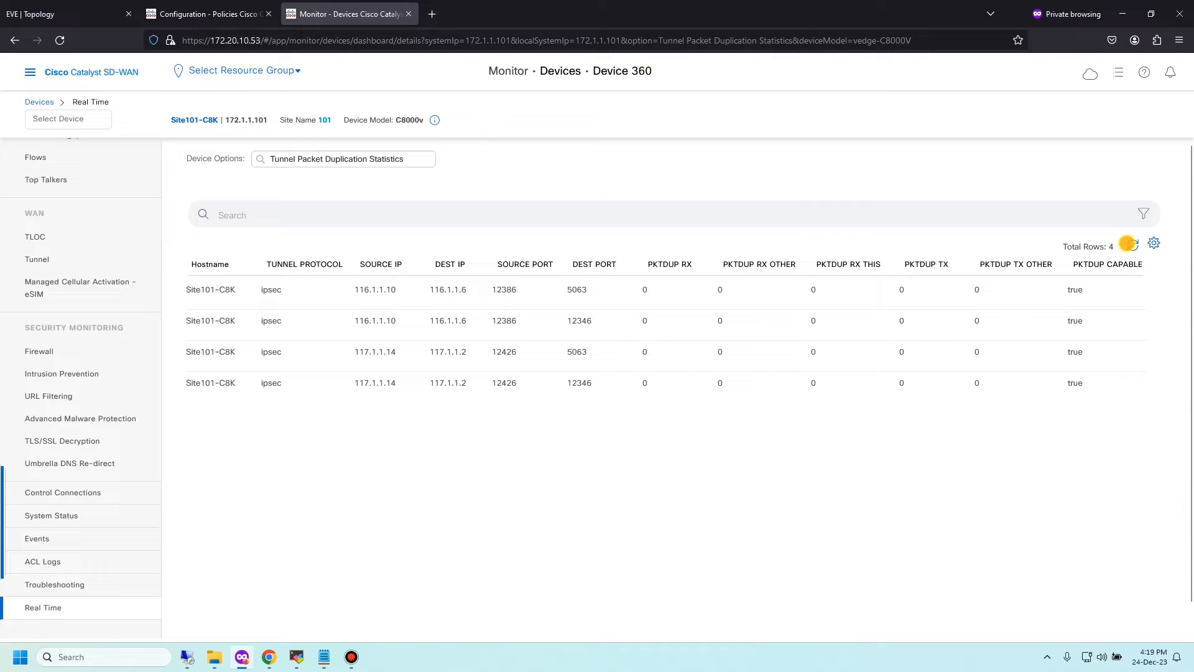
click(1129, 245)
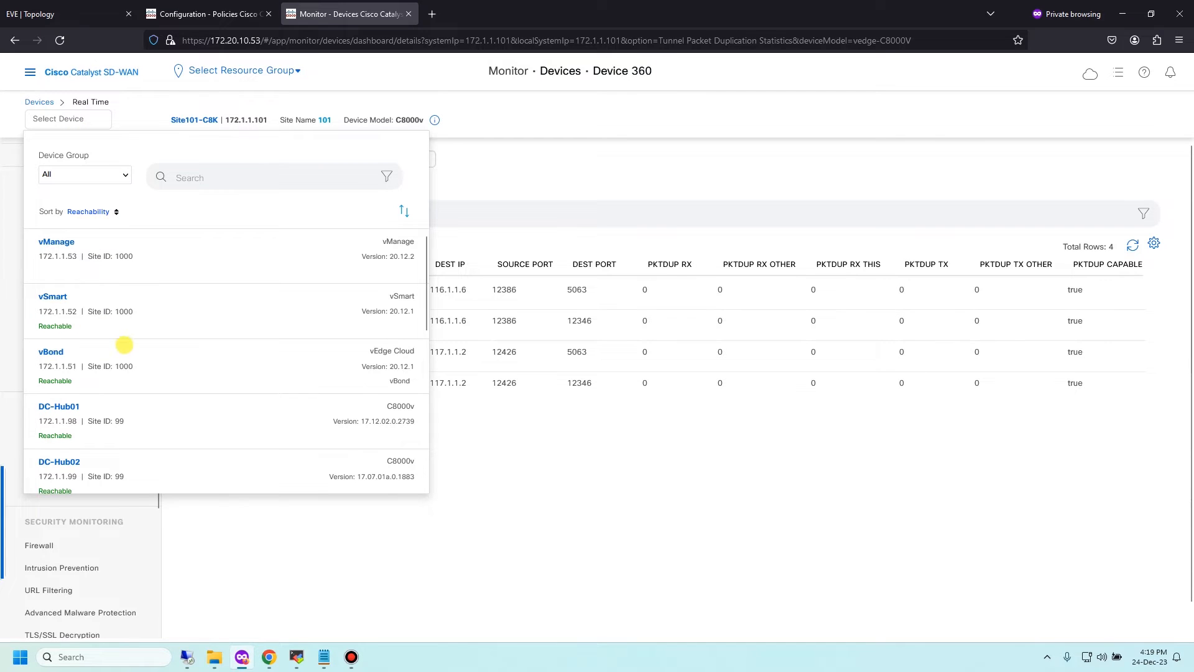
click(58, 406)
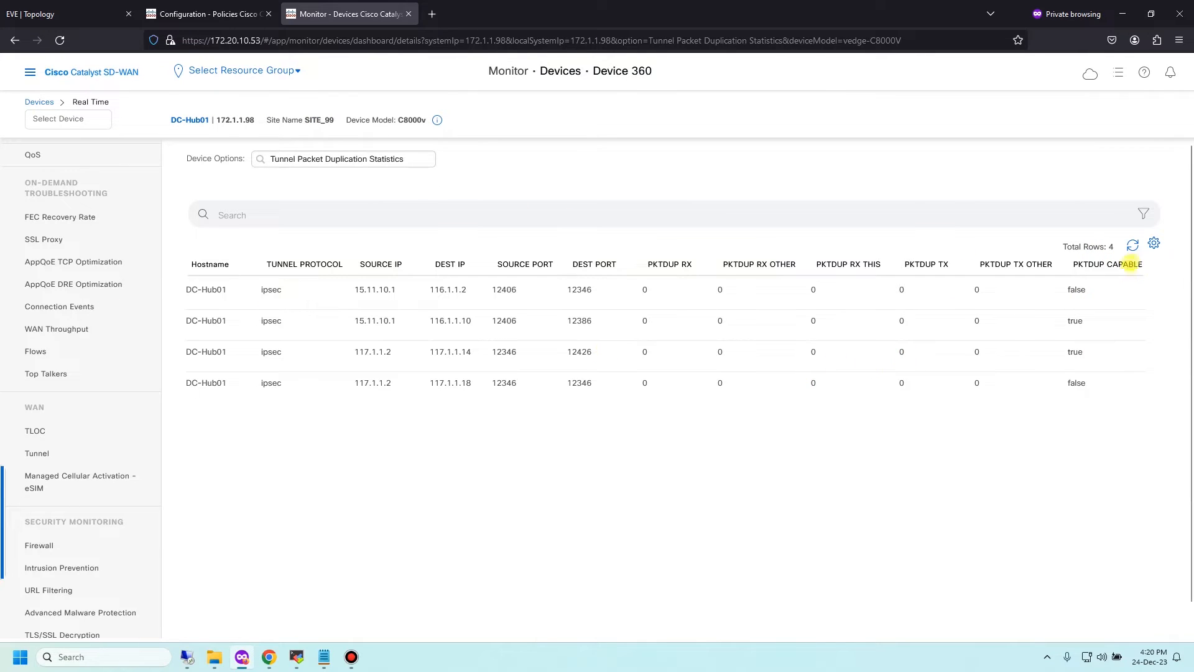
click(1132, 244)
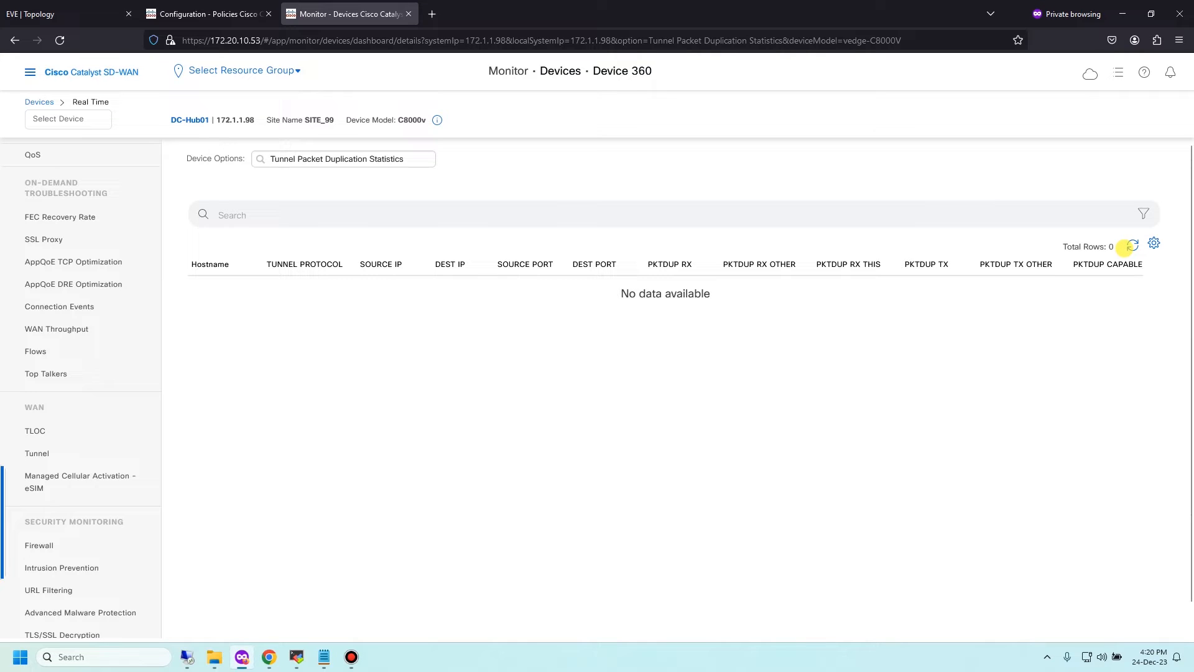
Check DC-Hub02's duplication counters, then return to Site101-C8K's statistics, all still zero.
click(1132, 244)
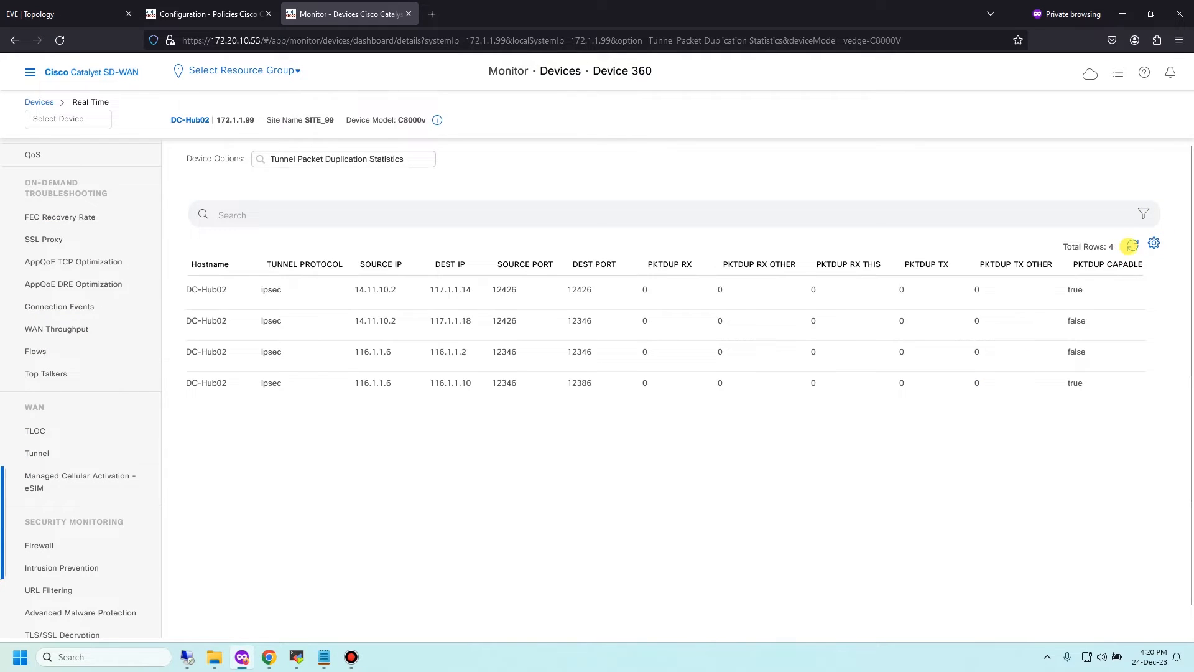
click(1132, 245)
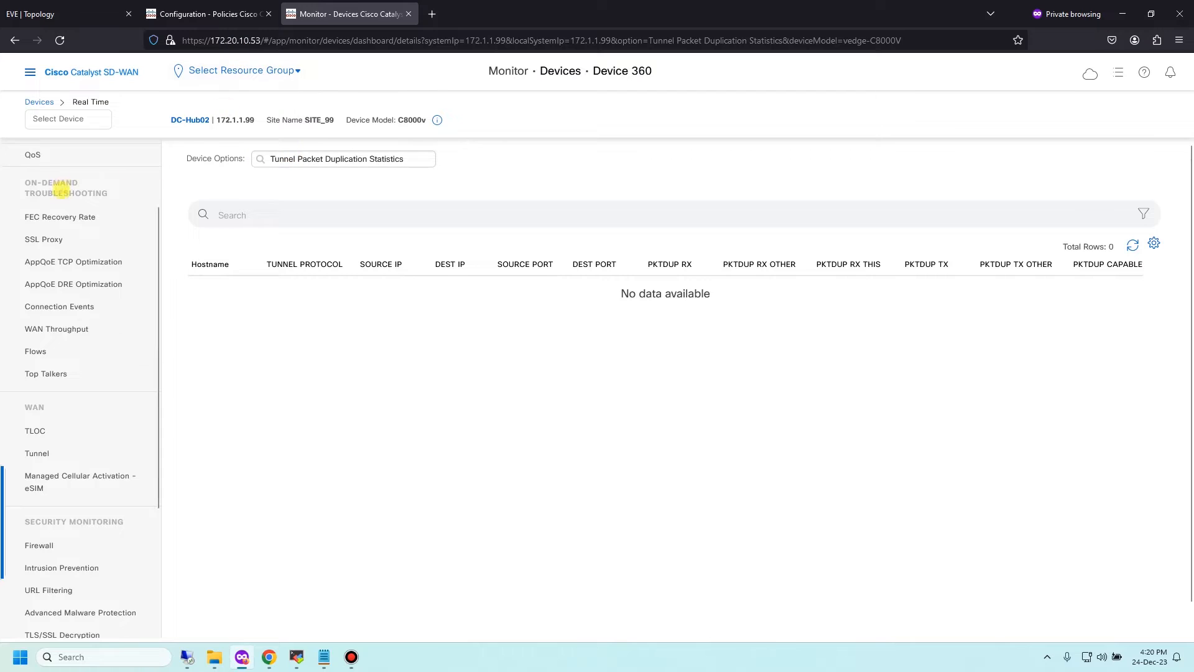
click(67, 120)
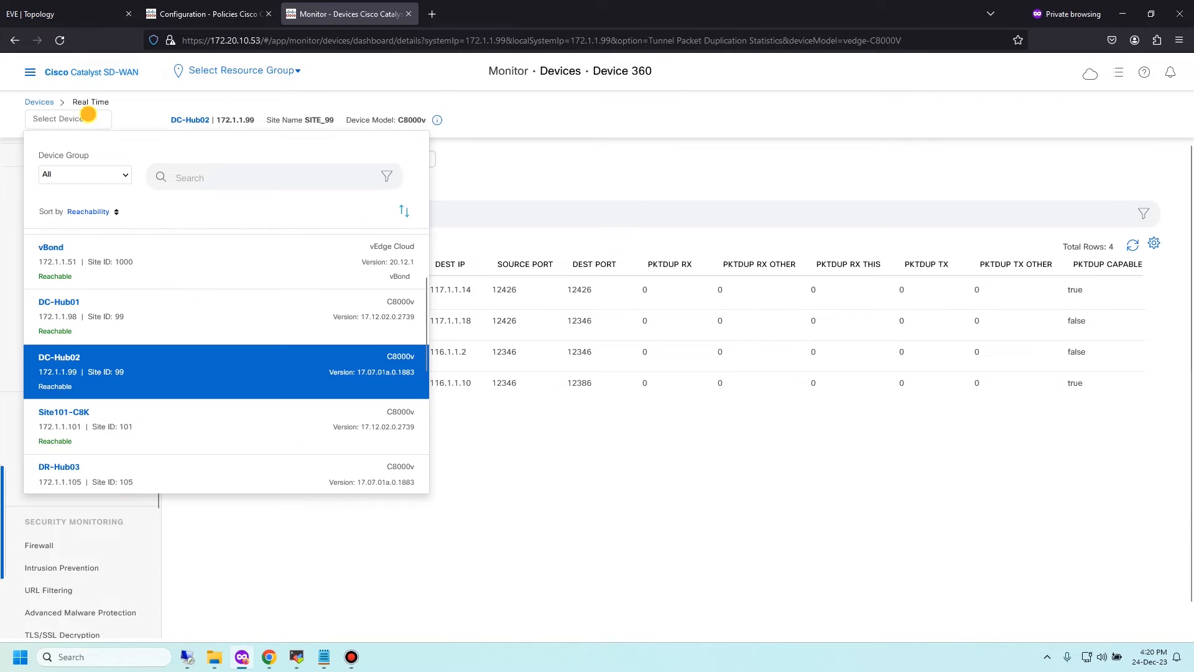
click(65, 412)
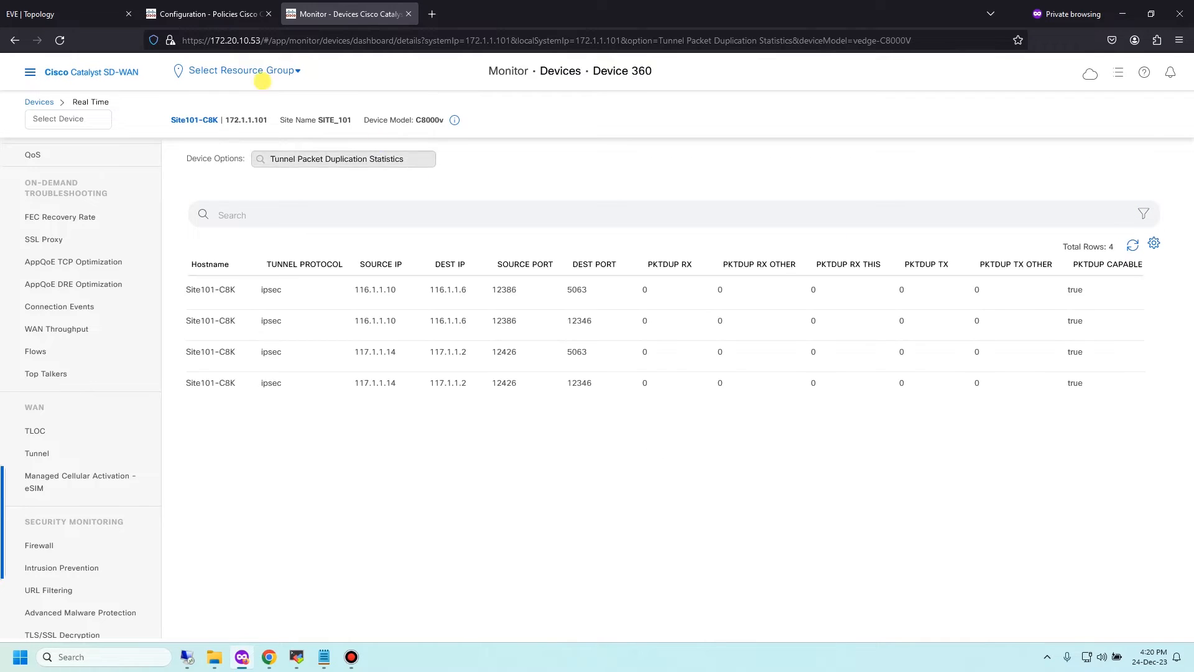
Save the HUB-AND-SPOKE policy changes and confirm activation to reachable devices.
click(206, 14)
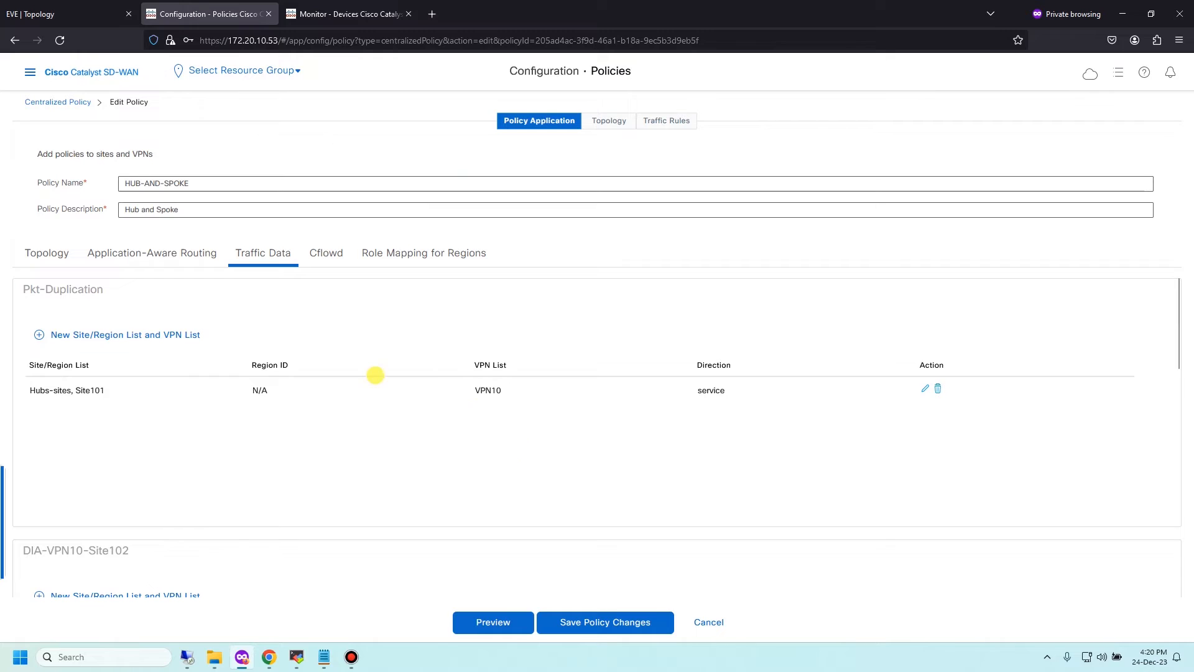
mouse_move(497, 362)
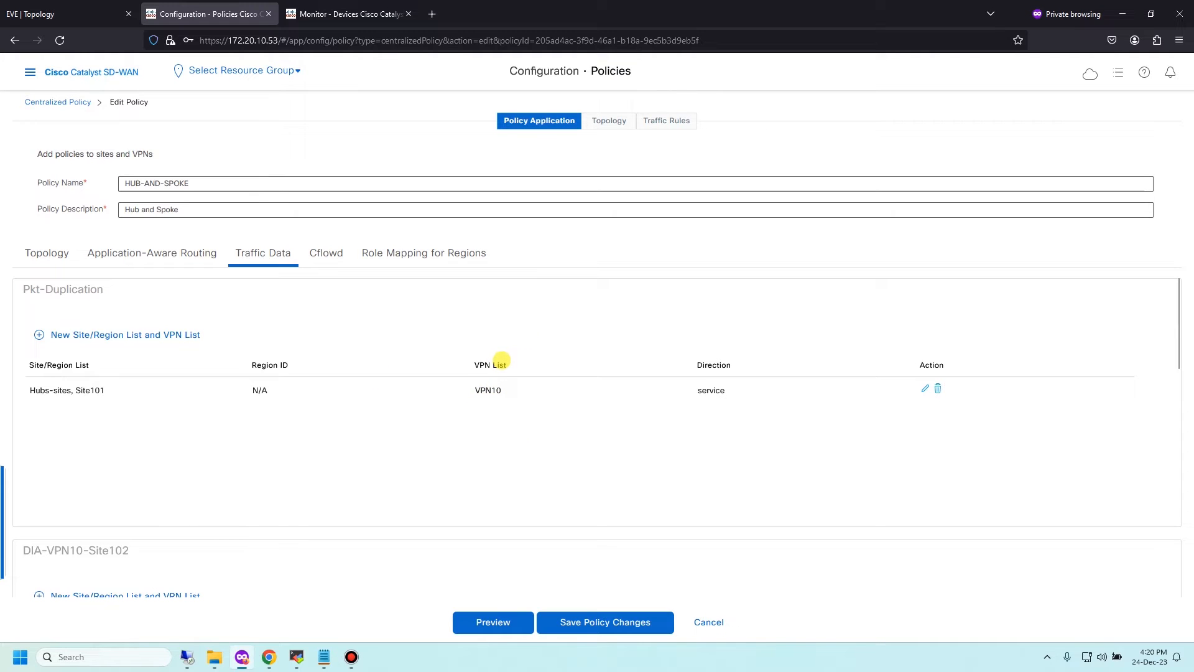
mouse_move(549, 379)
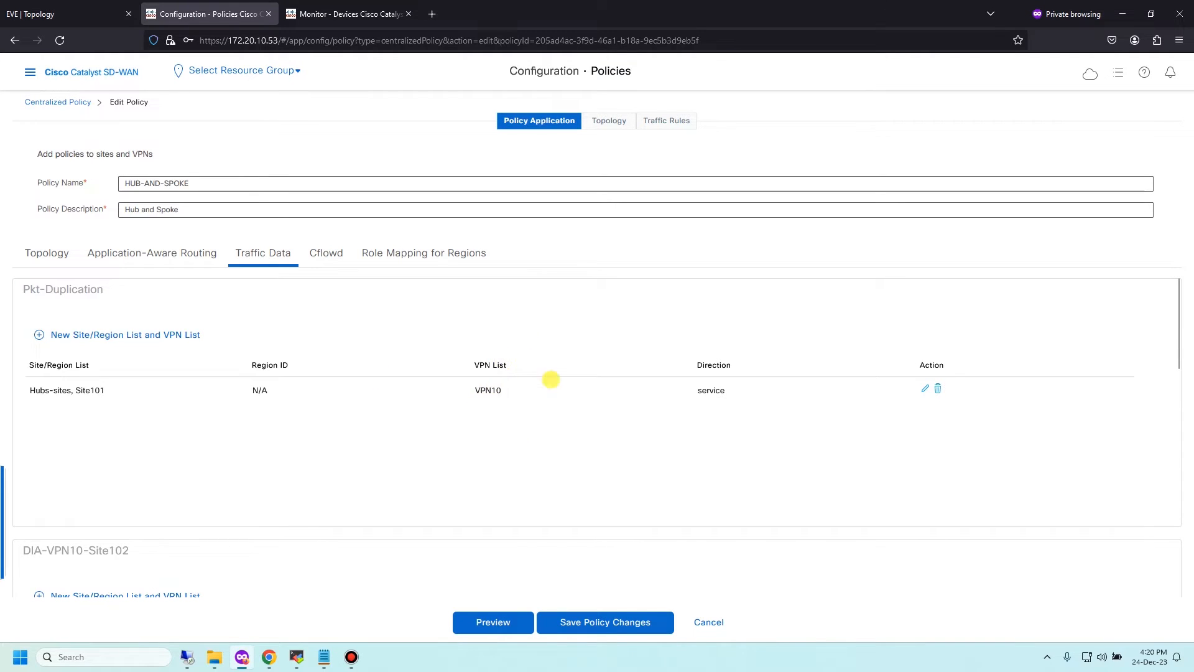
click(606, 622)
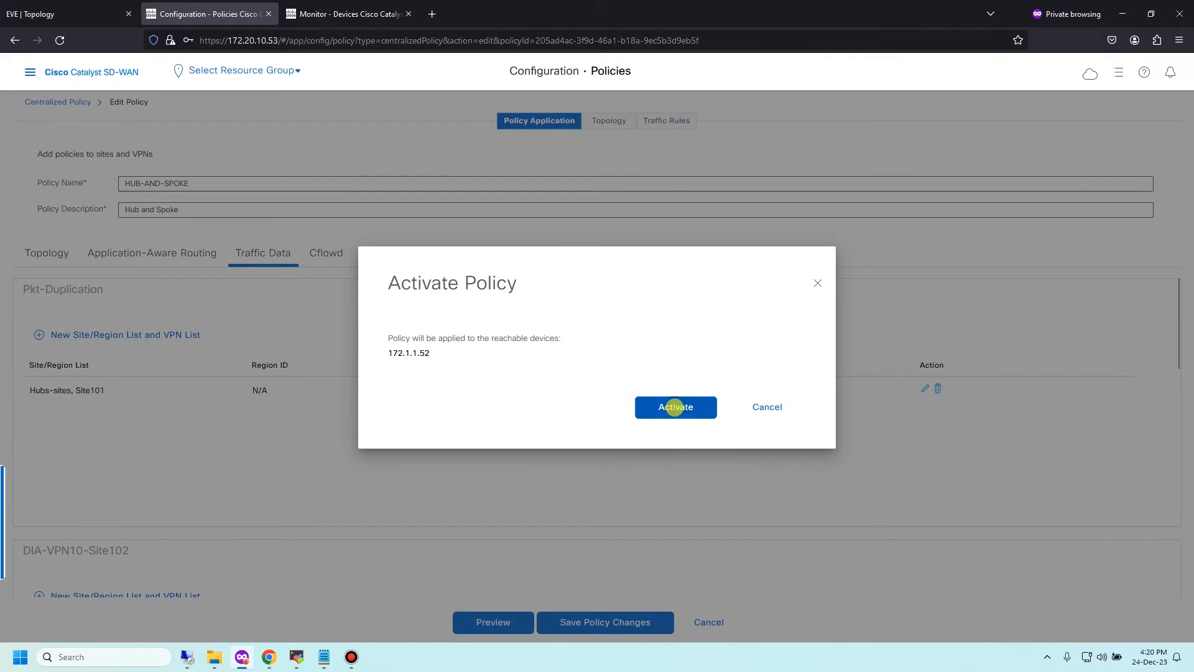
click(676, 407)
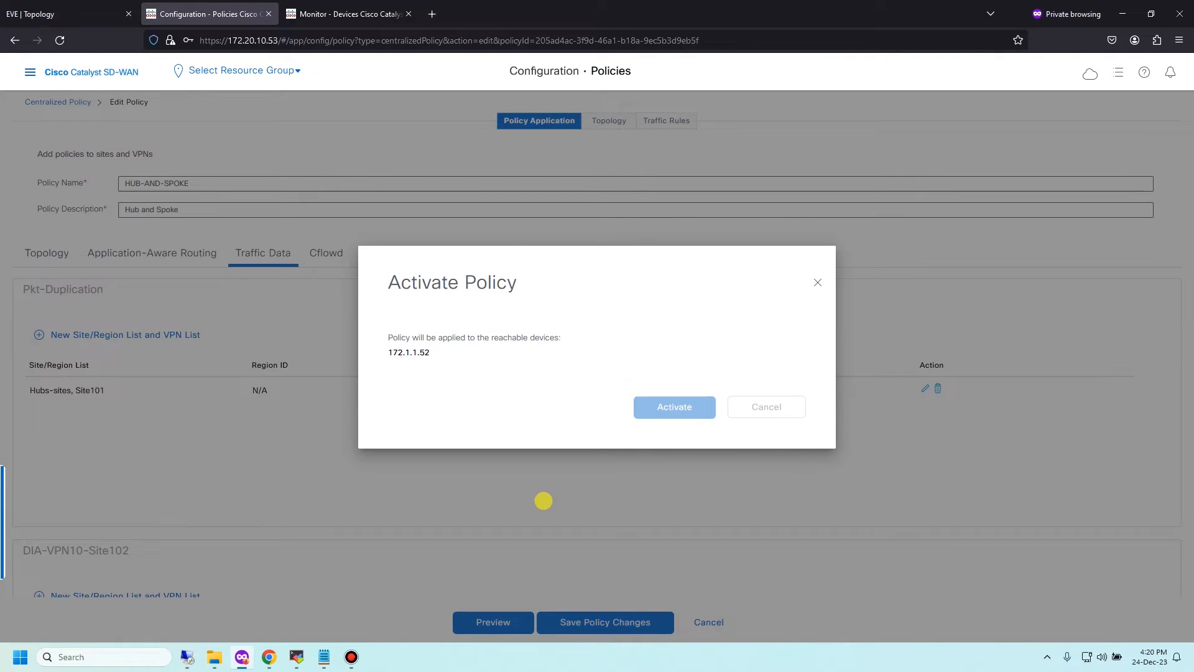
click(674, 407)
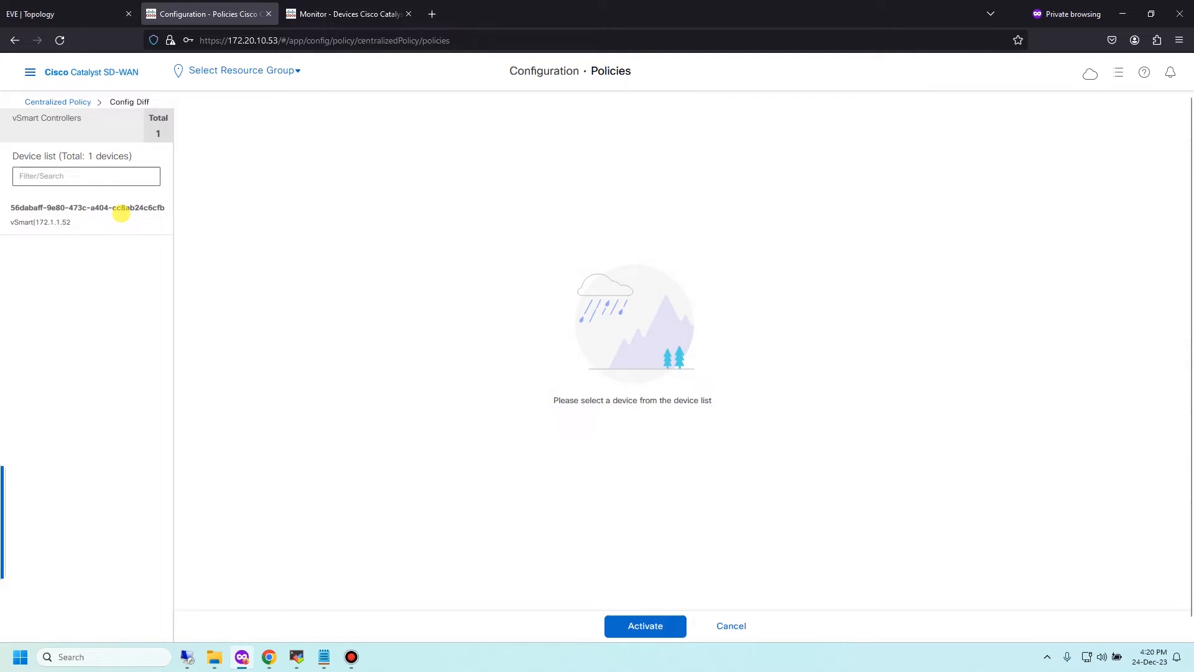
View the vSmart config diff side by side and highlight the new local-tloc-list setting.
click(87, 212)
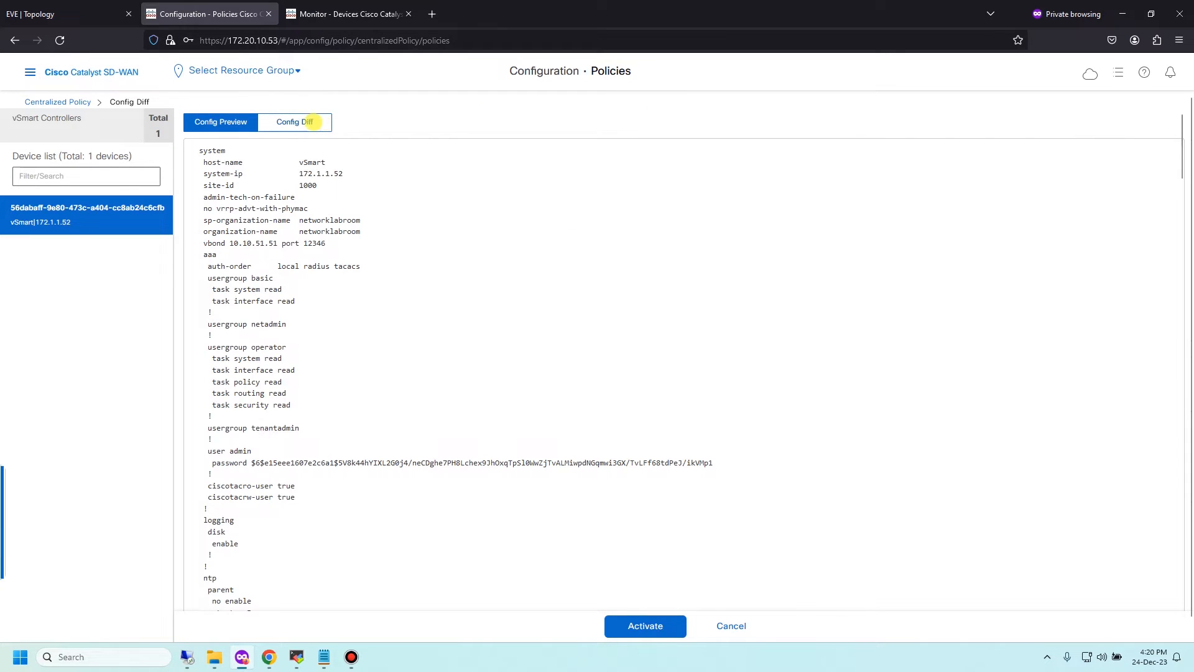
click(294, 122)
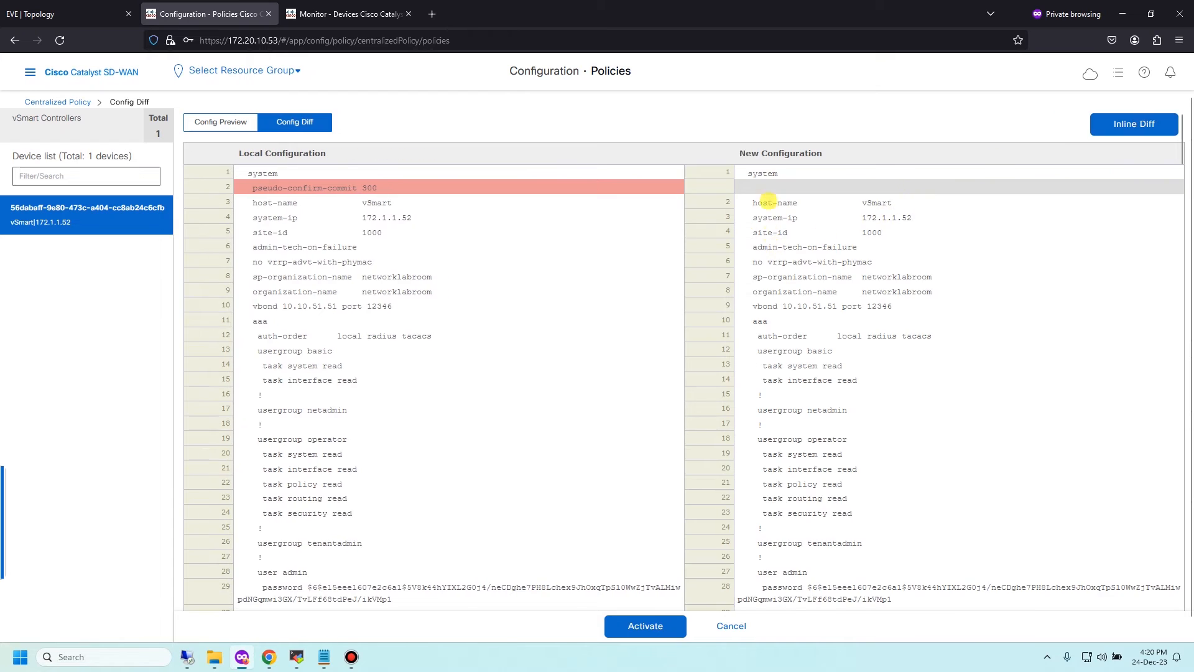
scroll(down, 3)
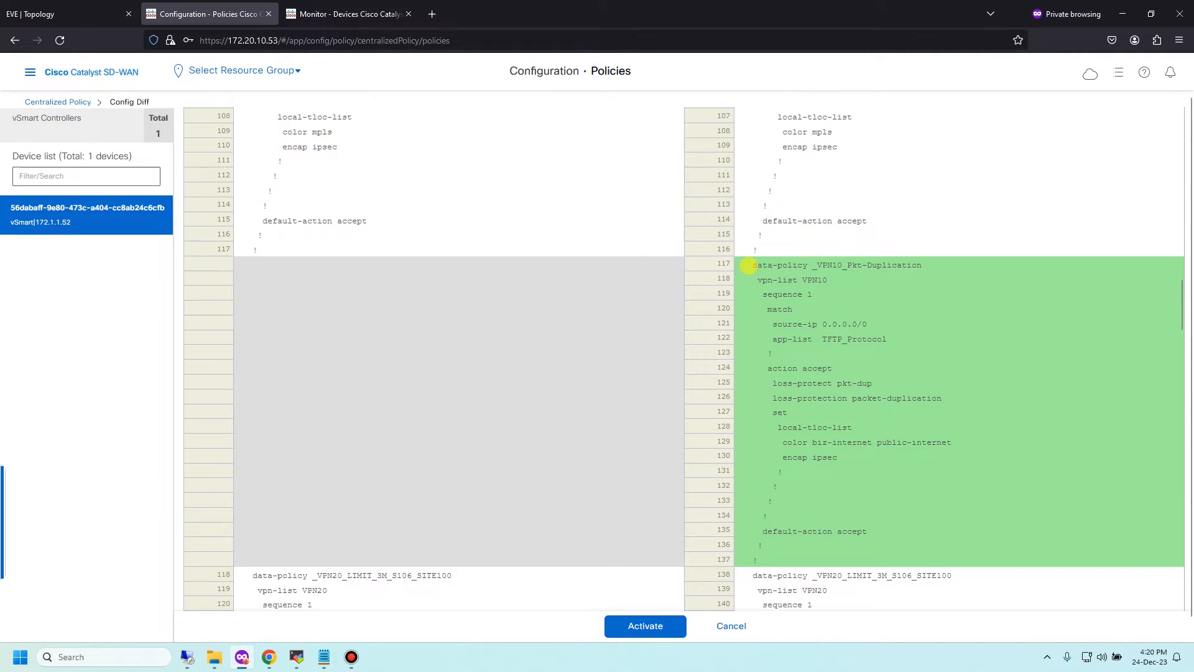
drag(751, 265, 765, 516)
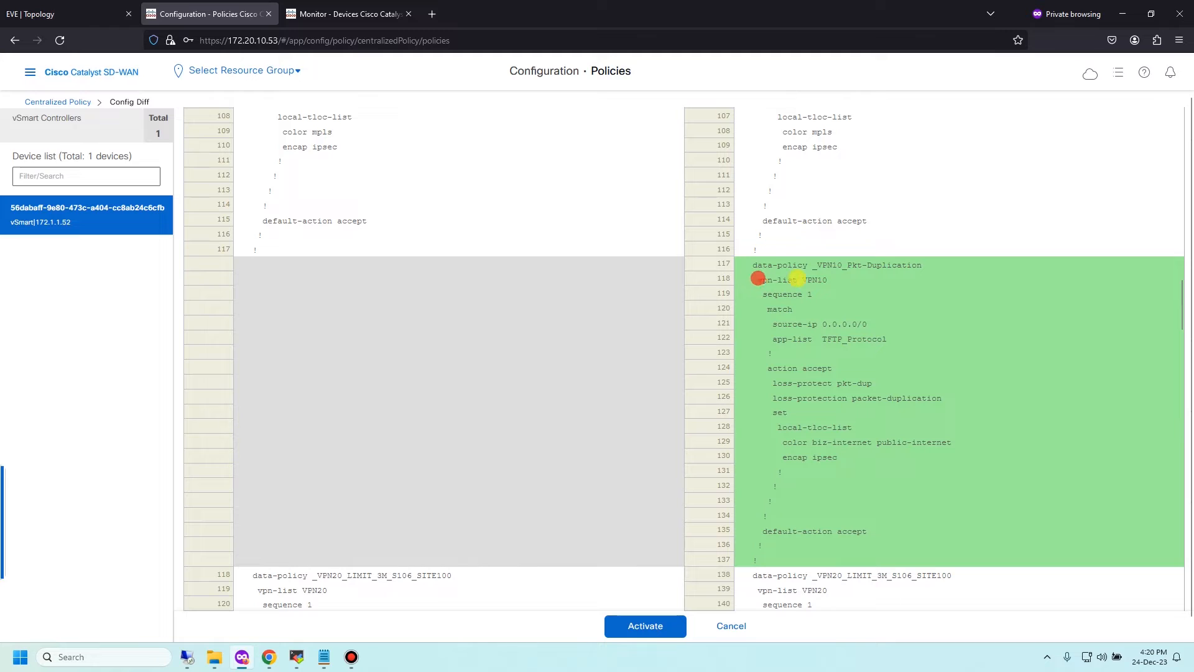
double_click(778, 280)
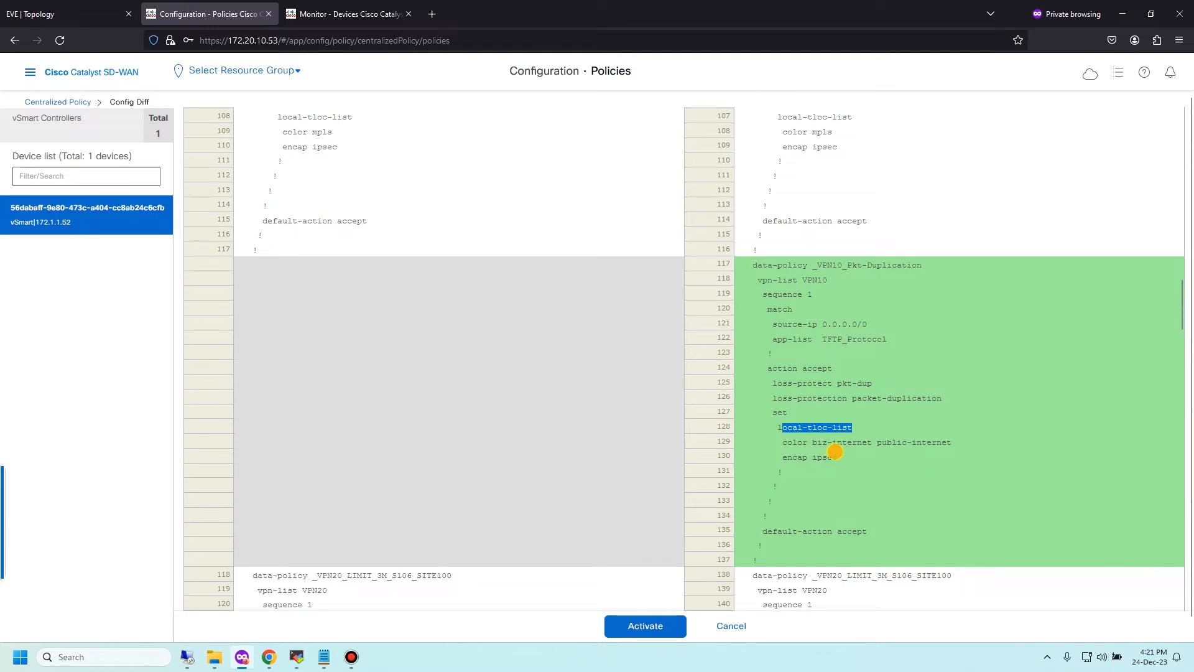
Highlight the new Hubs-sites data-policy lines and activate the updated centralized policy.
scroll(down, 3)
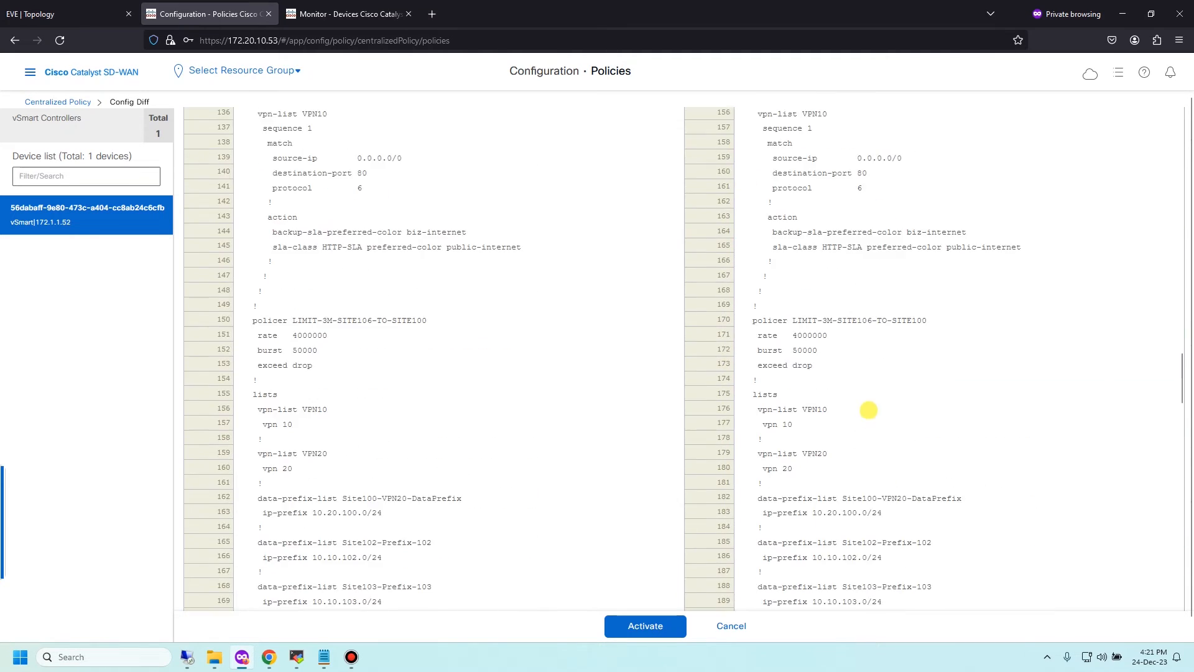
scroll(down, 3)
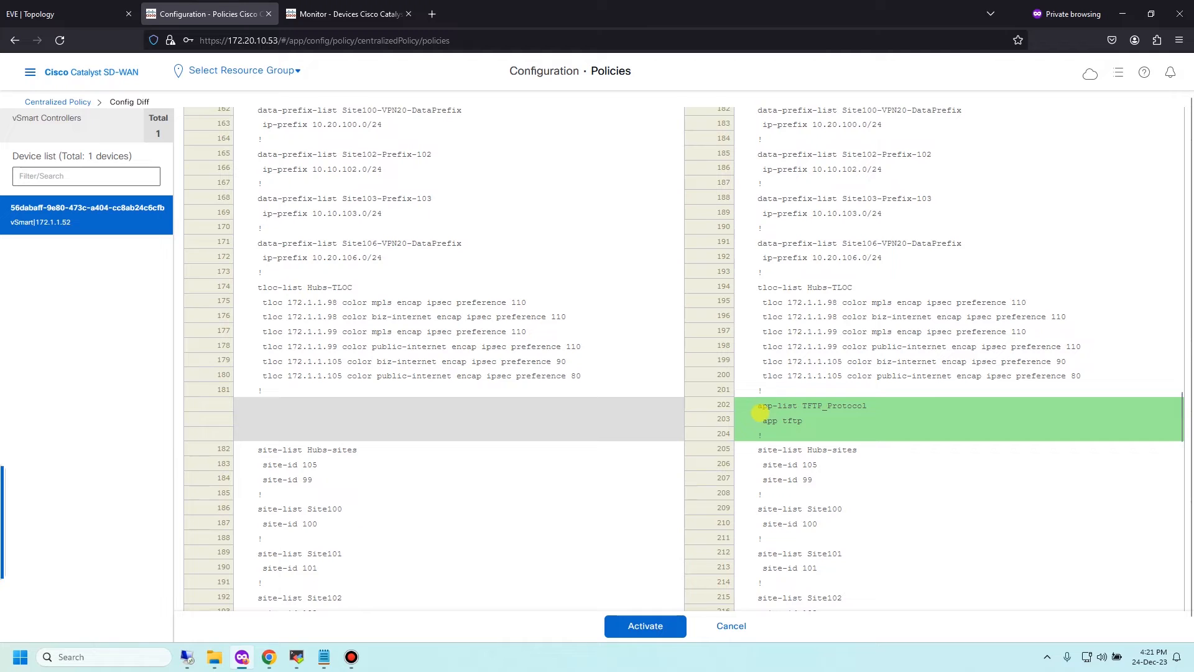
scroll(down, 3)
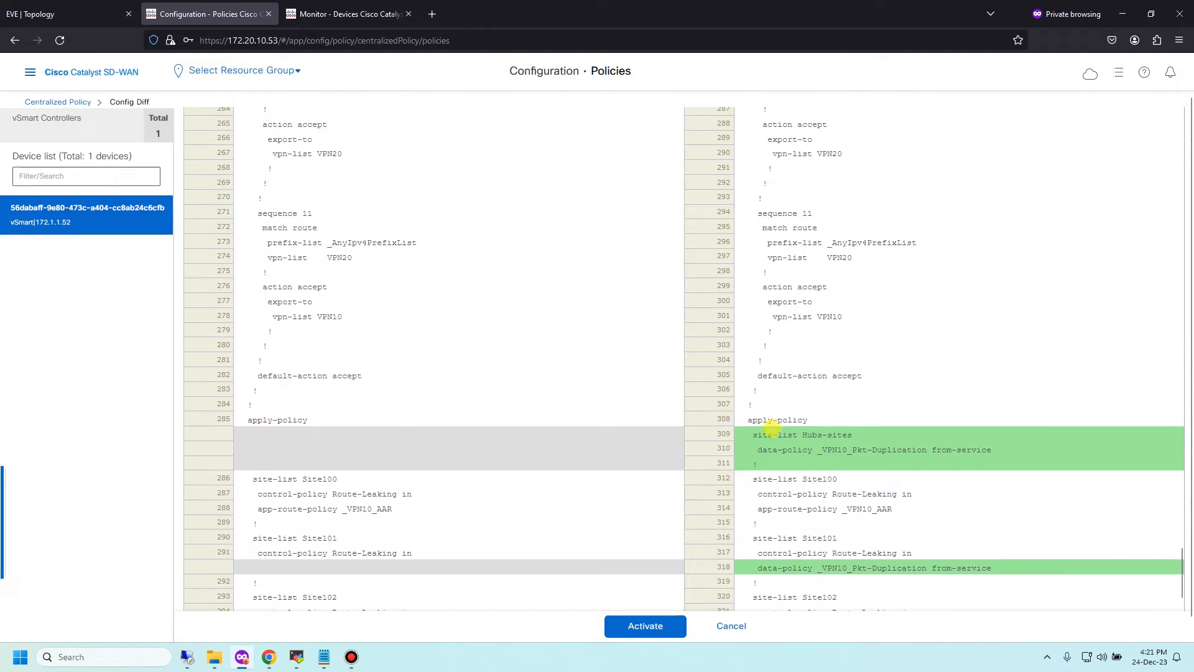
double_click(826, 434)
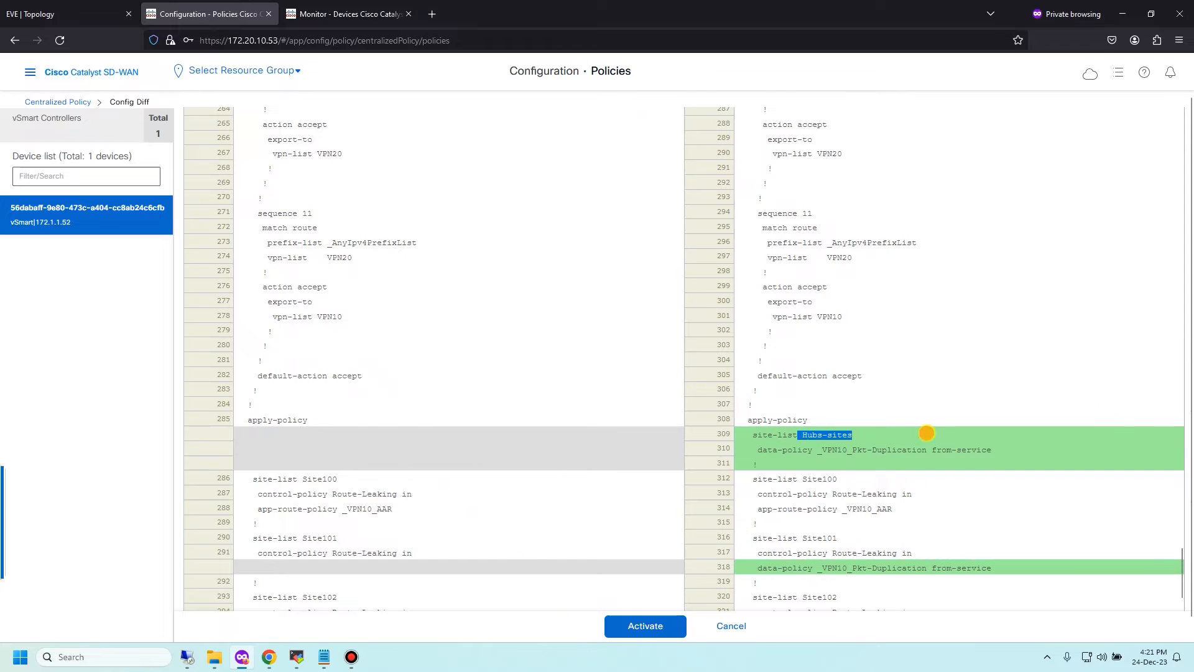
scroll(down, 3)
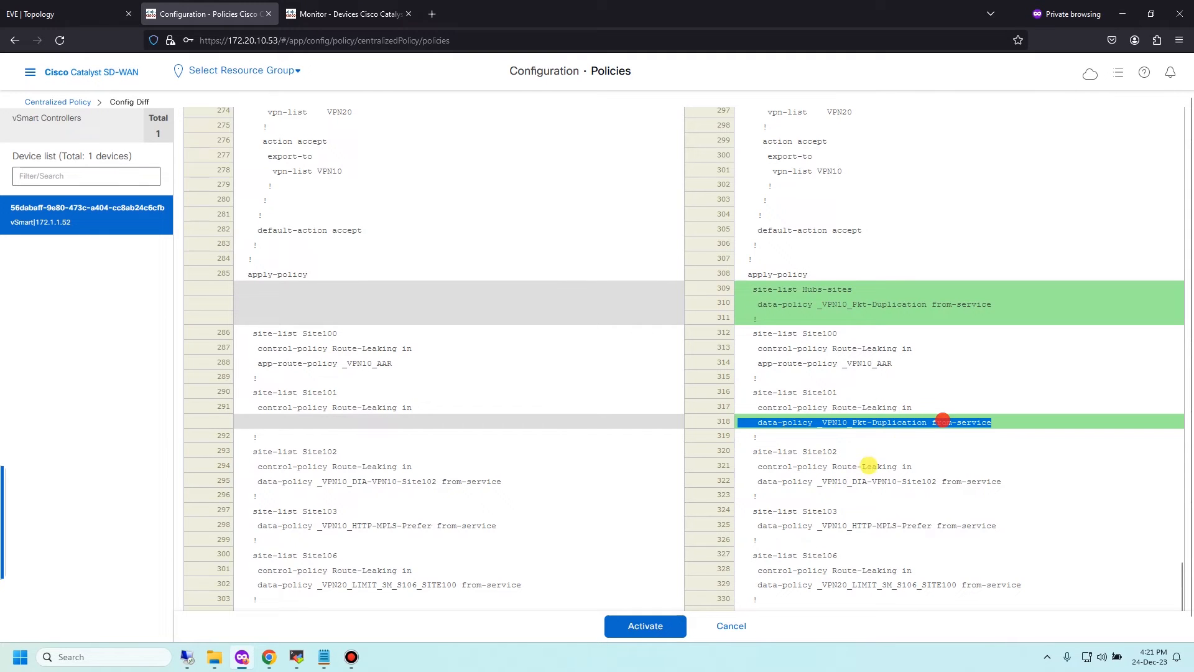
click(644, 626)
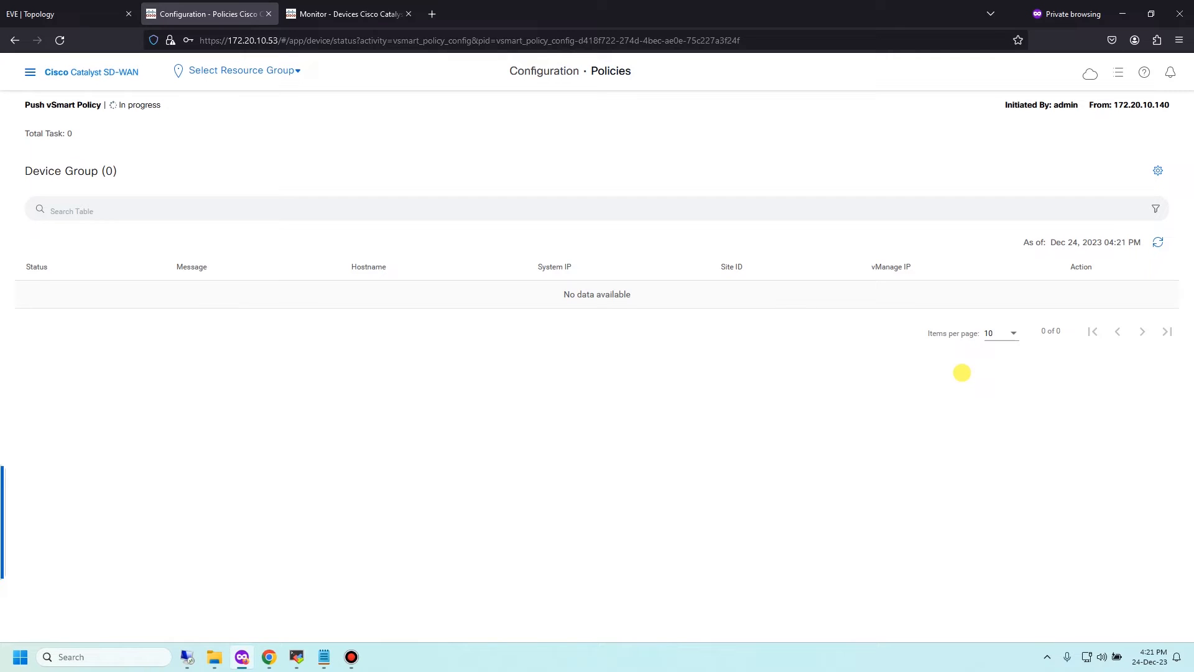
mouse_move(594, 326)
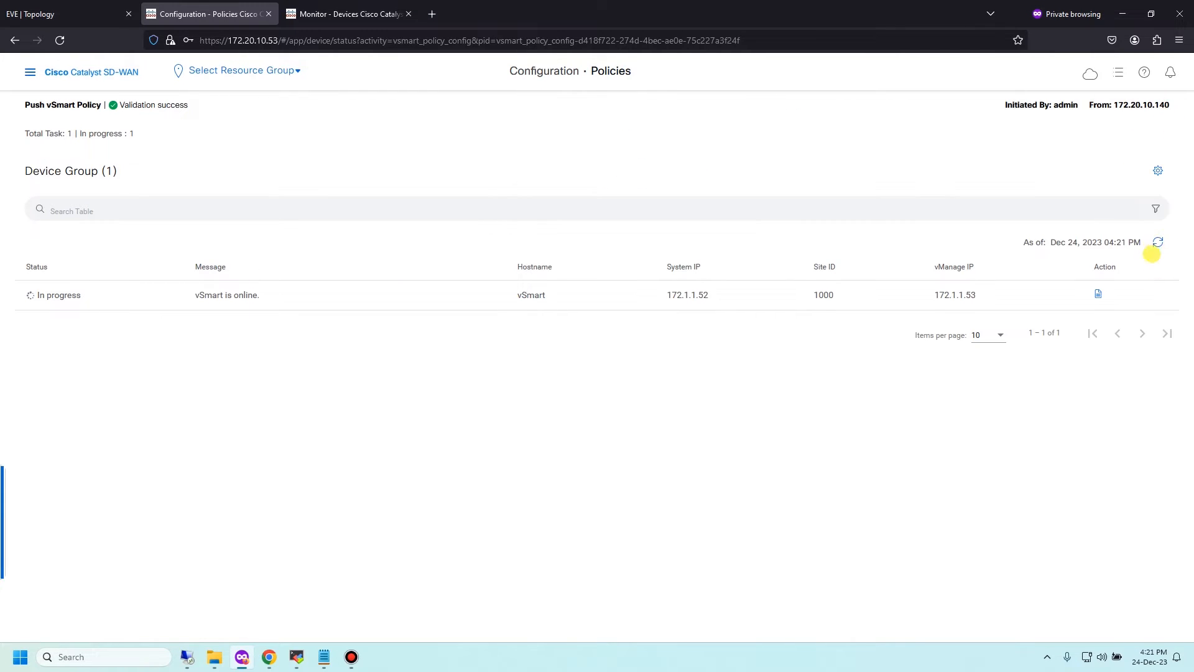
Refresh the vSmart policy push status until Success, then switch to the lab topology.
click(1158, 241)
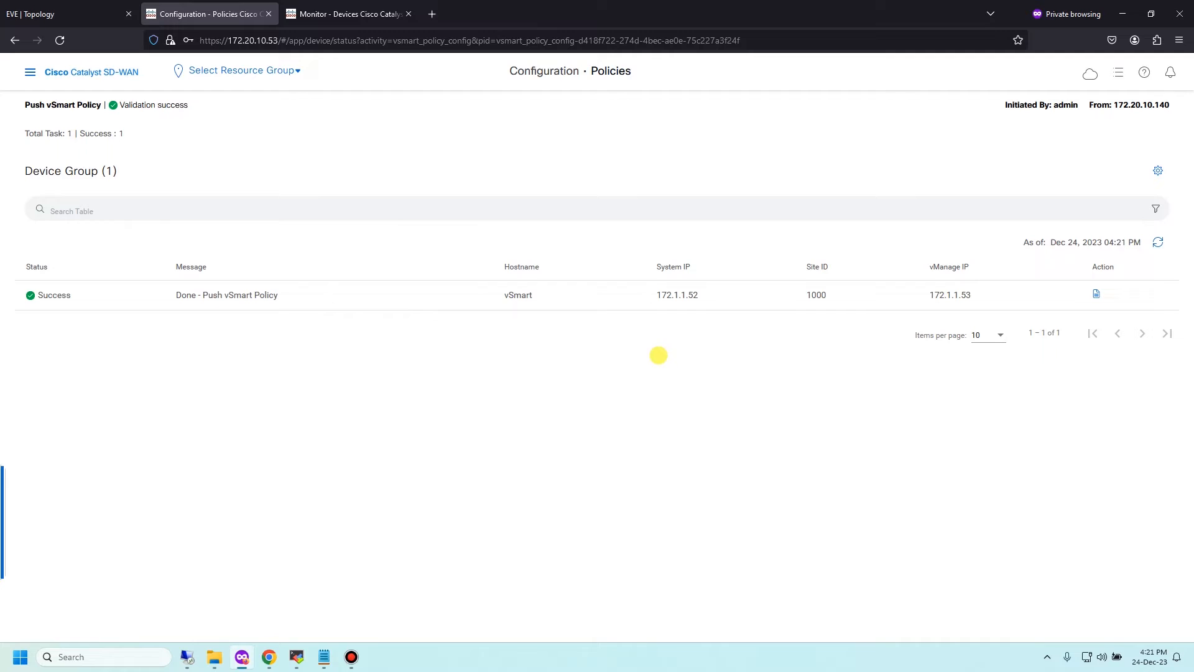
mouse_move(219, 273)
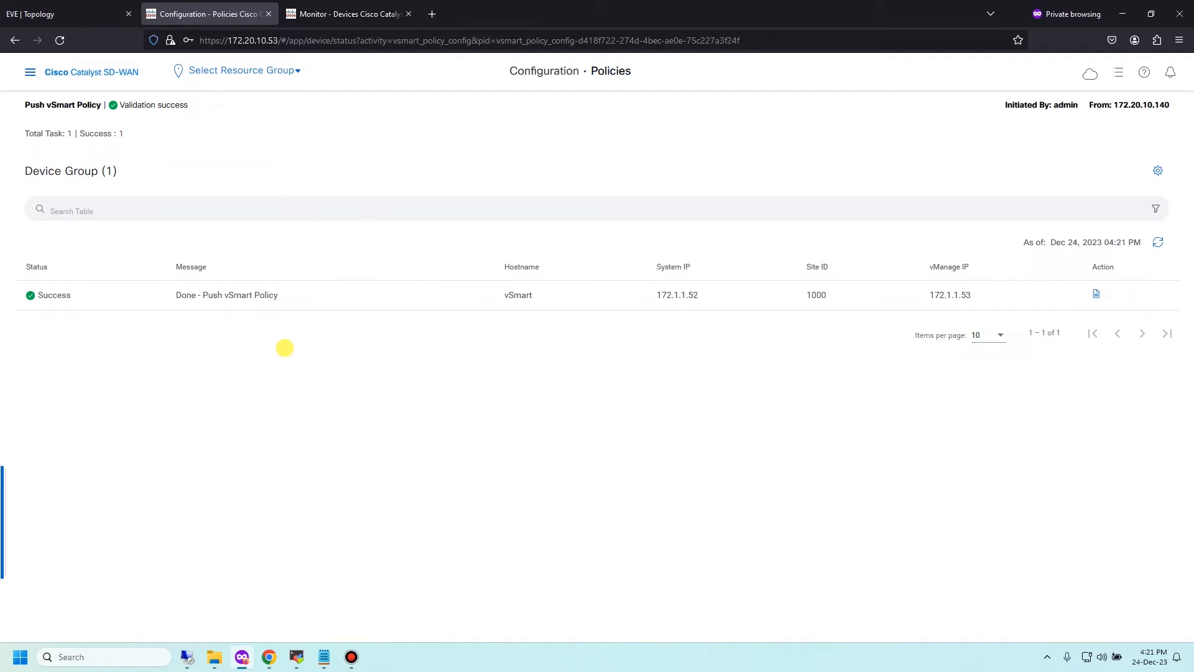
mouse_move(102, 32)
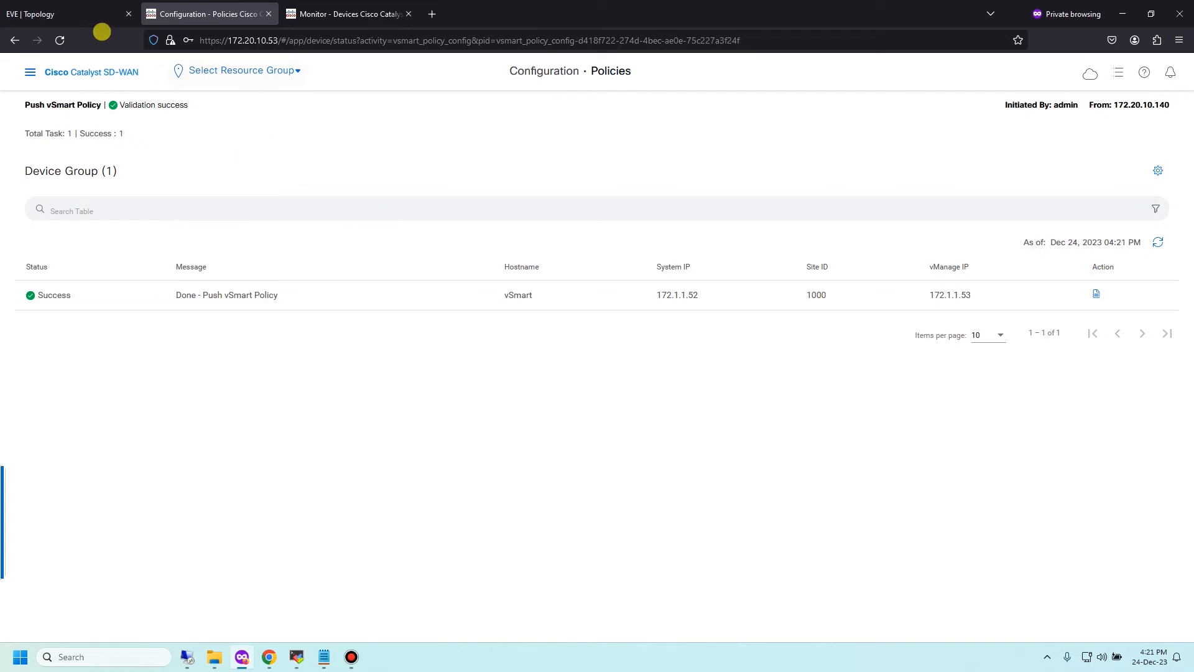
click(37, 14)
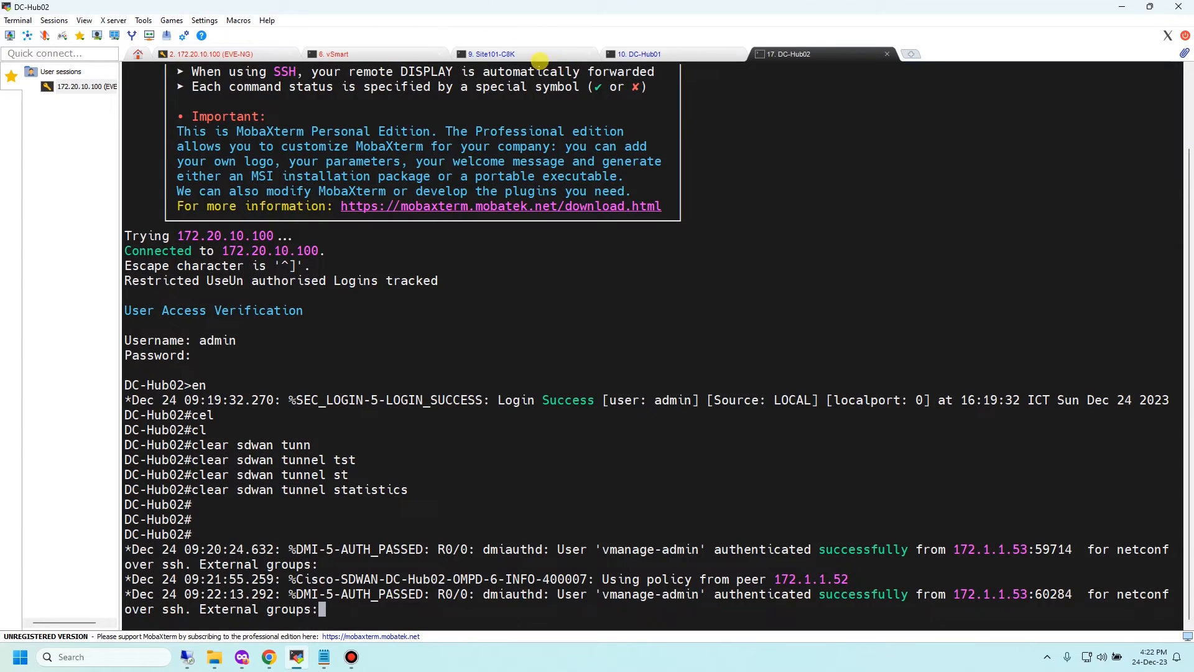
Run 'show sdwan policy from-vsmart' on Site101-C8K and highlight the _VPN10_Pkt-Duplication data policy output.
click(490, 54)
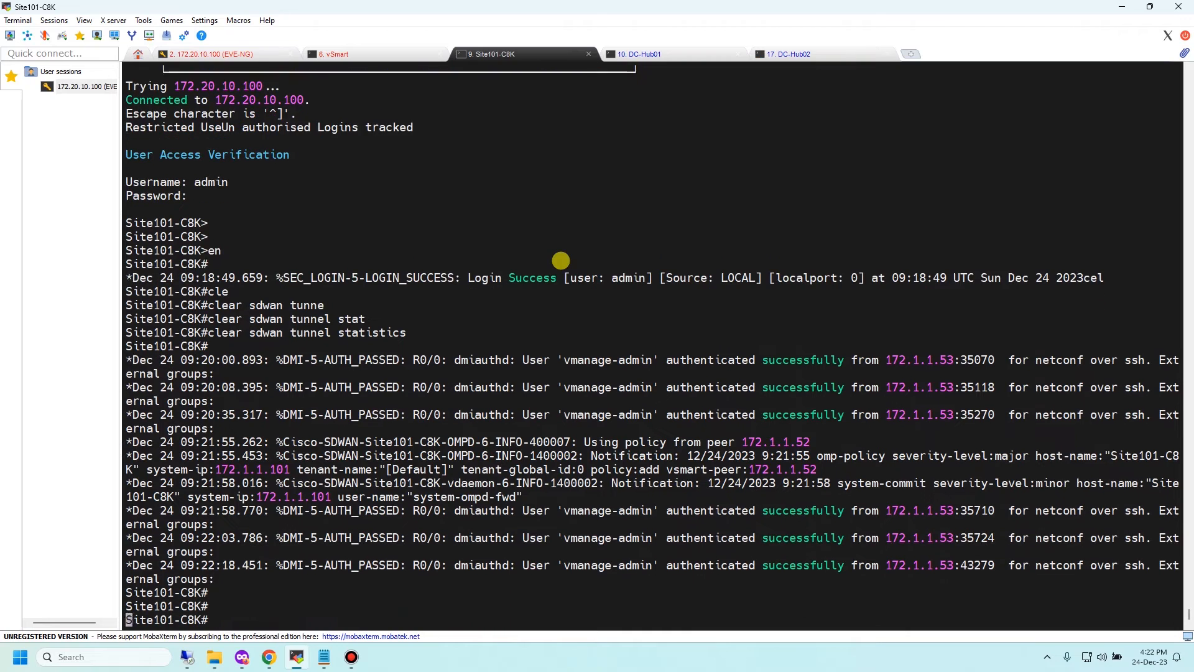
text(show p)
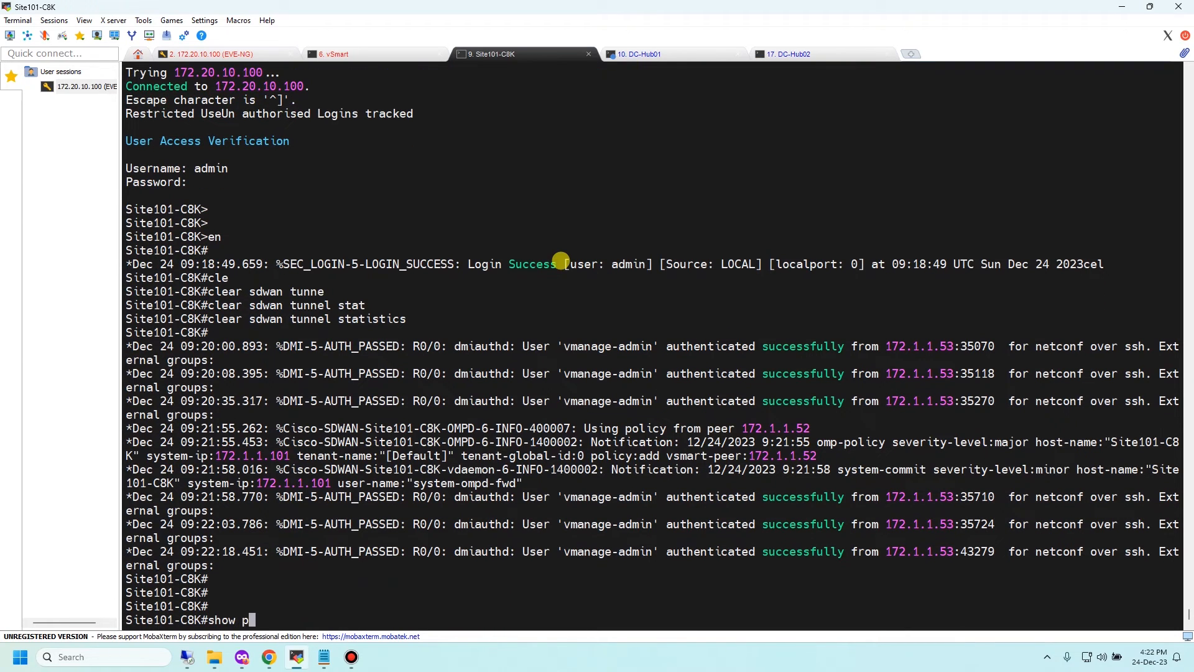
text(olicy)
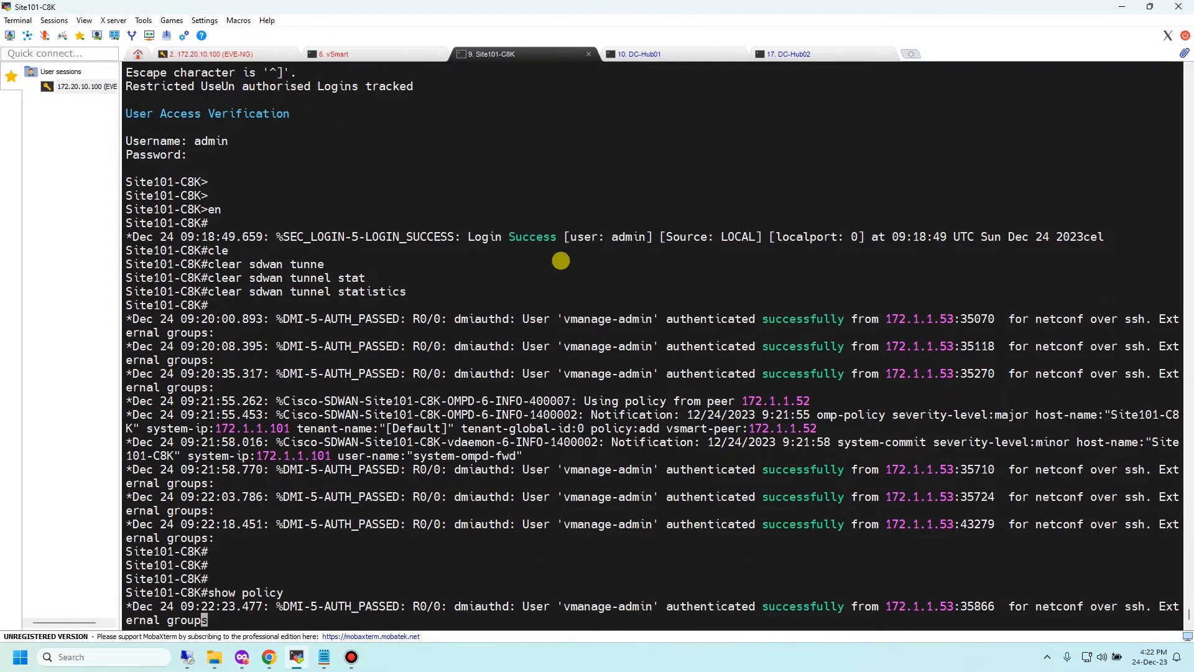
text(show sd)
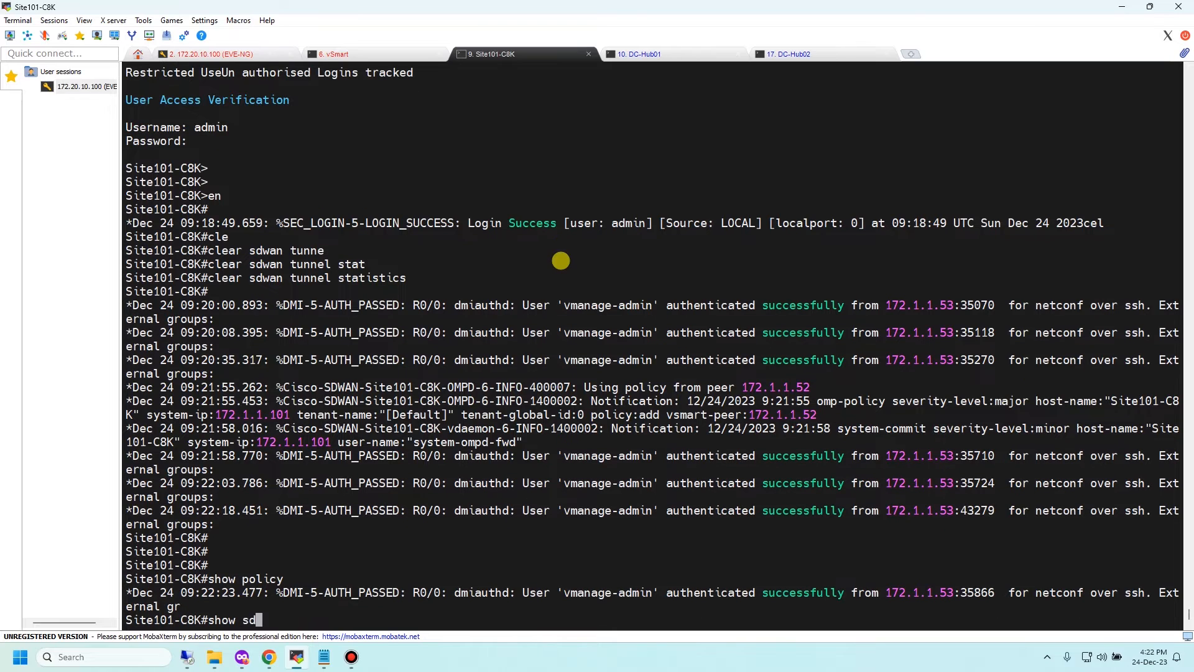
text(wan policy from-vsmart)
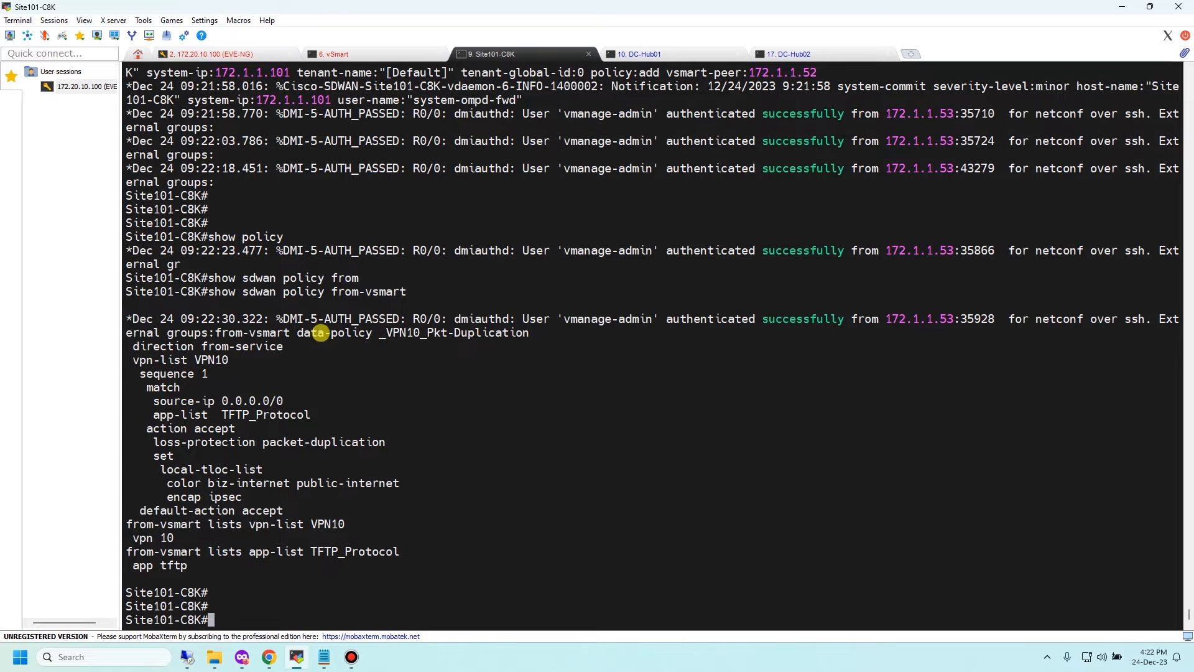
drag(320, 334, 471, 525)
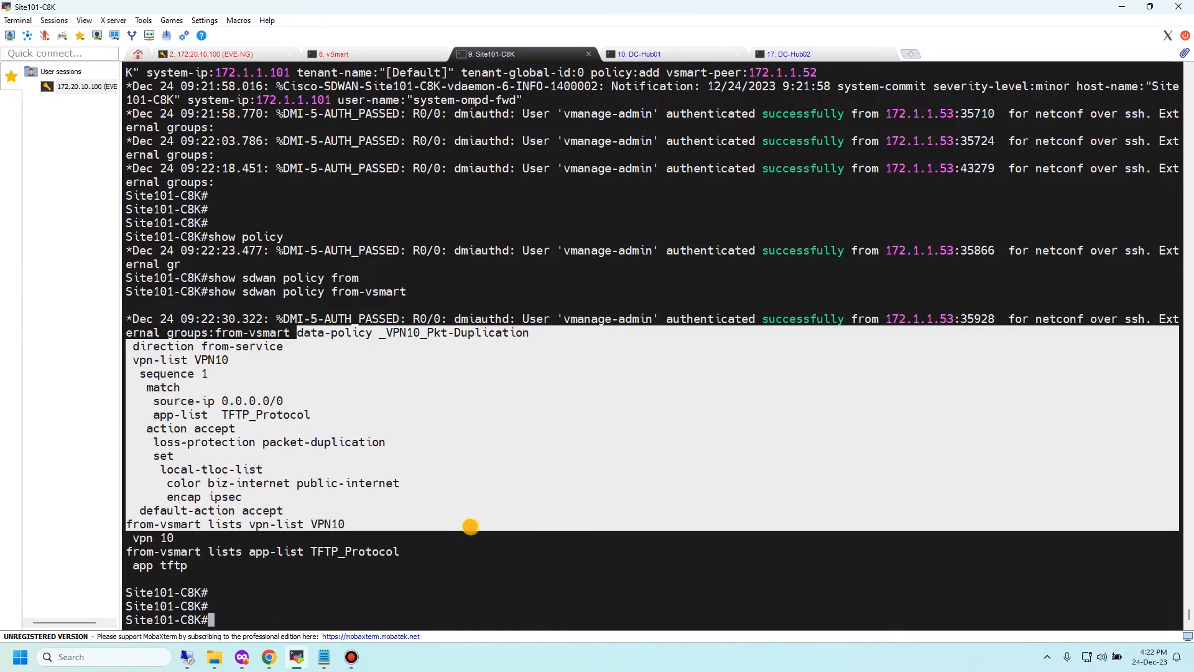
mouse_move(425, 383)
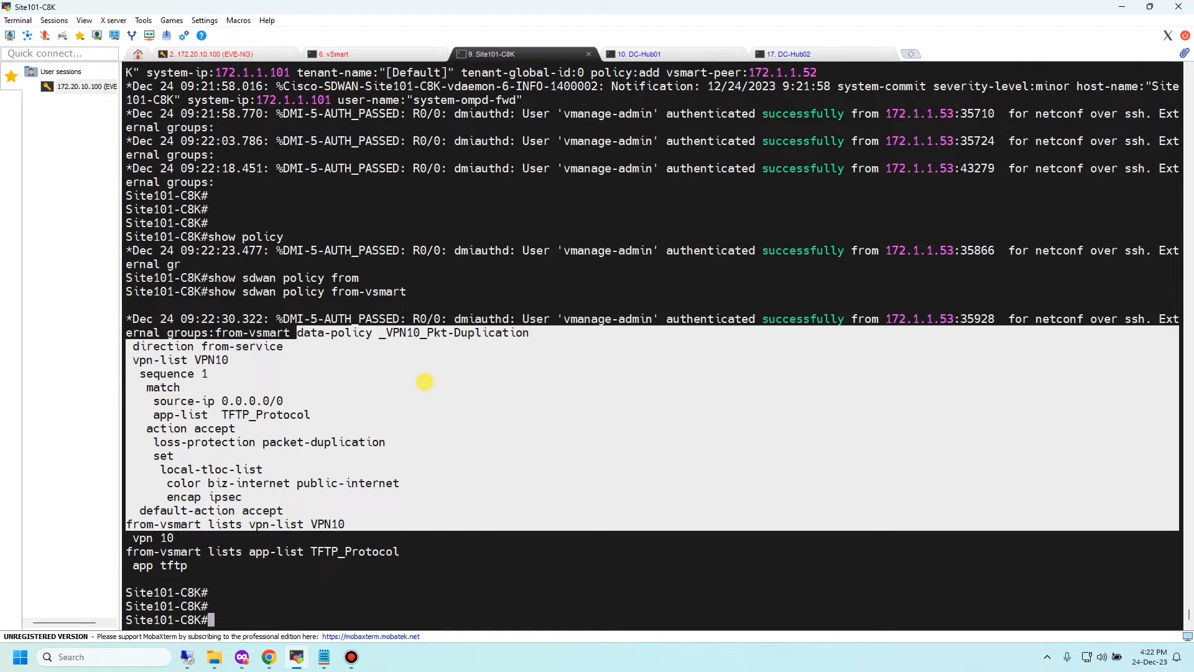
scroll(down, 3)
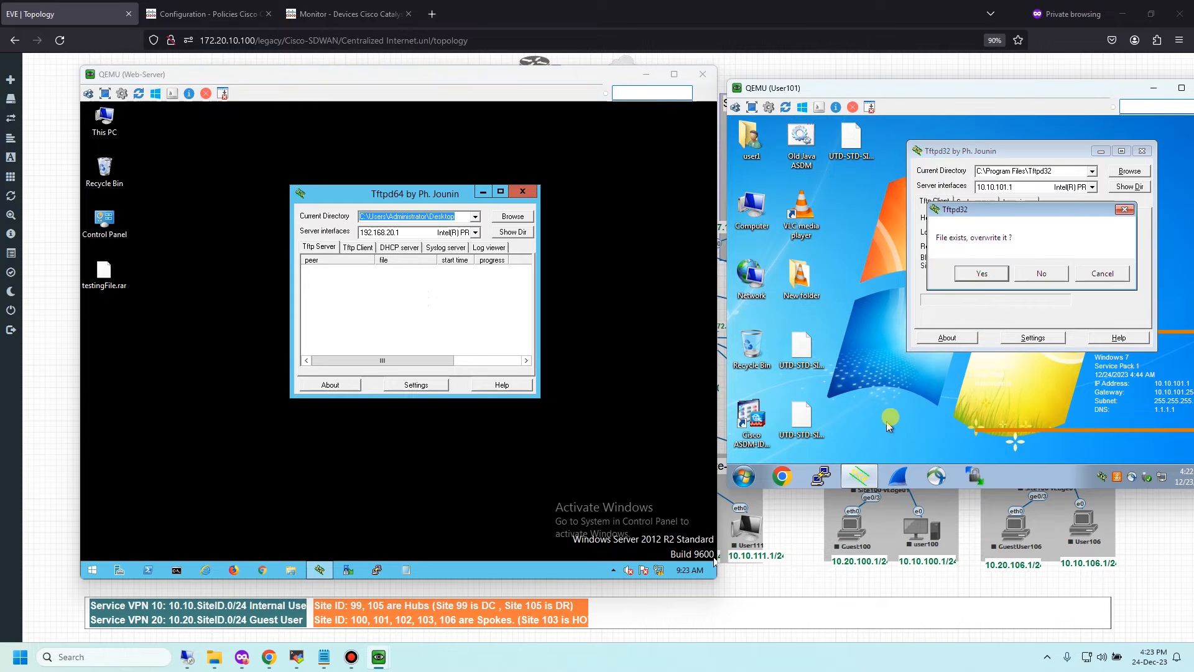
Restart User101's TFTP Get of testingFile.rar from 192.168.20.1, overwriting the local copy.
click(982, 272)
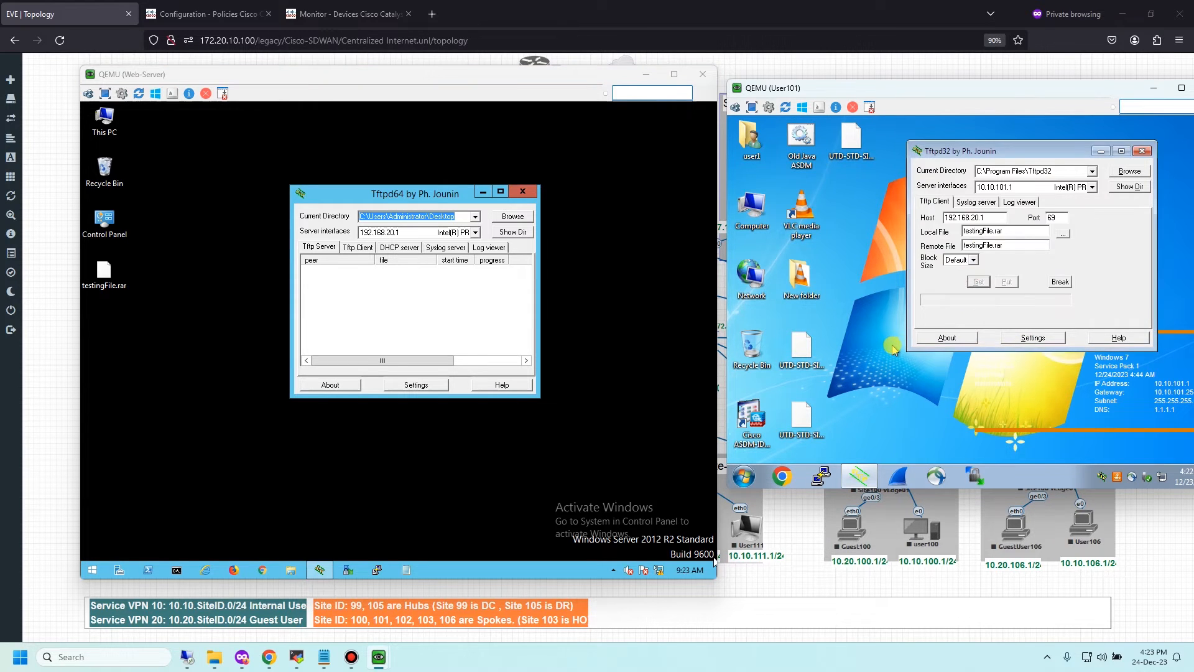
mouse_move(923, 317)
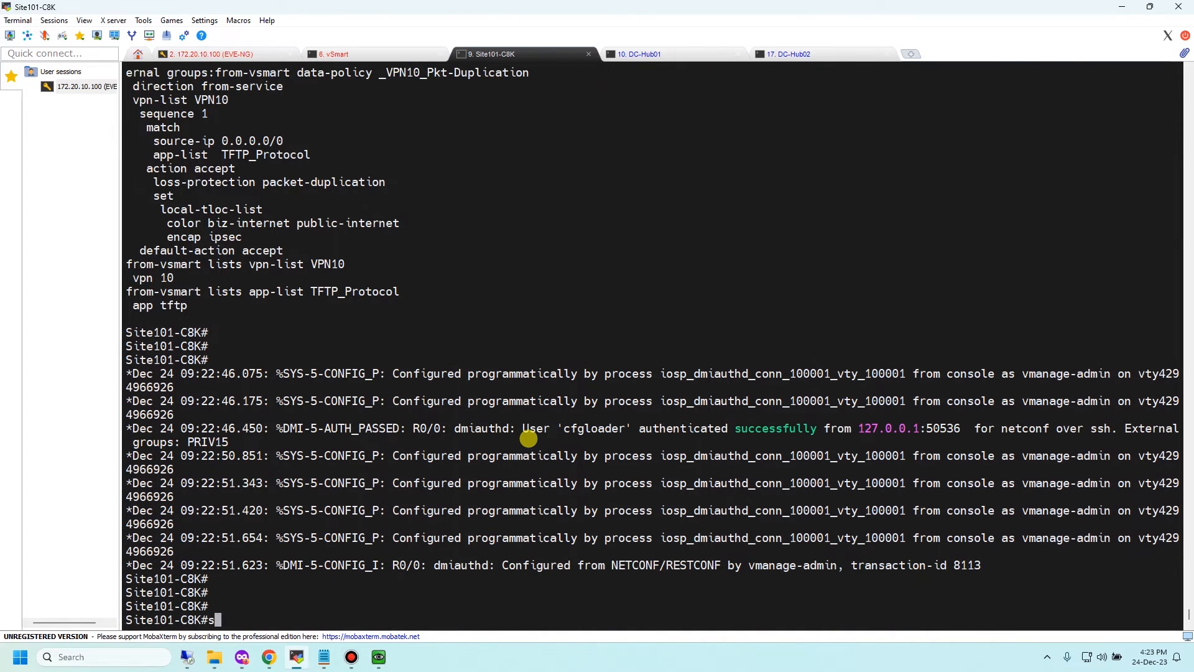
text(h ip route vrf)
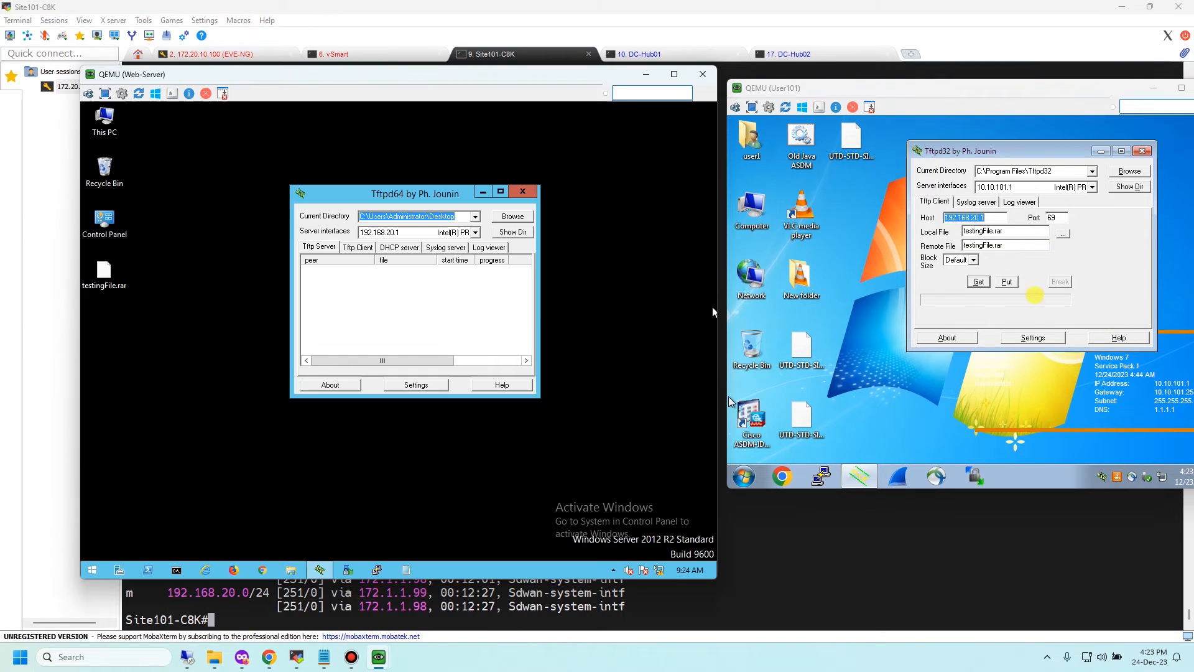
click(1008, 281)
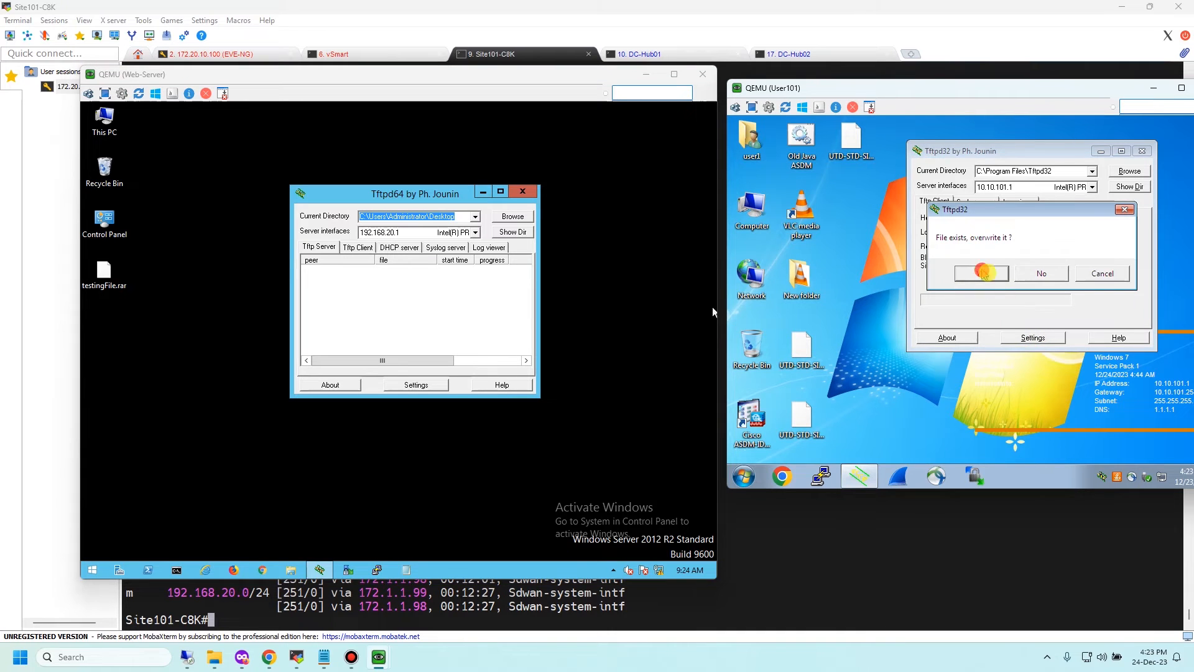
click(981, 272)
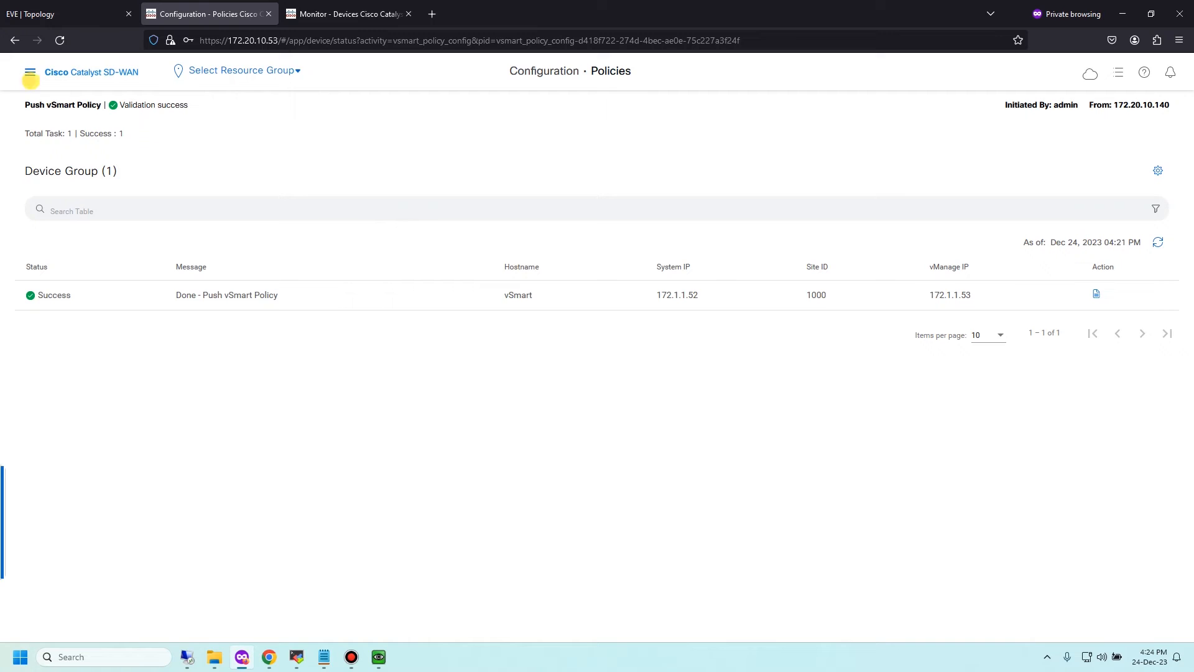
Refresh Site101-C8K's duplication statistics showing 3505 packets transmitted and highlight destination 116.1.1.6.
click(30, 72)
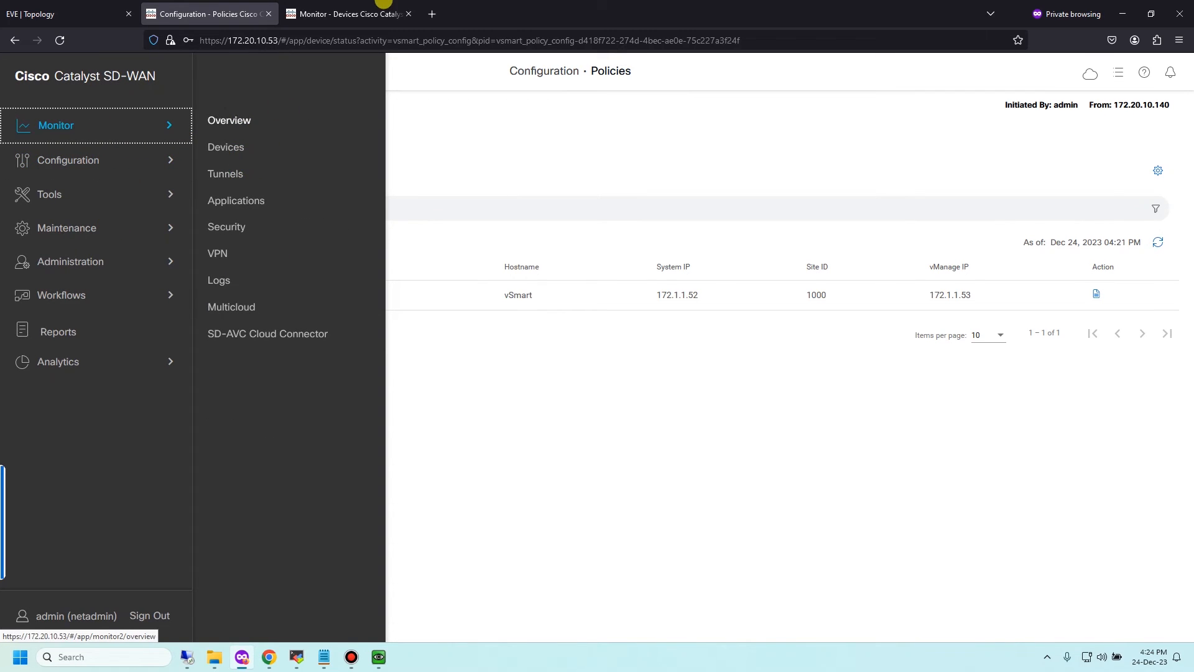
click(361, 14)
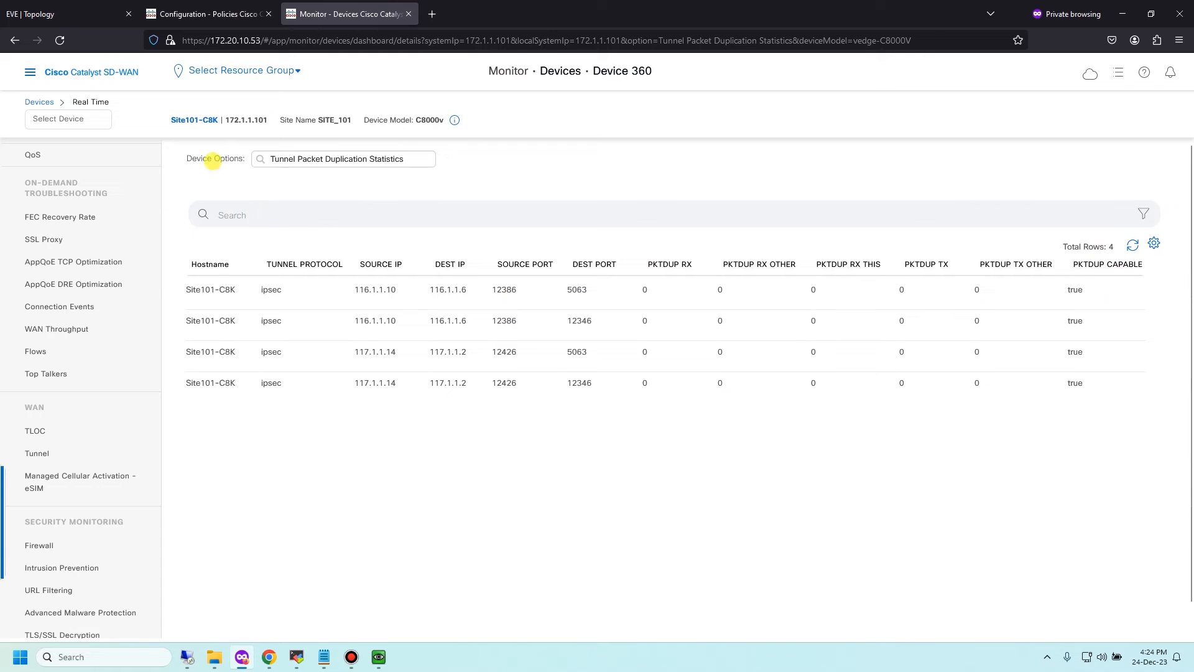
click(1134, 244)
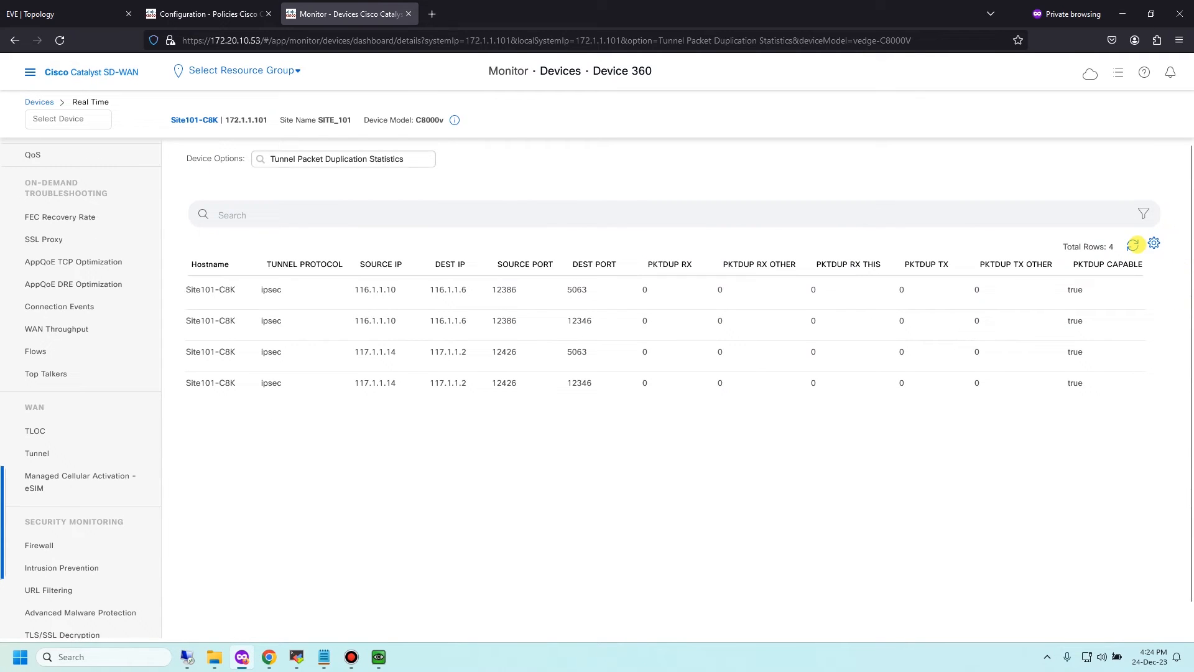
click(1135, 244)
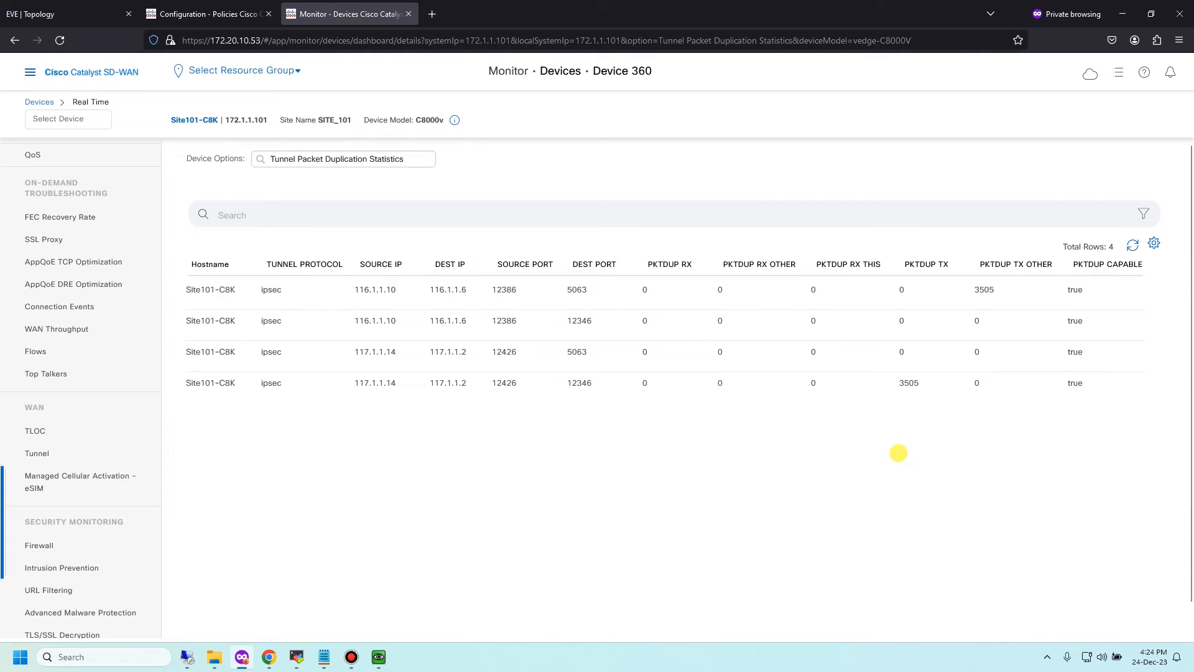
mouse_move(567, 238)
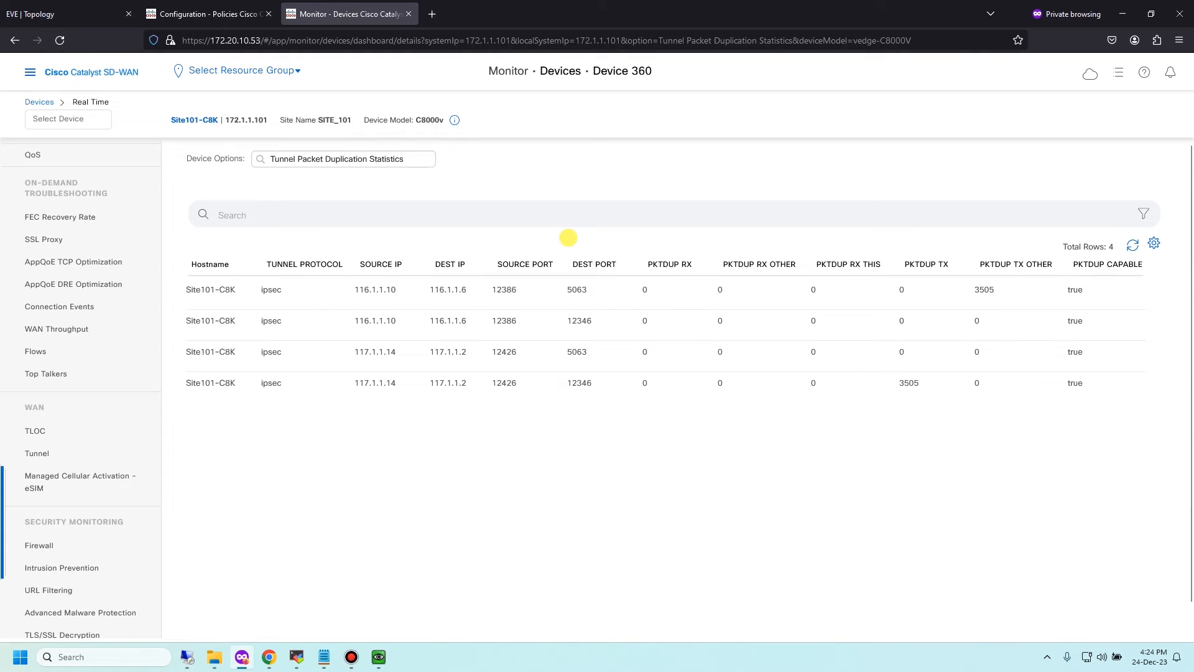
mouse_move(866, 203)
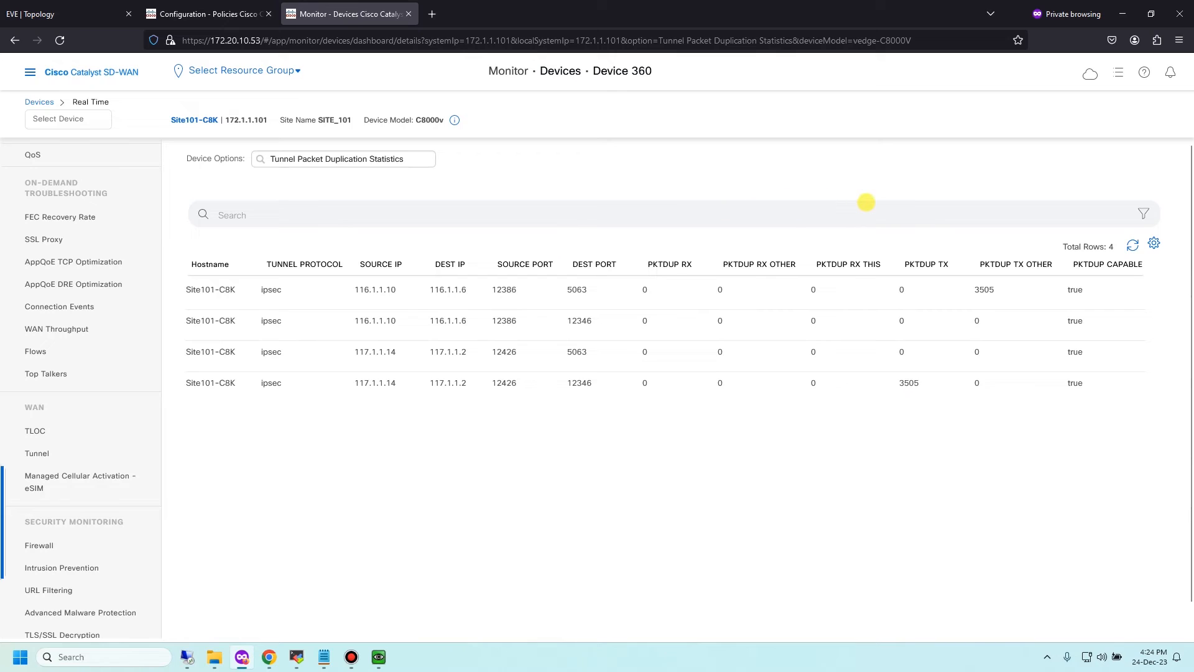
mouse_move(920, 325)
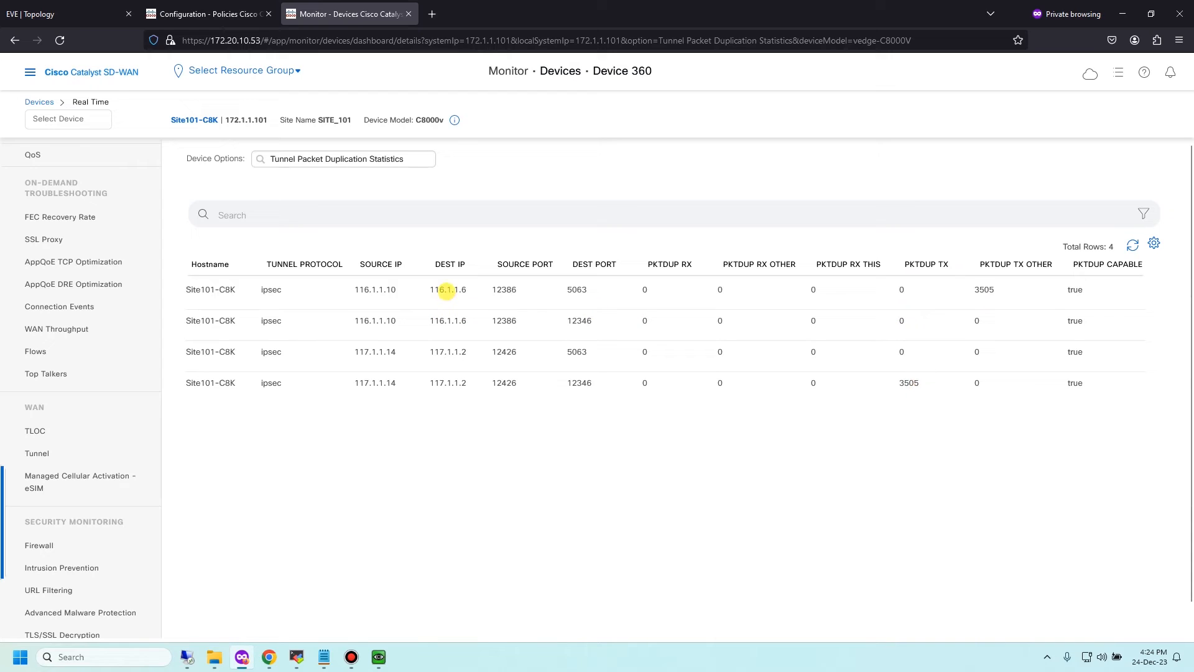
double_click(448, 289)
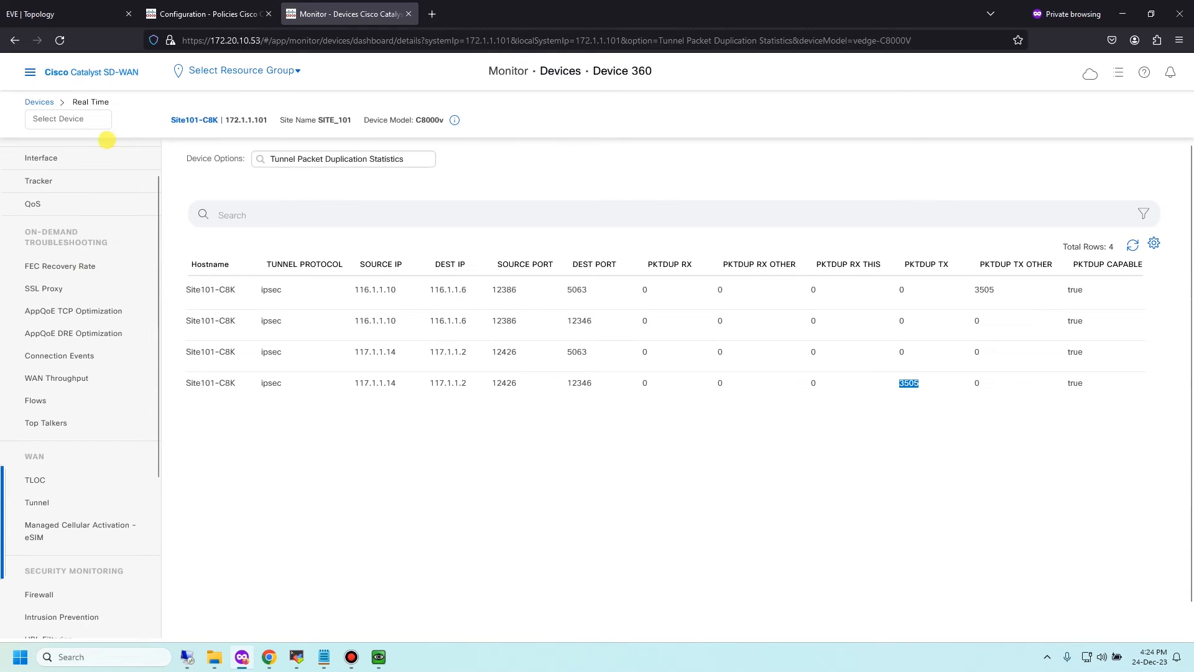
Check DC-Hub01 (9222 duplicated packets received) and DC-Hub02 (all zero), then view the lab topology.
click(67, 119)
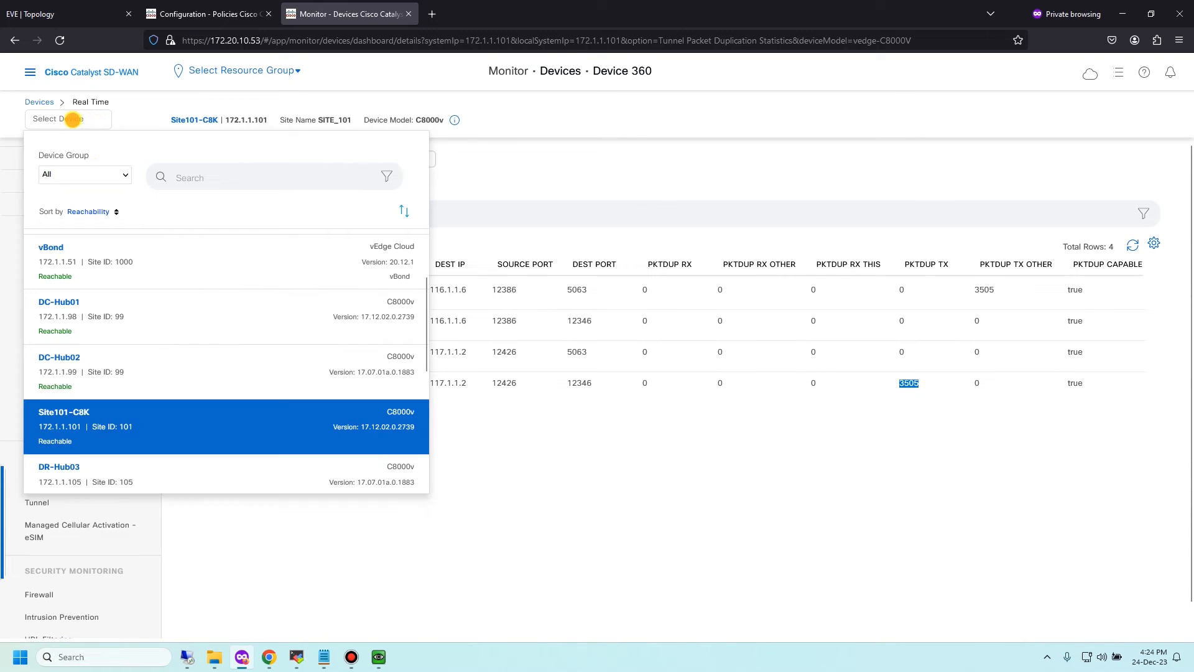
click(60, 301)
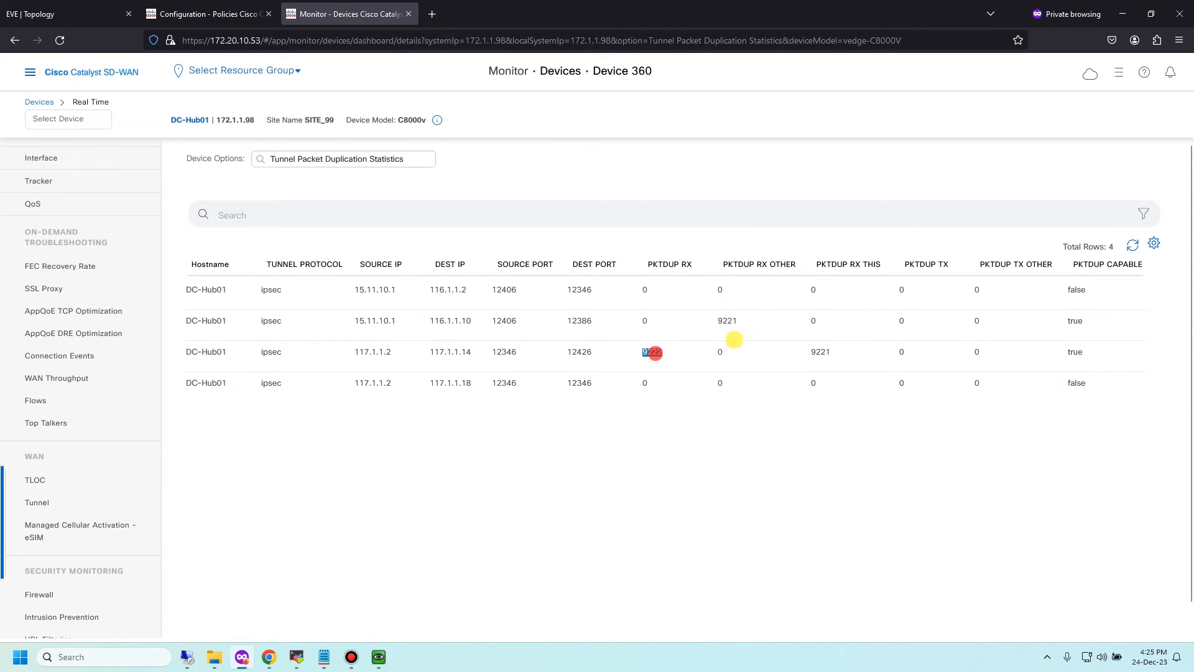
click(67, 120)
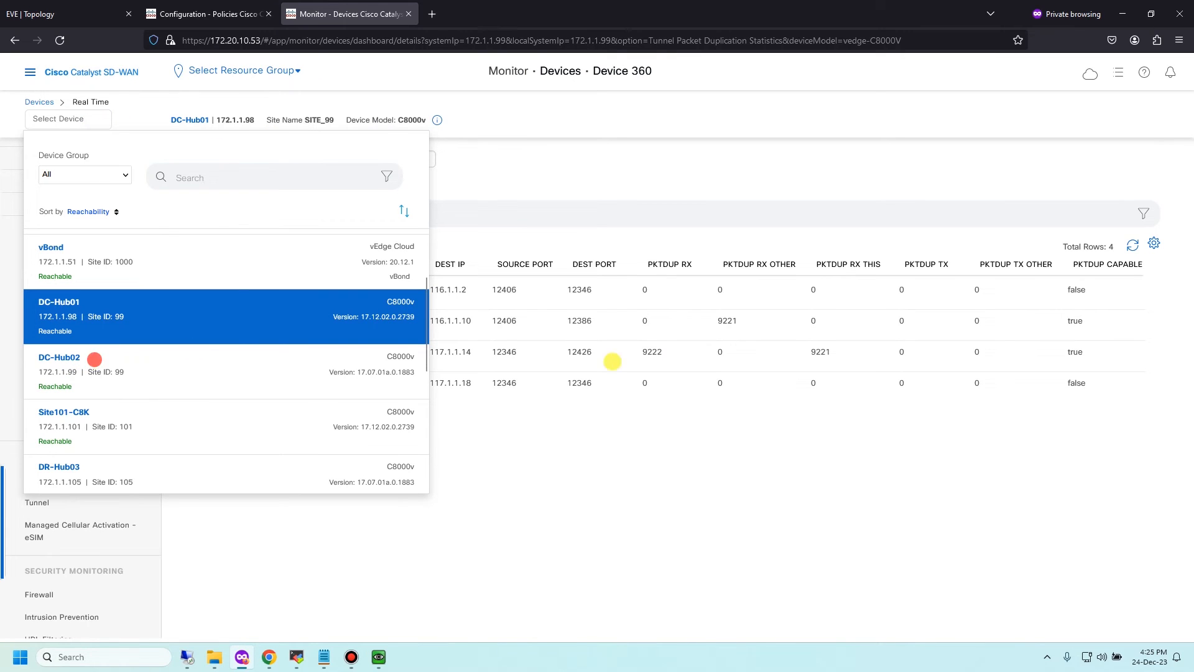
click(60, 359)
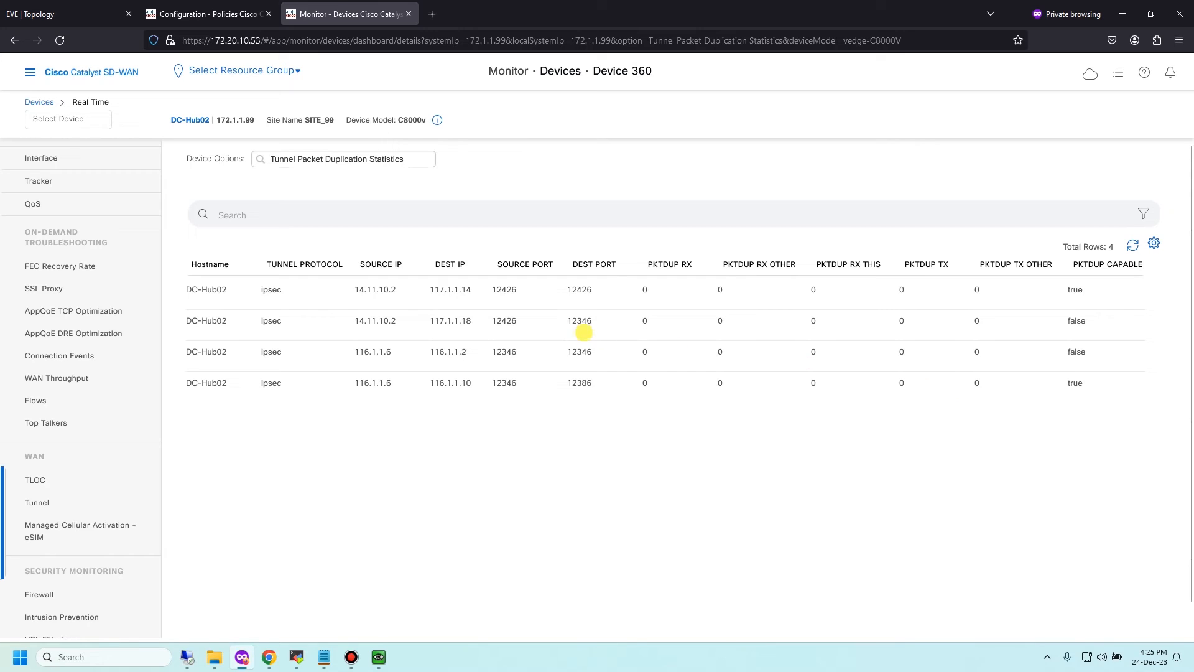
mouse_move(363, 296)
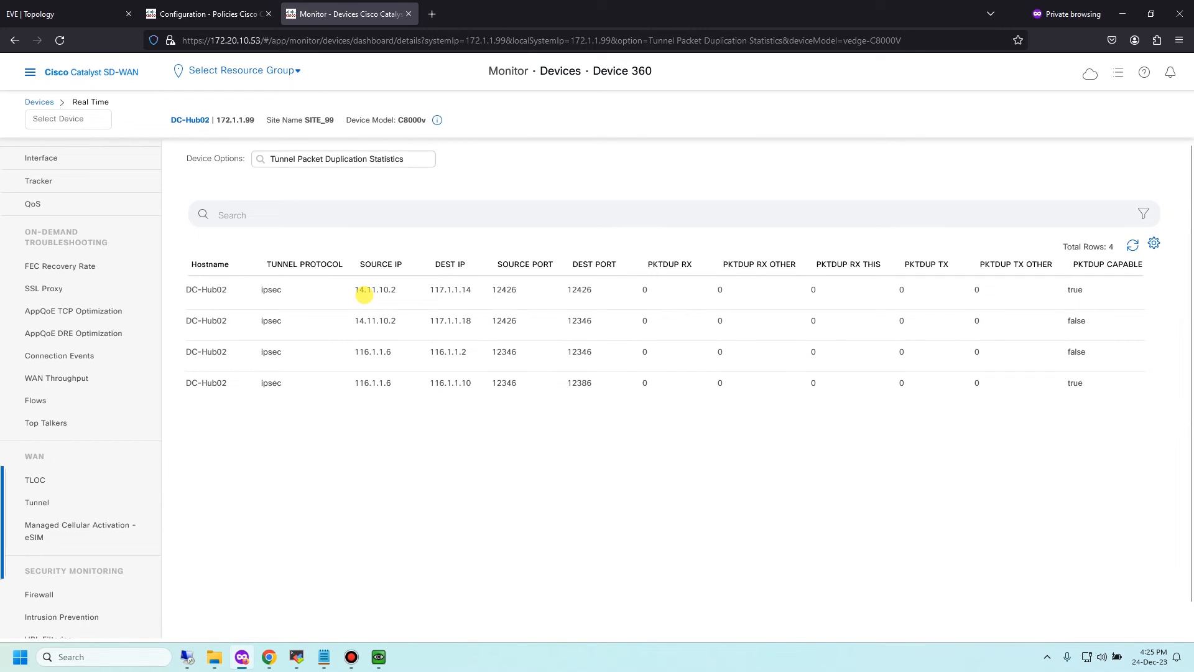
mouse_move(354, 316)
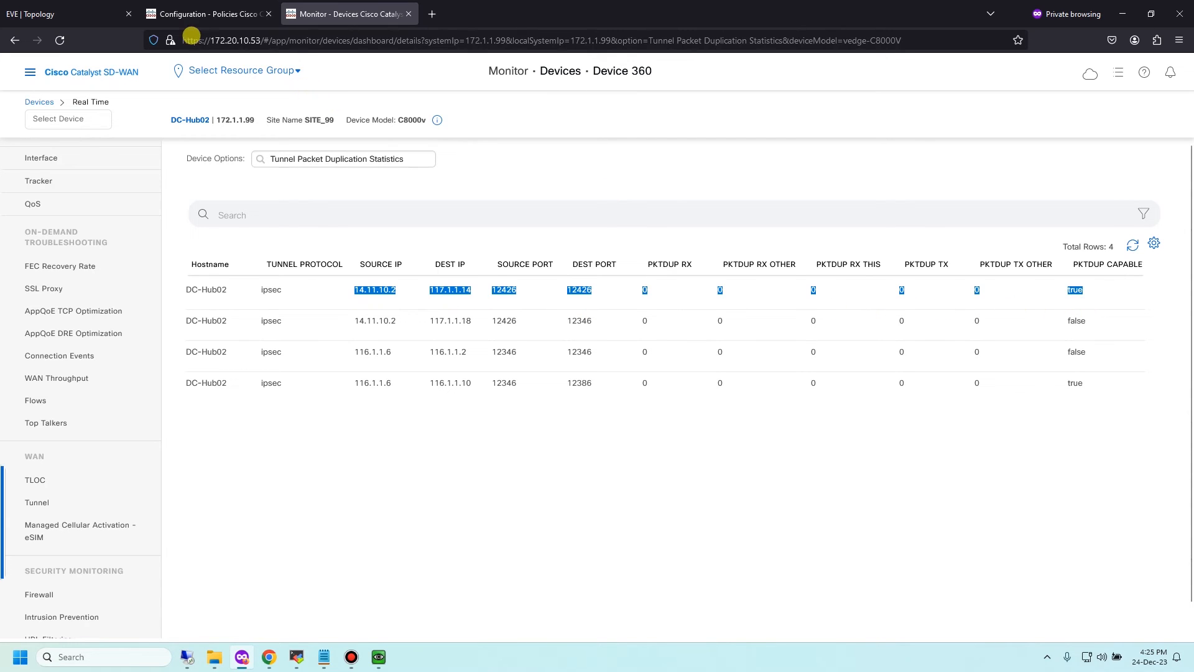
click(37, 14)
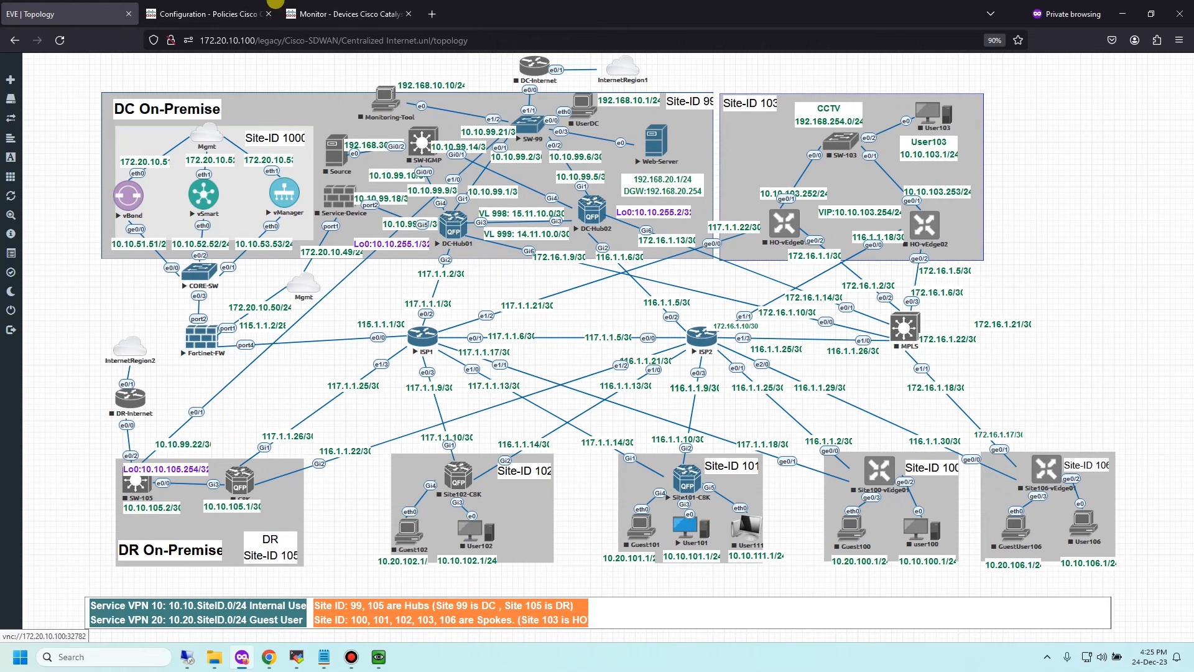
Start User101's Tftpd32 Get of testingFile.rar while DC-Hub02's duplication counters remain zero.
click(355, 13)
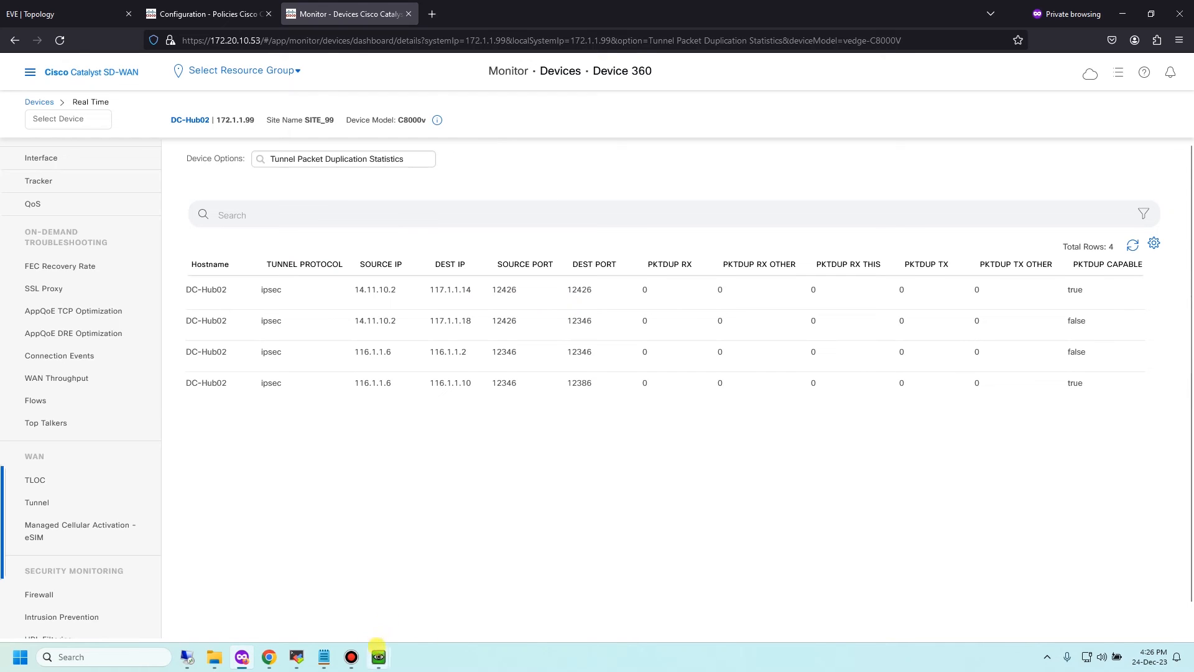
mouse_move(379, 656)
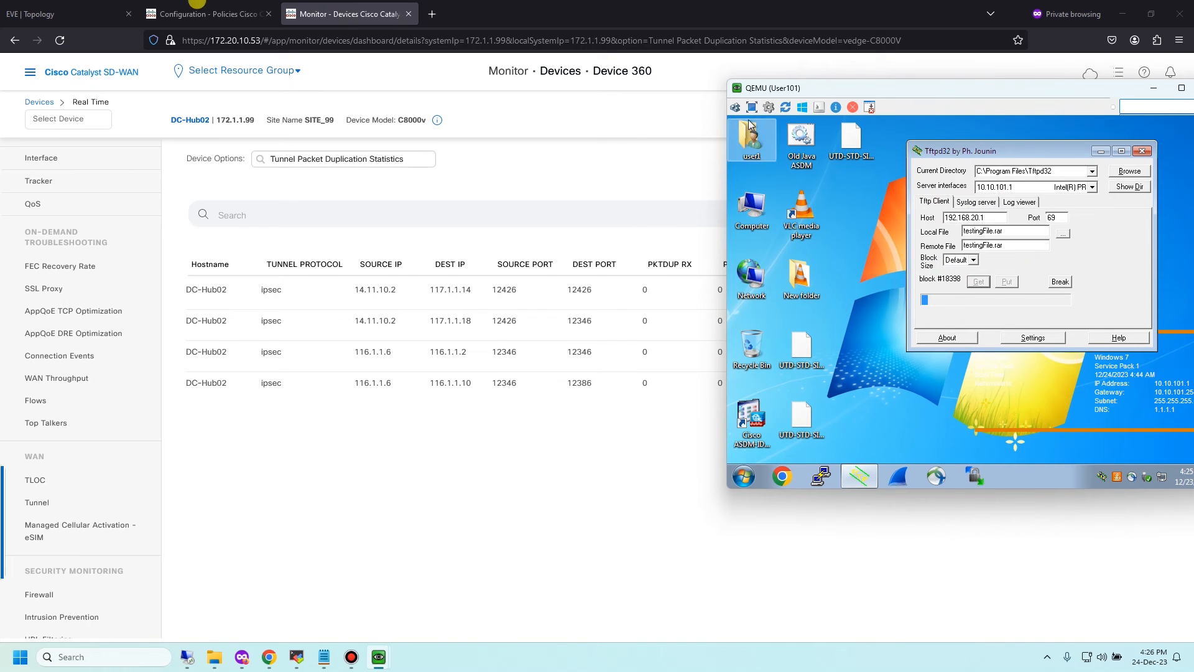
click(56, 13)
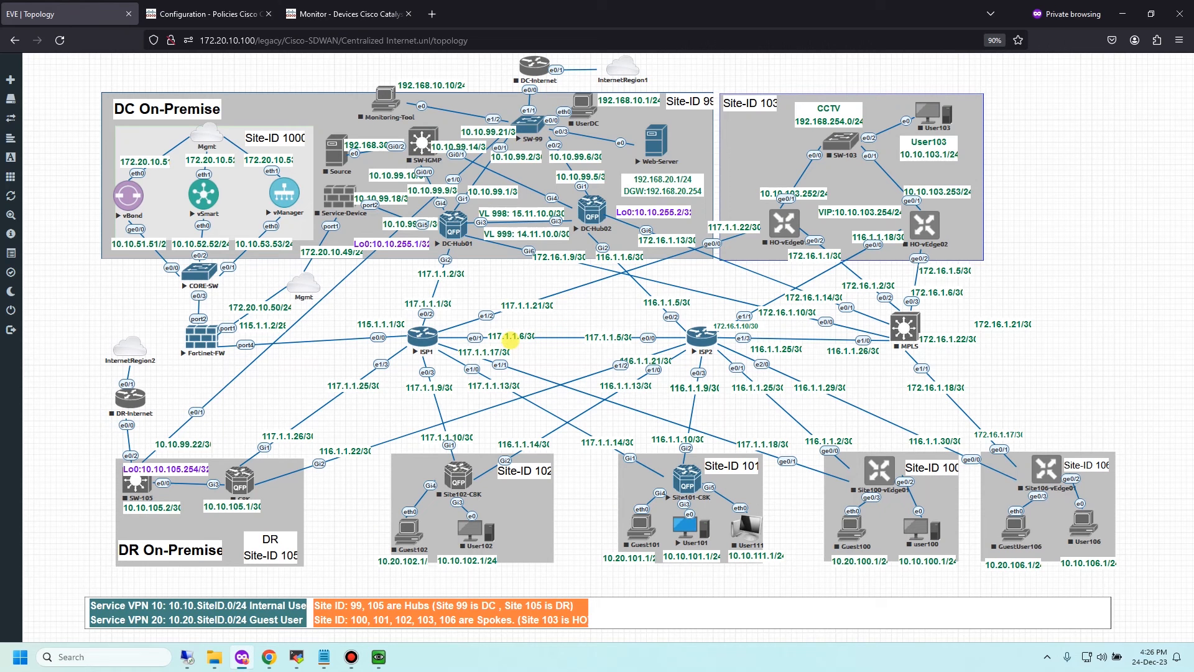
click(418, 333)
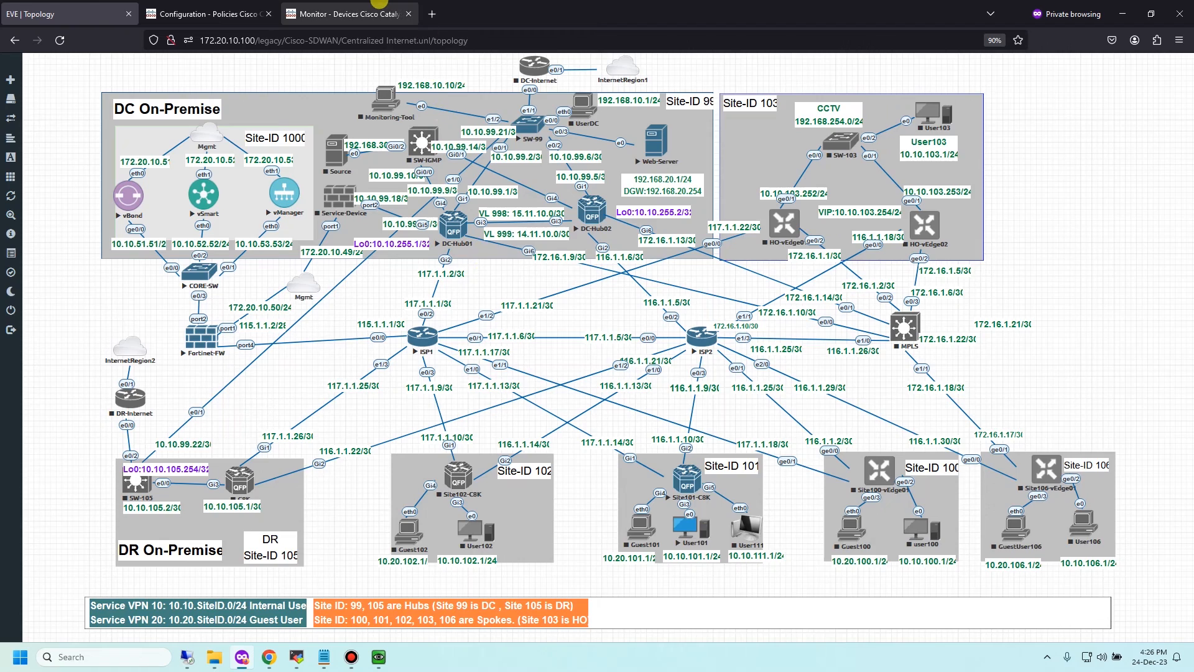
click(348, 12)
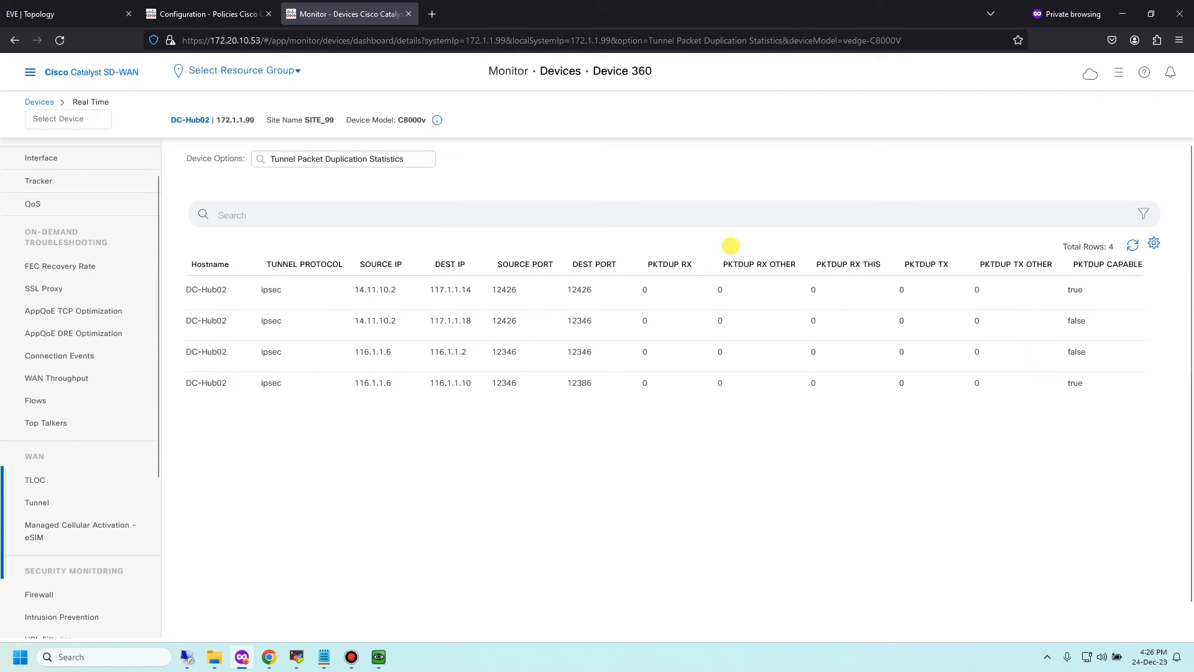
mouse_move(953, 414)
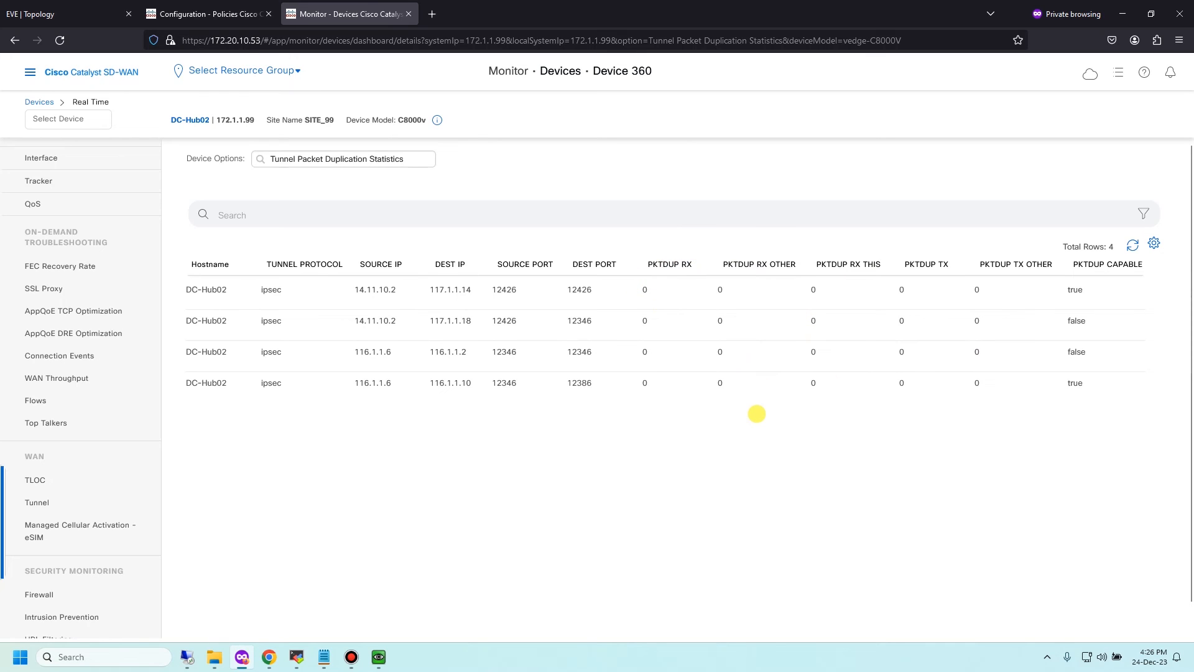
click(62, 14)
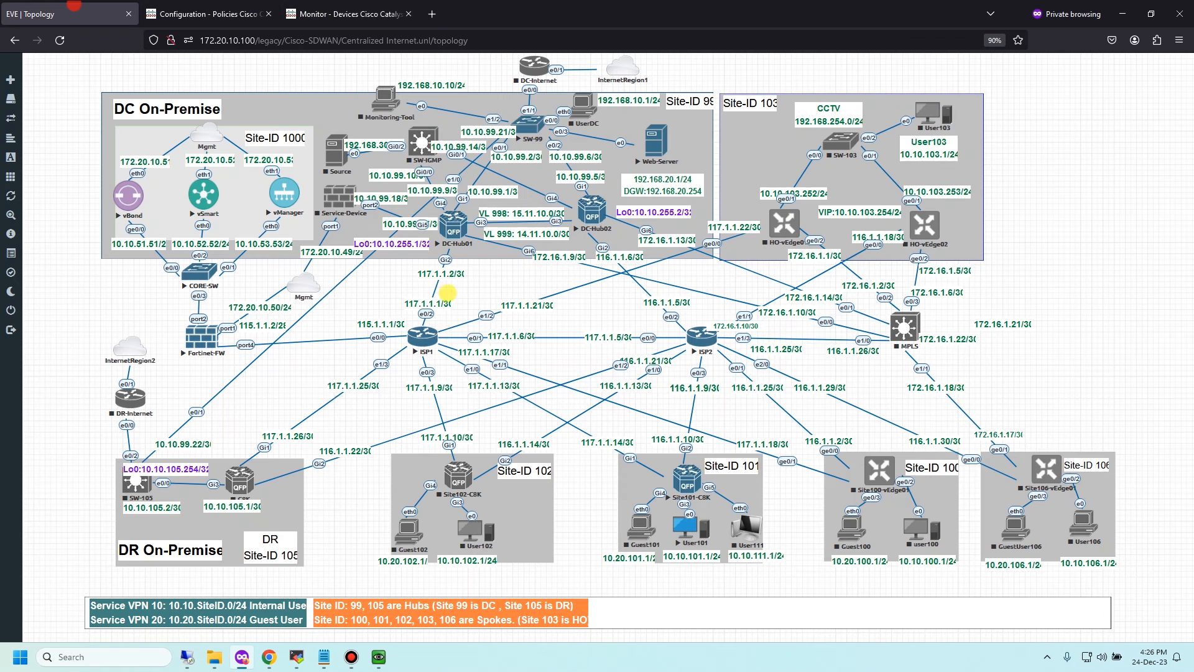
mouse_move(420, 330)
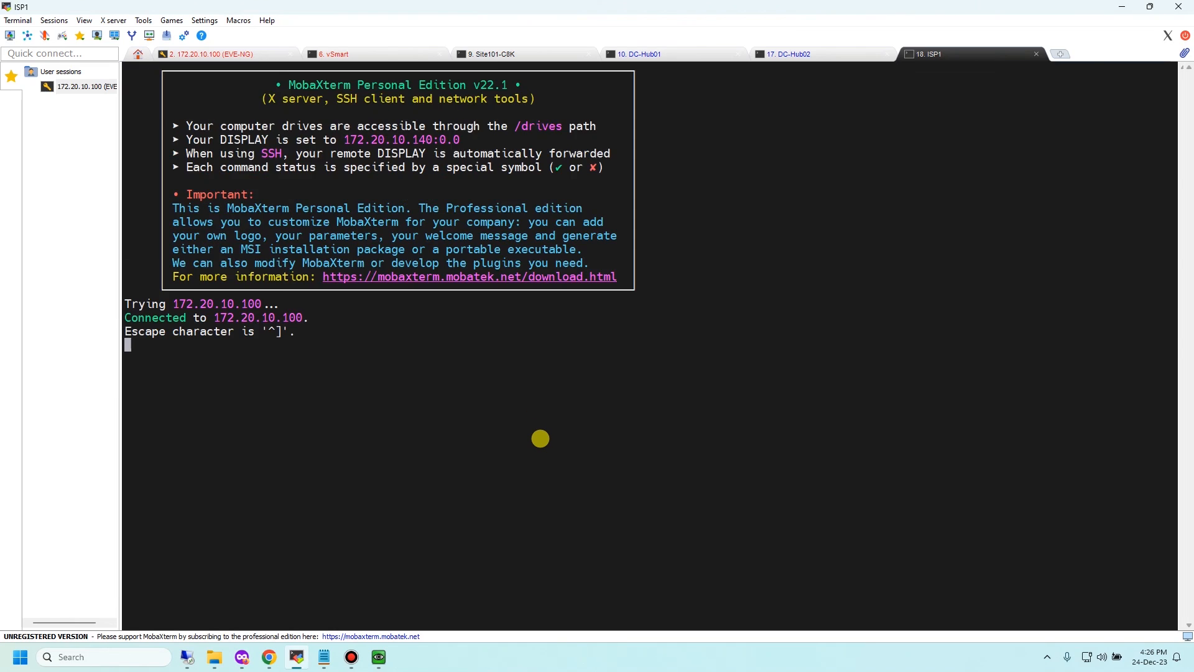
mouse_move(560, 451)
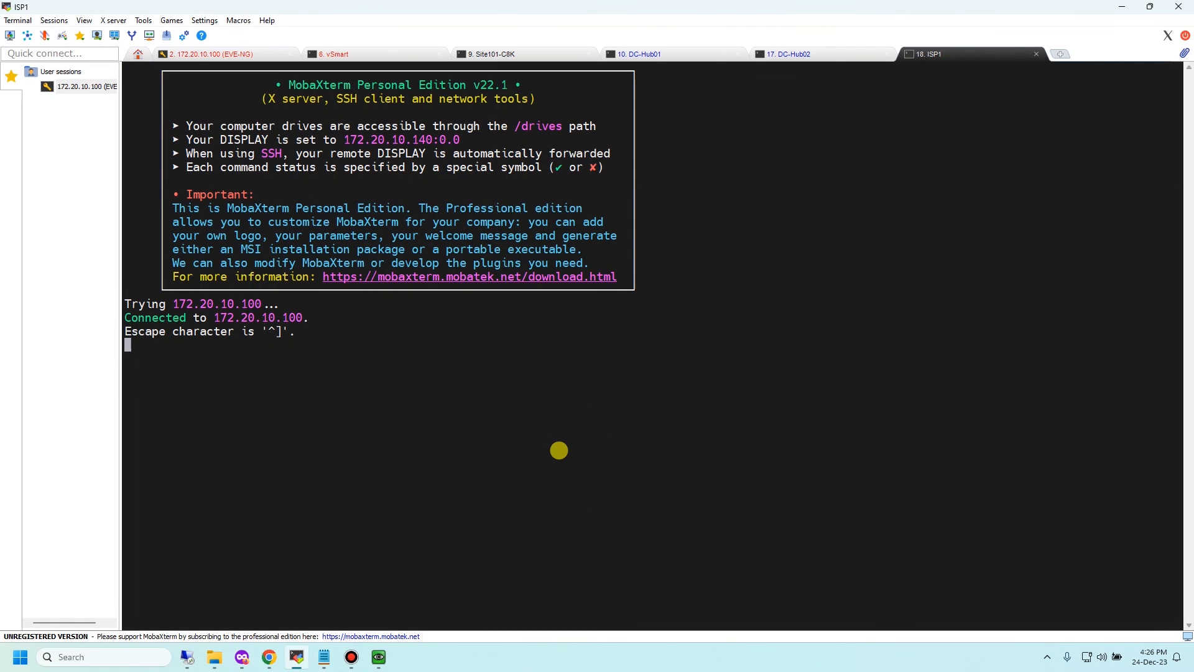
On ISP1 enter enable and conf t, then shut down interface e0/2.
text(en)
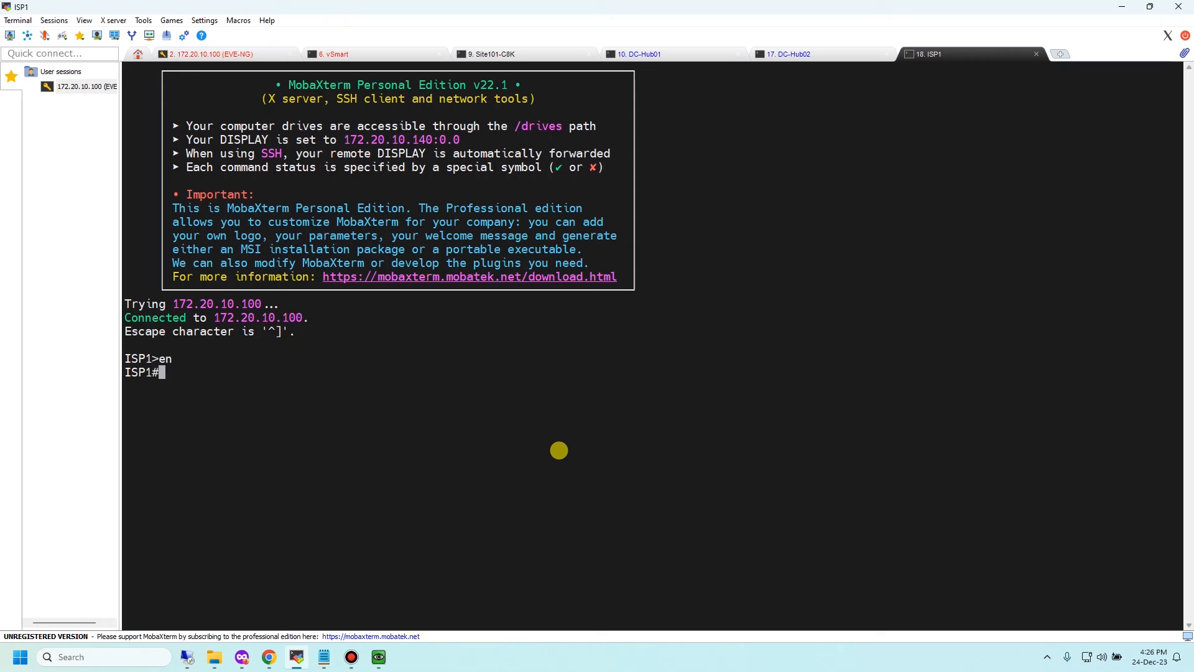
text(conf t)
text(s)
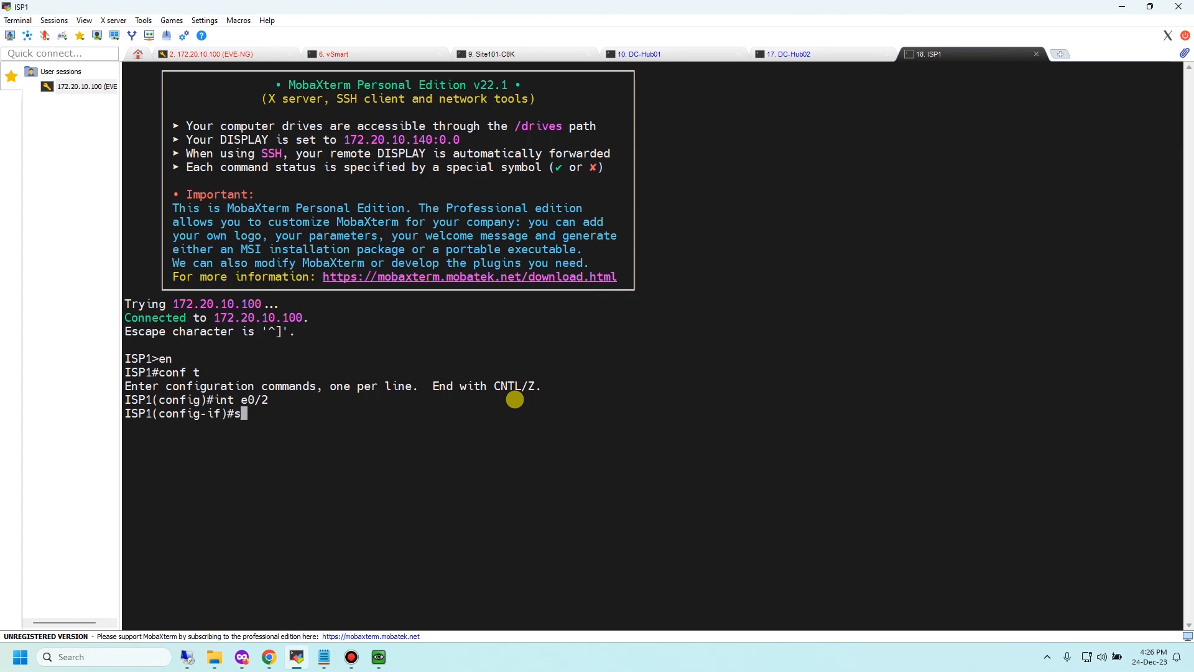
text(hut)
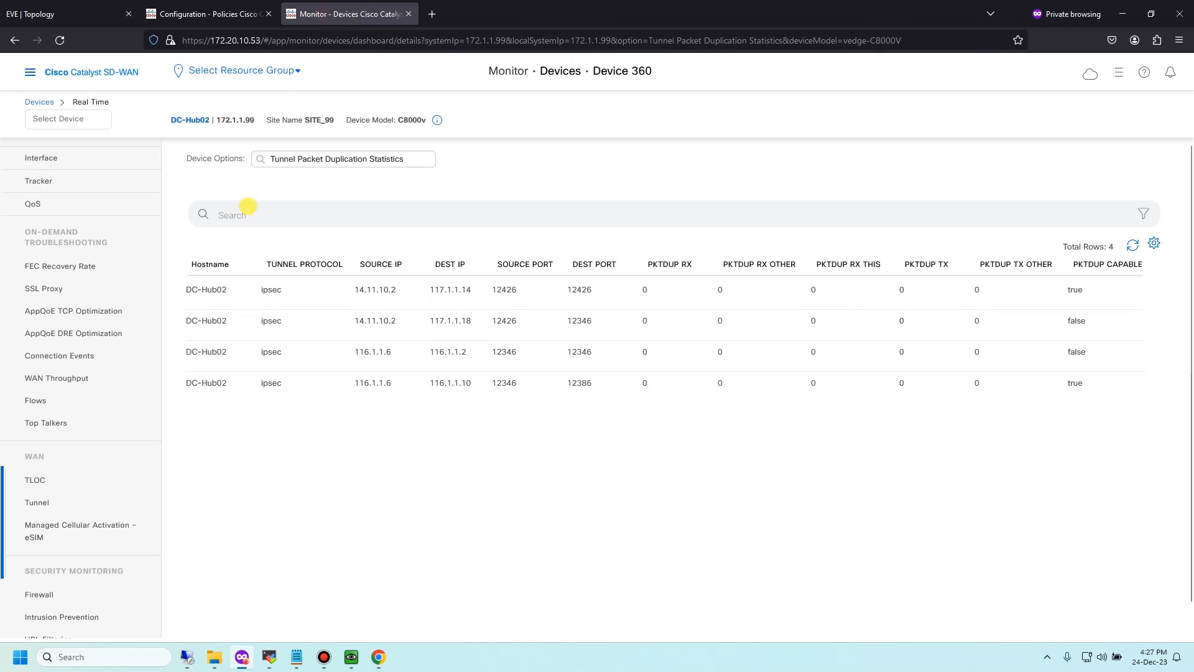
mouse_move(324, 149)
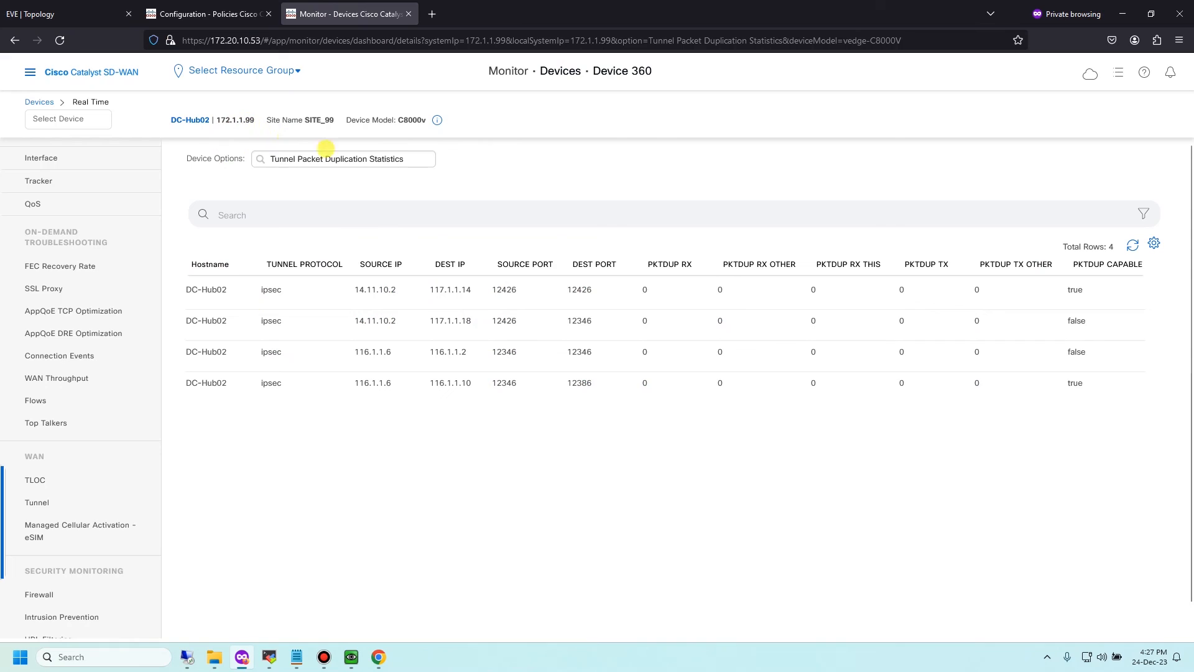
Refresh the statistics and highlight the 2550 PKTDUP RX count on the 116.1.1.10 tunnel row.
click(1132, 245)
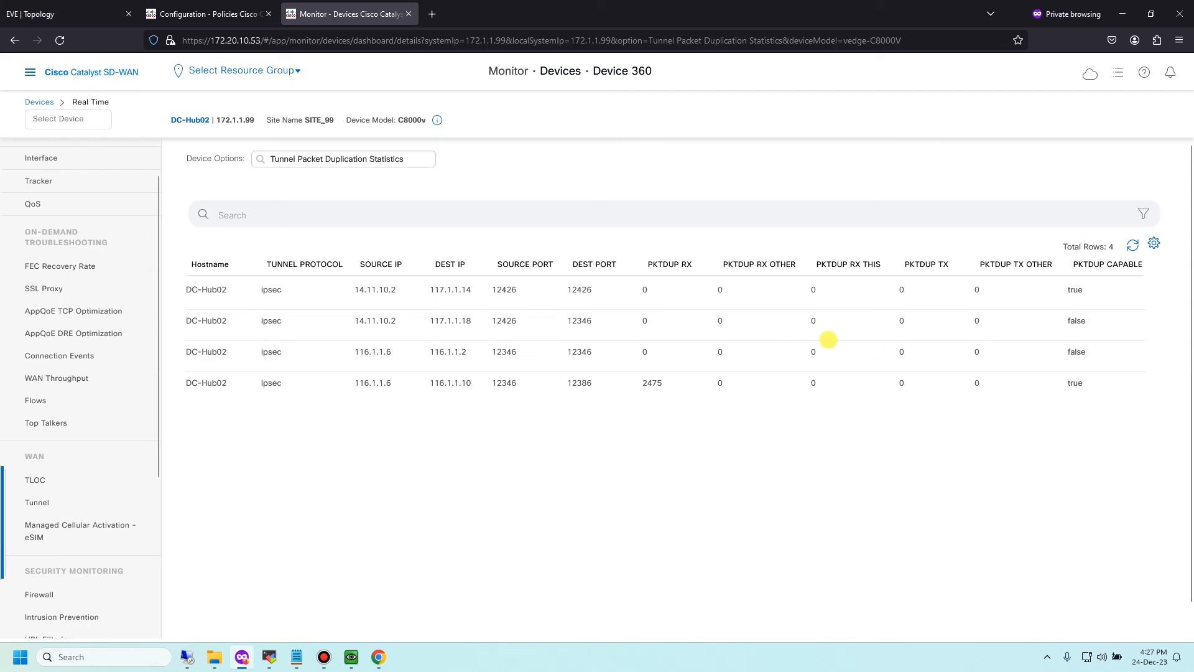
double_click(652, 383)
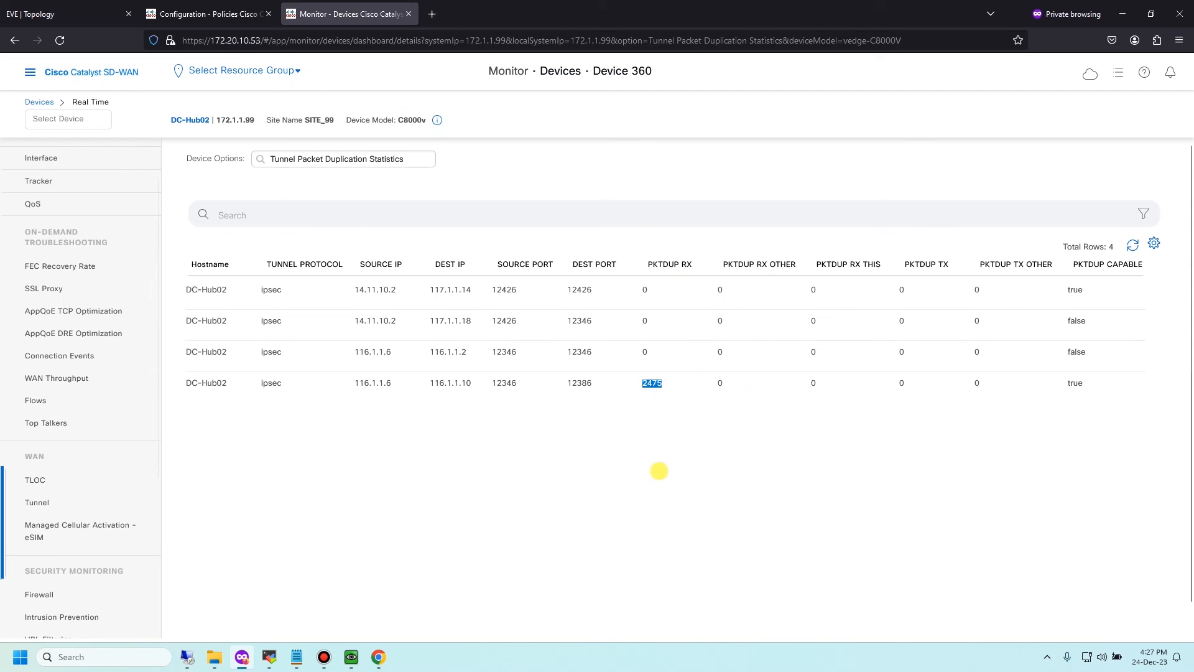
click(1132, 244)
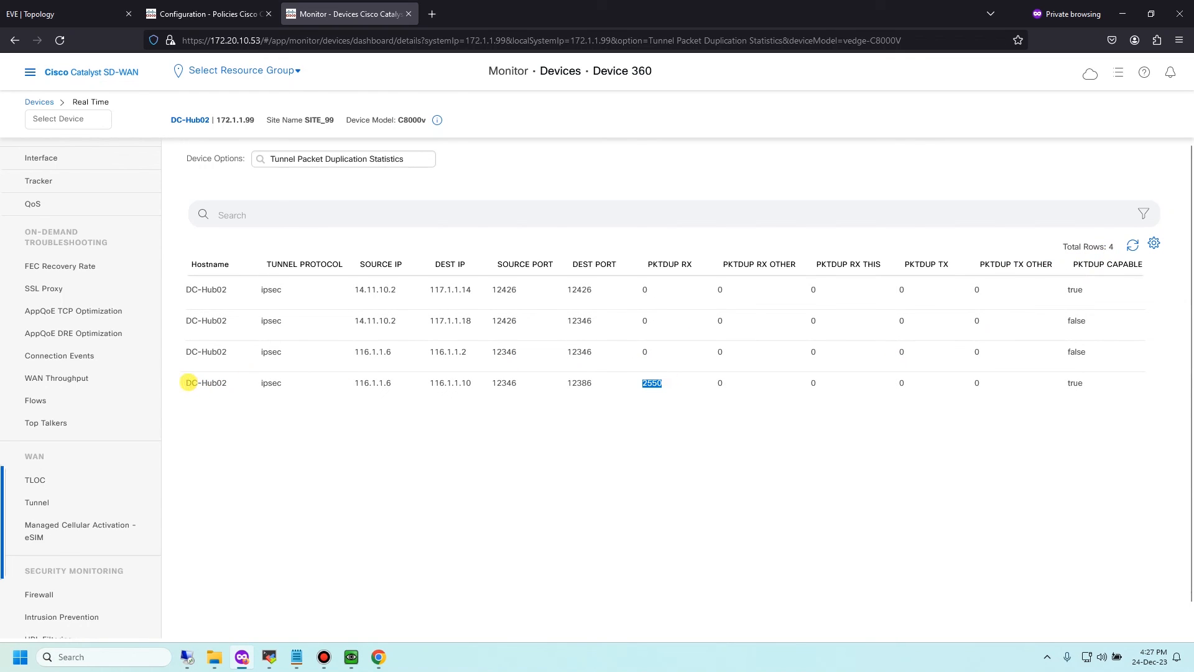
mouse_move(569, 407)
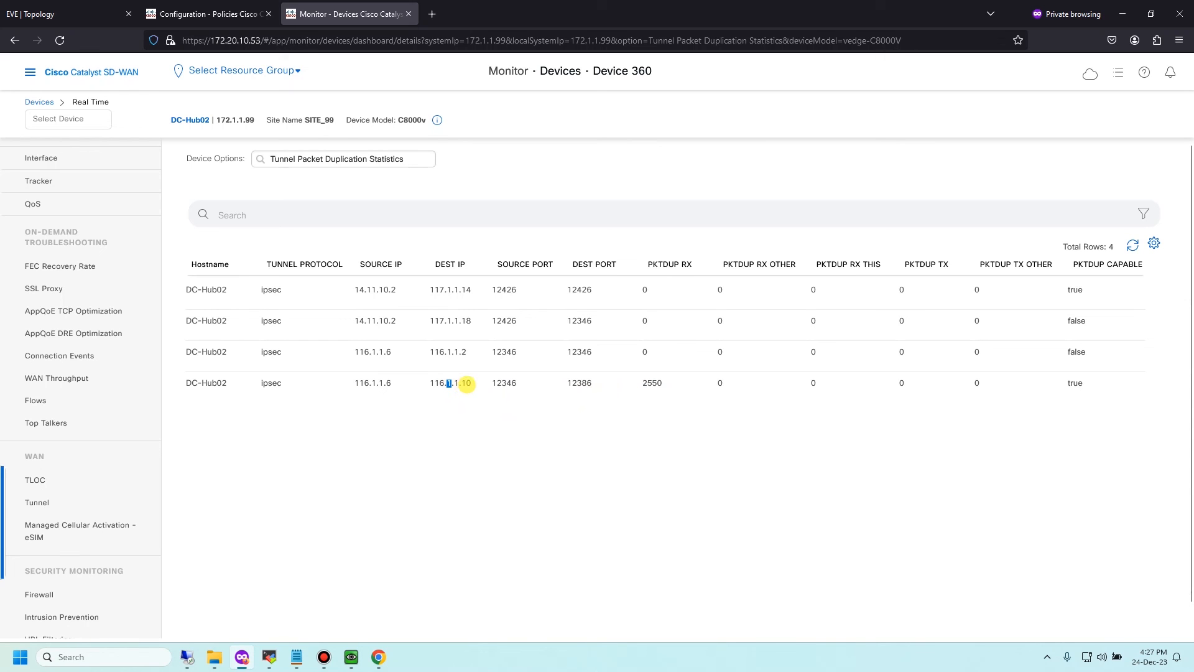
Switch browser tabs back to Device 360 and refresh the duplication statistics table again.
click(38, 14)
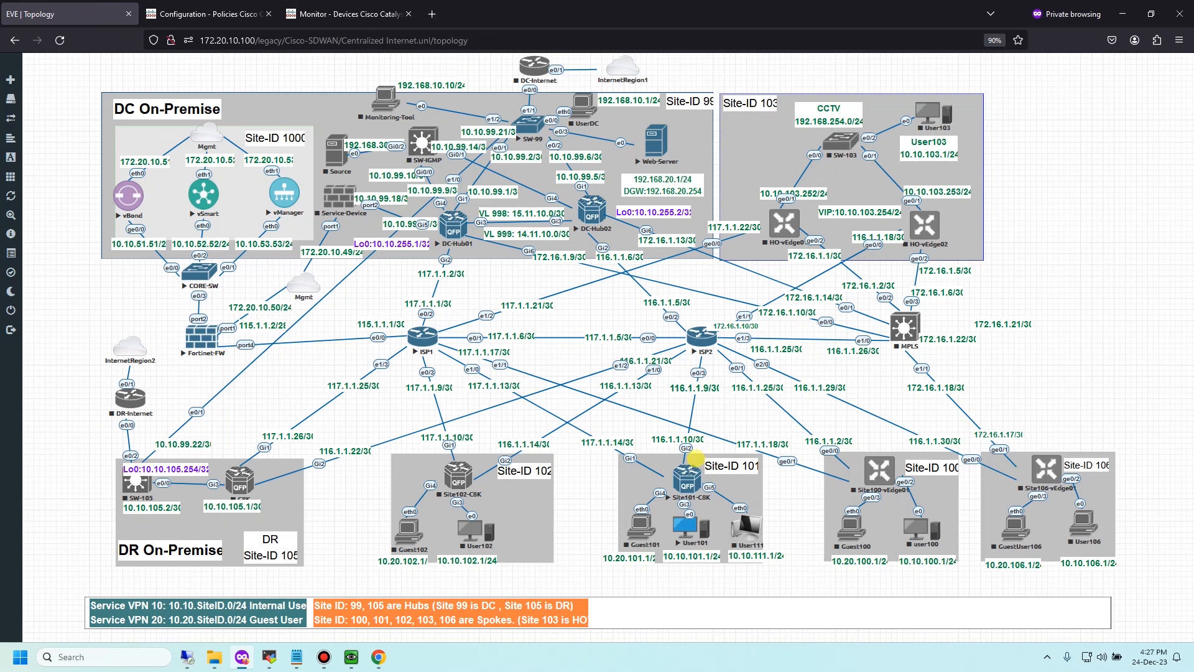
click(355, 13)
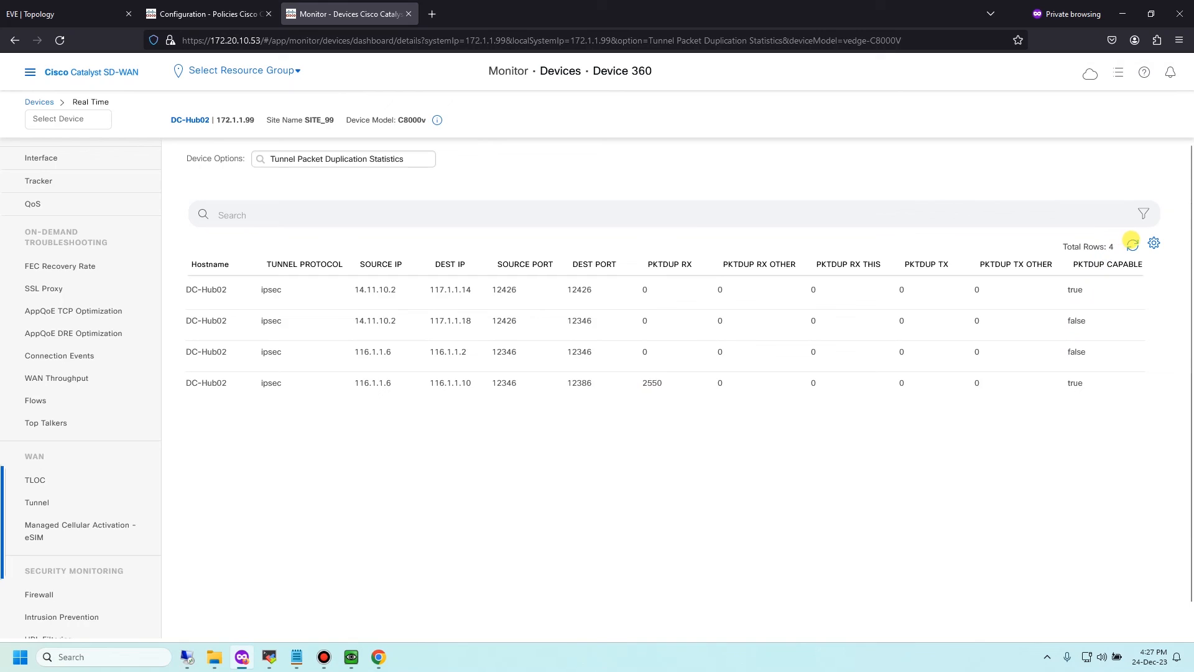
click(1132, 243)
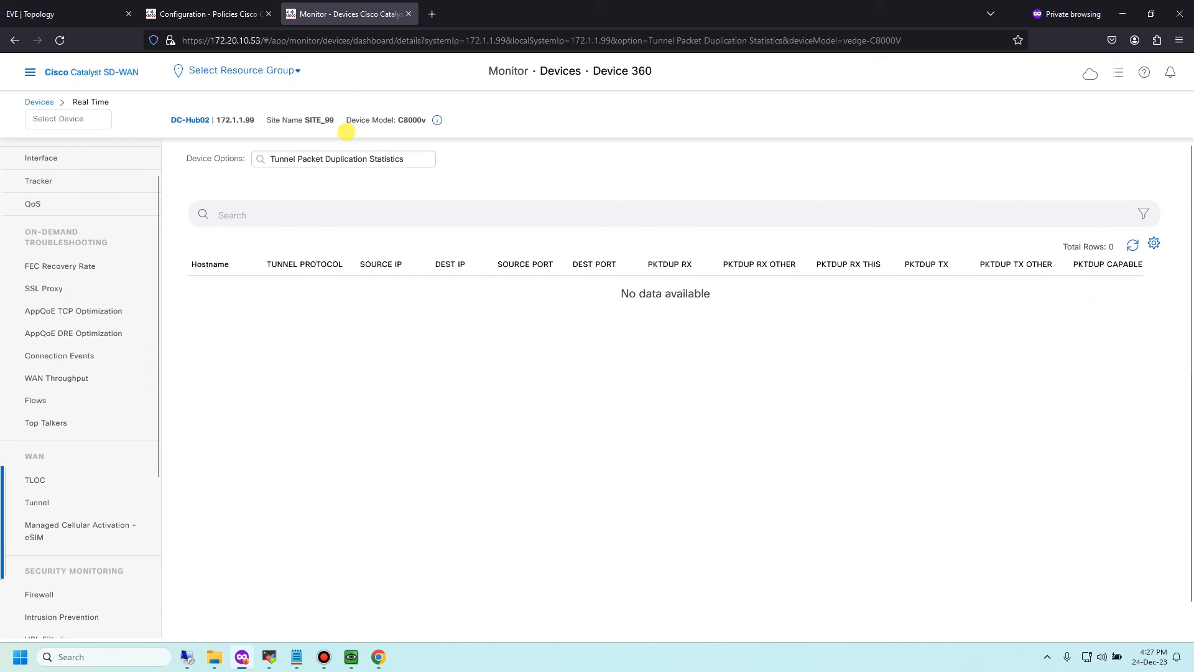